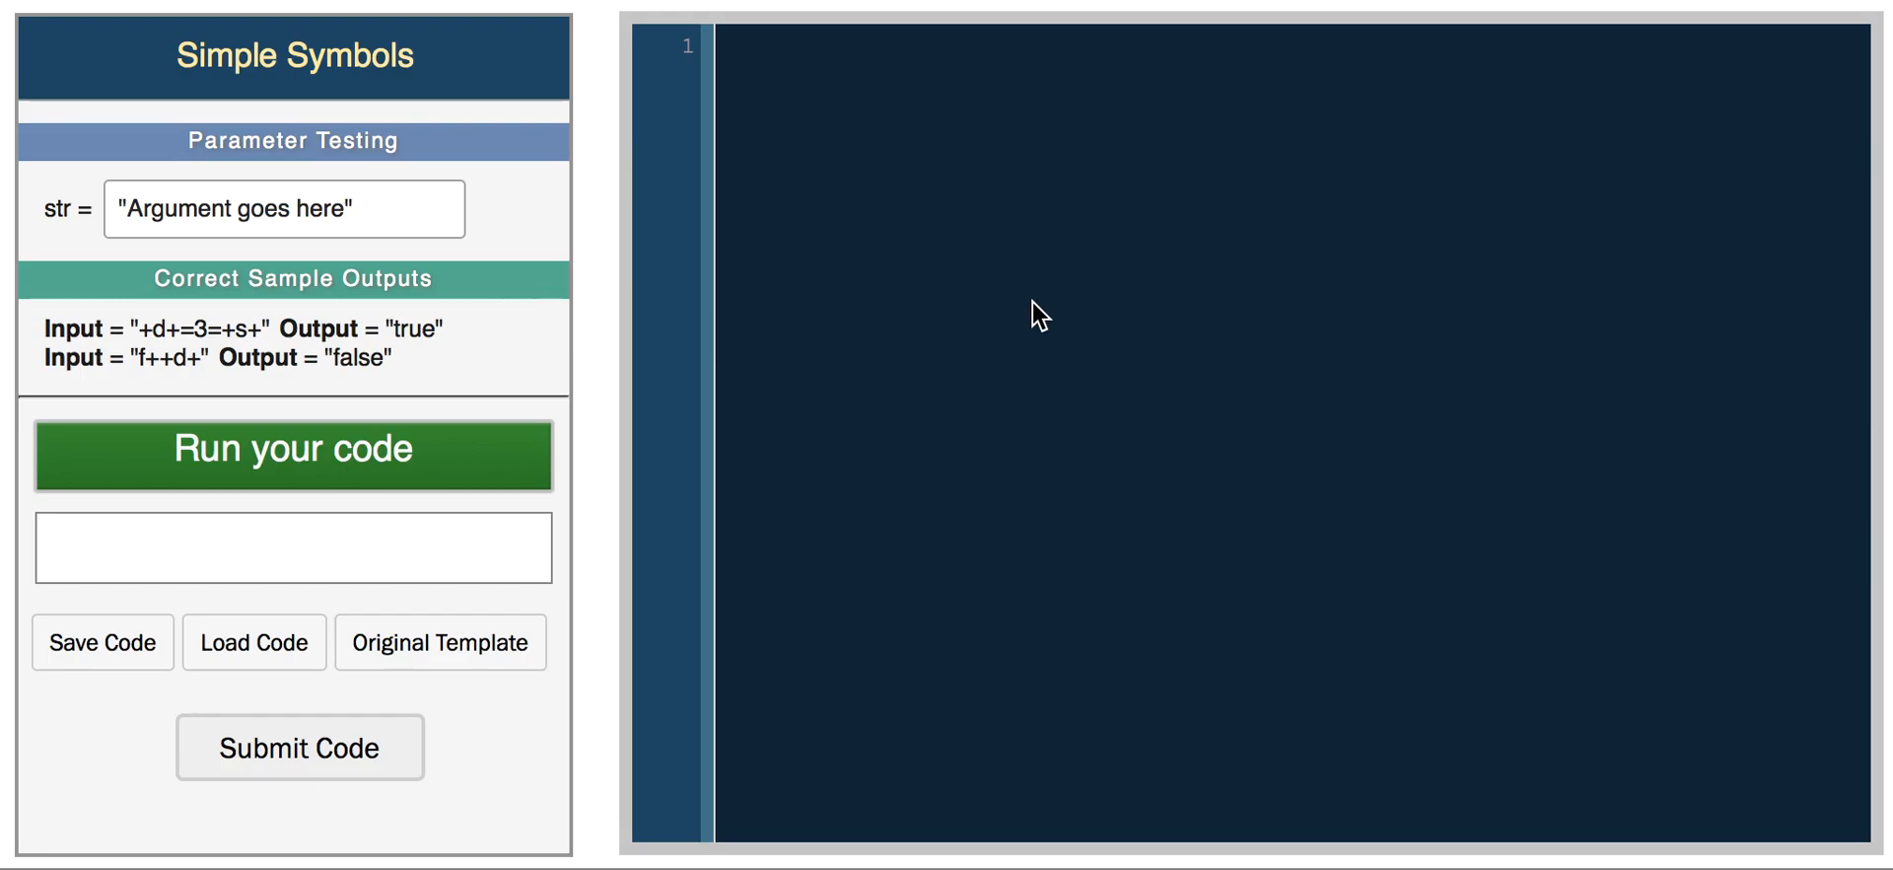
mouse_move(1059, 158)
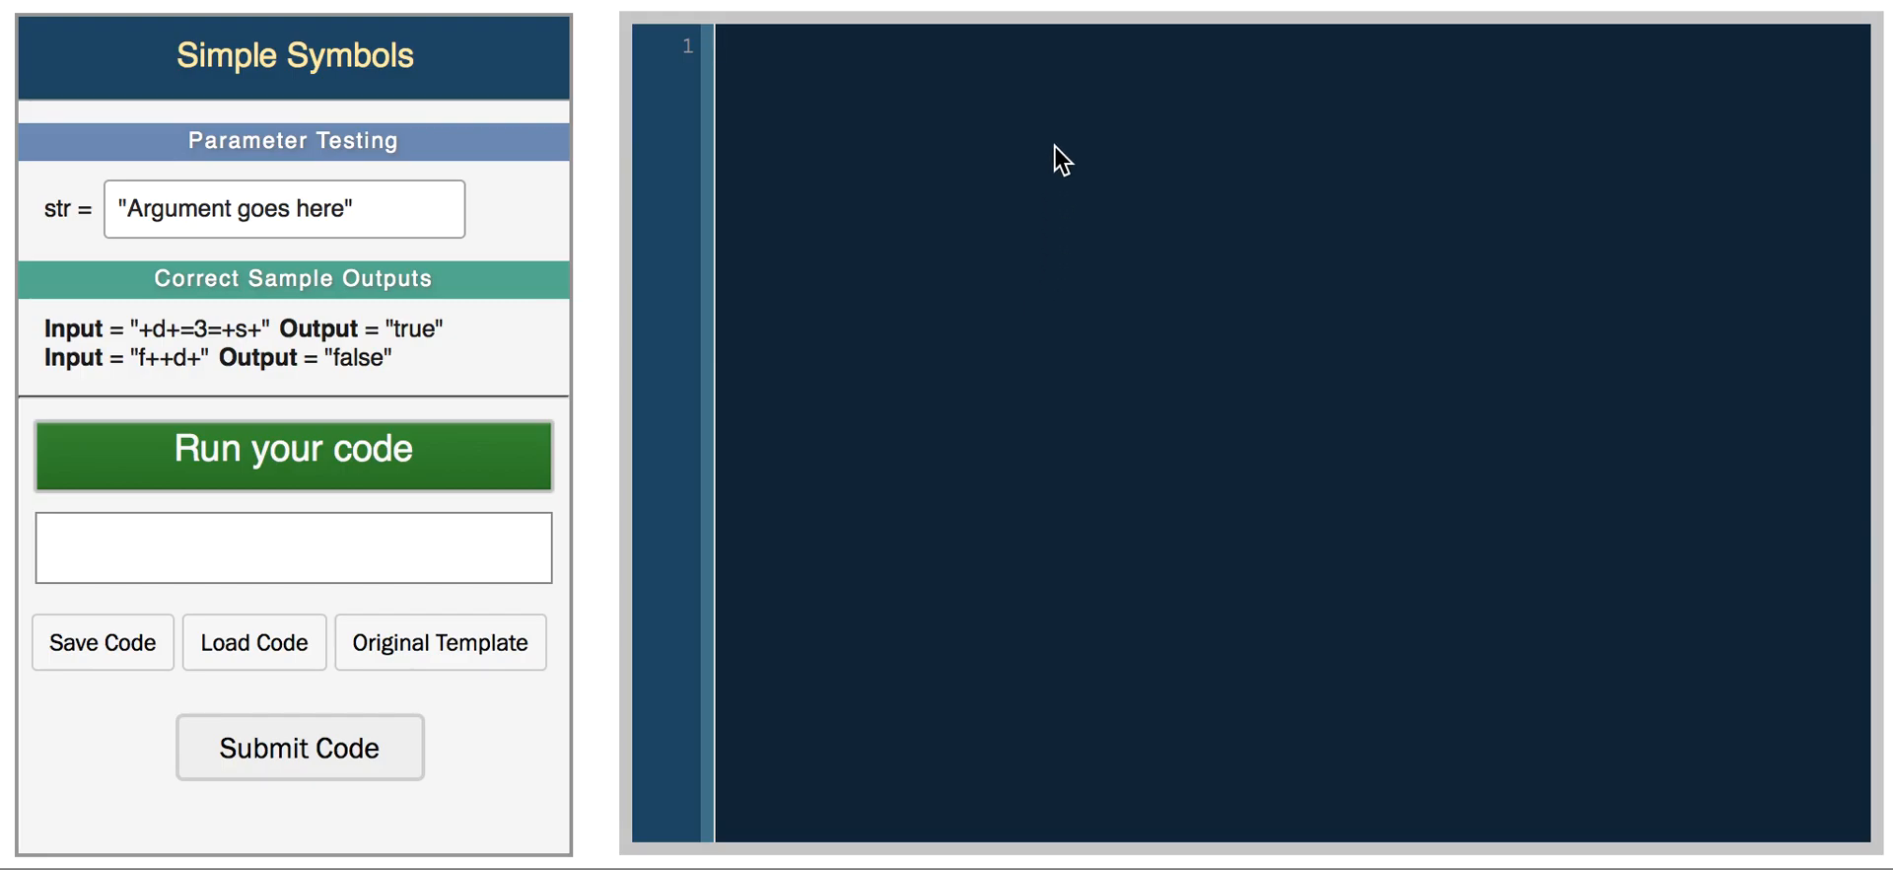
- Type li = [1, 2, 3, -10, 'hello', True, [4, 5, 6]] and start a print line below it
type("li = [1,")
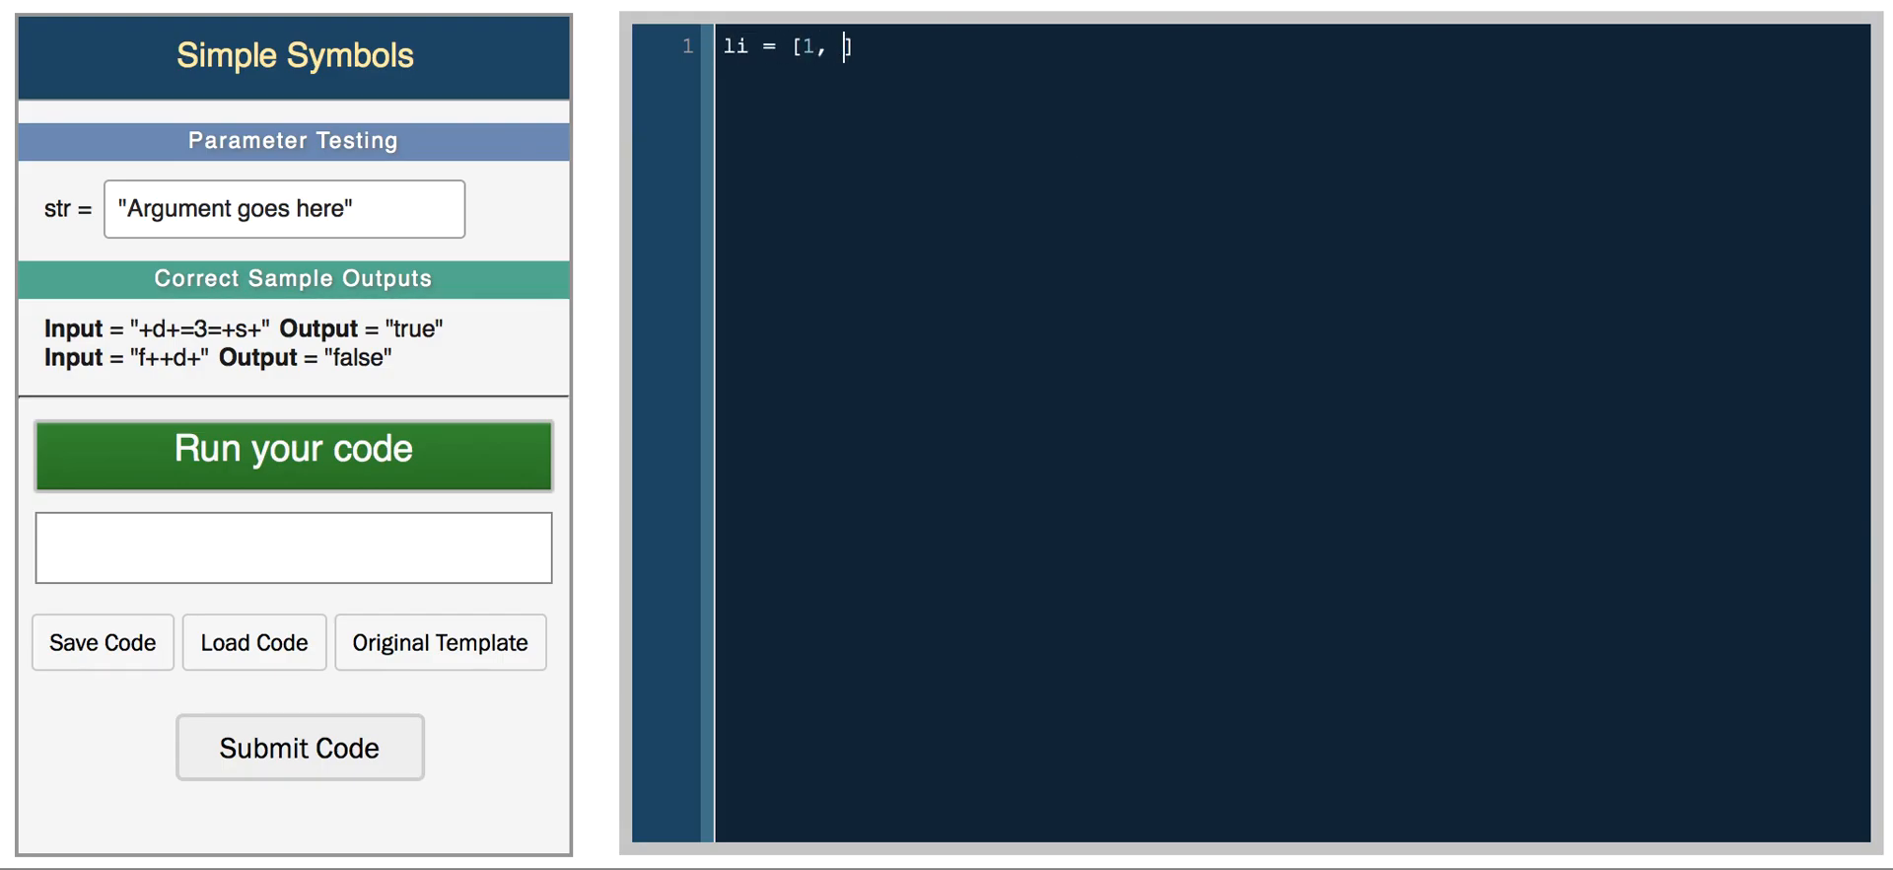
type("2,")
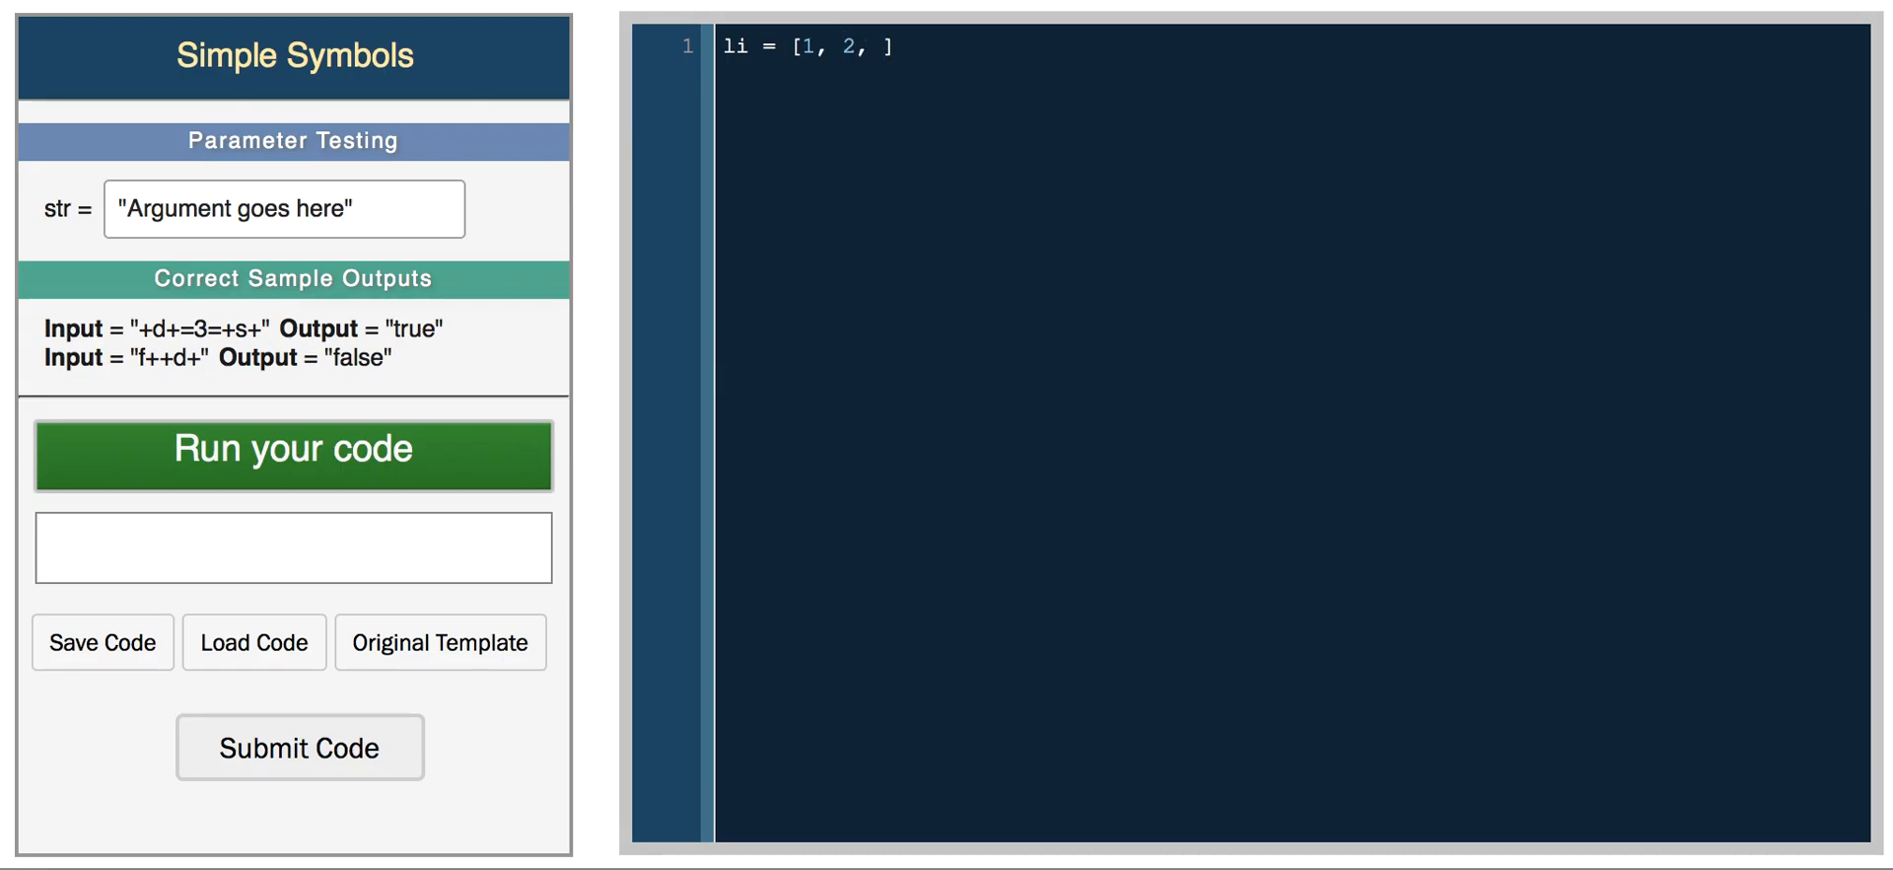
type("3,")
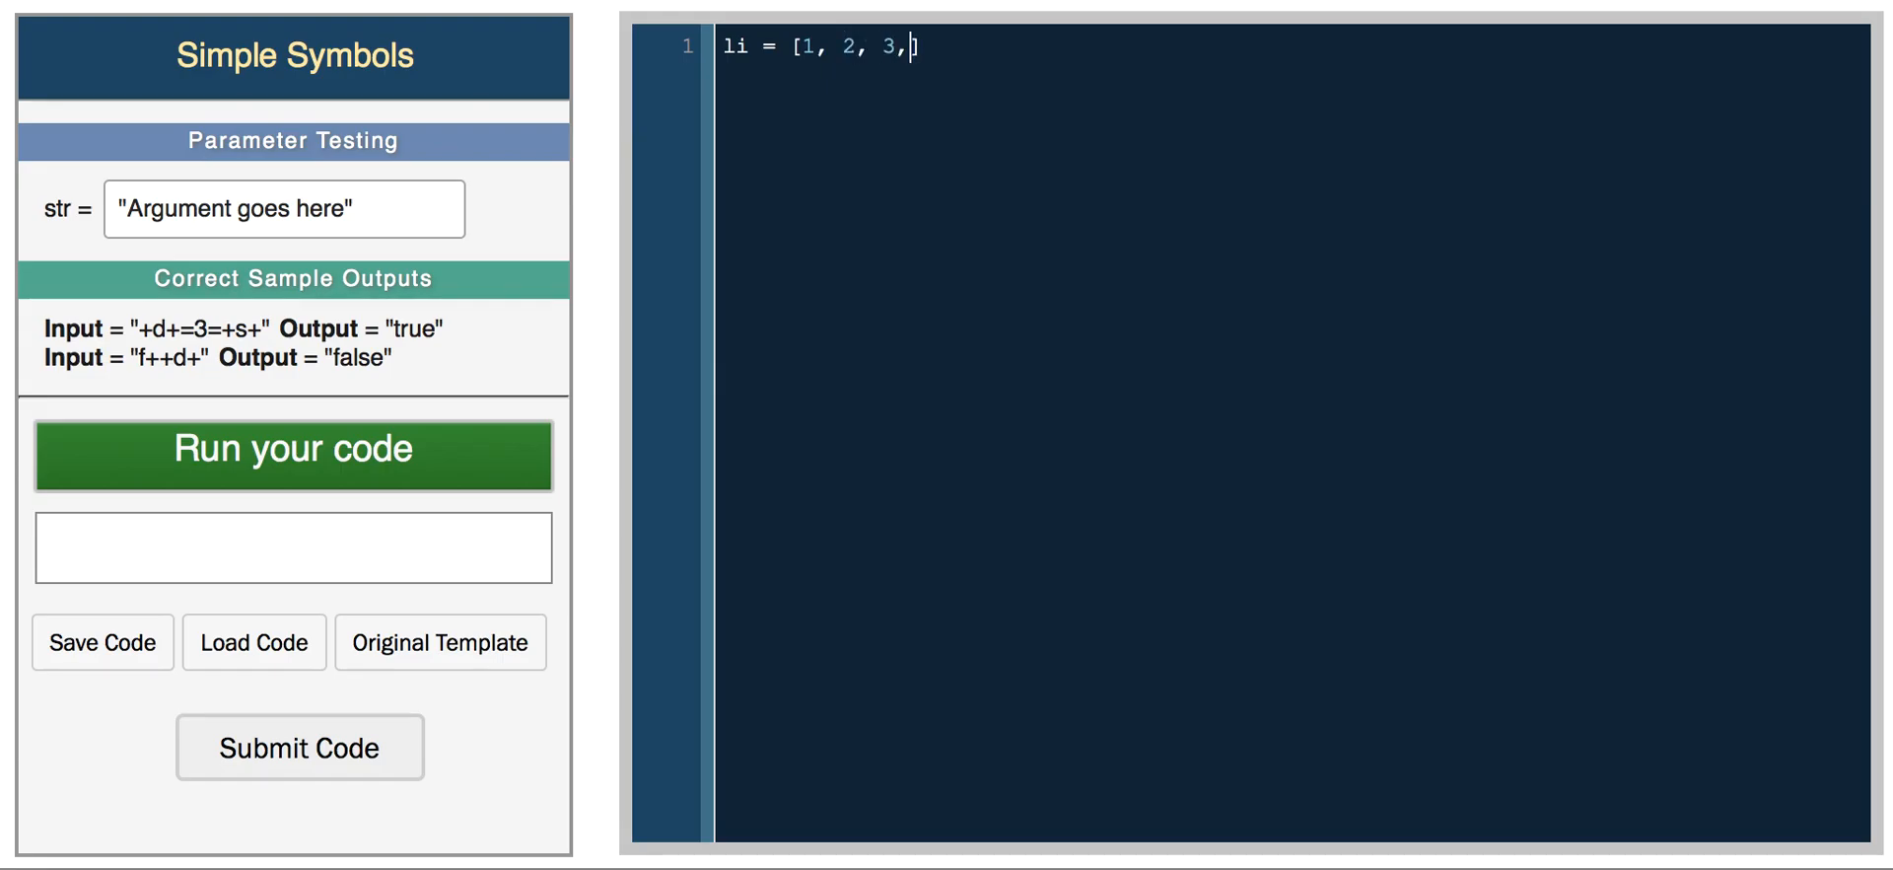
type("-10,")
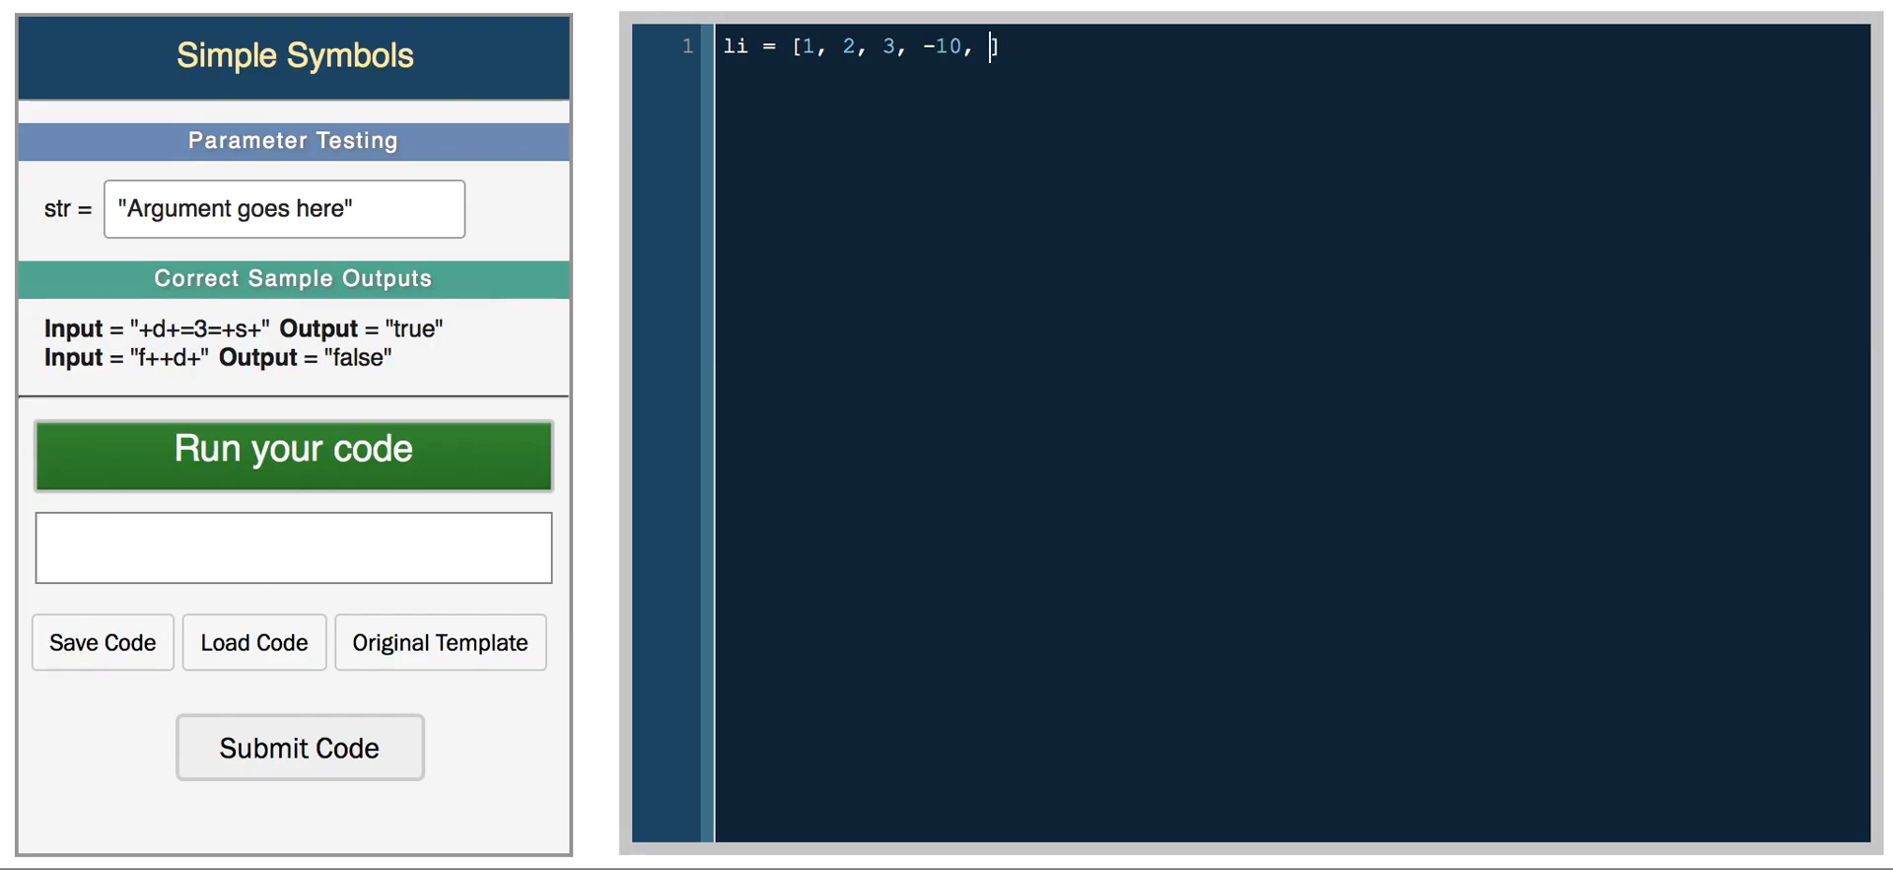
type("'hello'")
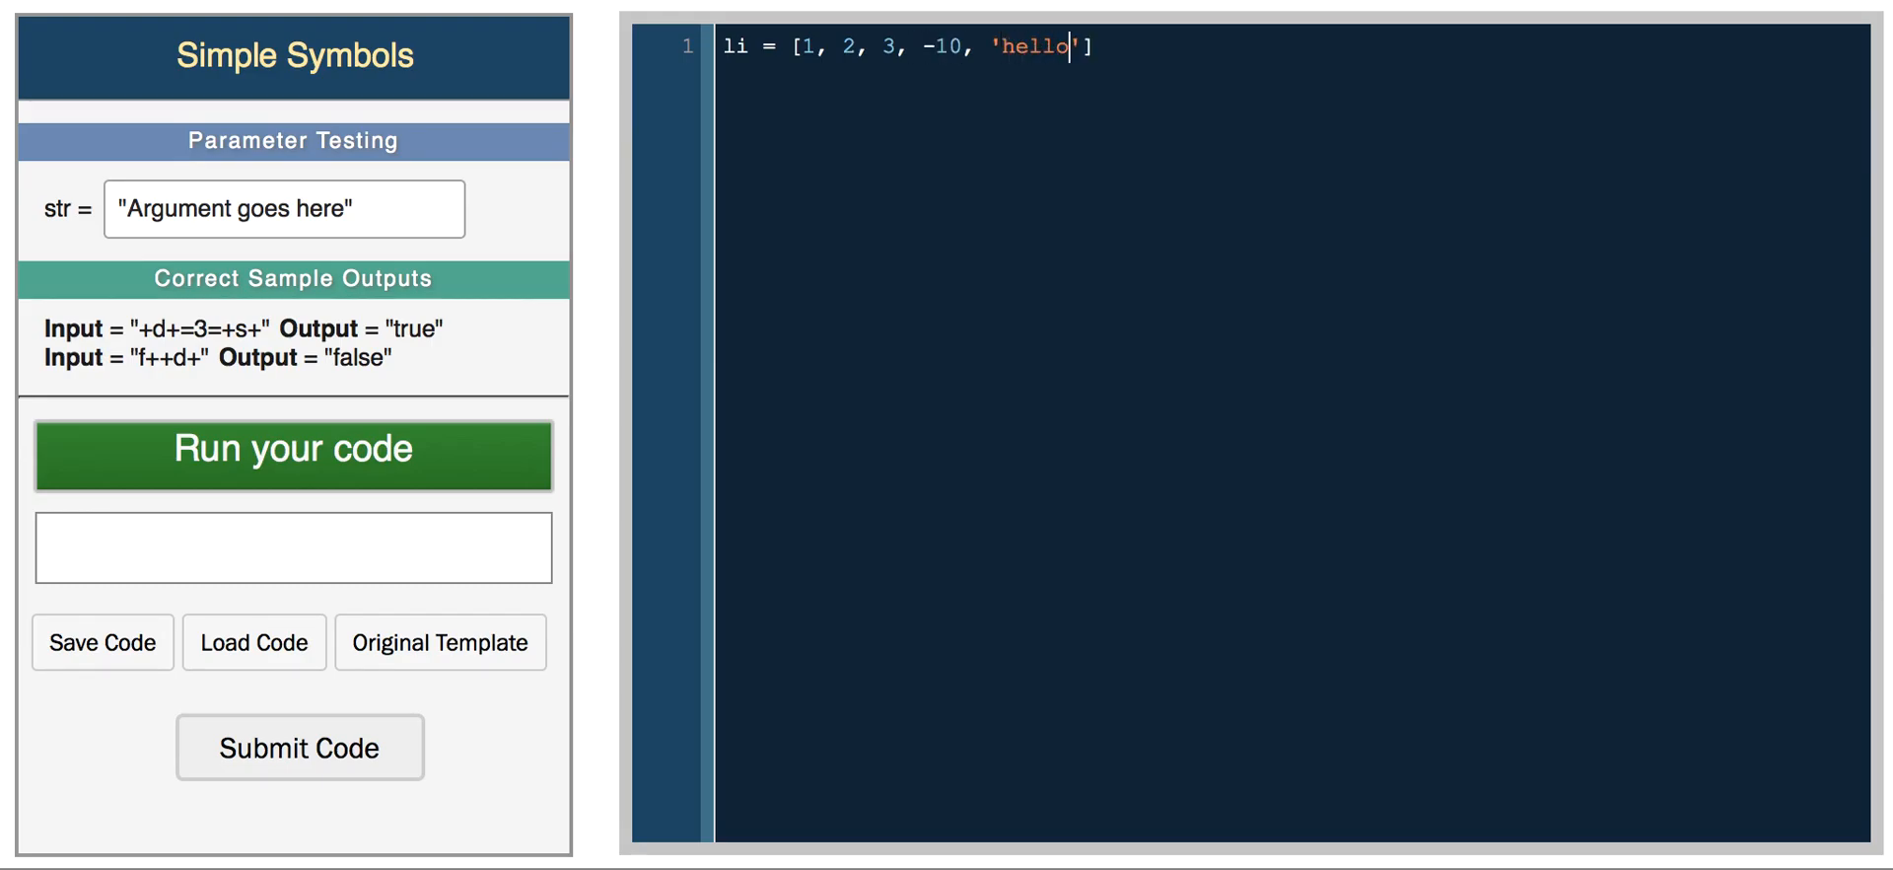
type(", True,")
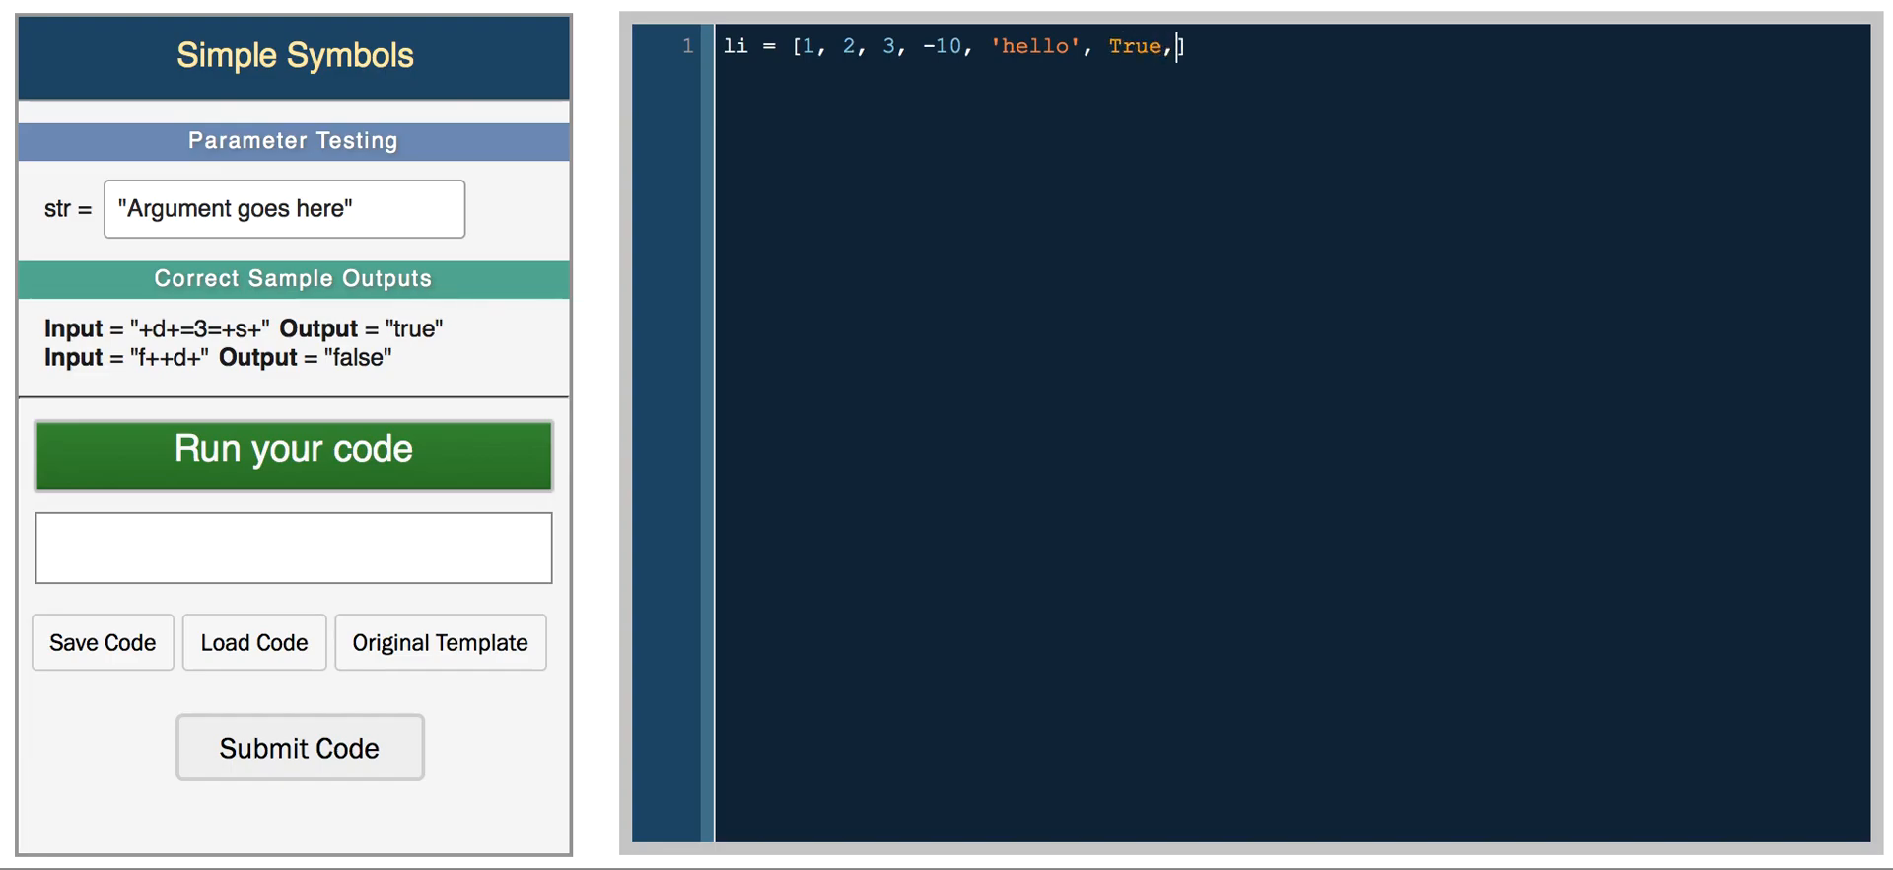
type("[]")
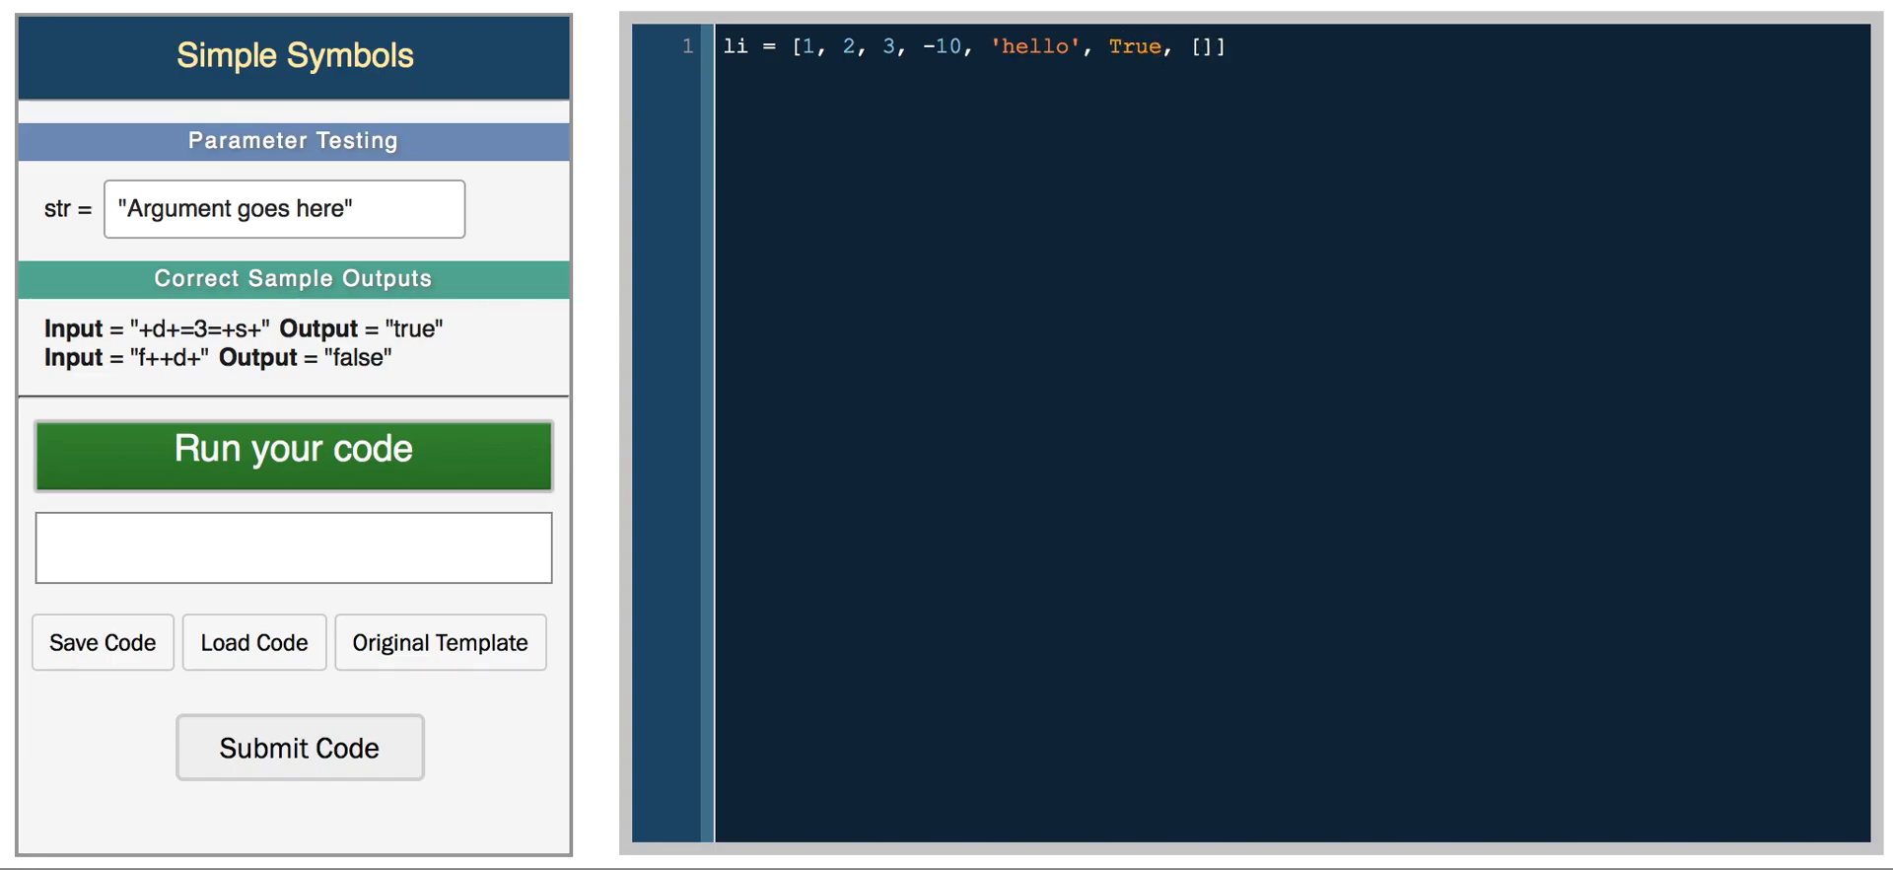
type("[4, 5, 6]")
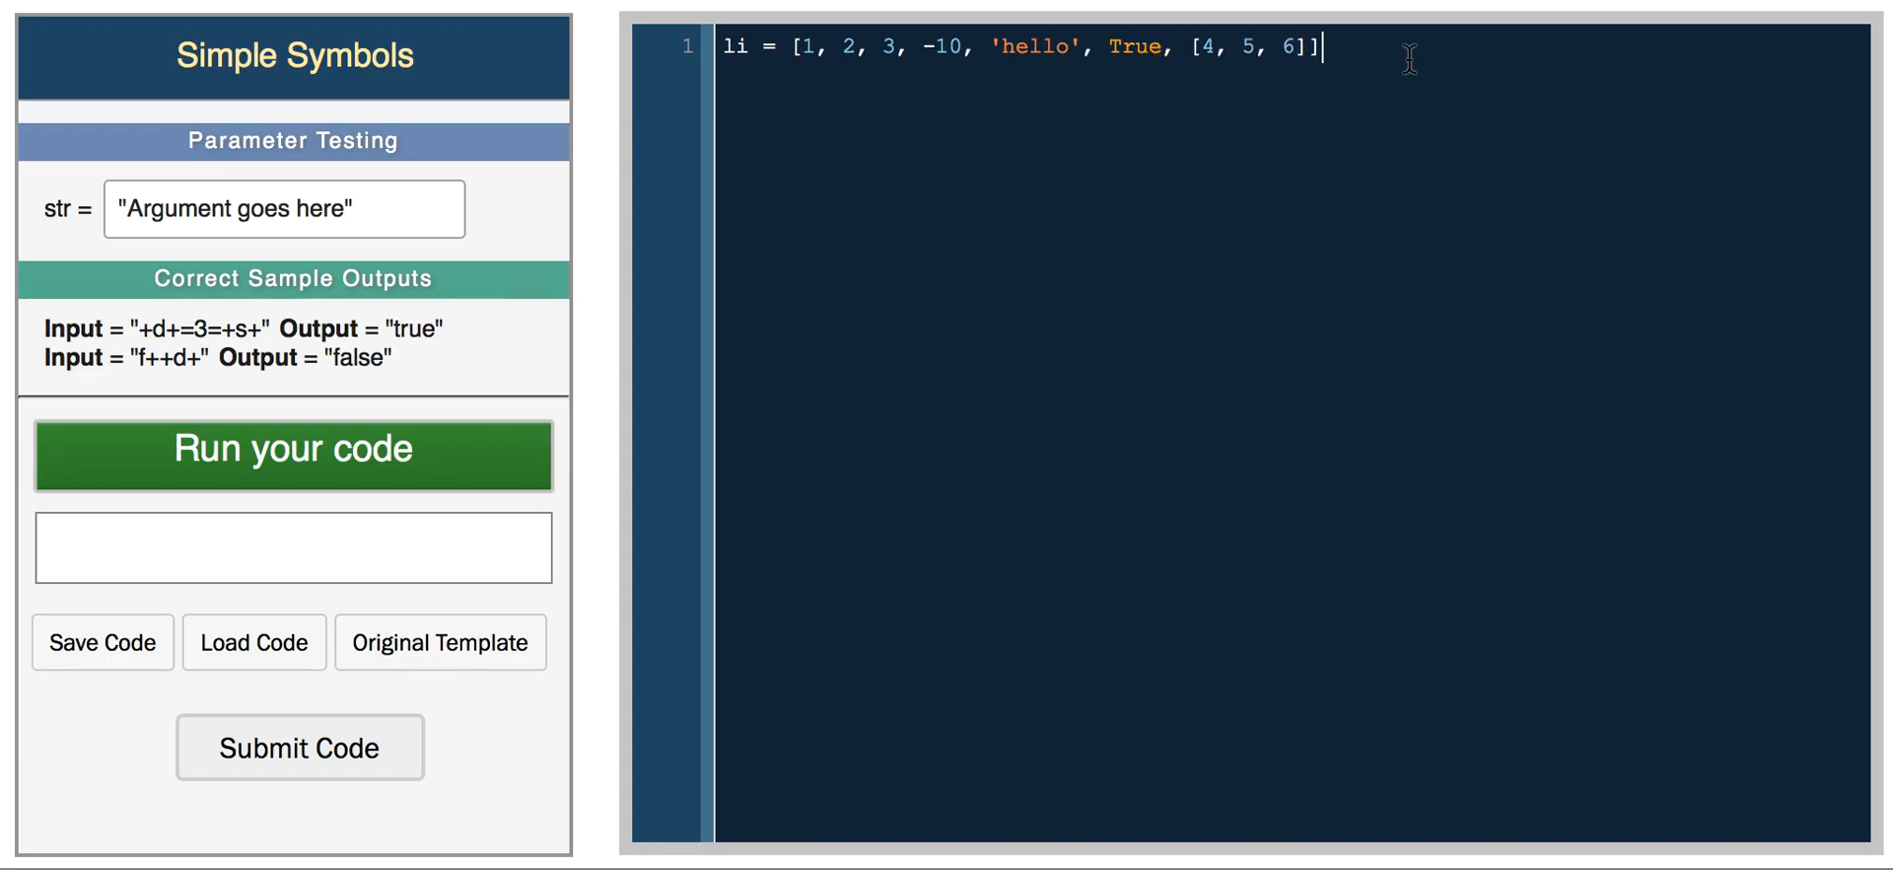
key("Enter")
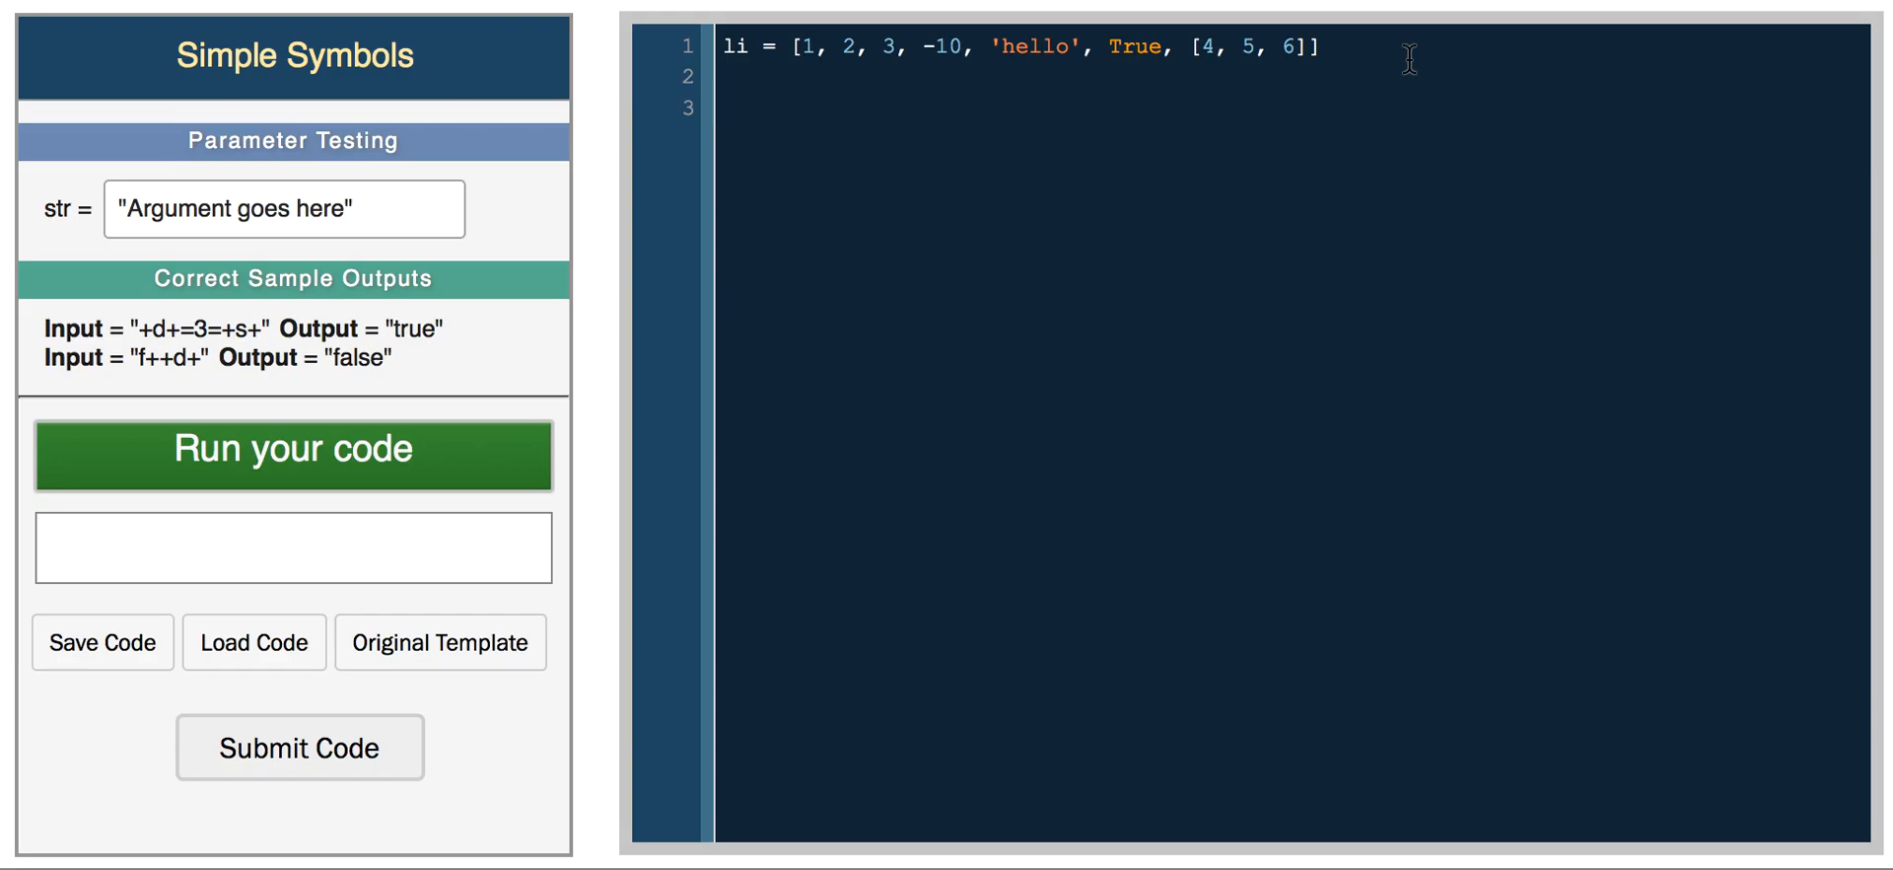
type("print len(li")
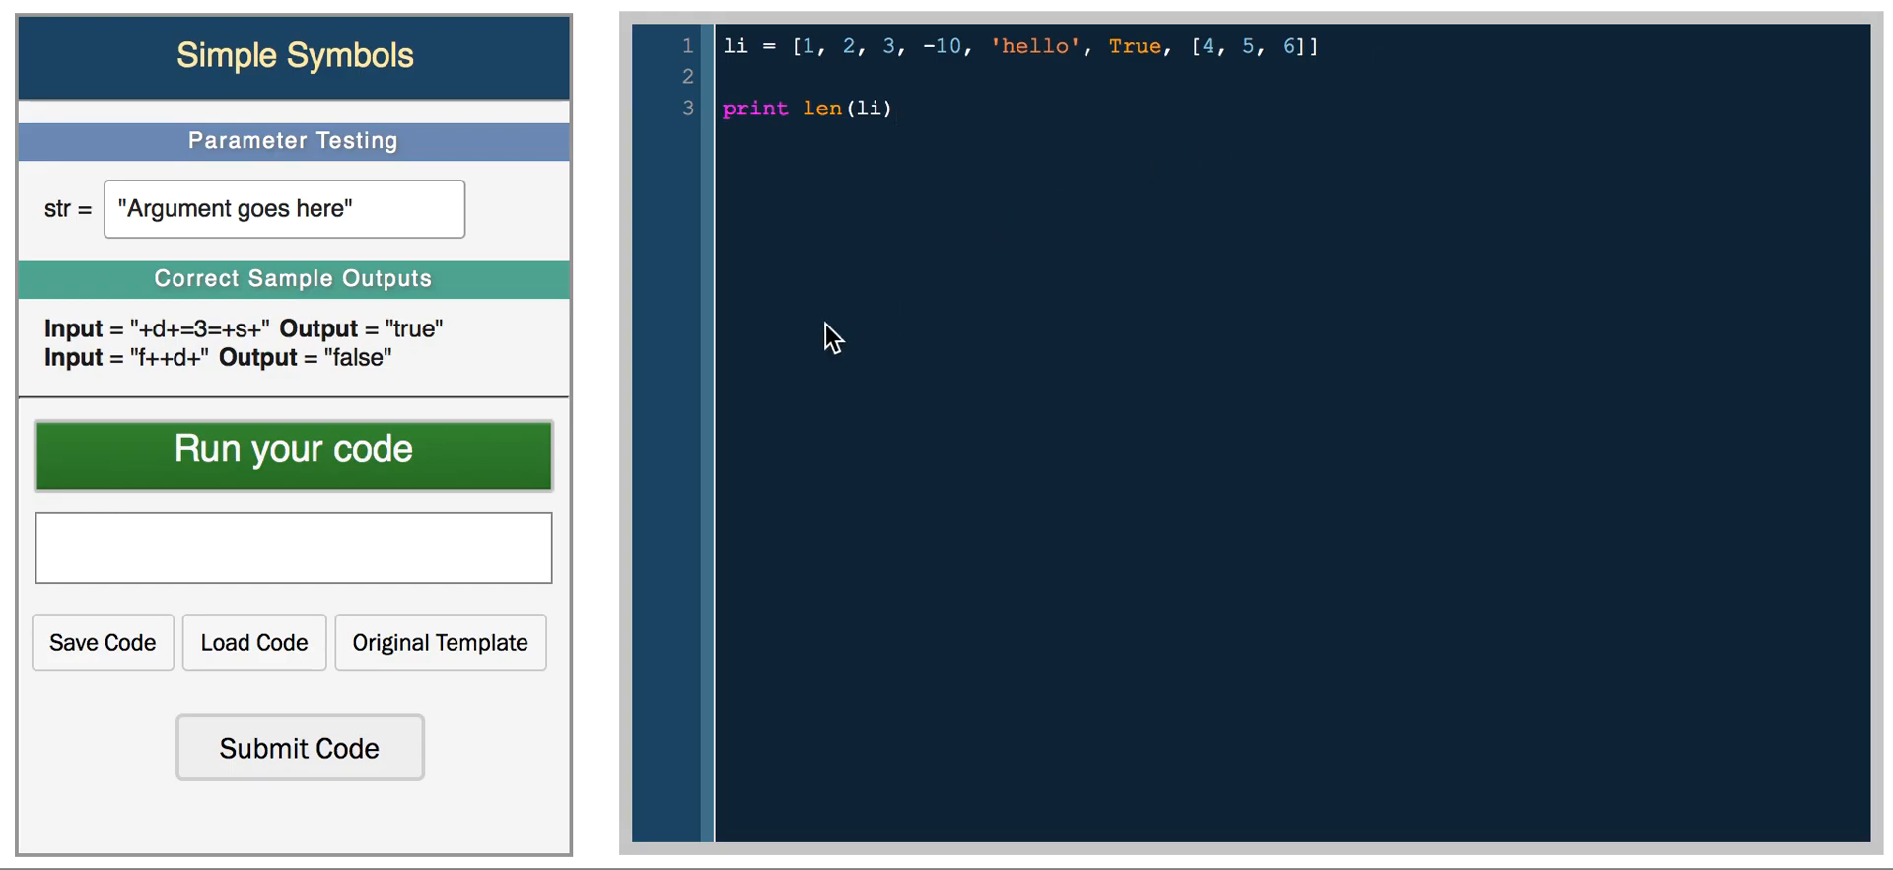
- Run print len(li), then change it to max(li) and run again
left_click(292, 456)
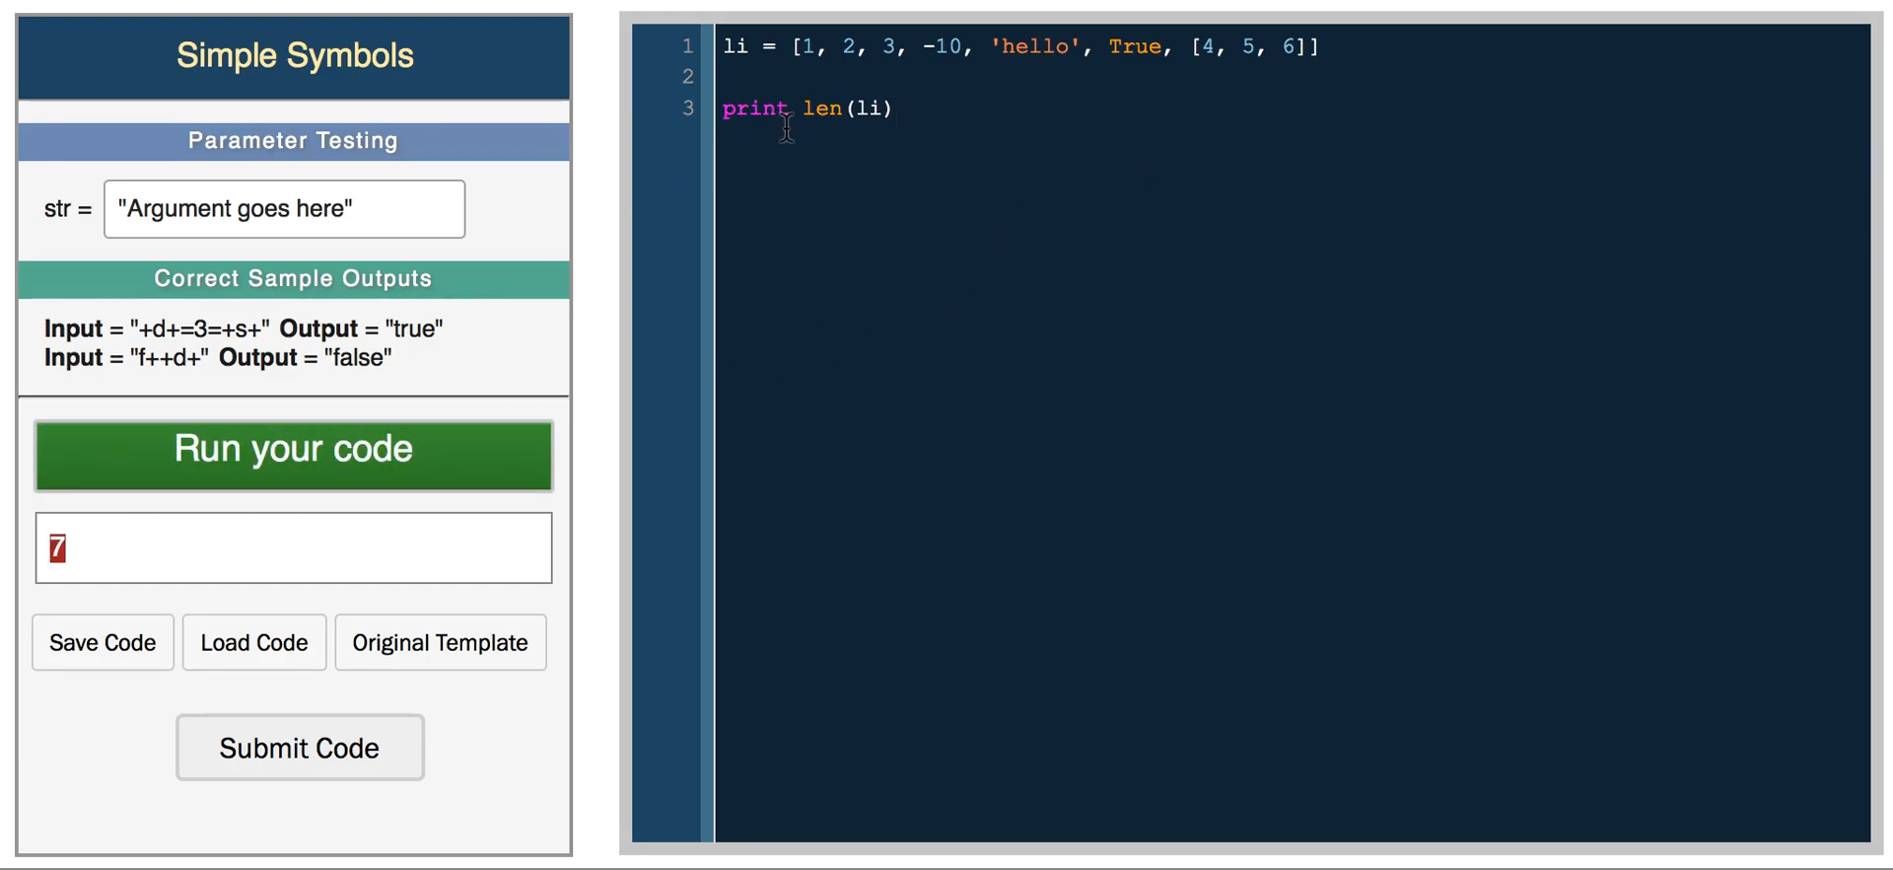
type("m")
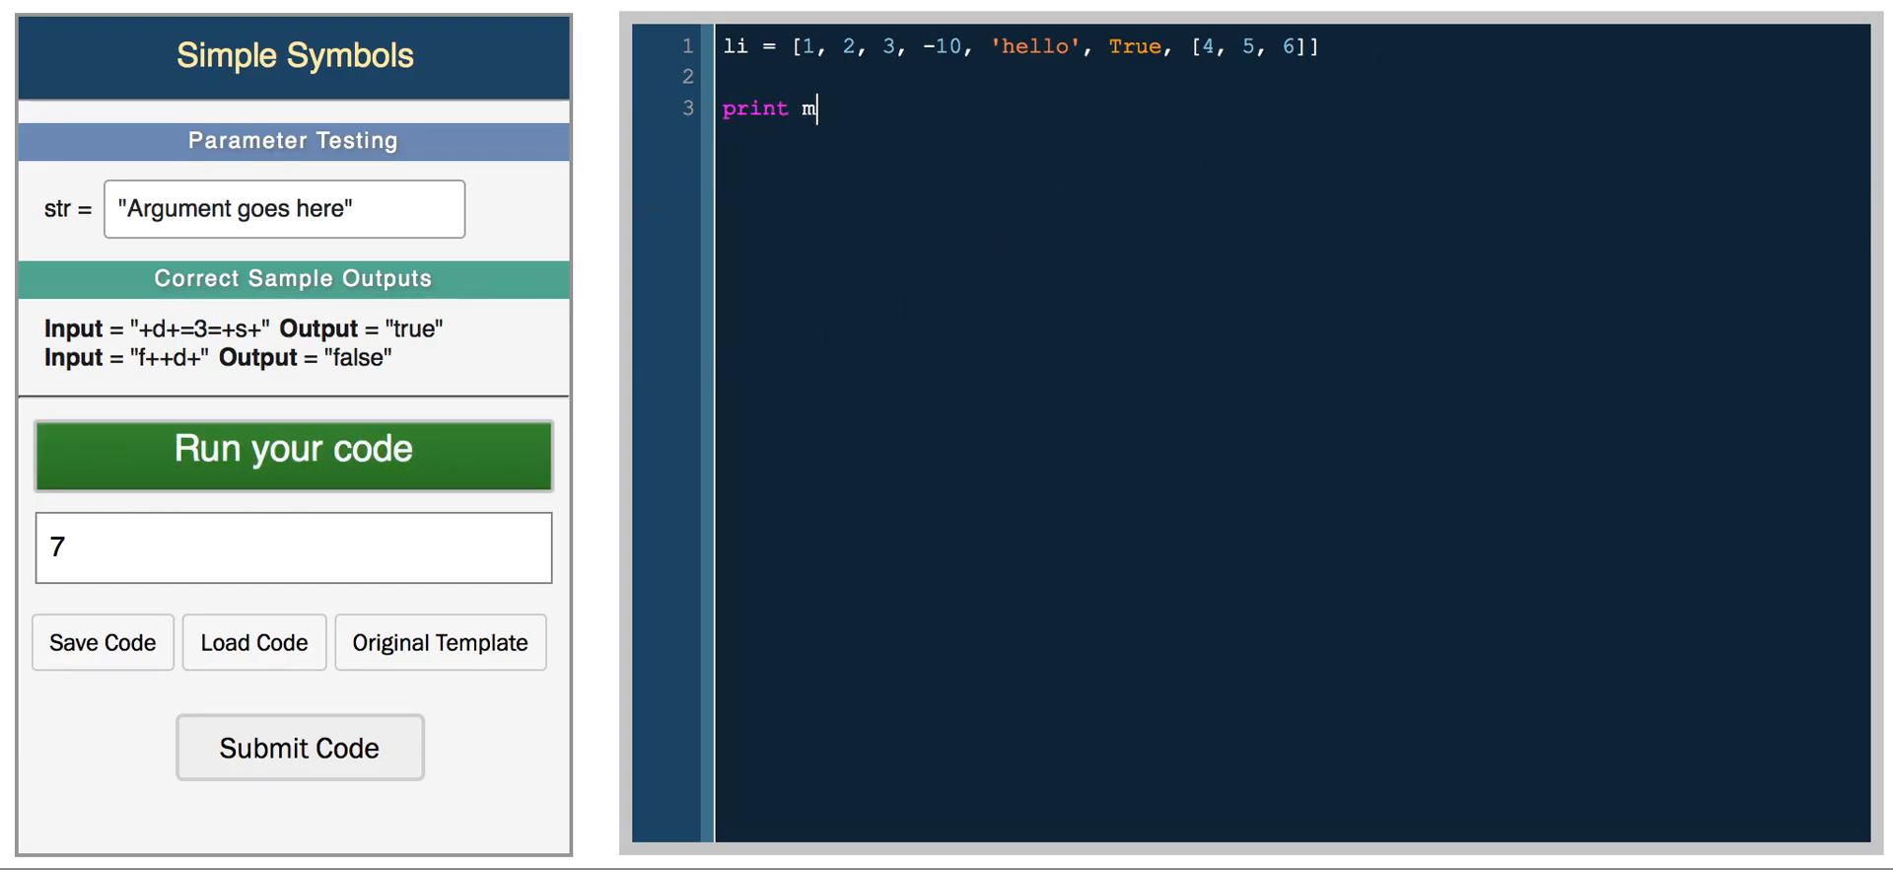
type("ax(li)")
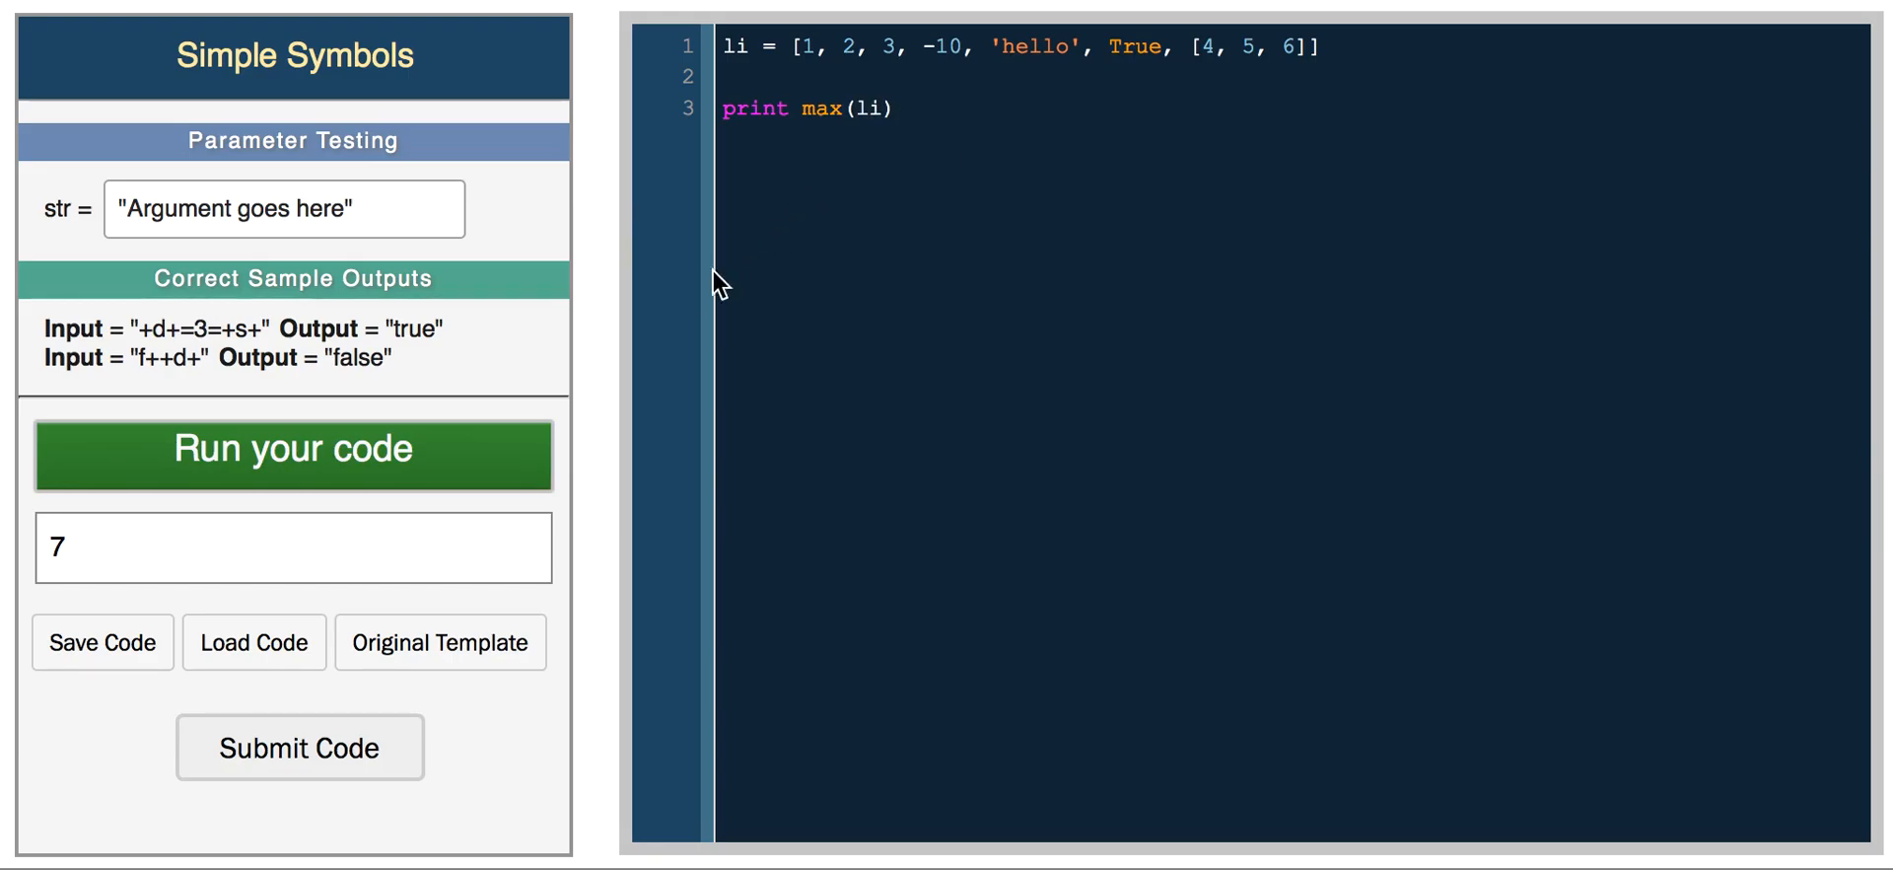
left_click(292, 455)
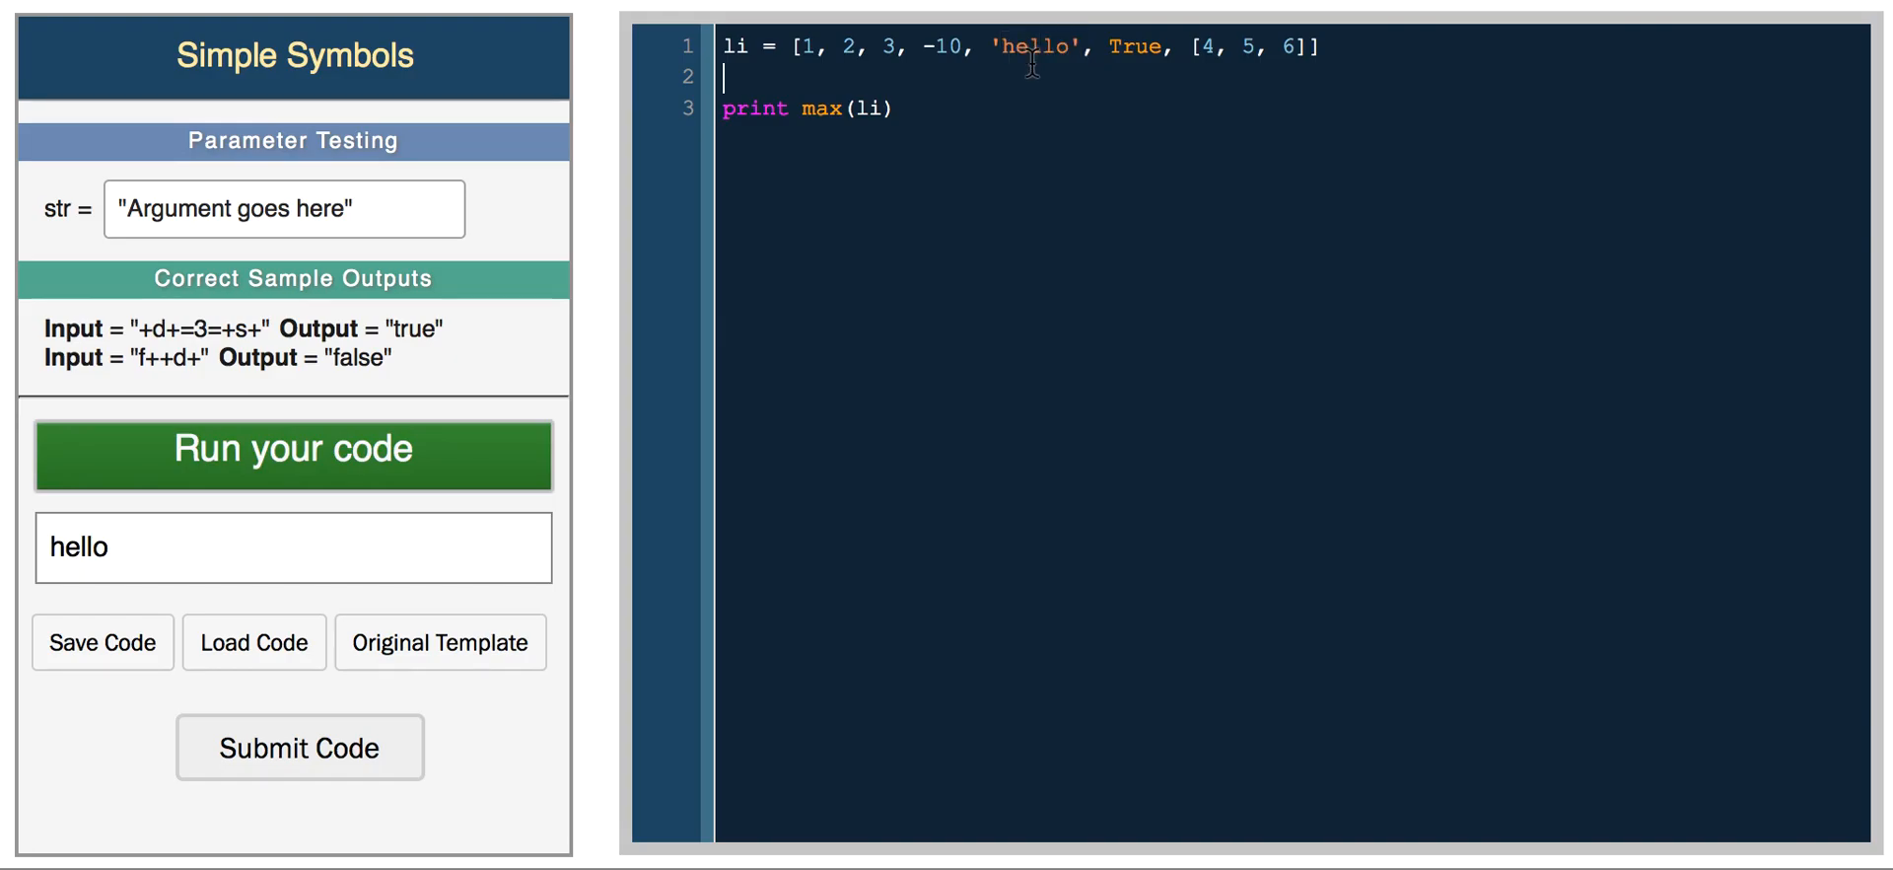
- Replace the list items with 1, 2, 3, 100, -100 and print min(li), giving -100
left_click_drag(791, 46, 1304, 46)
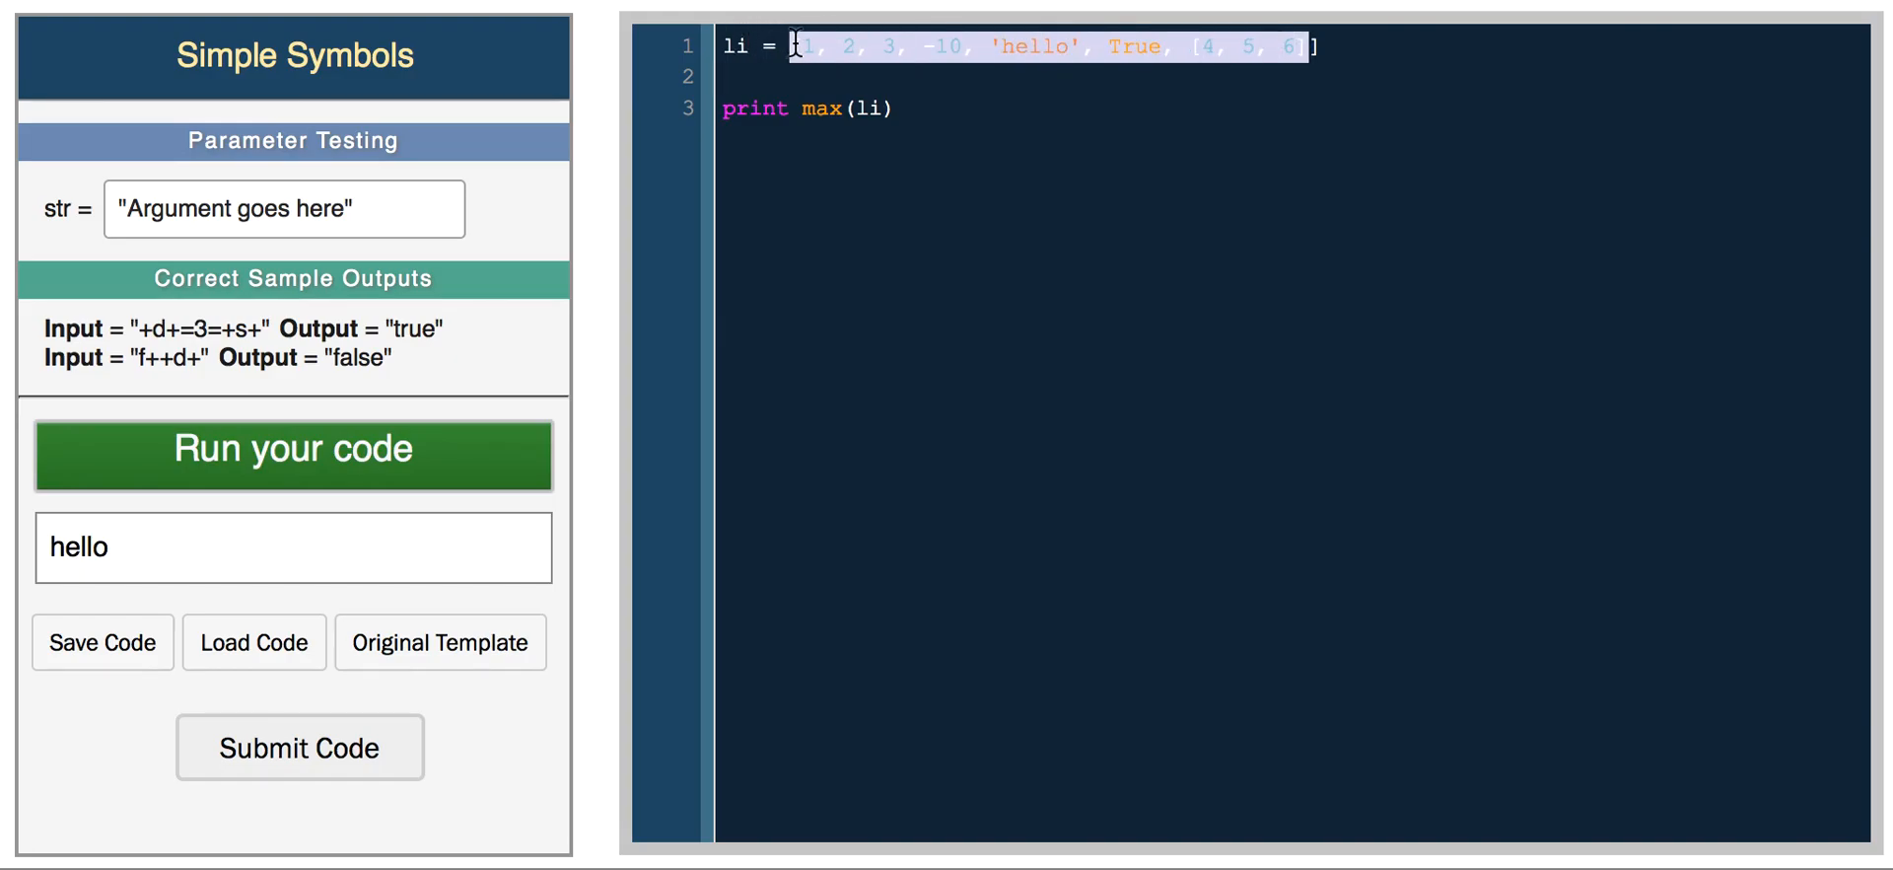
key("Delete")
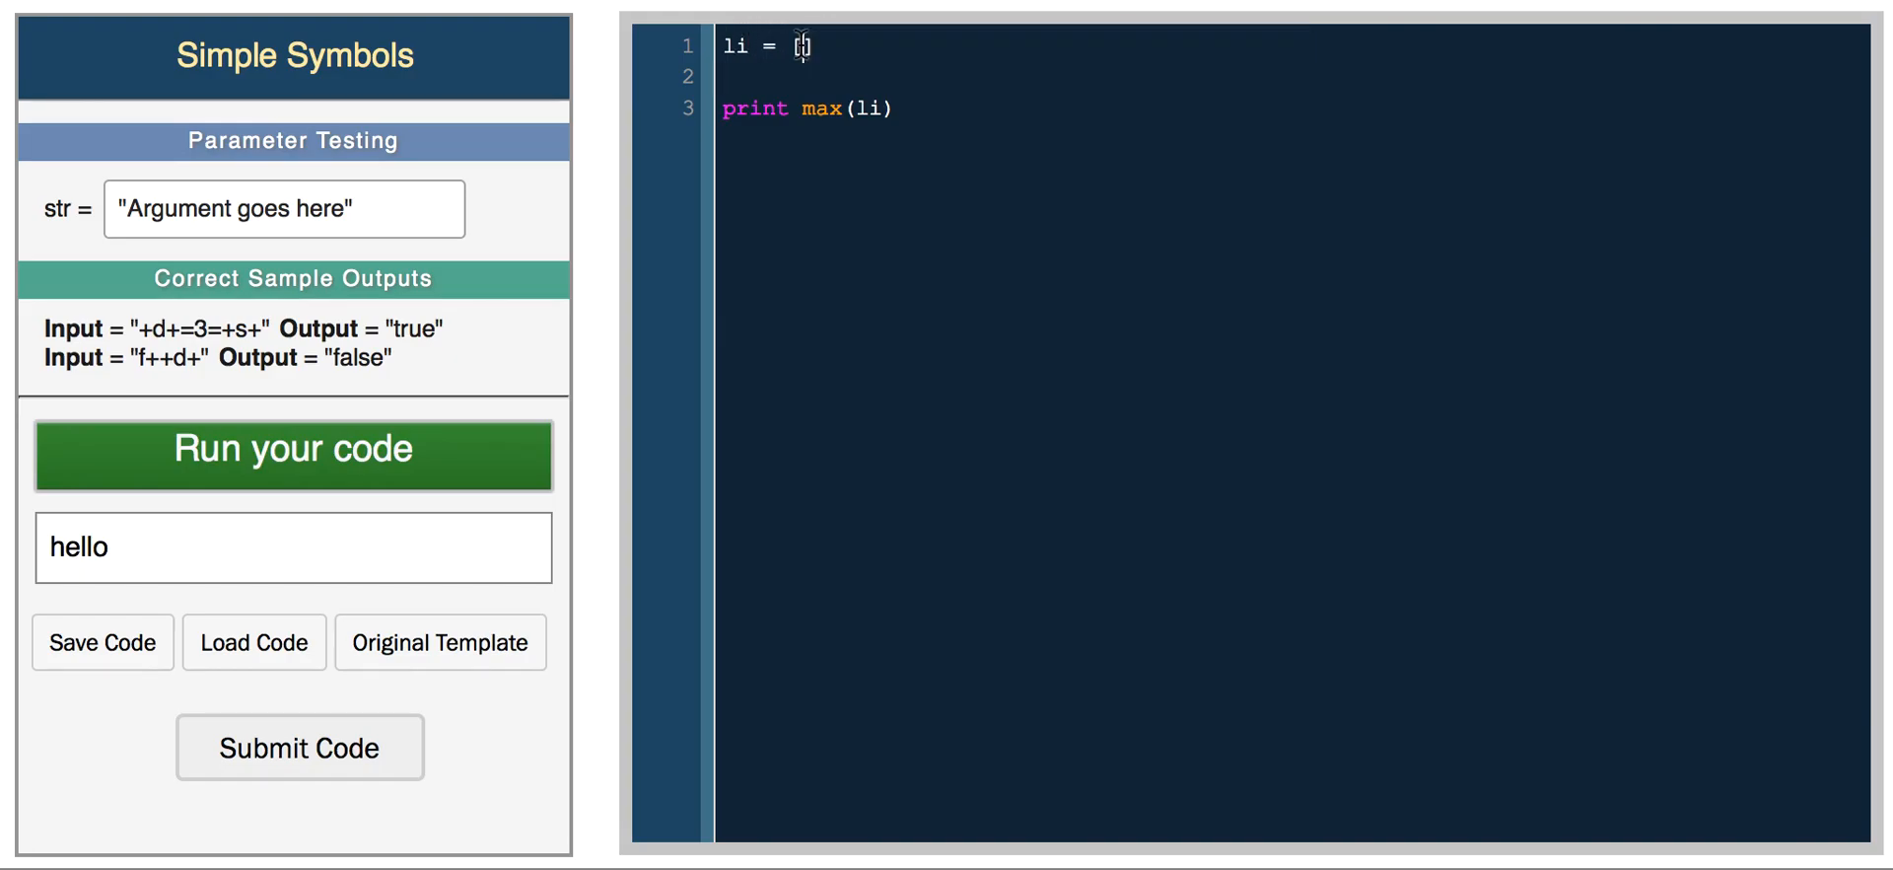
type("1")
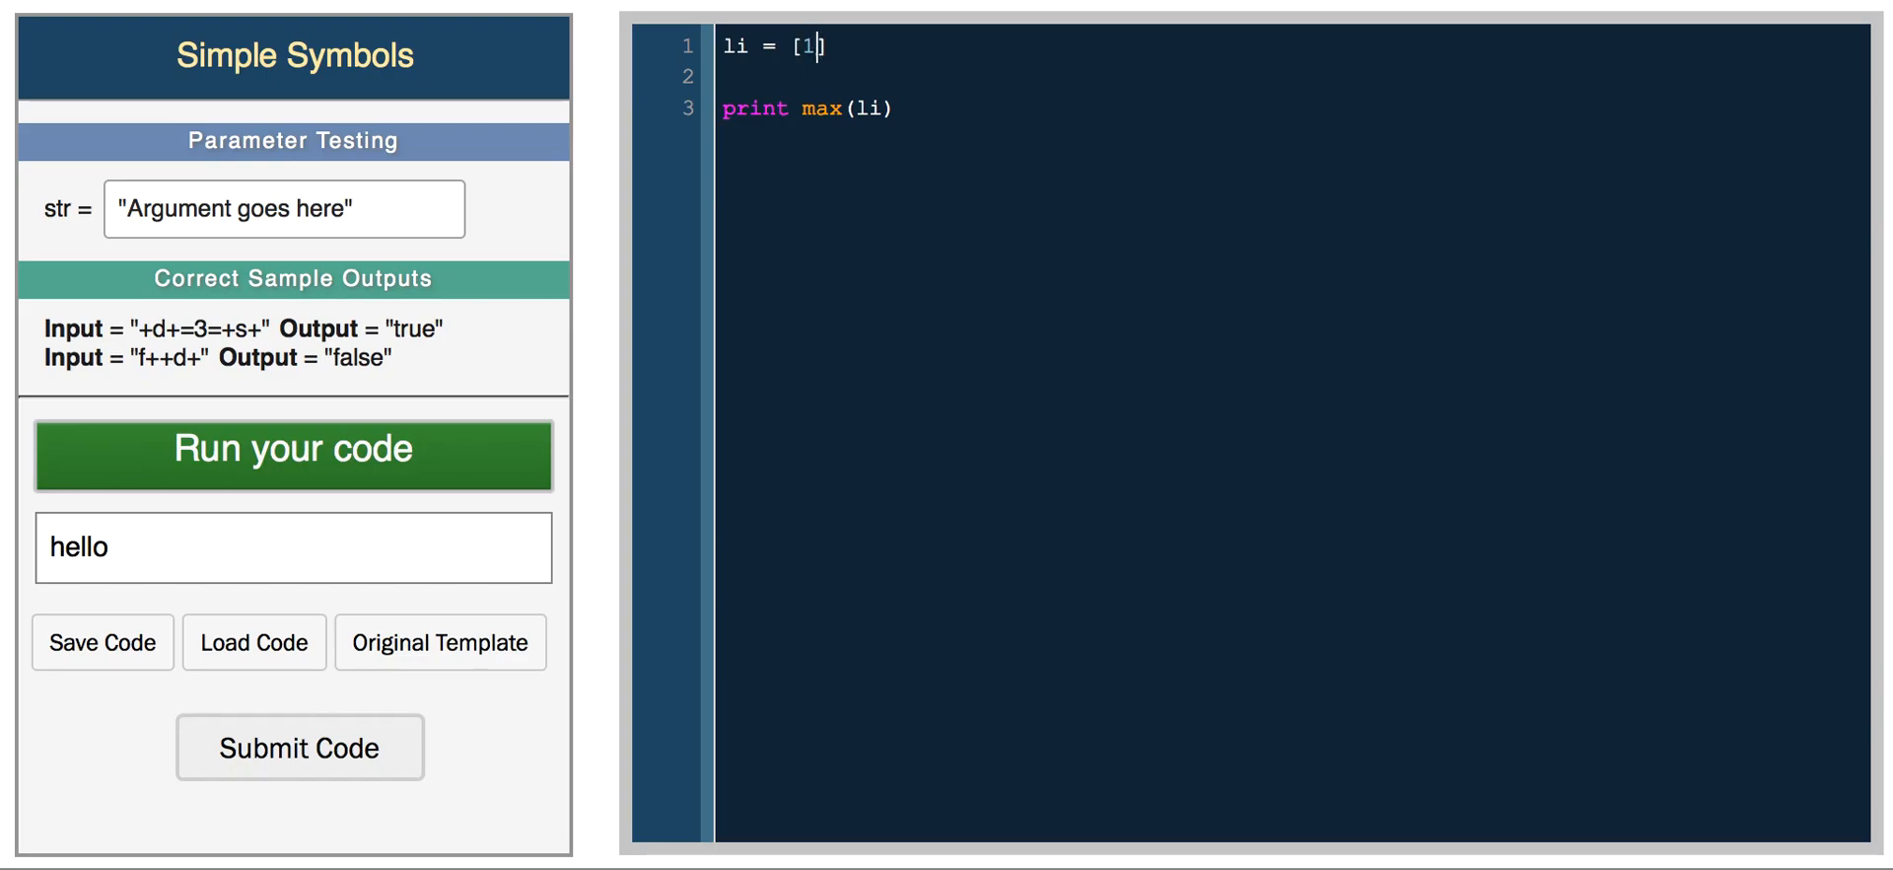
type(", 2,")
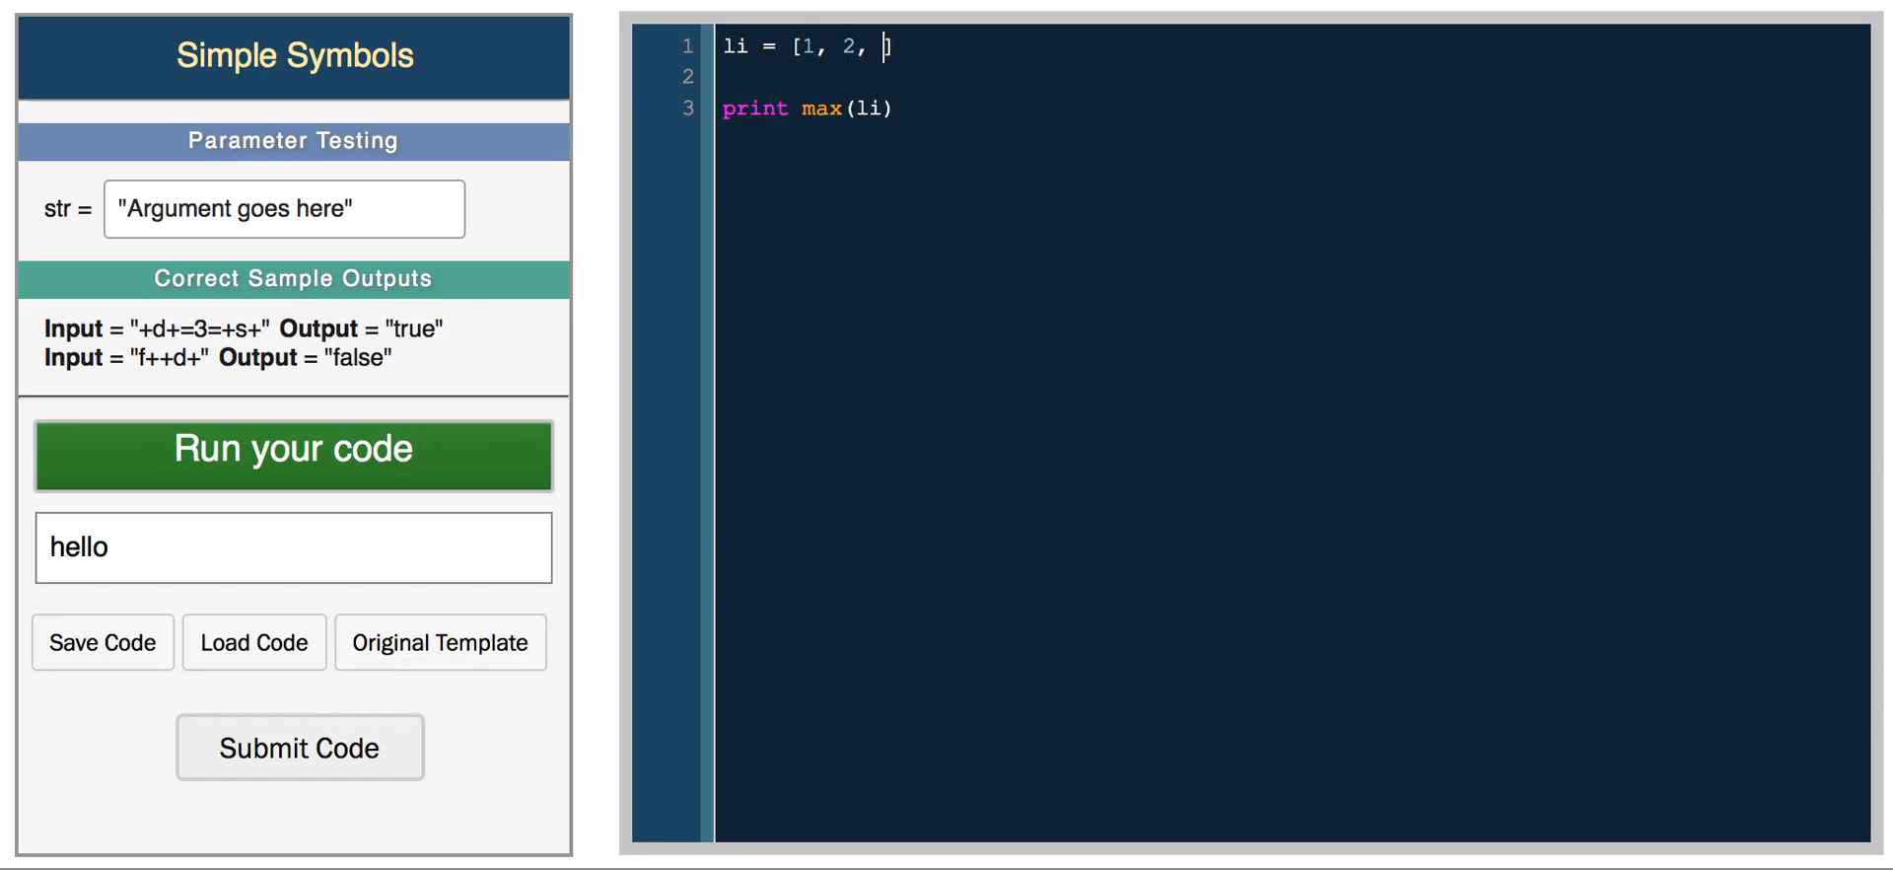
type("3, 100, -100")
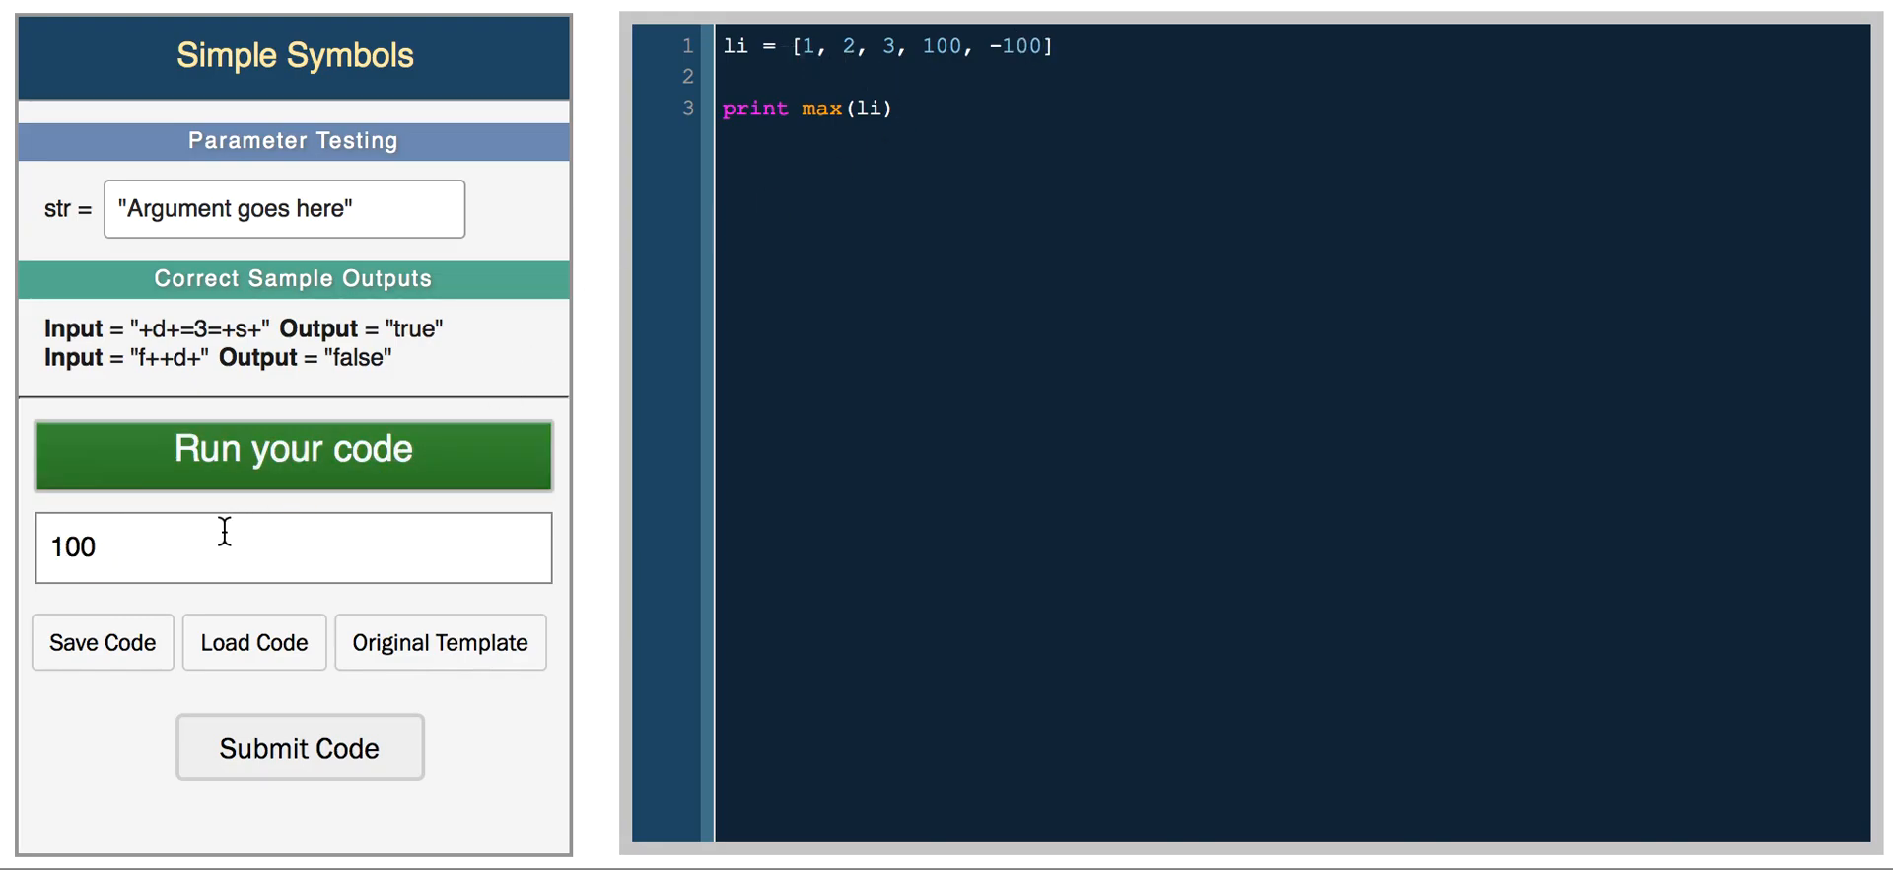
type("min")
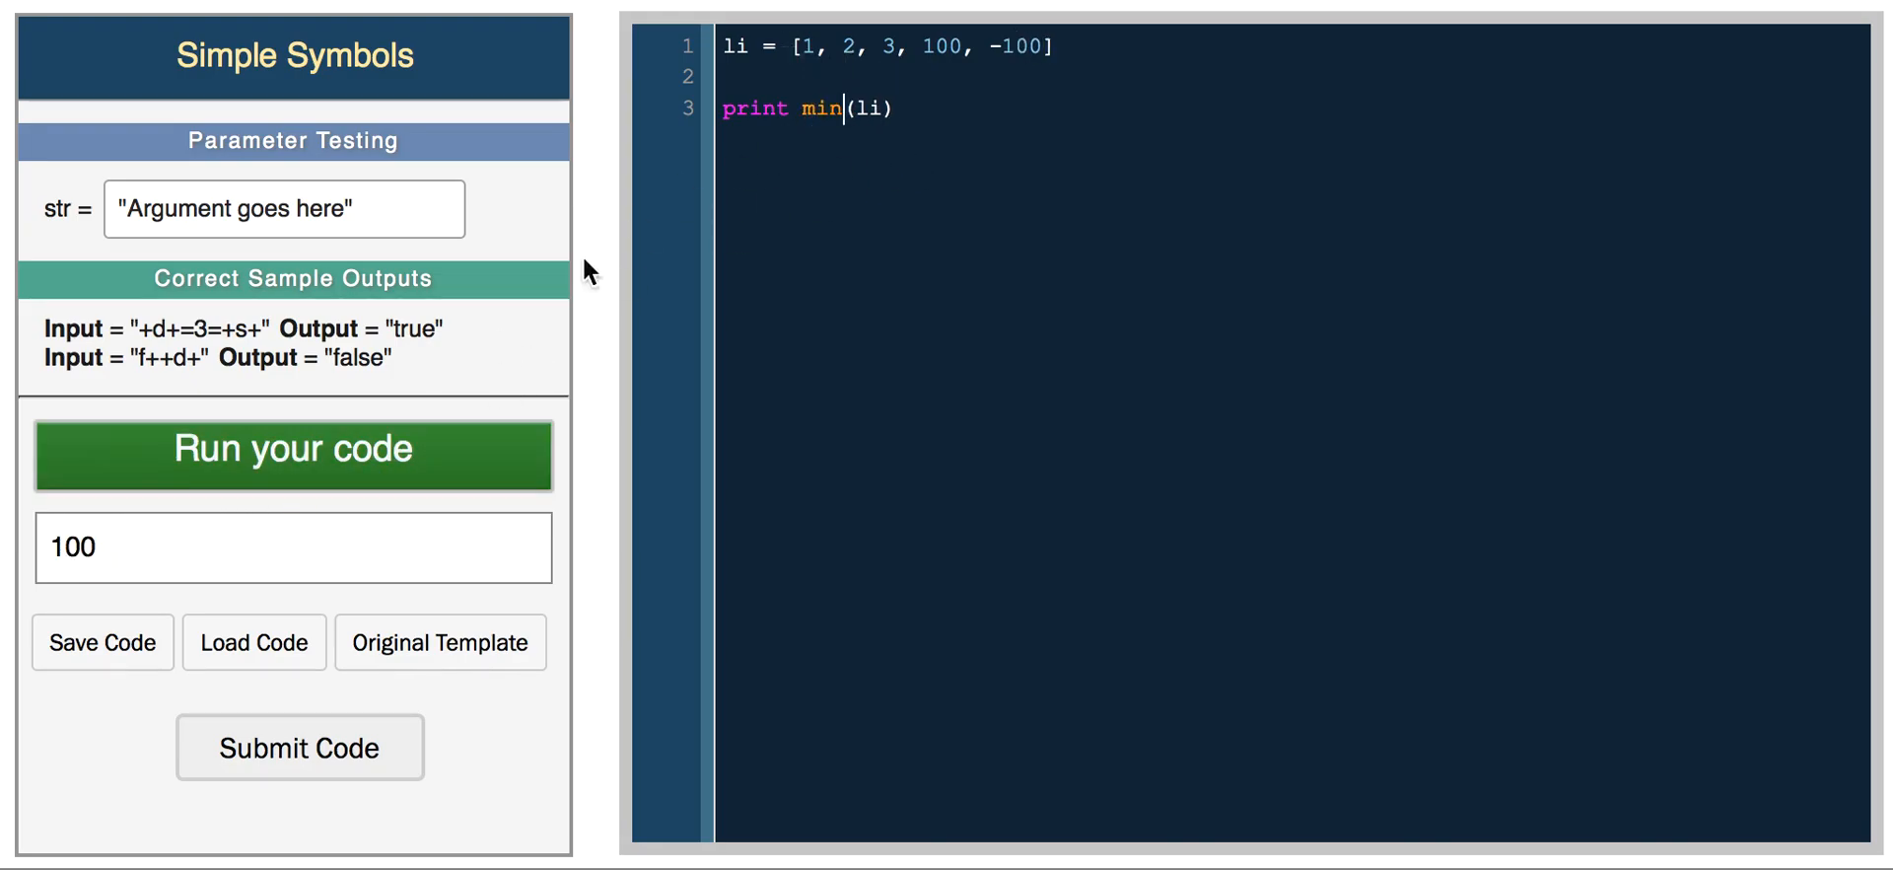
left_click(292, 451)
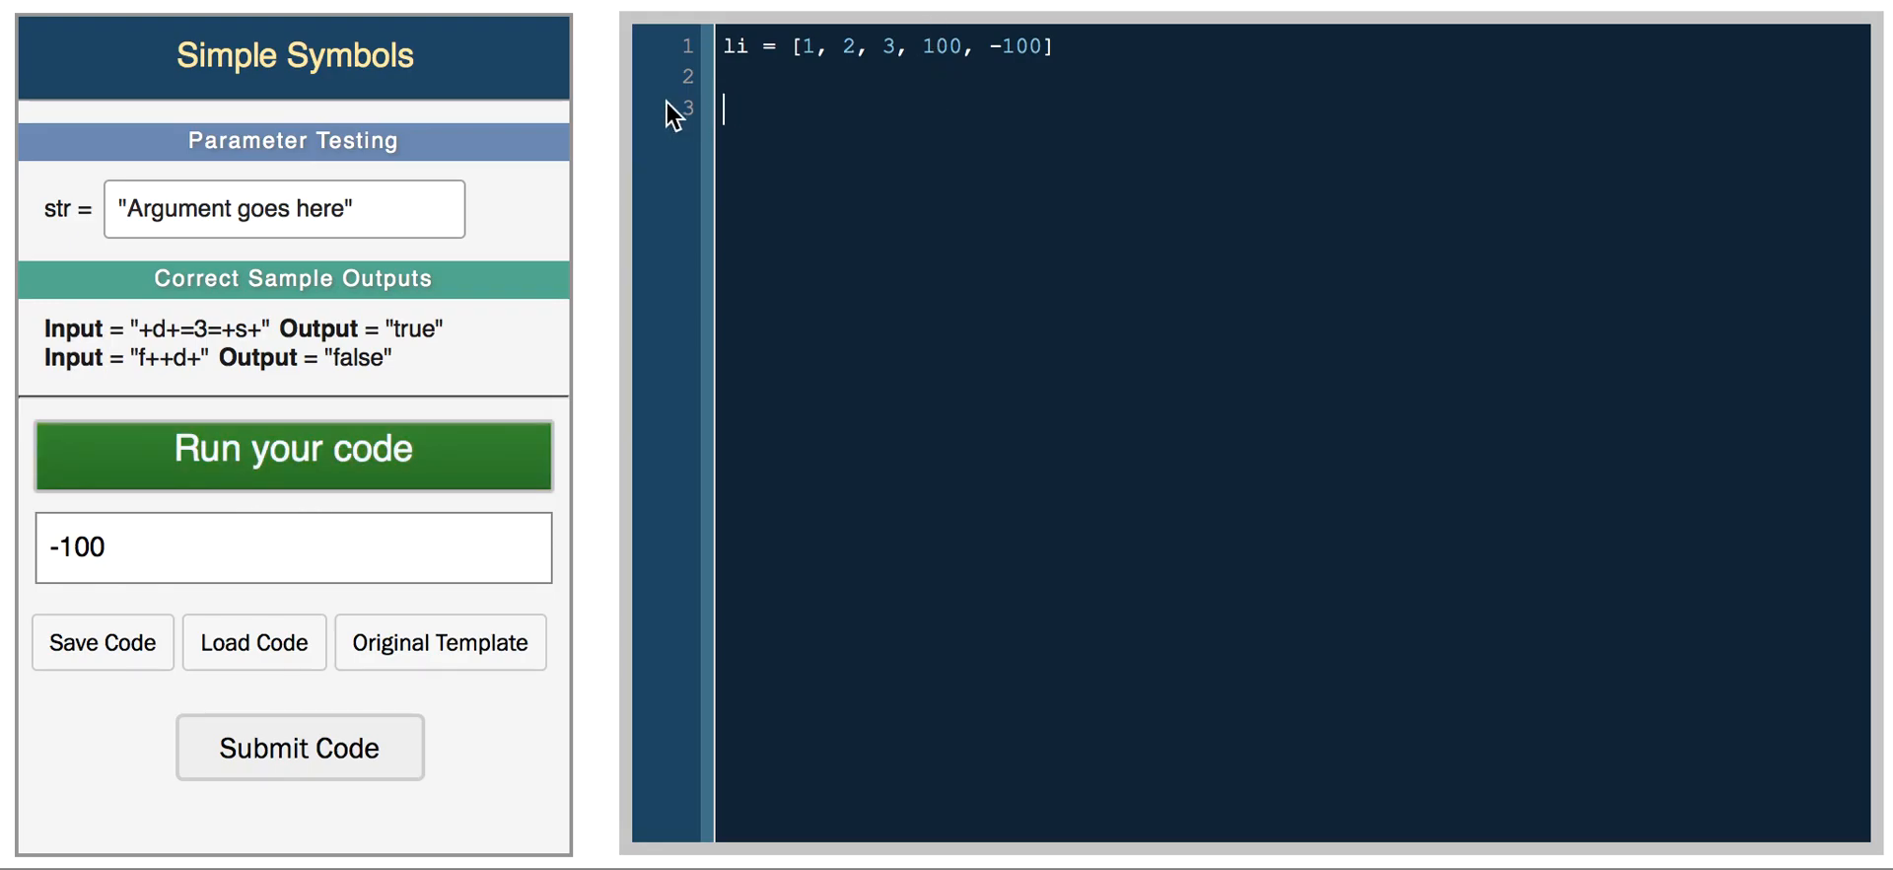
- Add li.reverse() and print li, then run to print [-100, 100, 3, 2, 1]
type("print li")
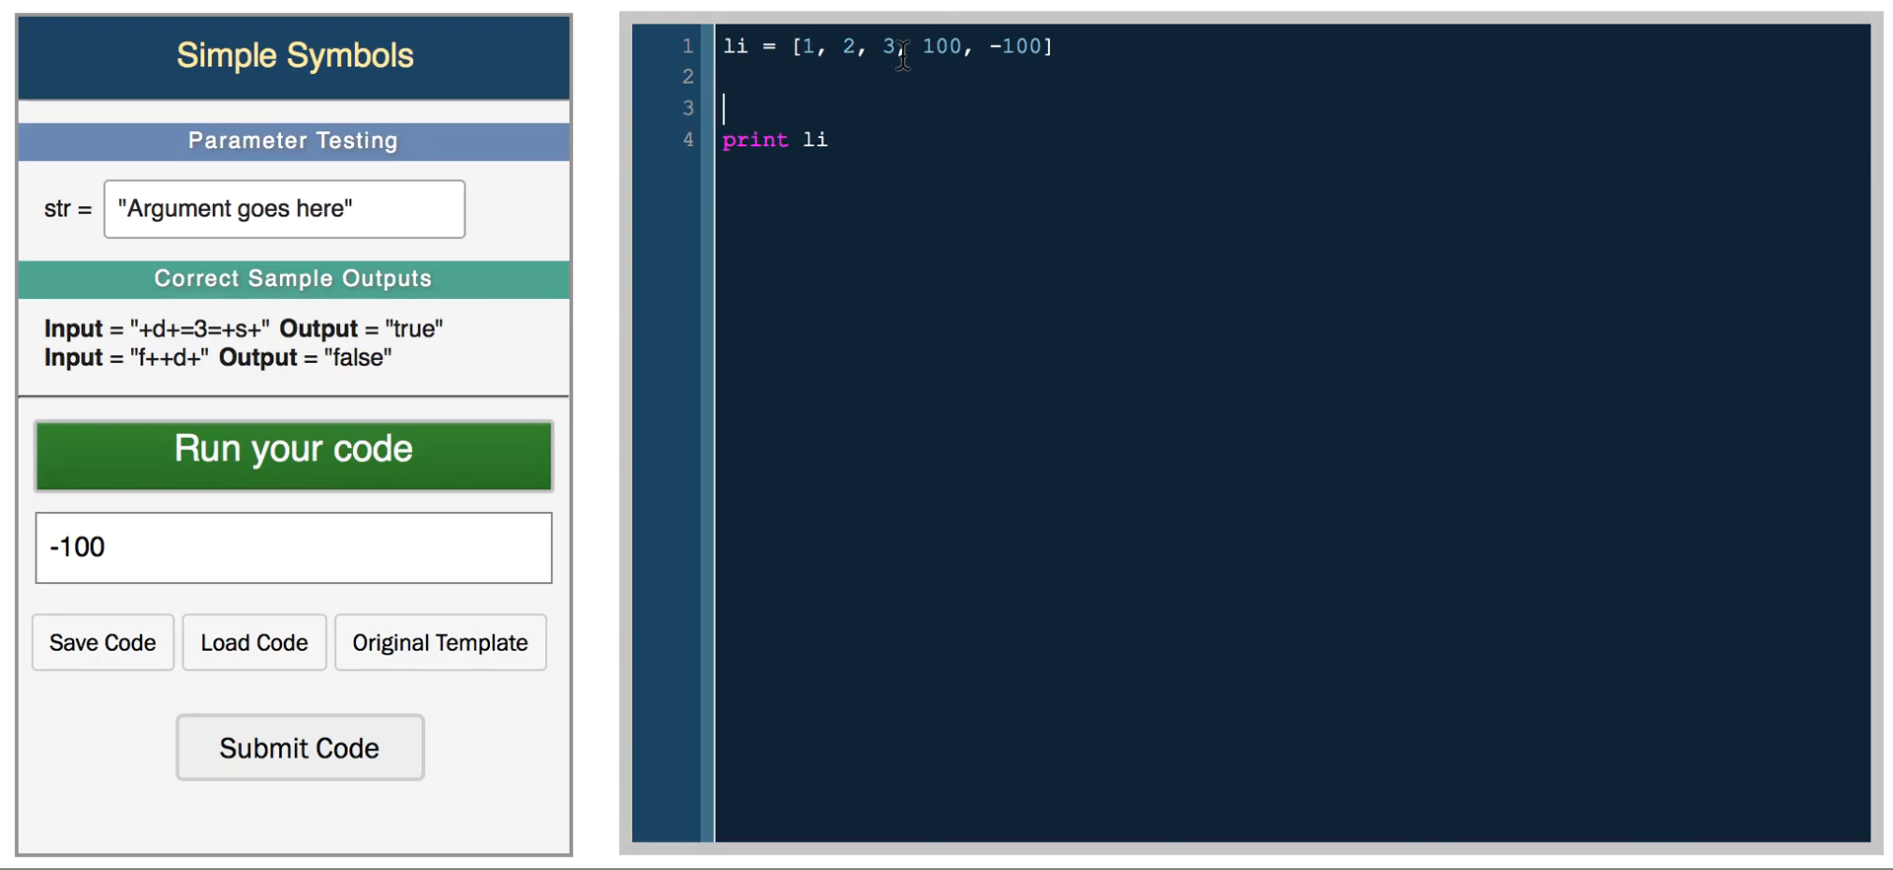
type("li.reverse(")
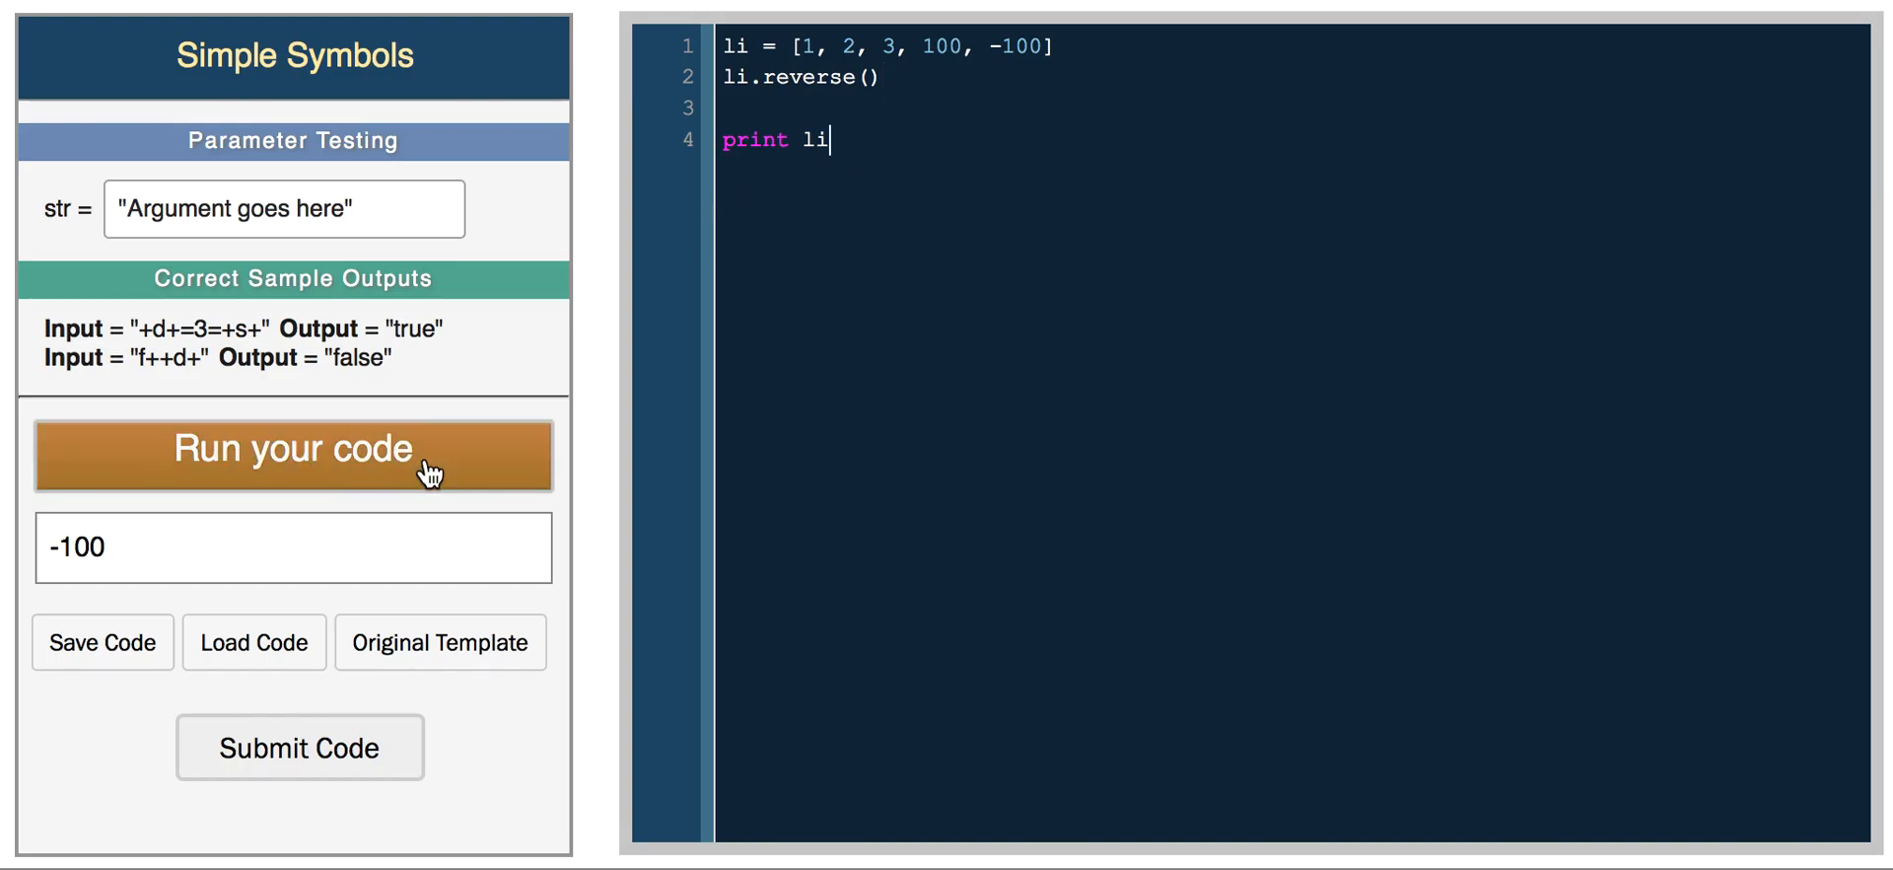
left_click(292, 453)
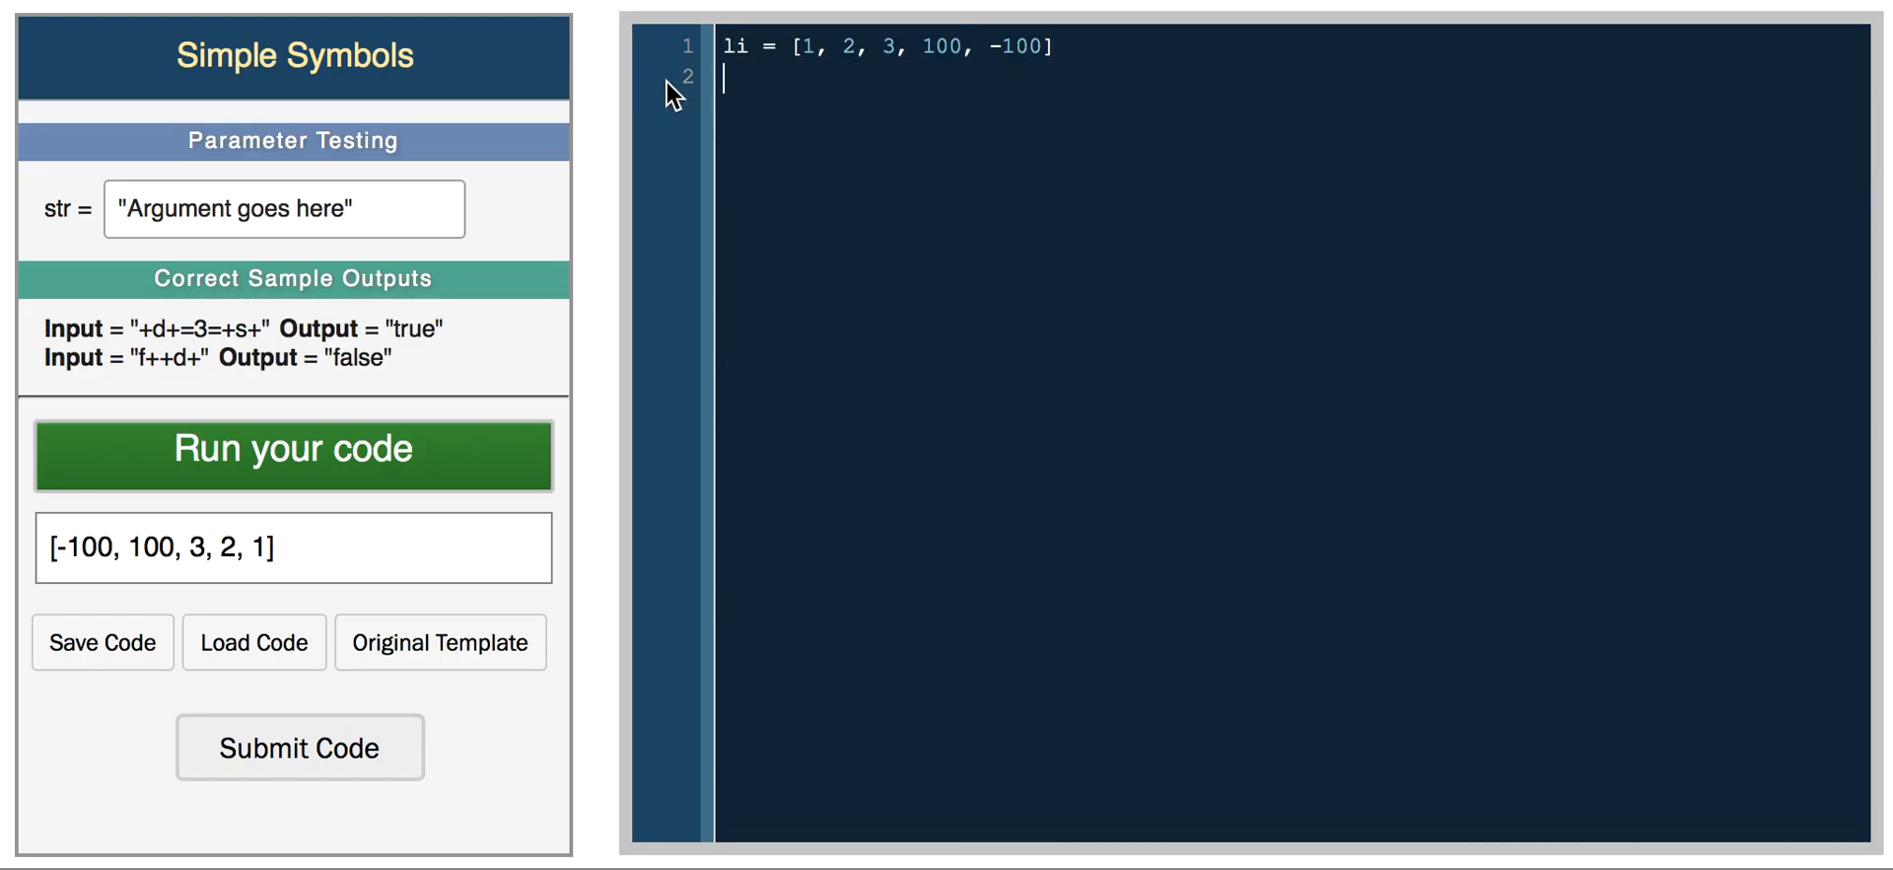
- Set s = 'hello world' and run print list(s) to show its characters
type("s = '")
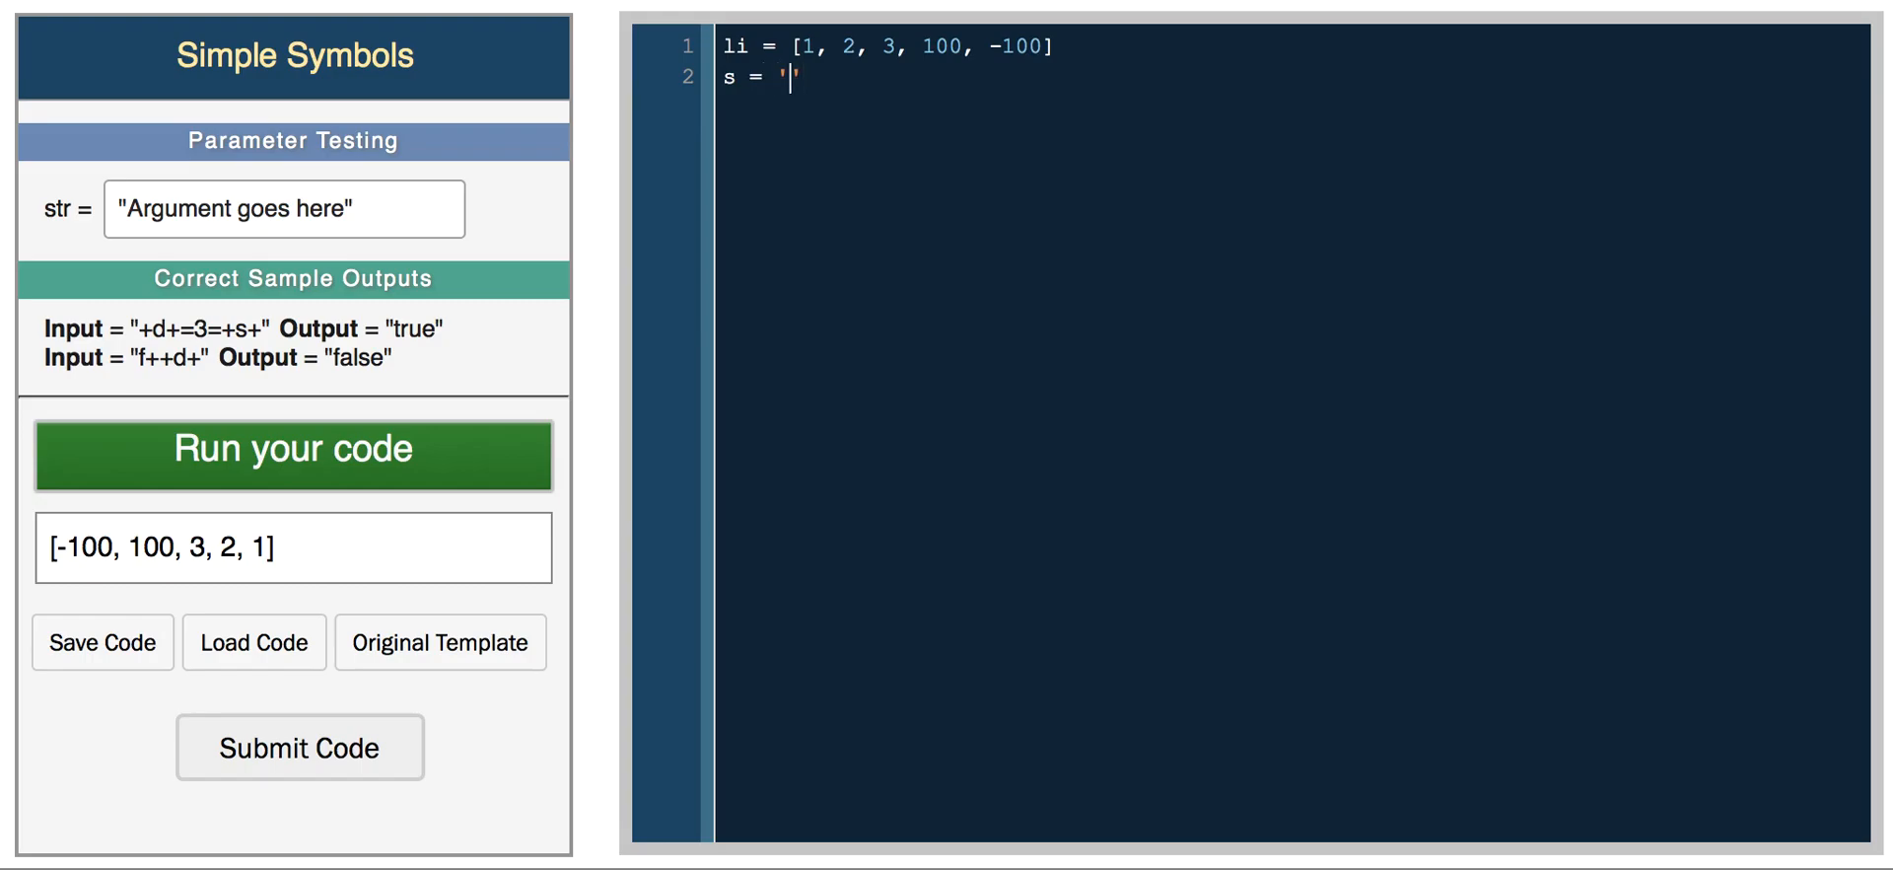
type("h")
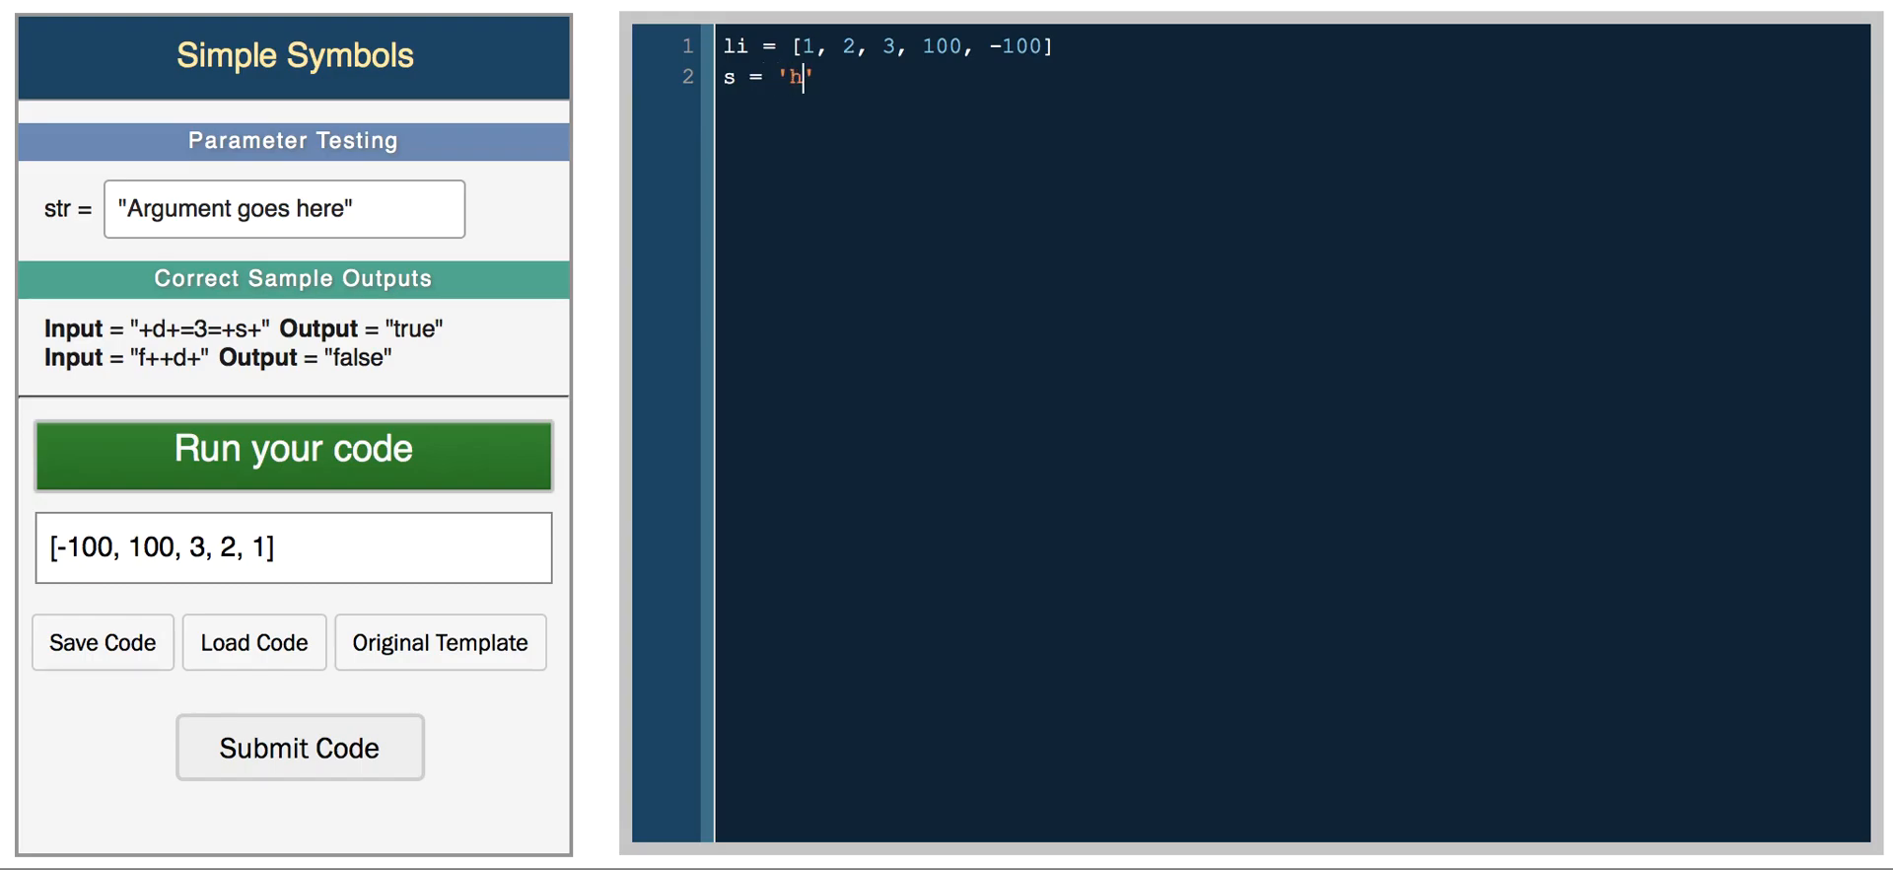
type("ello world")
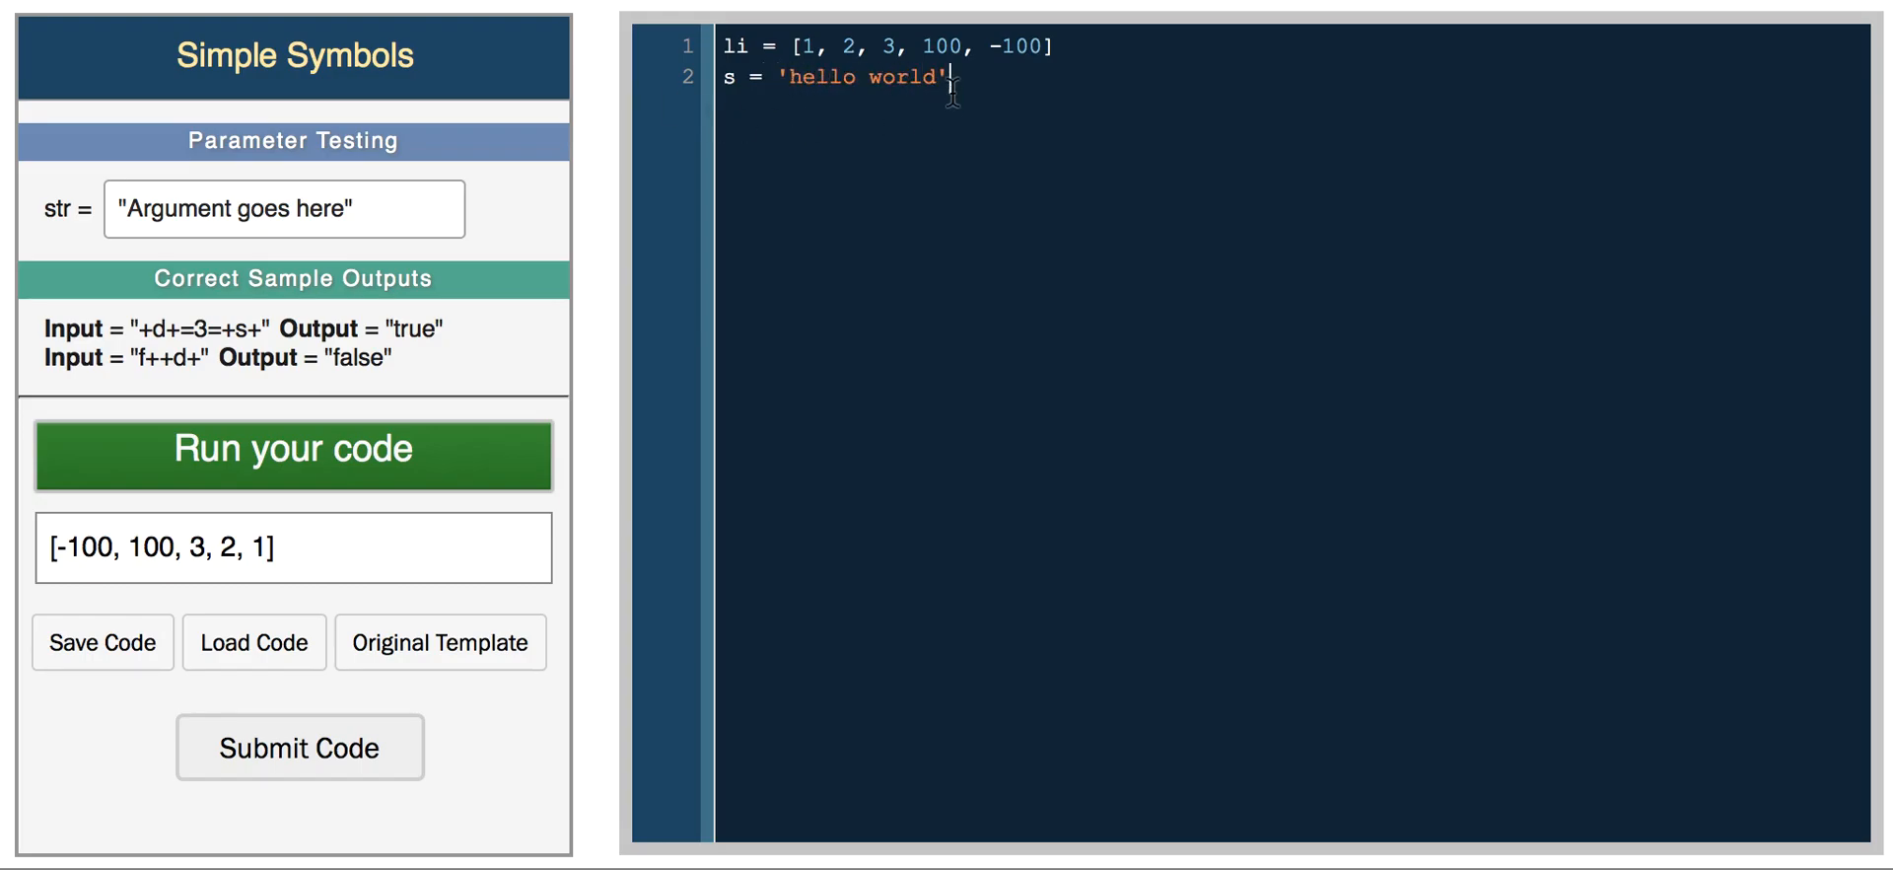
key("Enter")
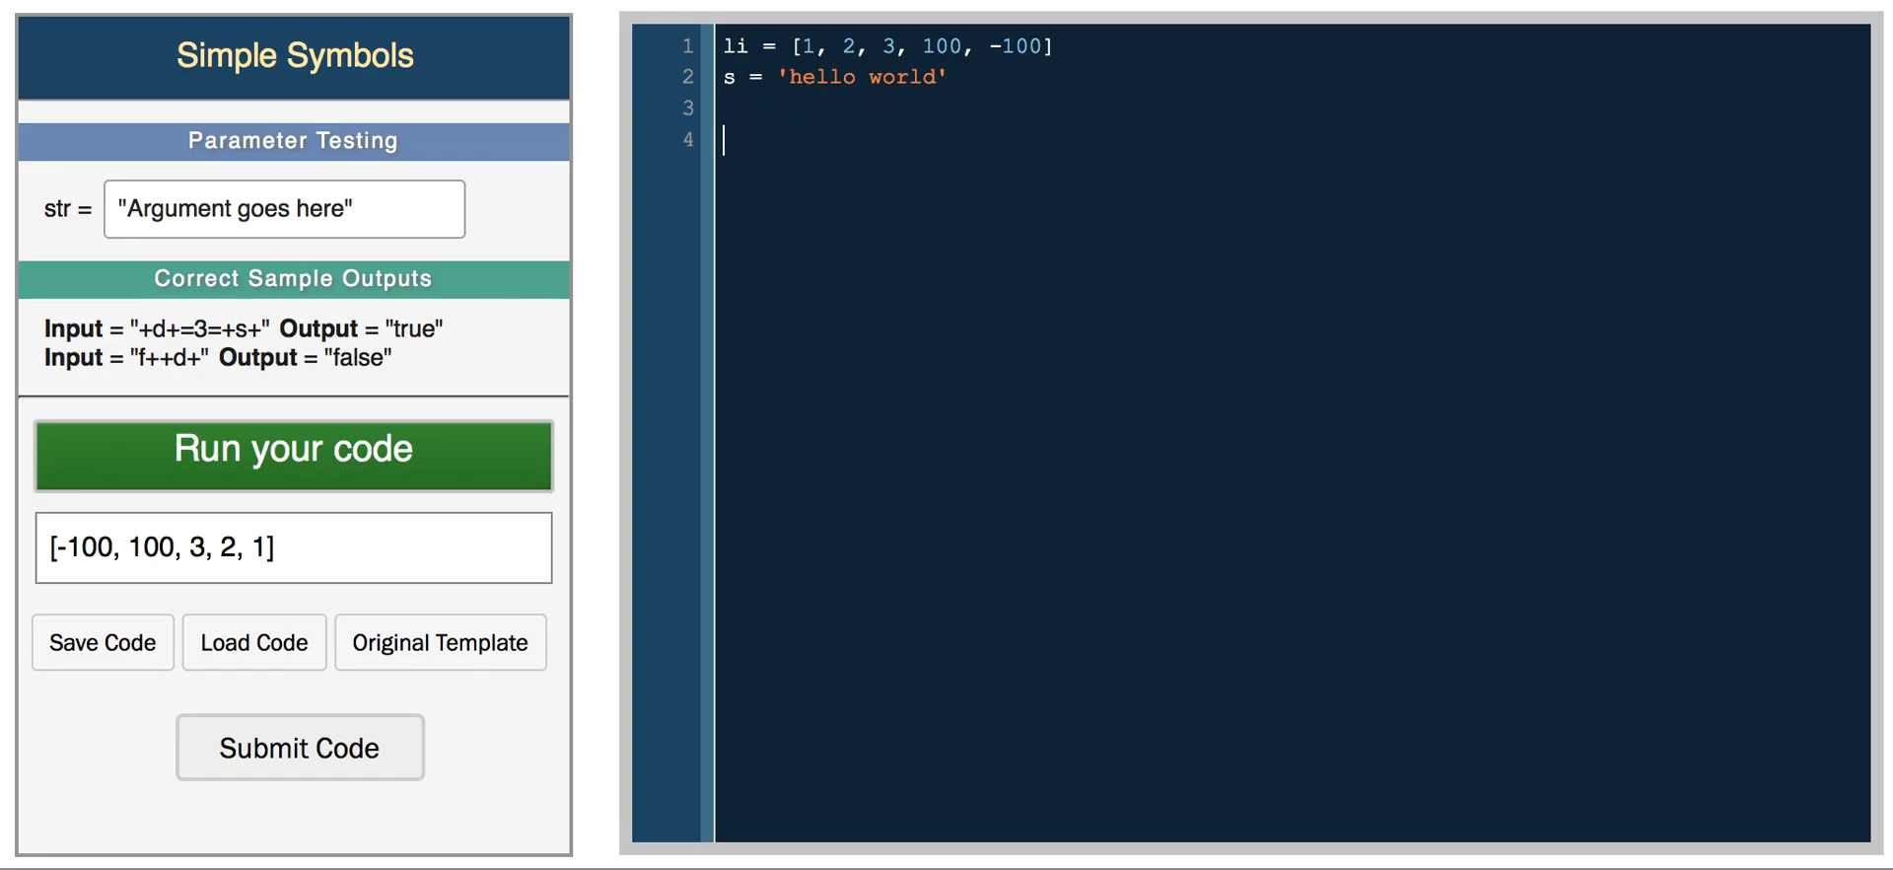
type("print list(")
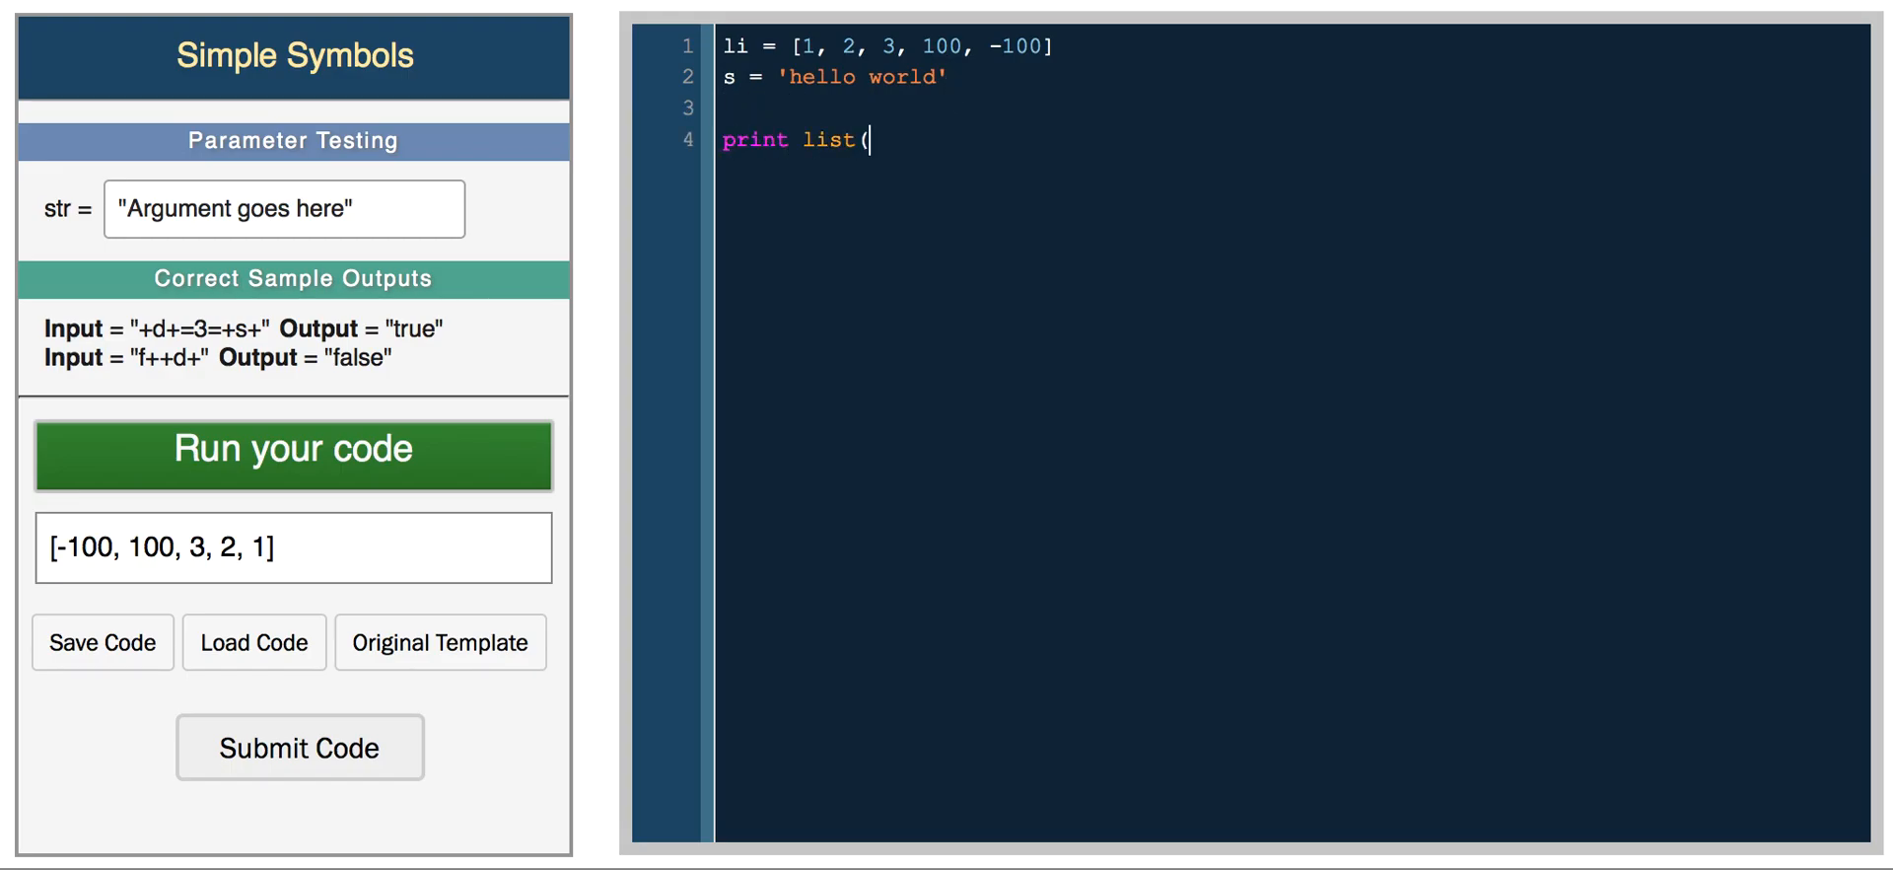
type("s)")
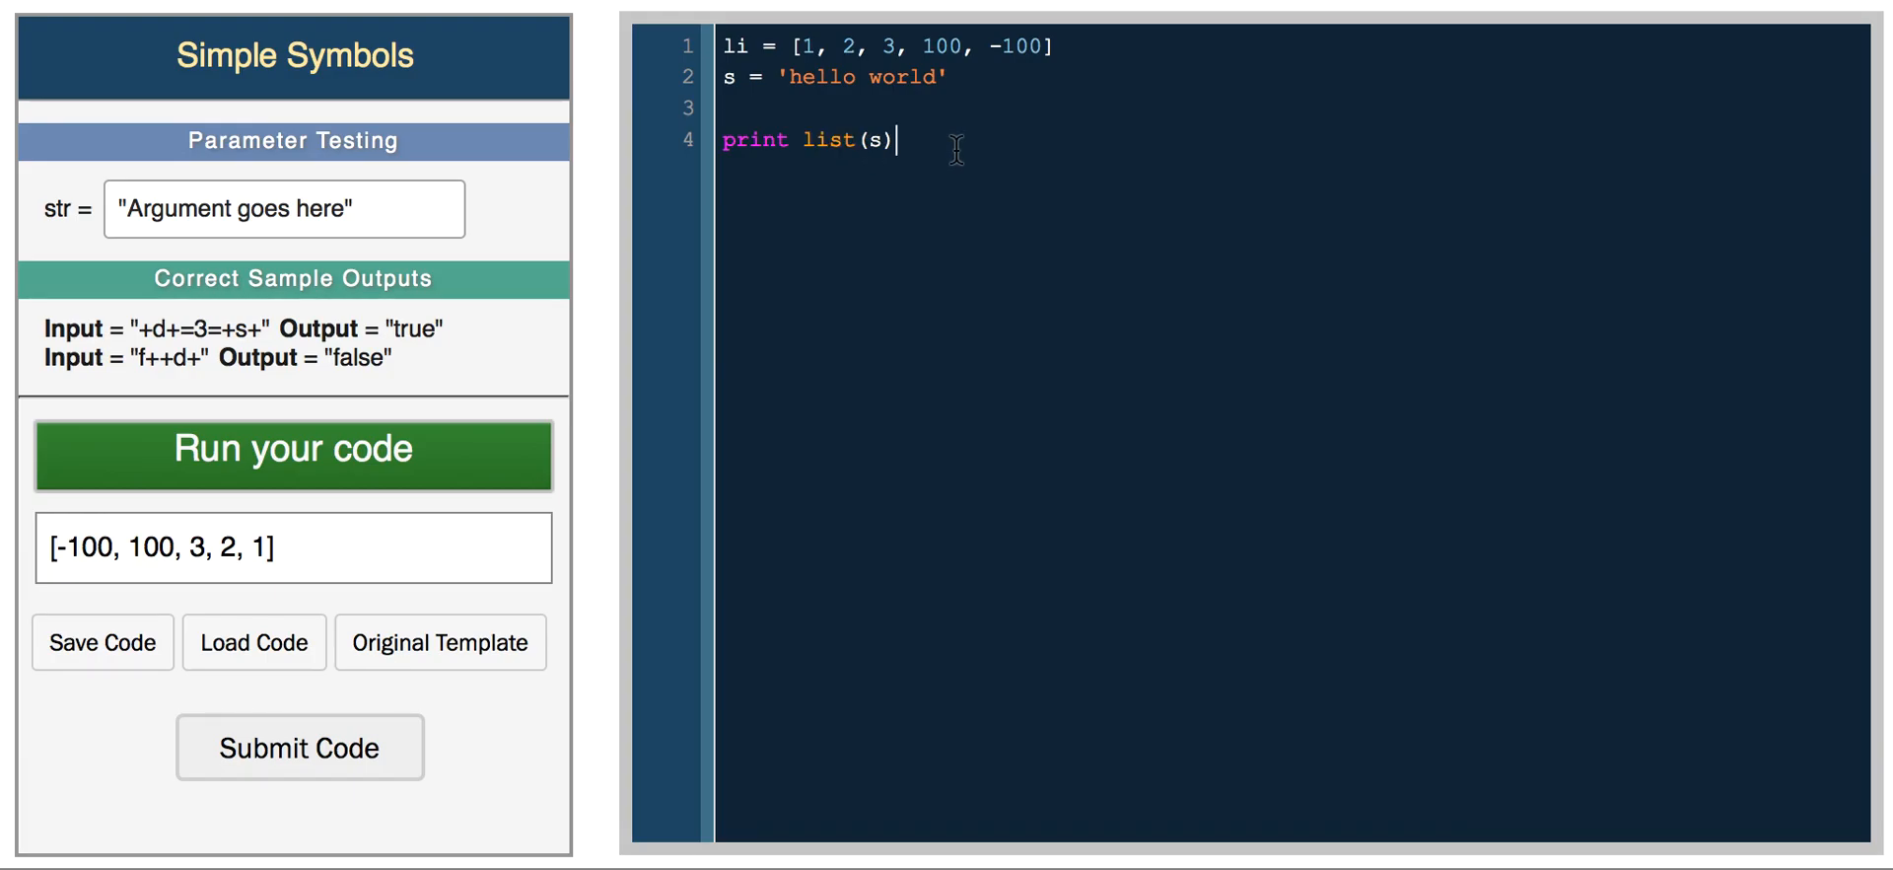
left_click(292, 455)
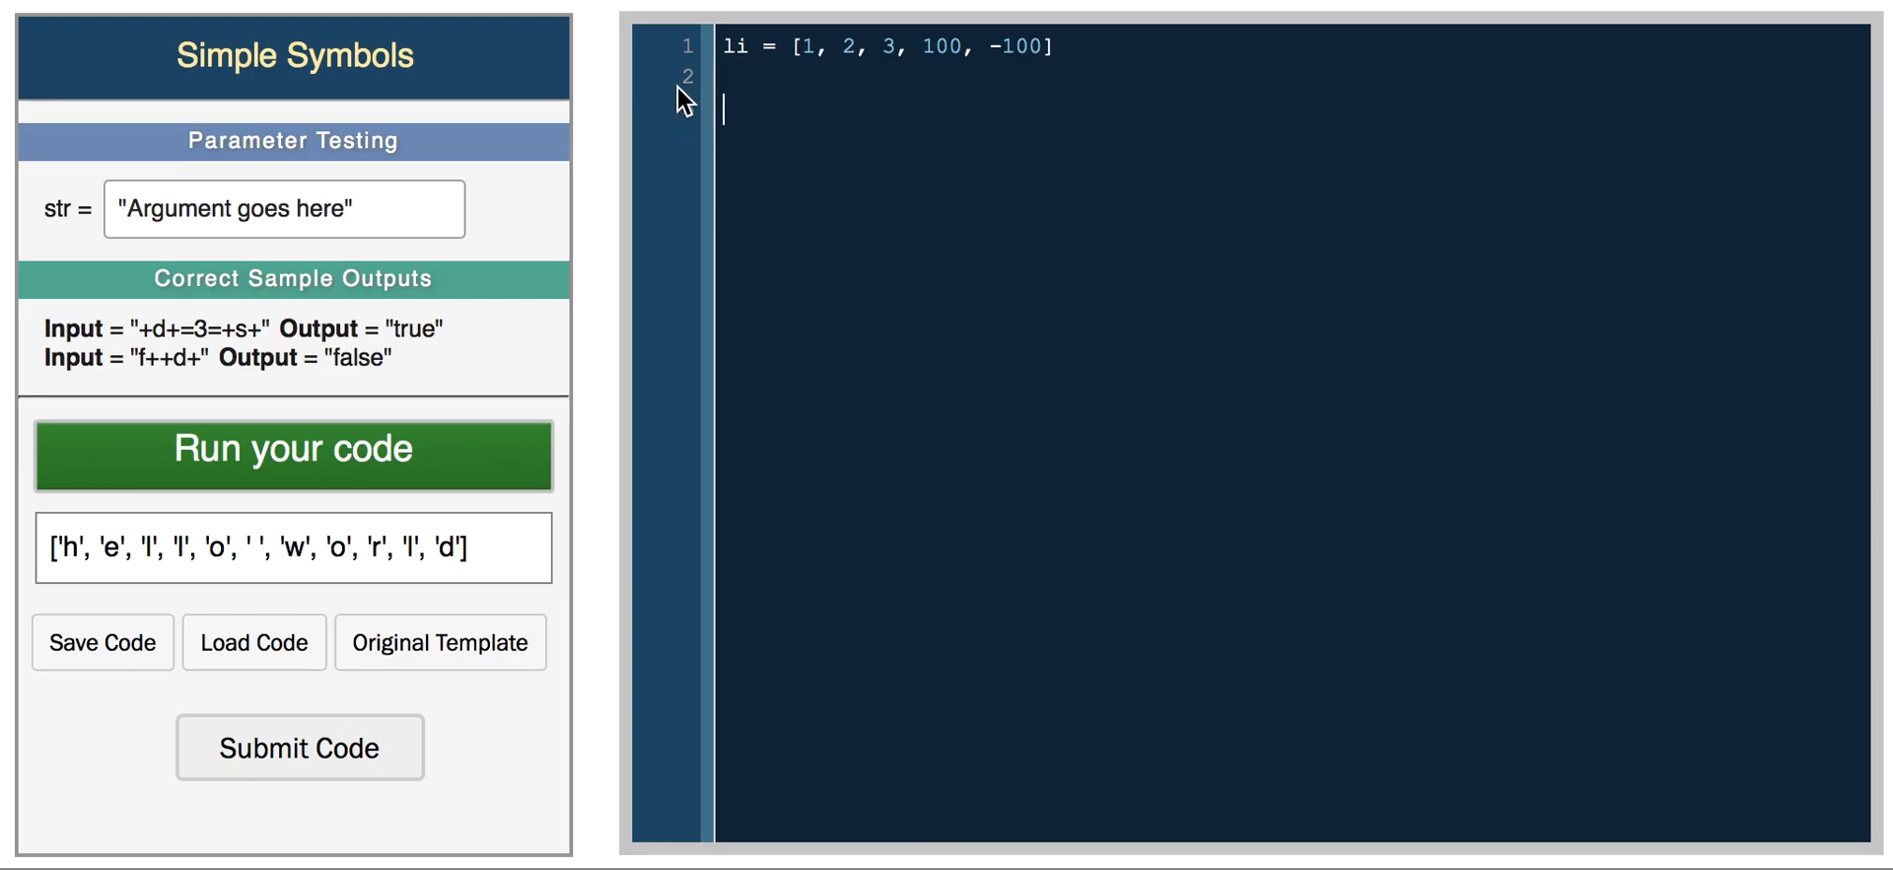
- Add li.append(-2) with a print li line and run, printing [1, 2, 3, 100, -100, -2]
type("li.")
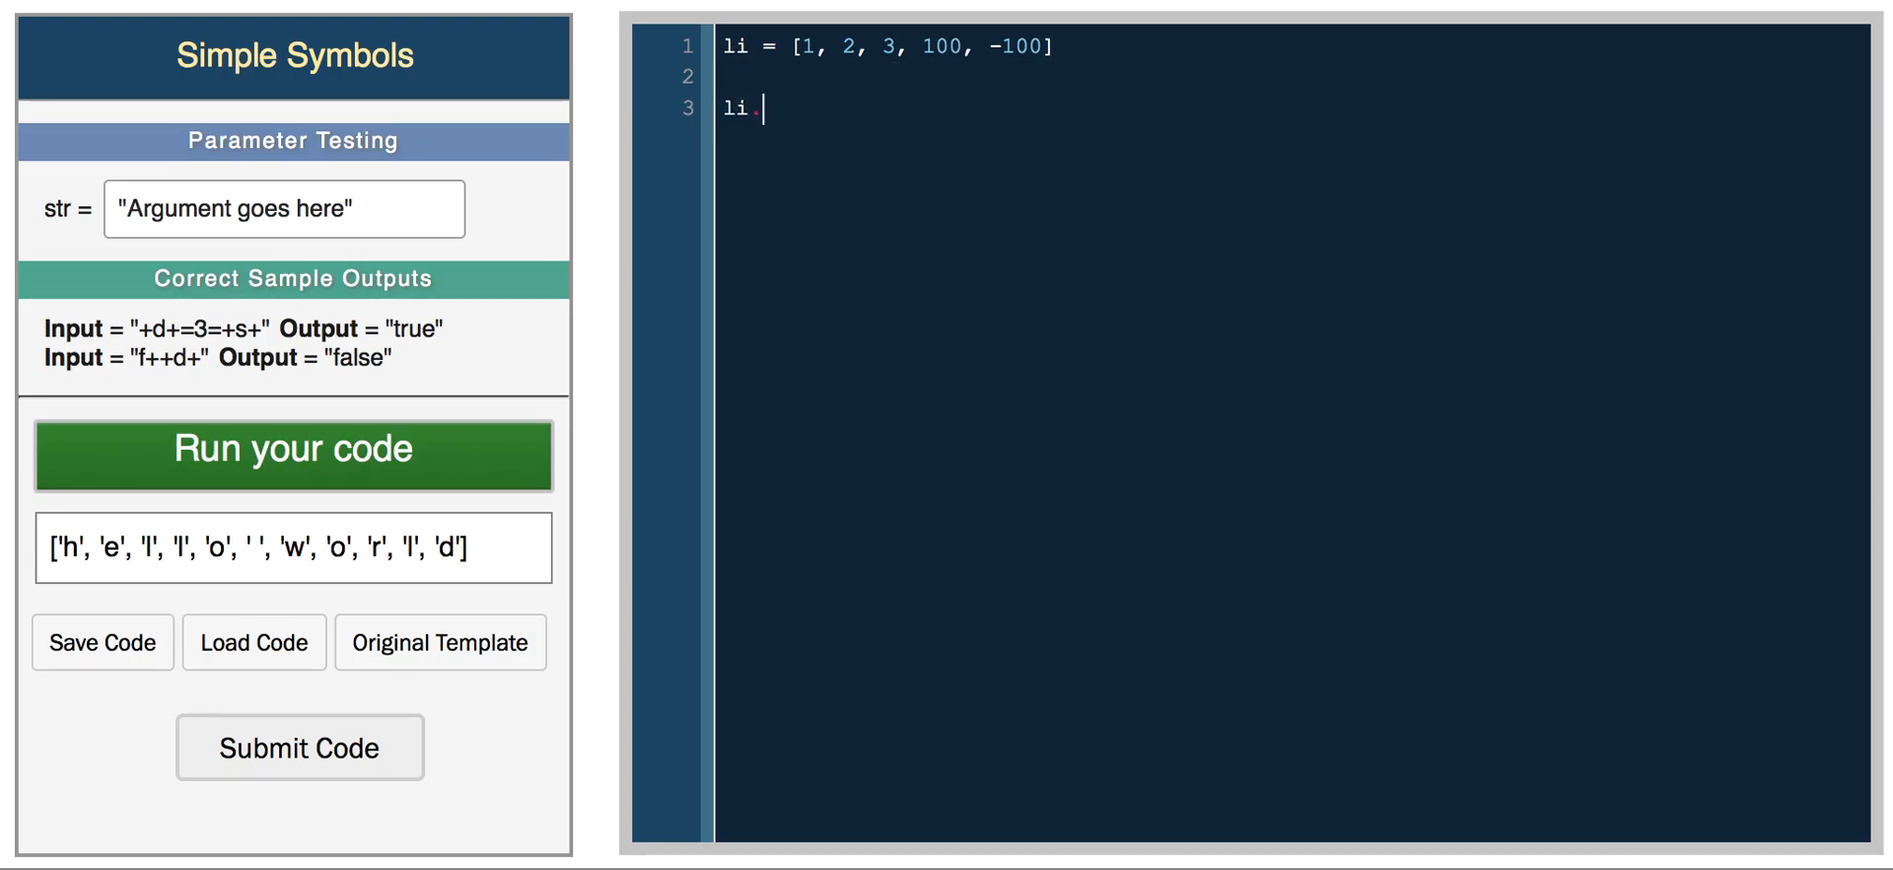
type("append()")
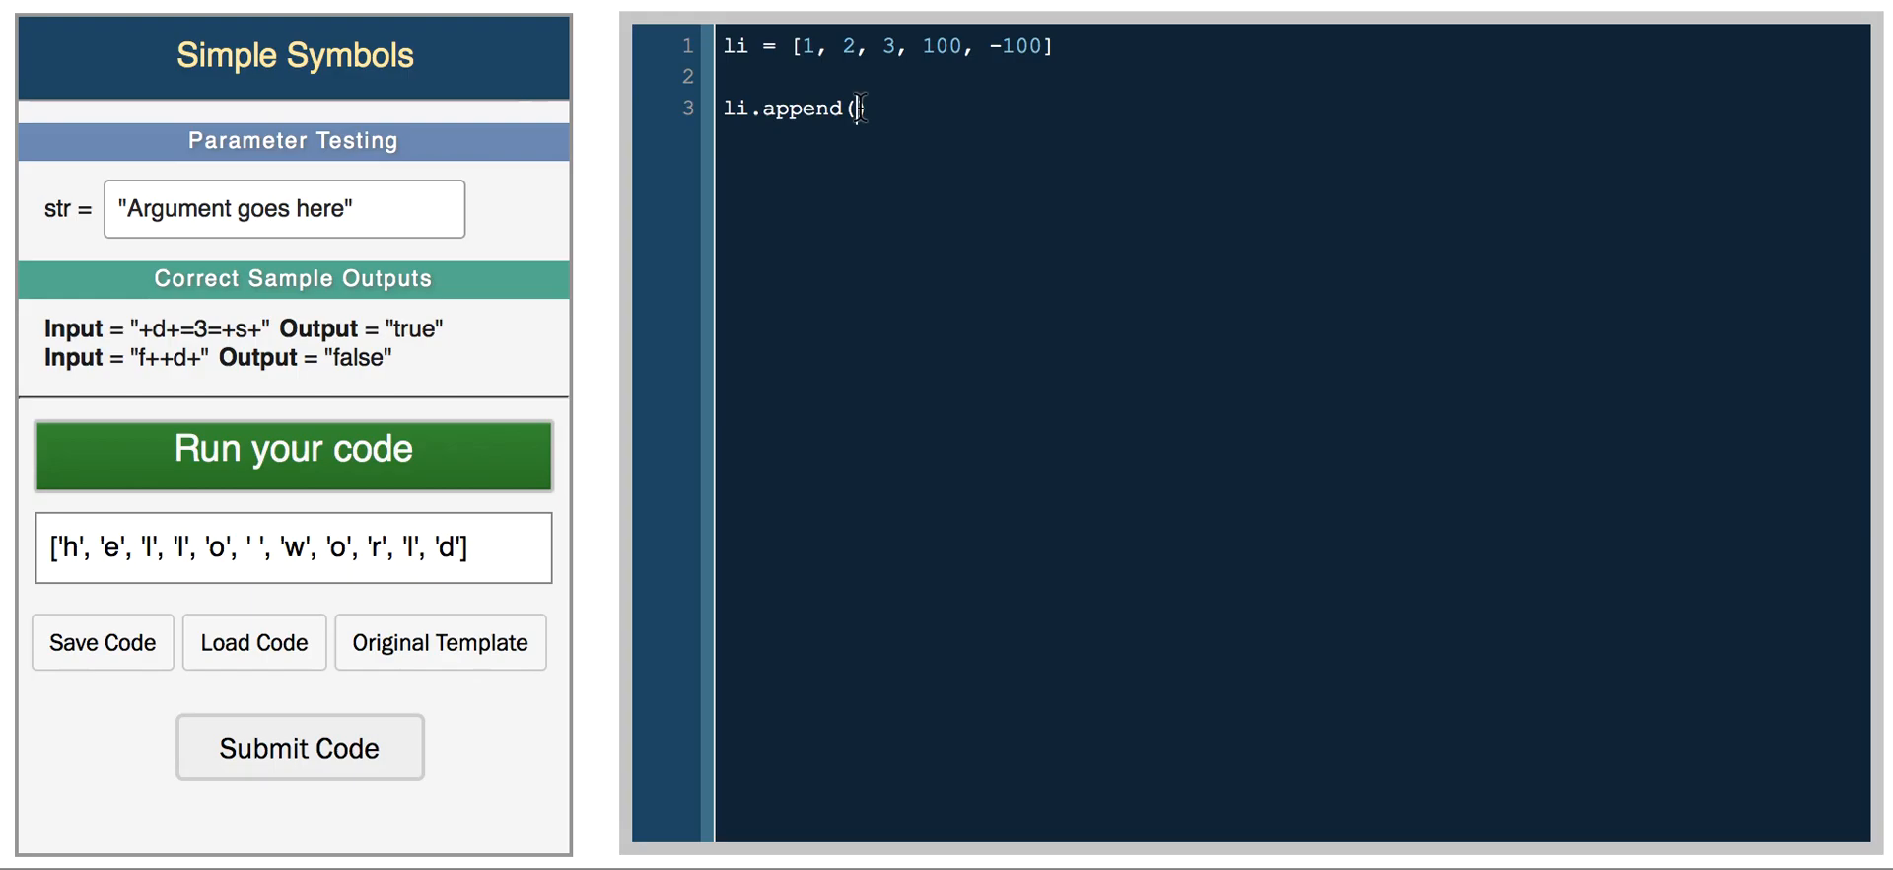
type("-2, -3")
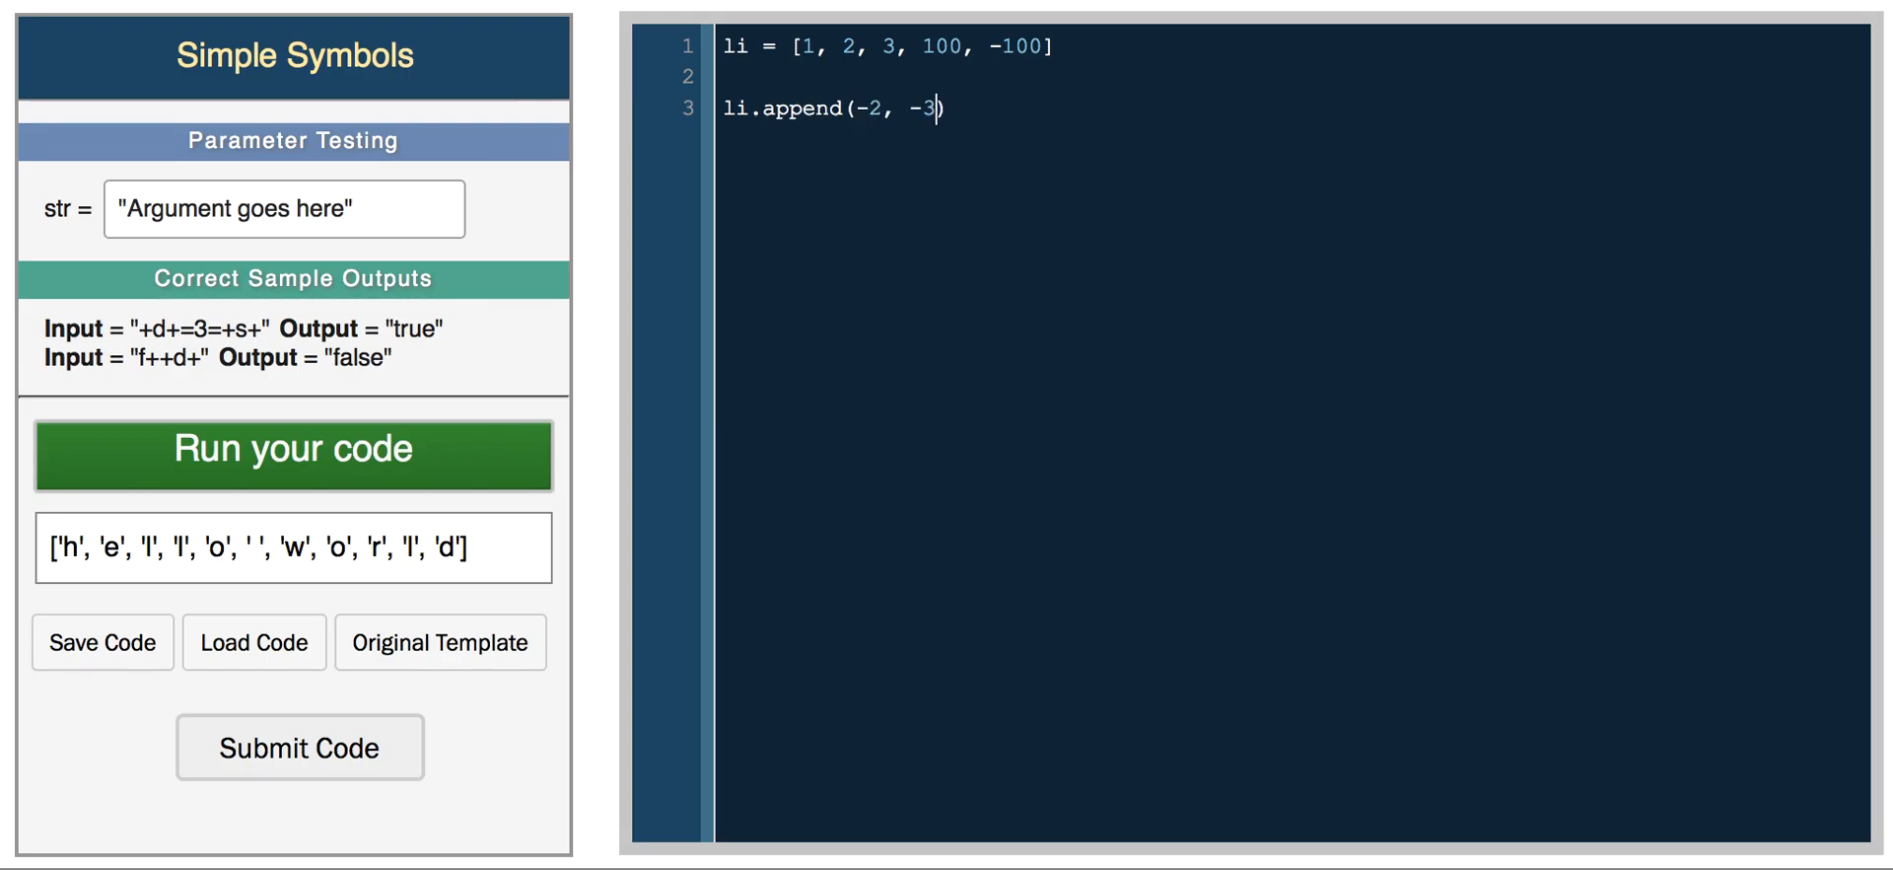
key("Enter")
type("print li")
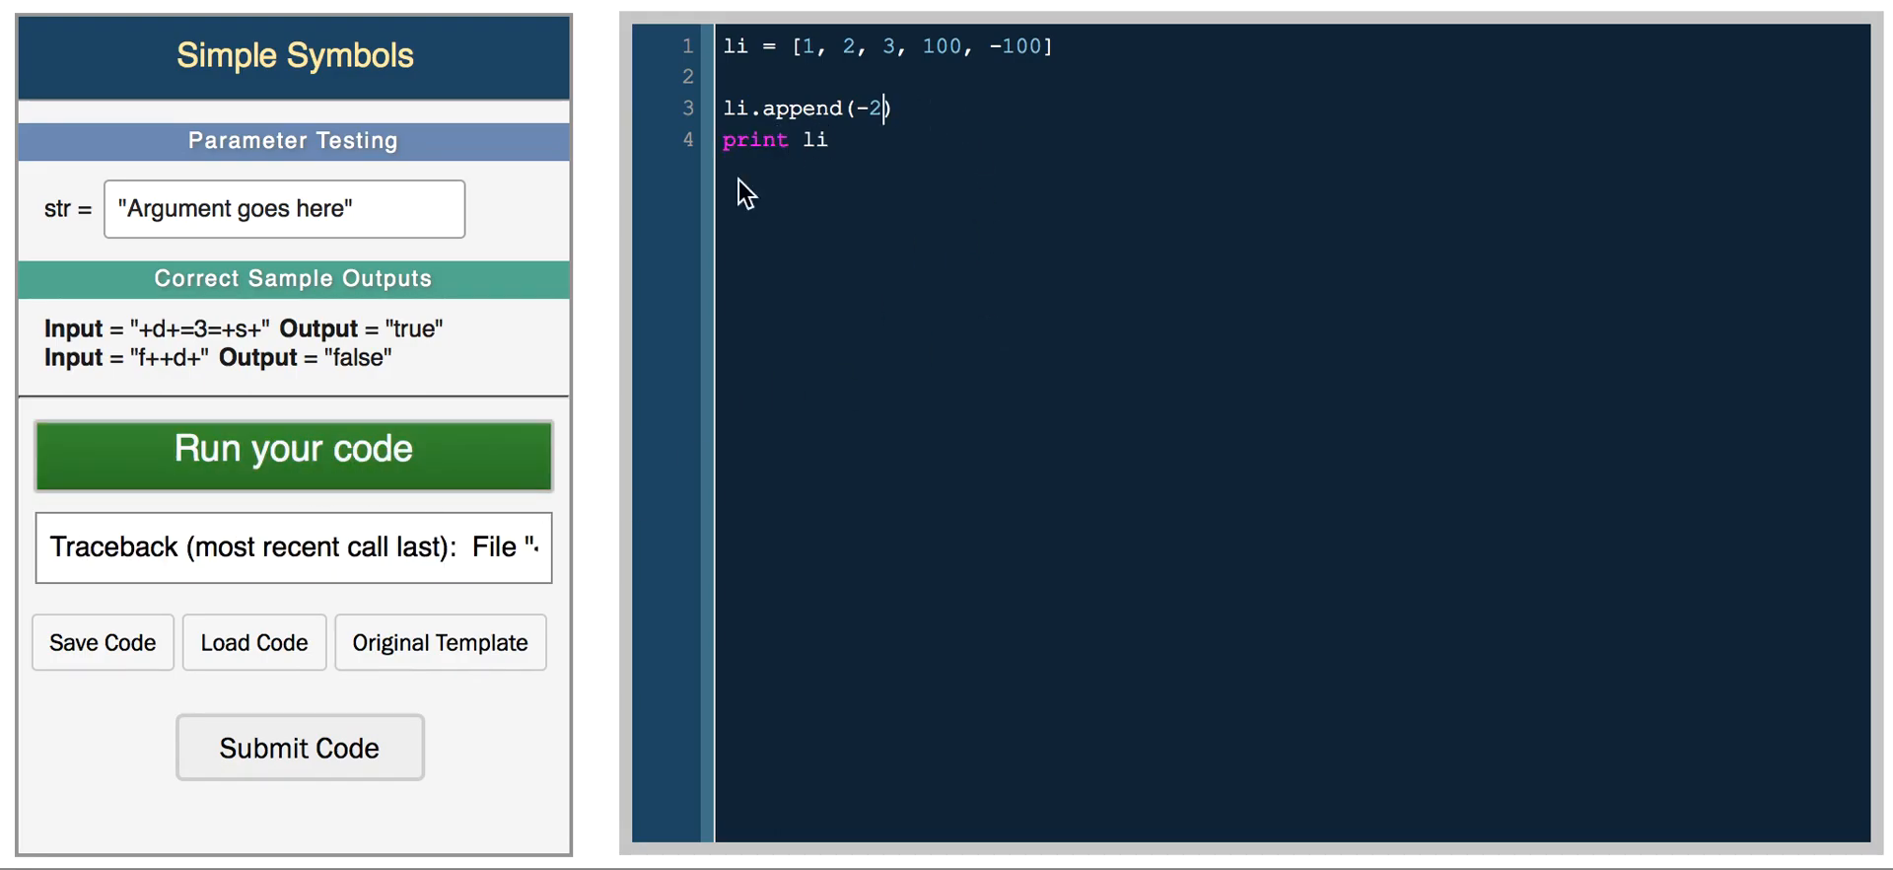
left_click(292, 453)
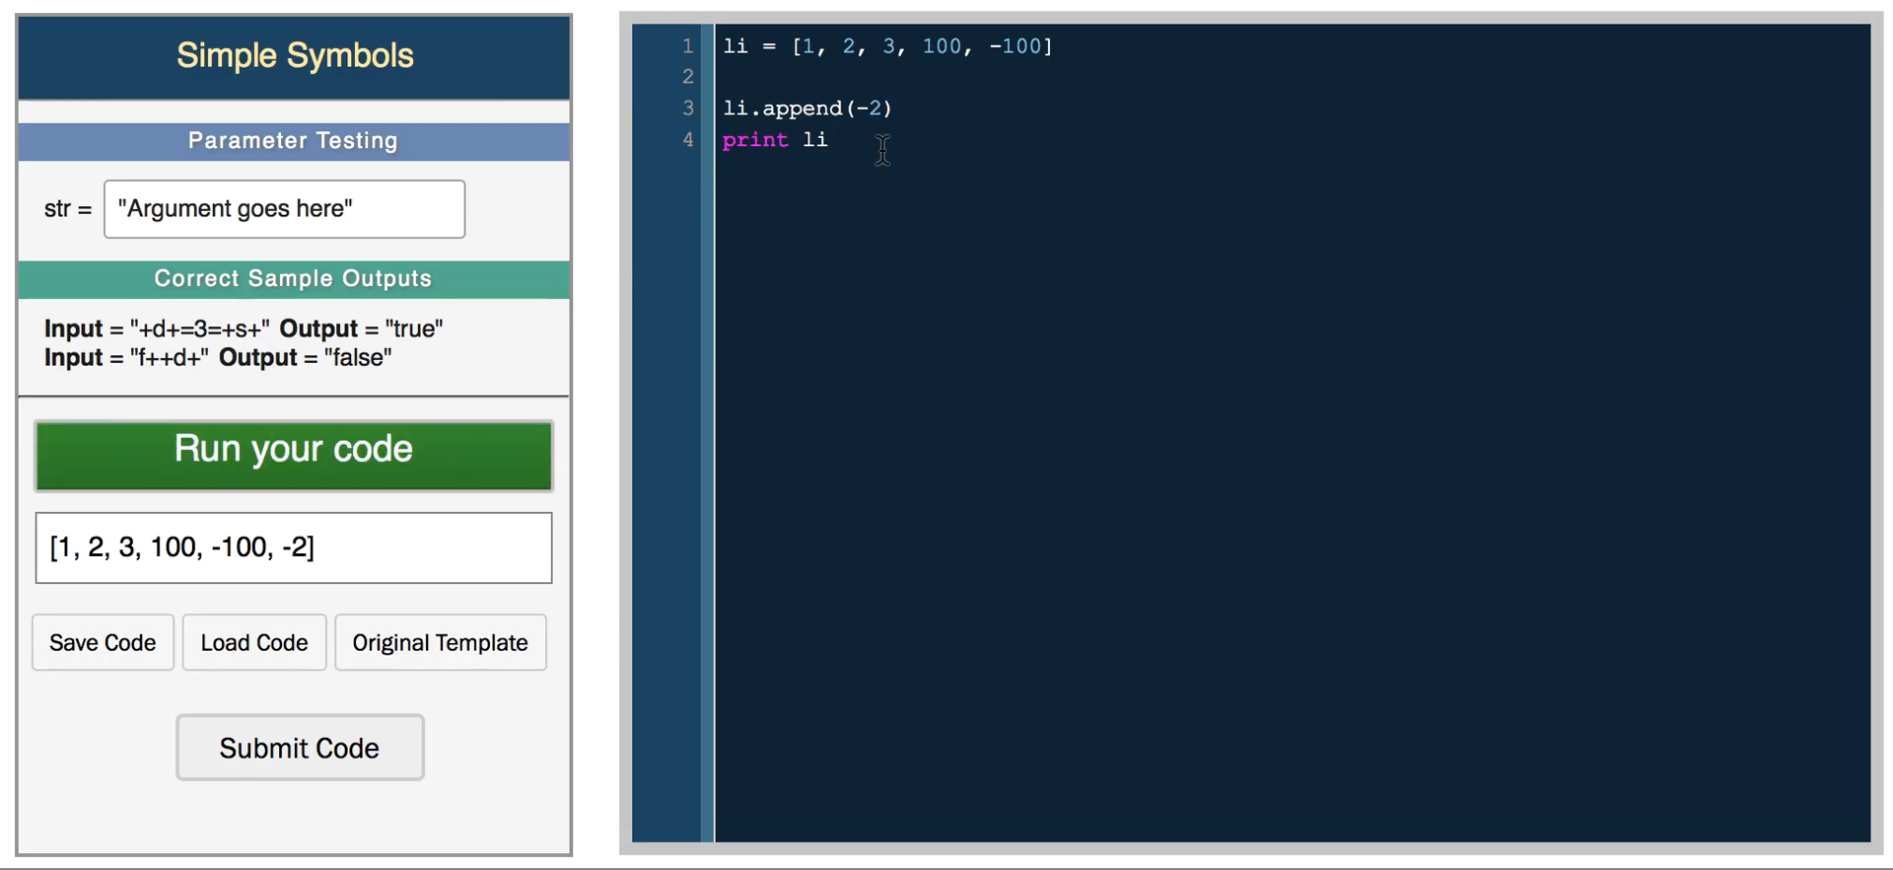
- Replace the append call with li.pop(), run, and add a second li.pop()
double_click(808, 139)
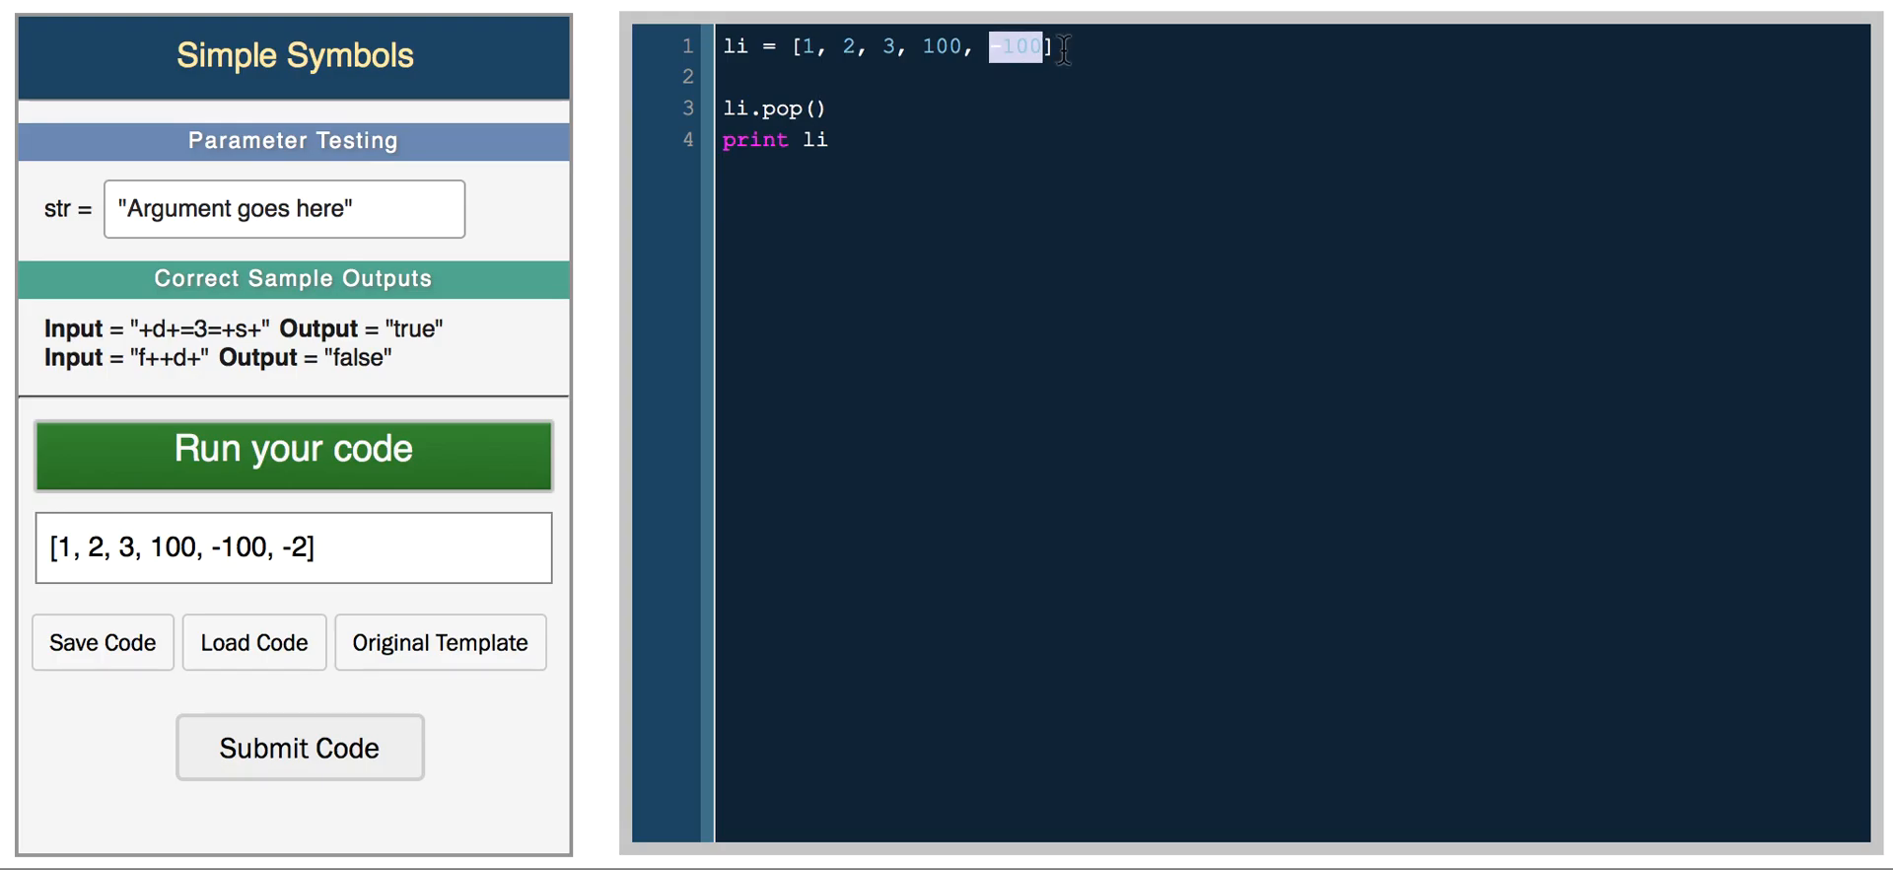
left_click(291, 453)
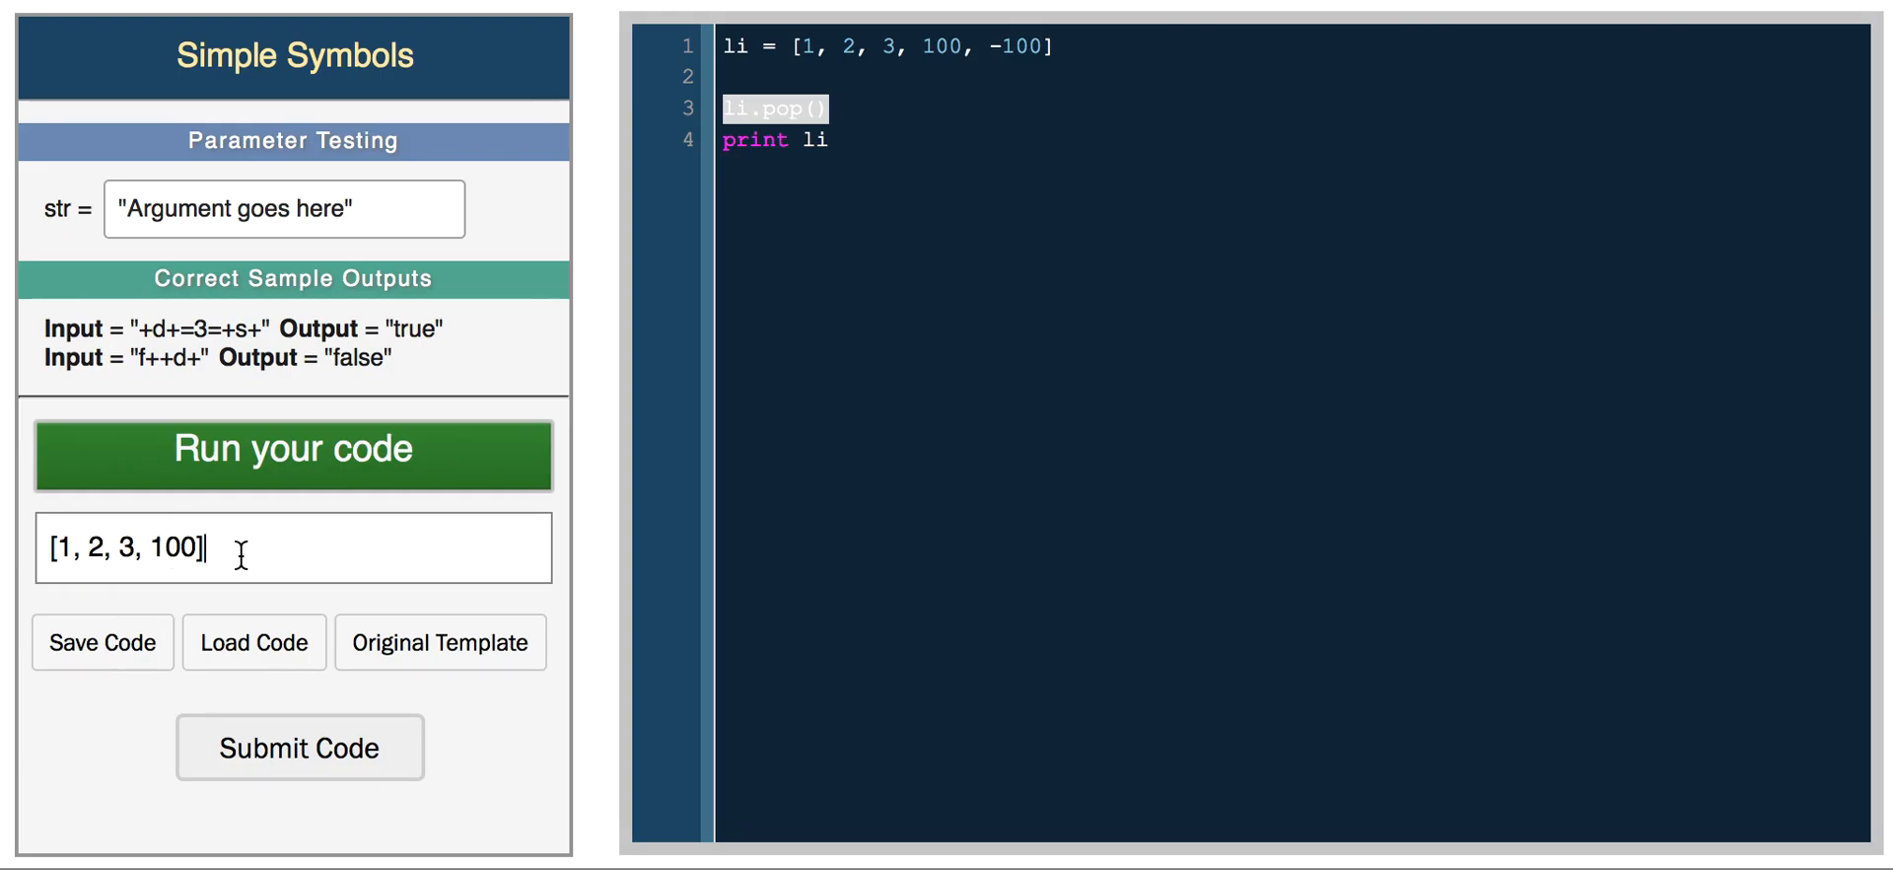
type("li.")
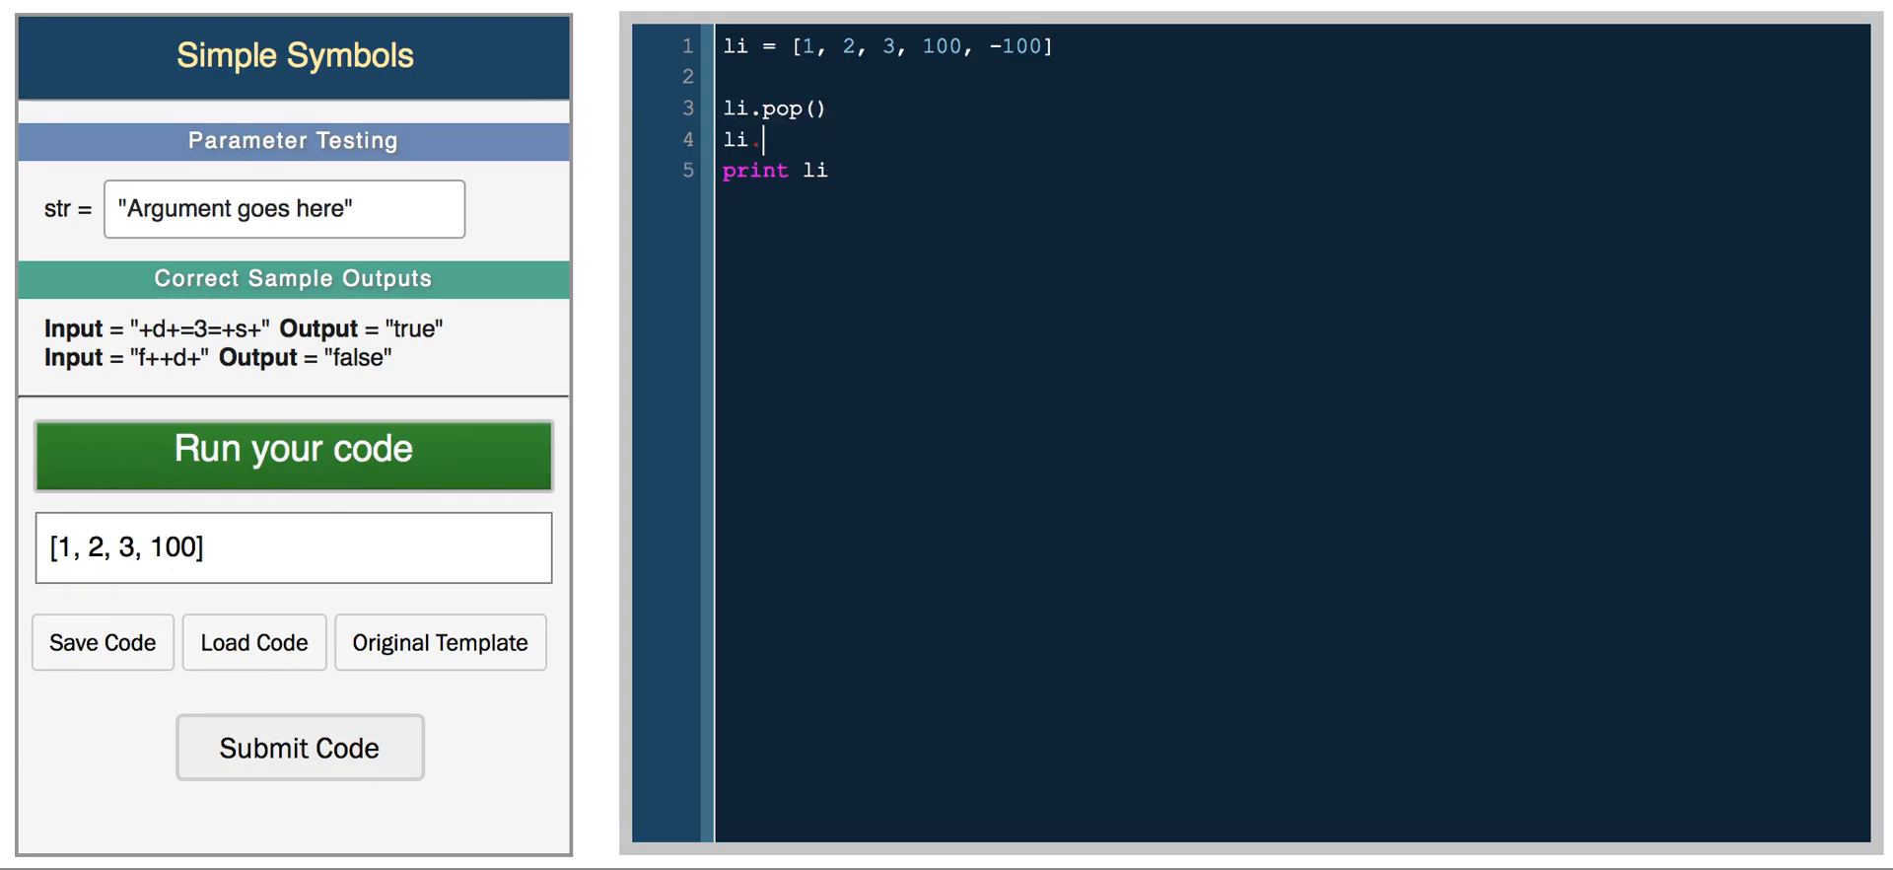
type("pop()")
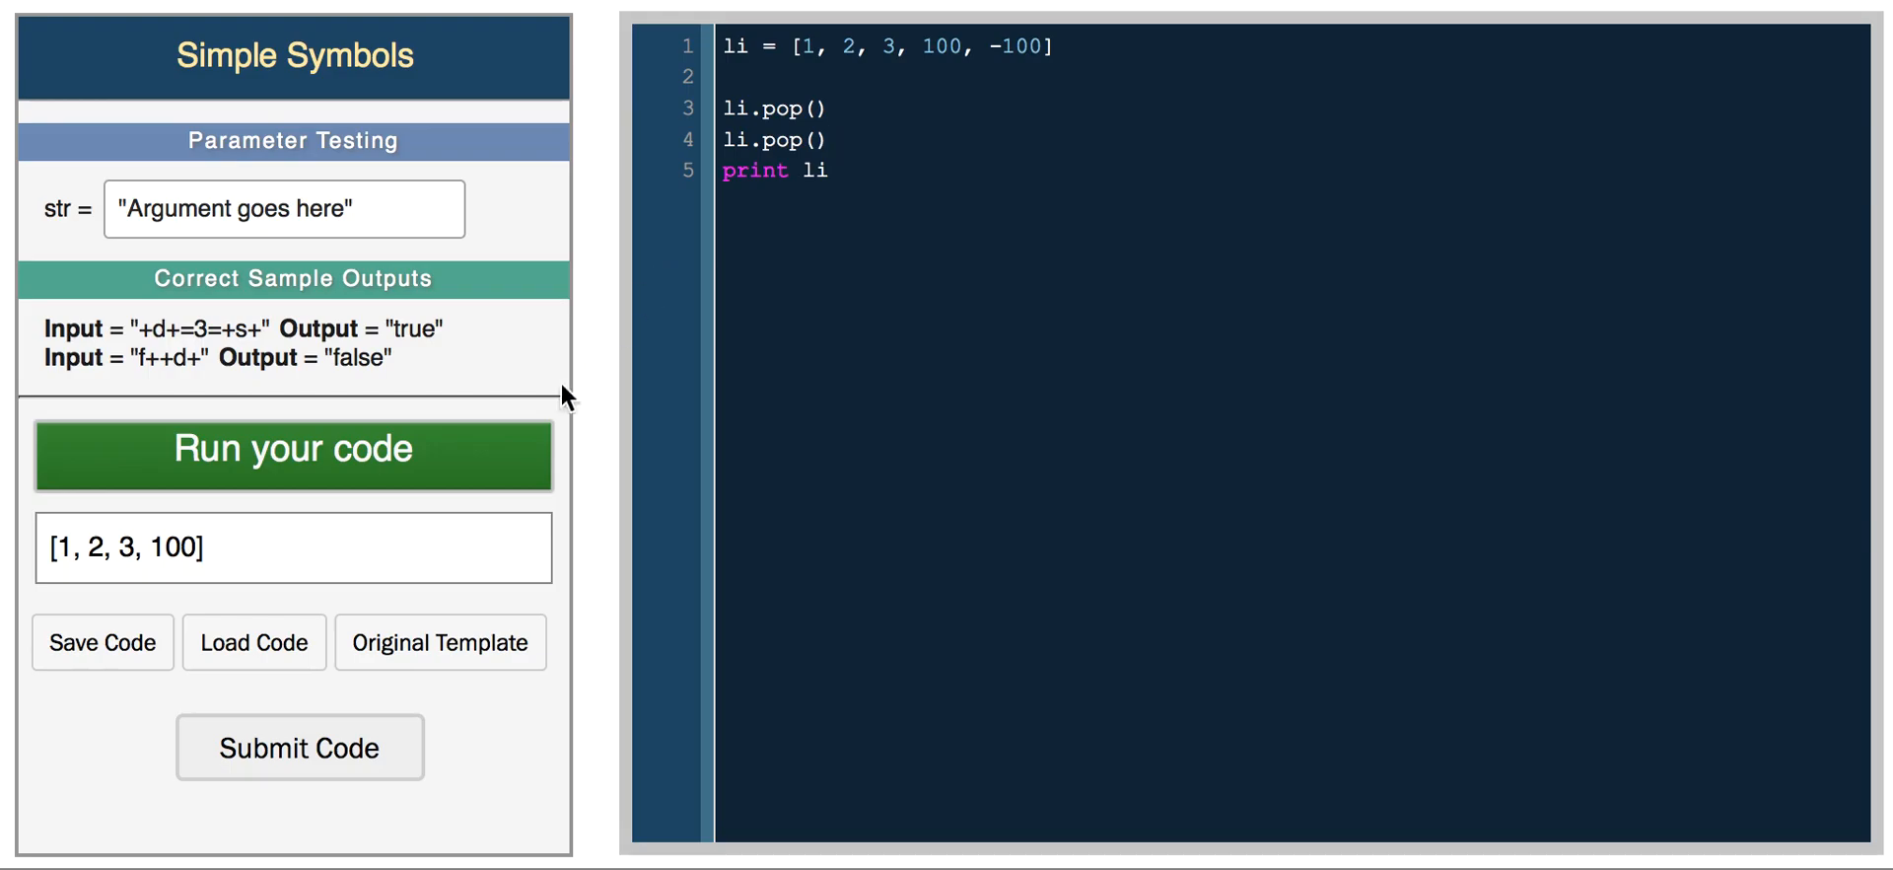
left_click_drag(725, 108, 828, 171)
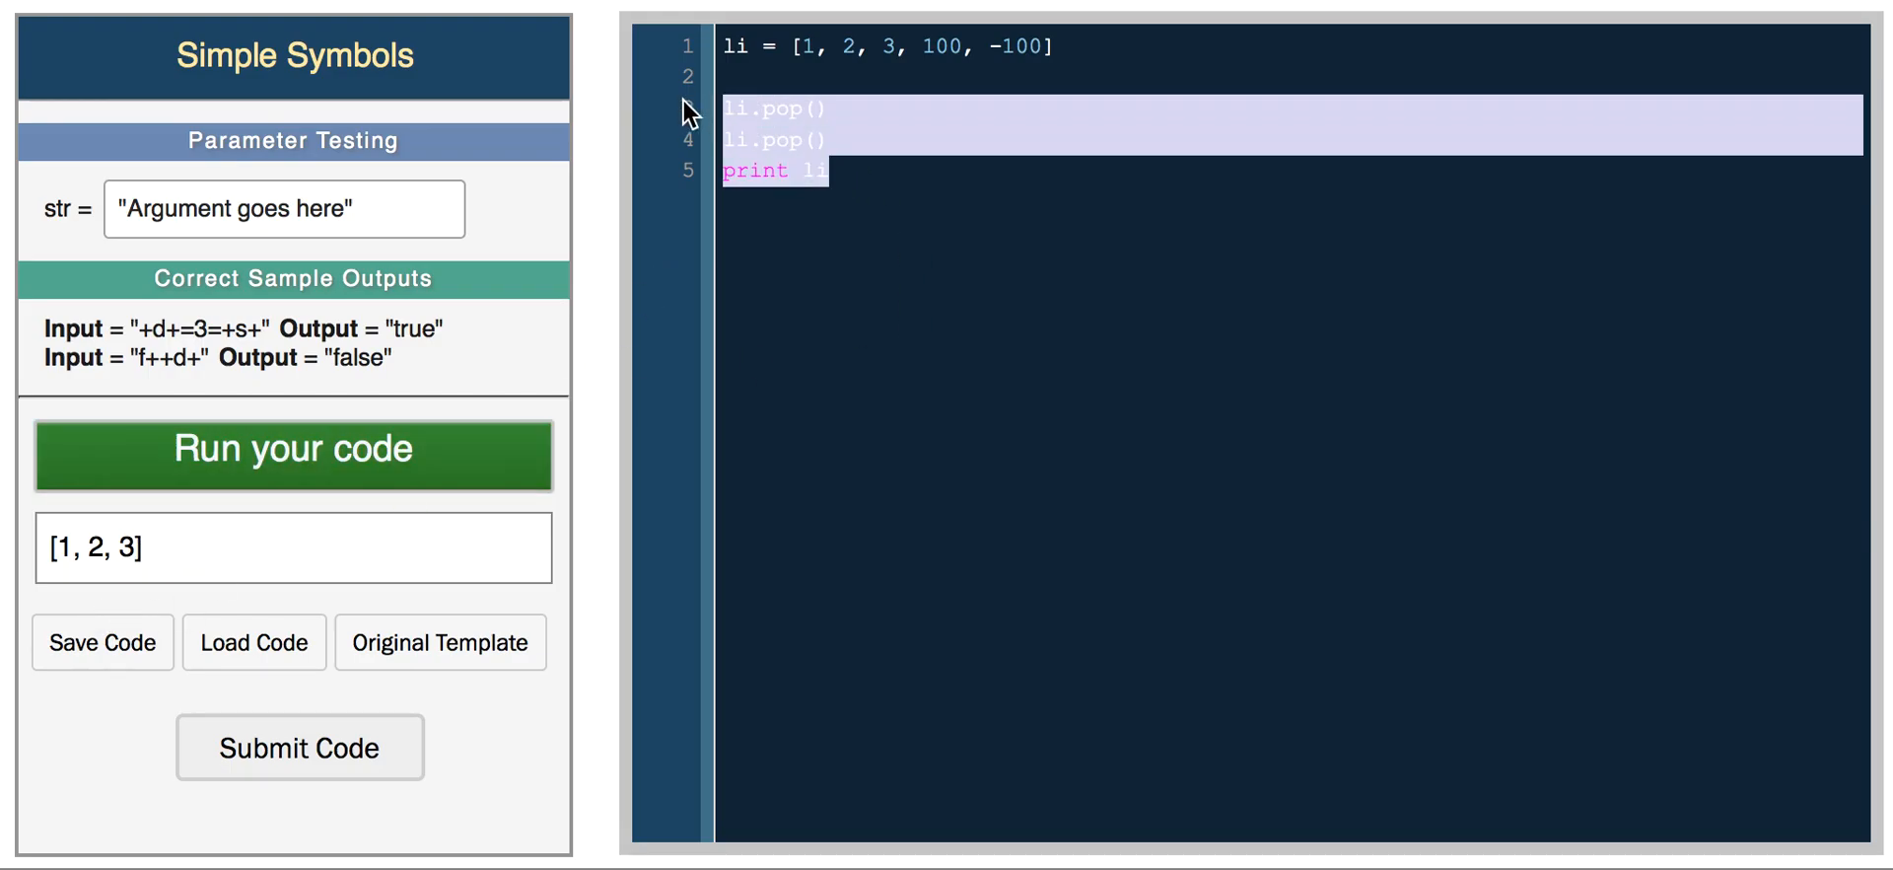
- Add li.insert(0, 'a'), run to print ['a', 1, 2, 3, 100, -100], and select those lines
type("li.in")
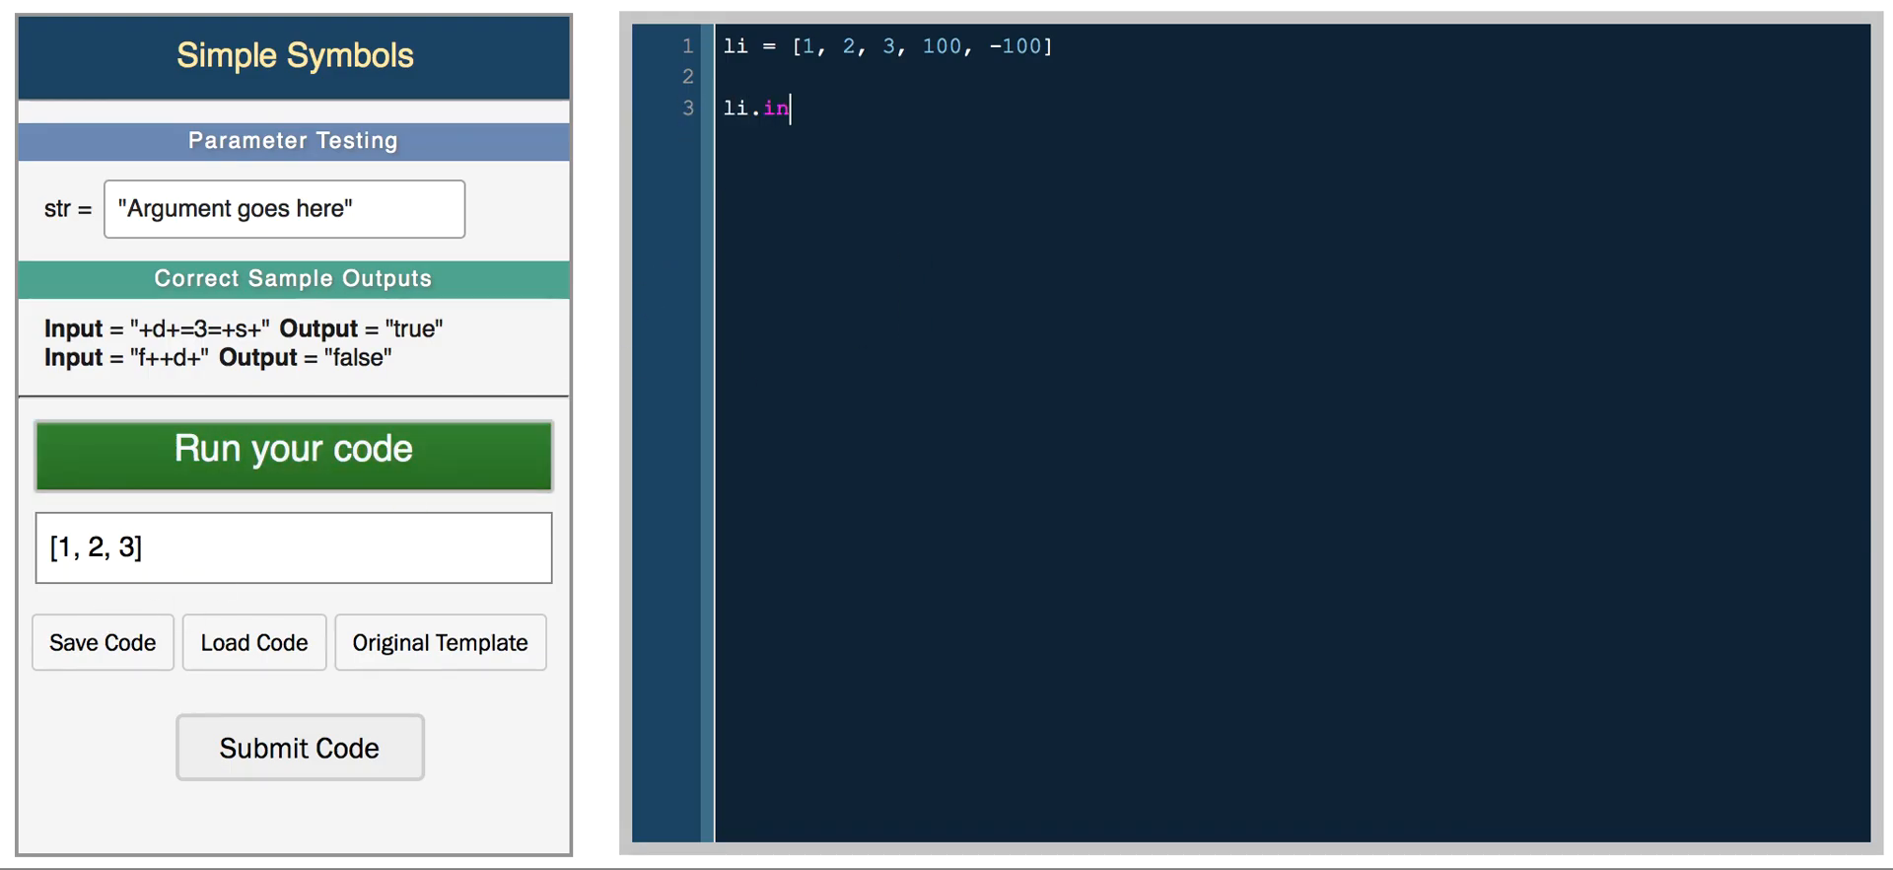
type("sert()")
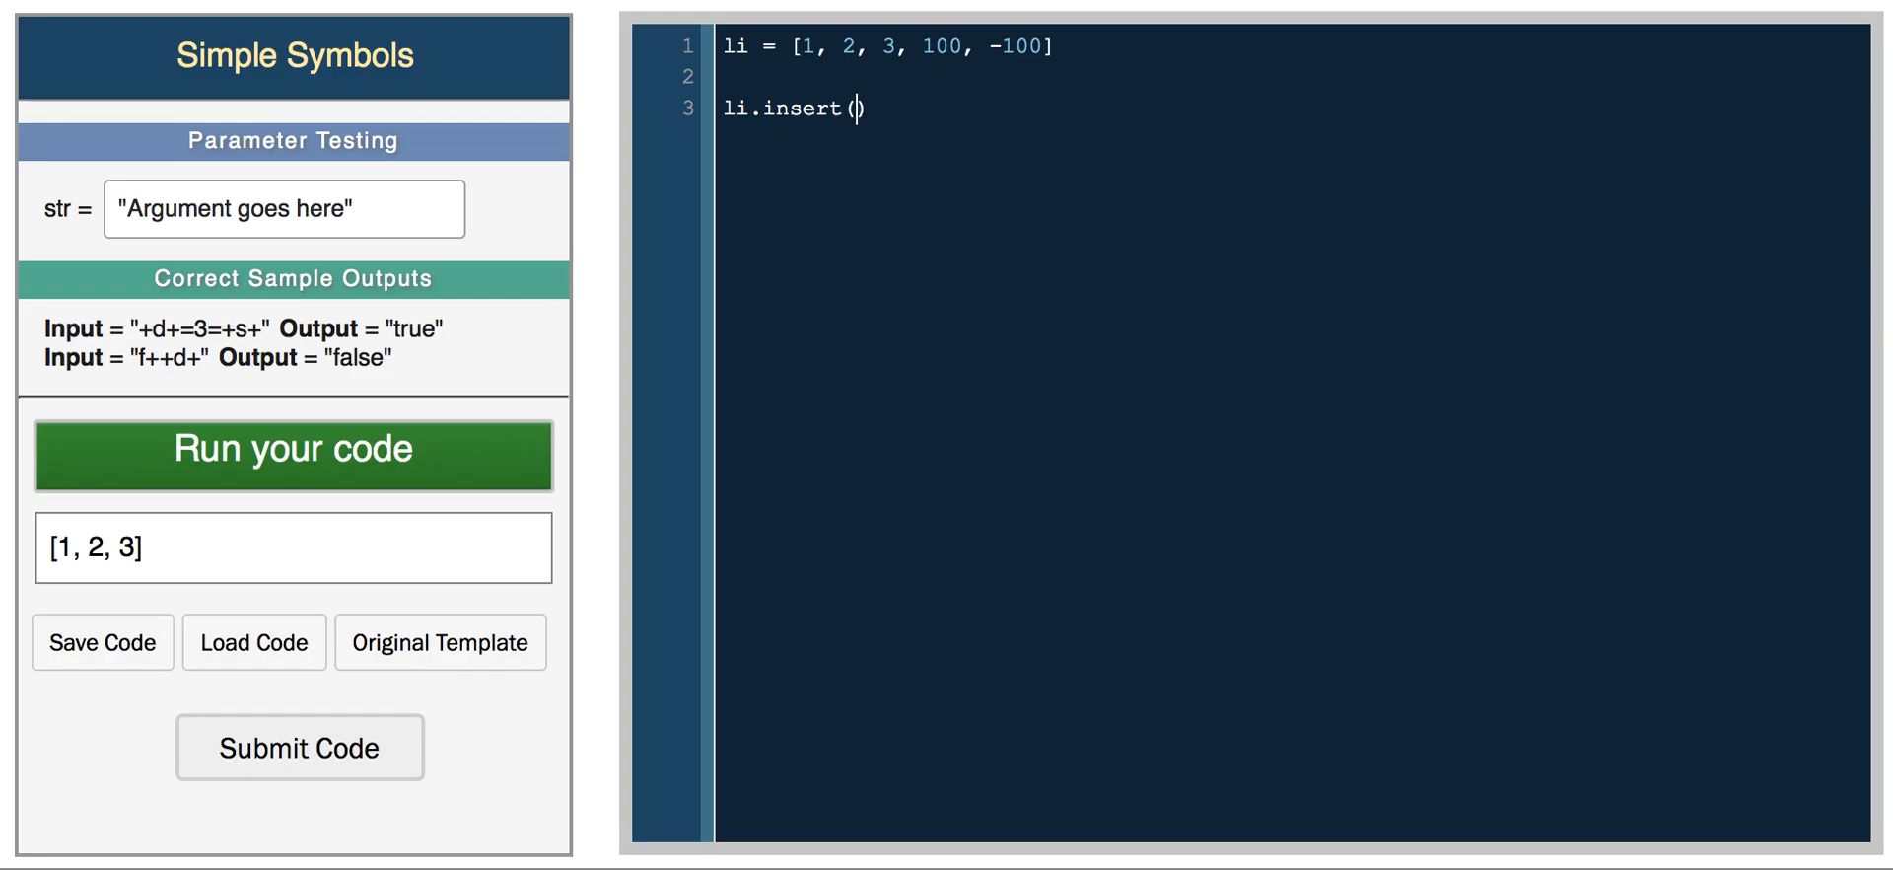
type("0,")
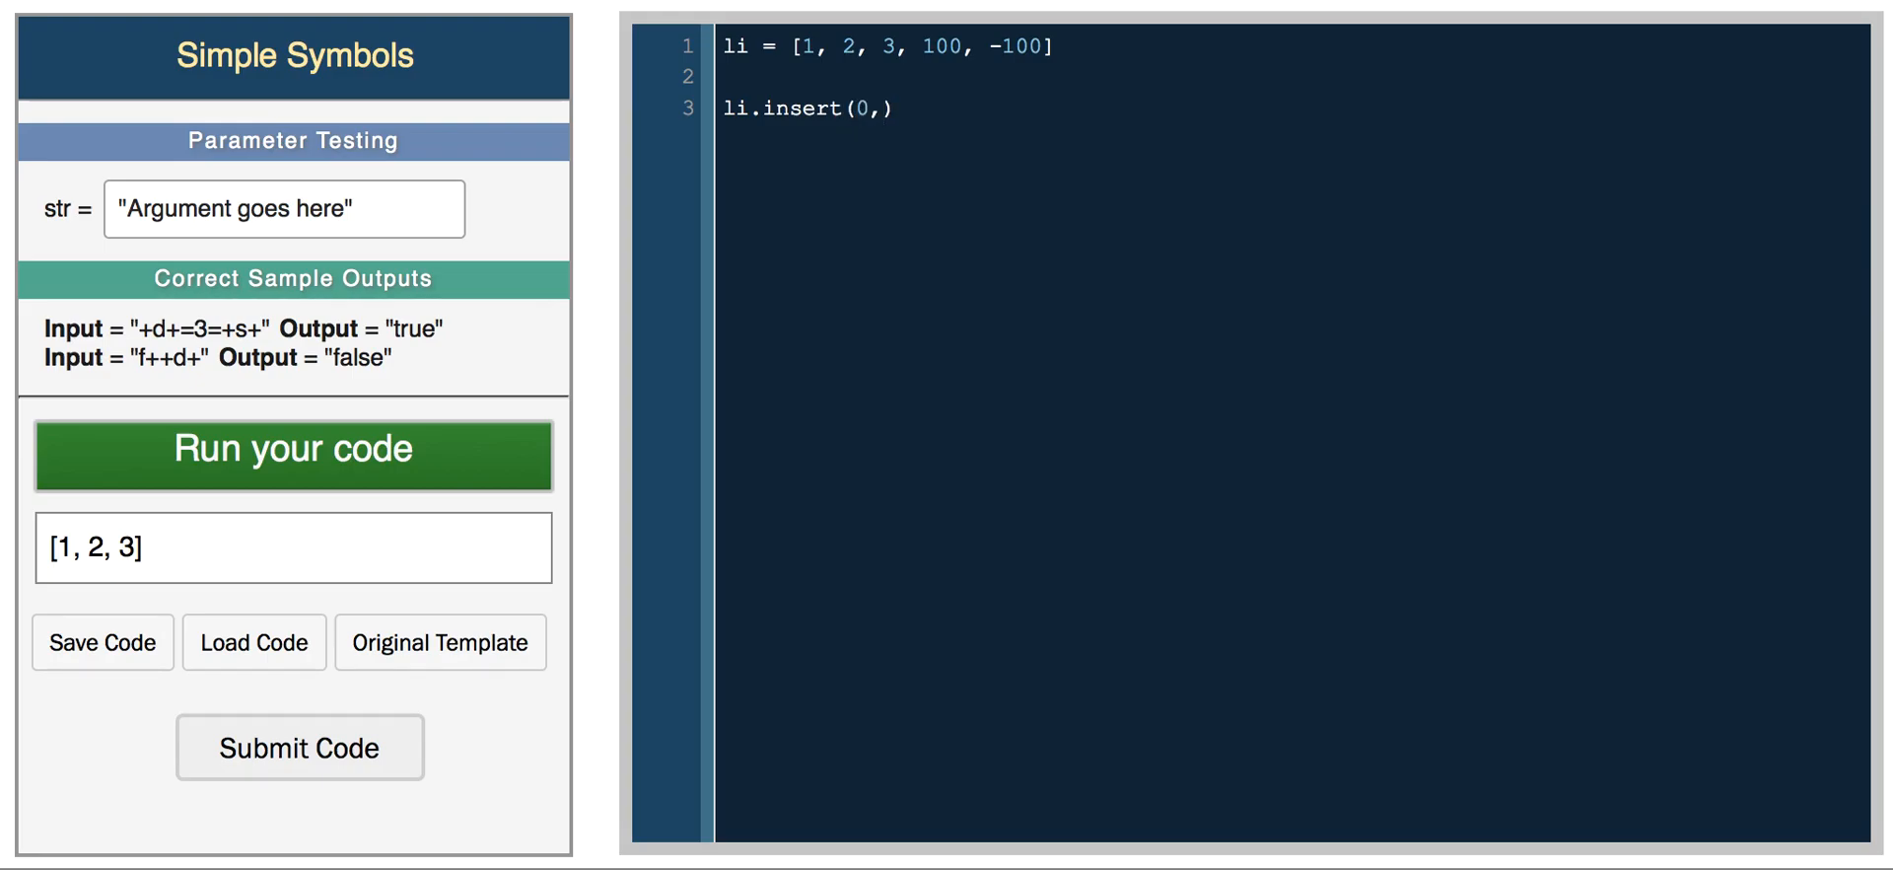
type("''")
type("r")
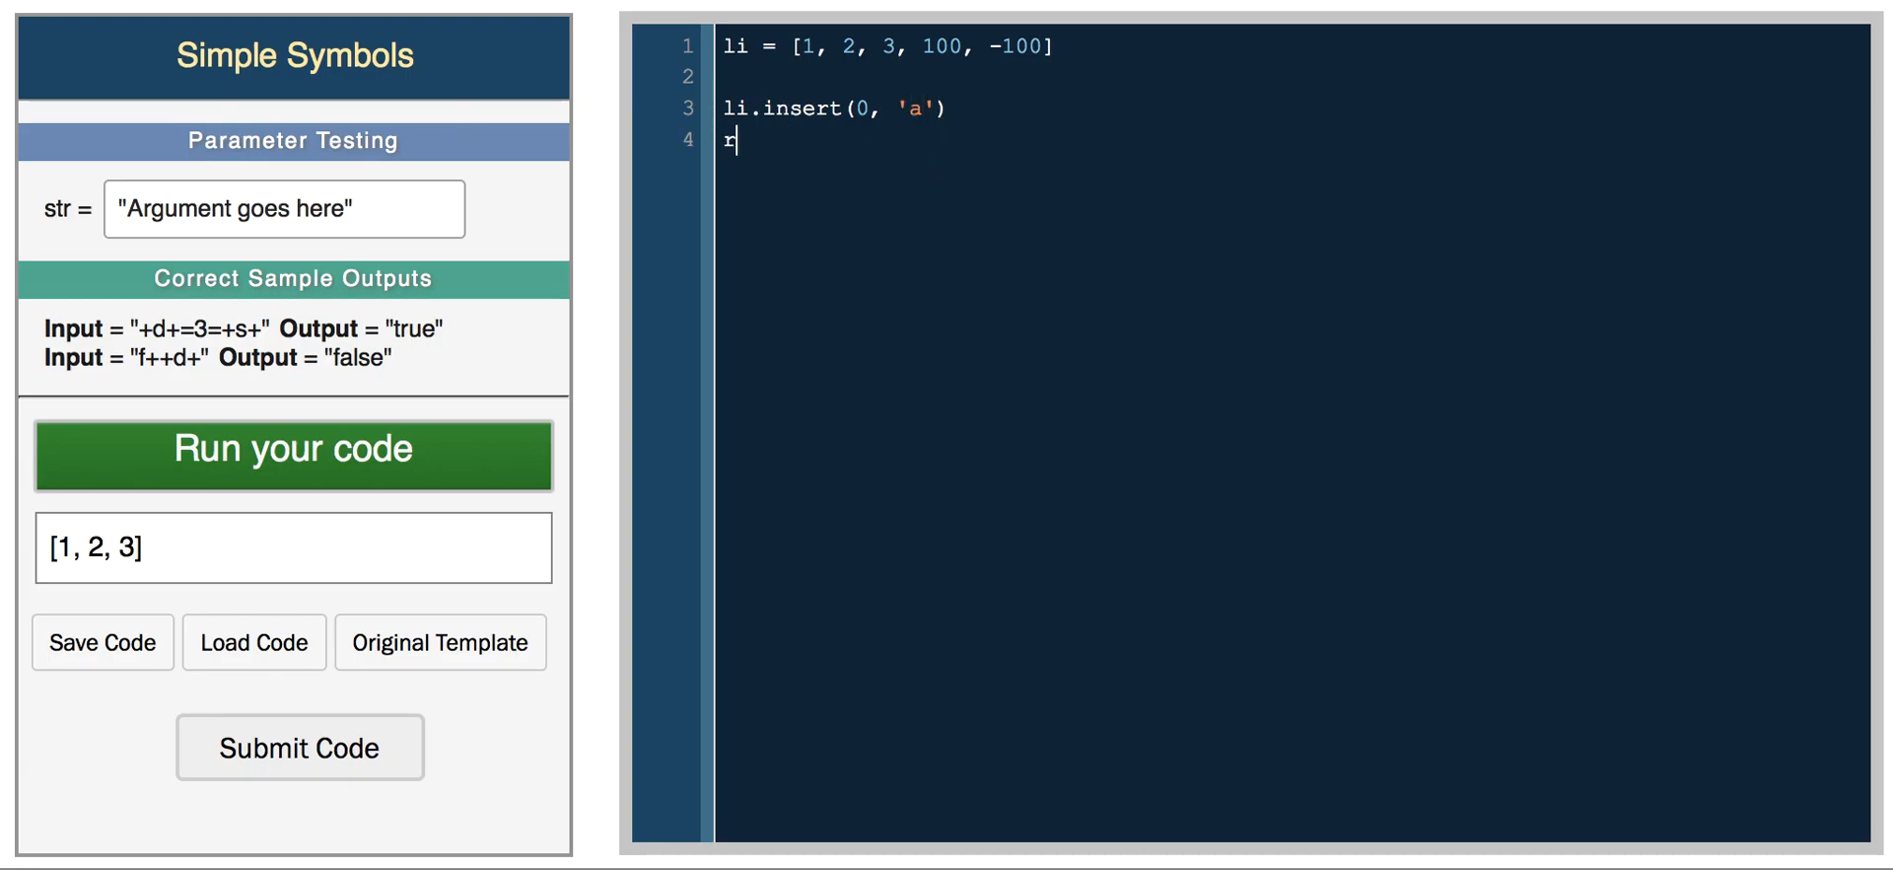
left_click(292, 455)
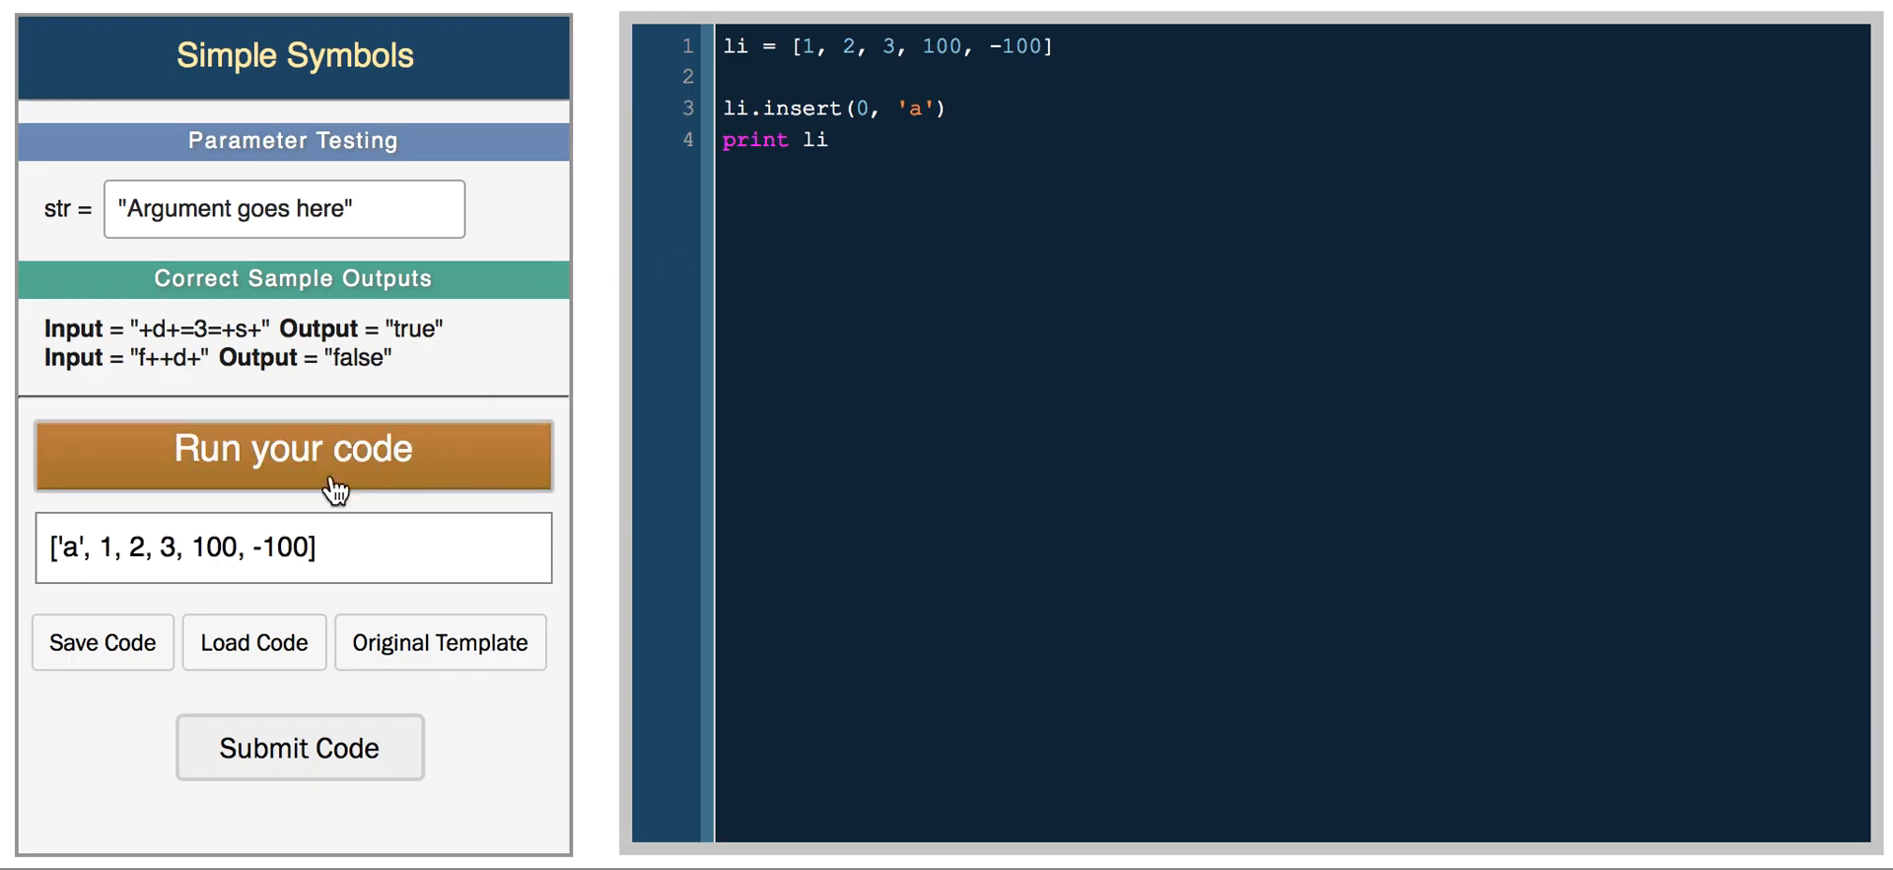
left_click(292, 449)
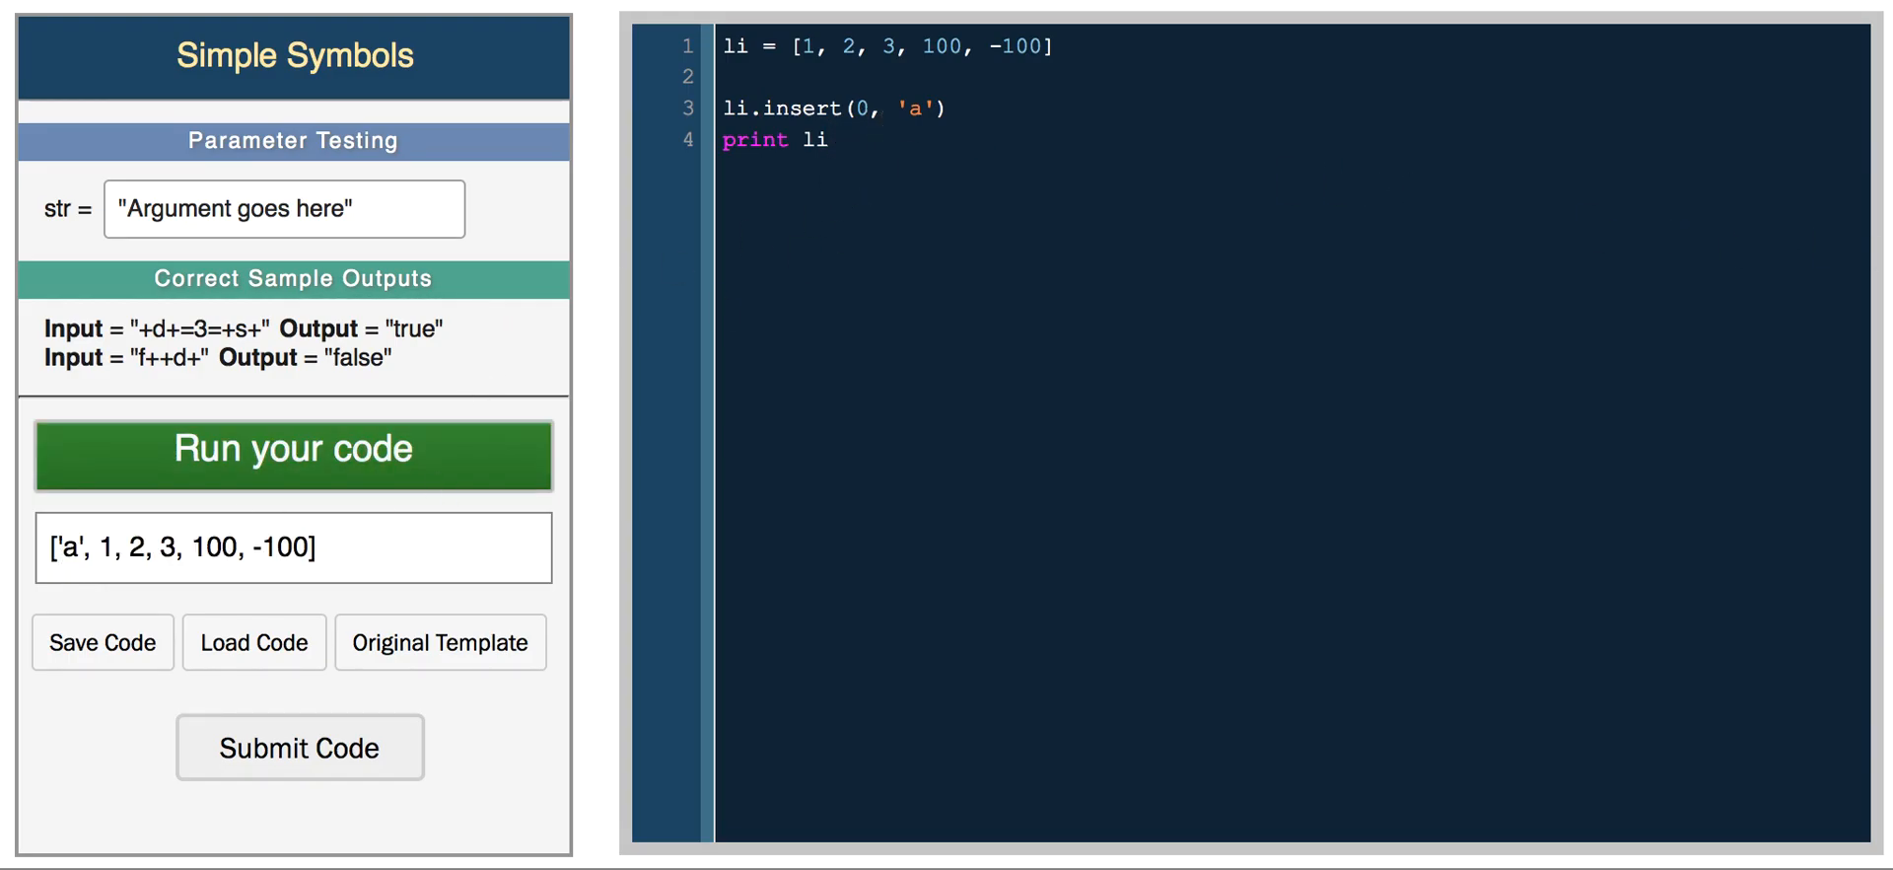
left_click_drag(721, 107, 830, 146)
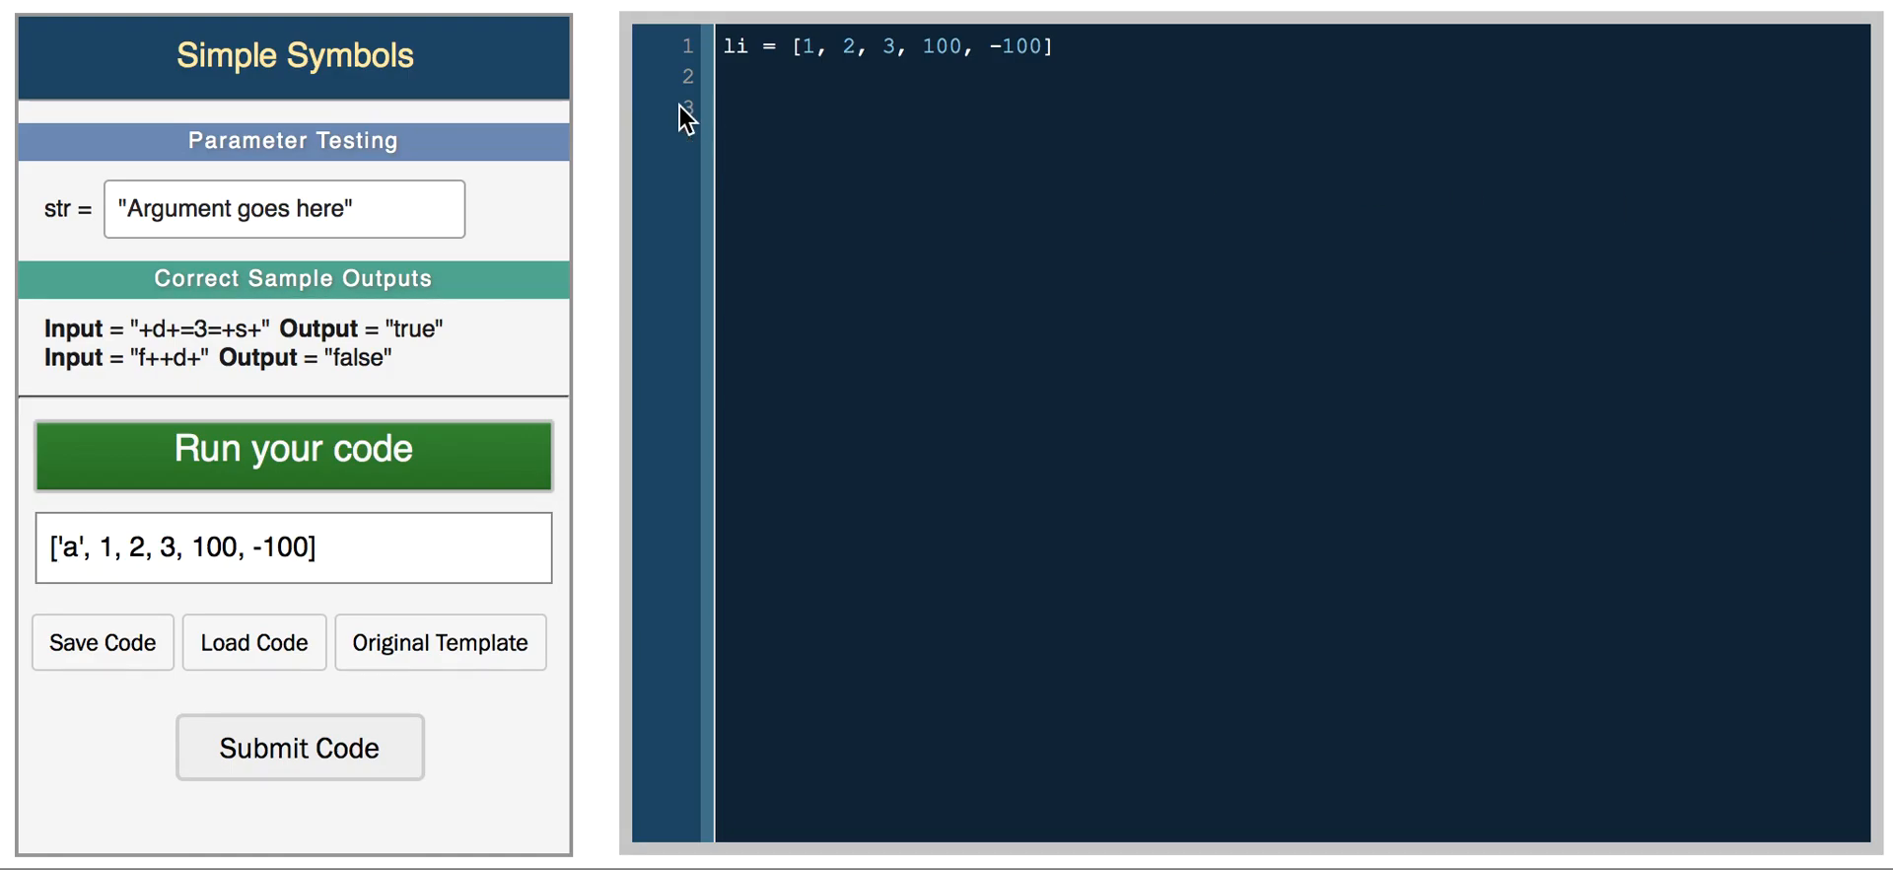
- Type print li.index(100) to get the position of 100
type("prin")
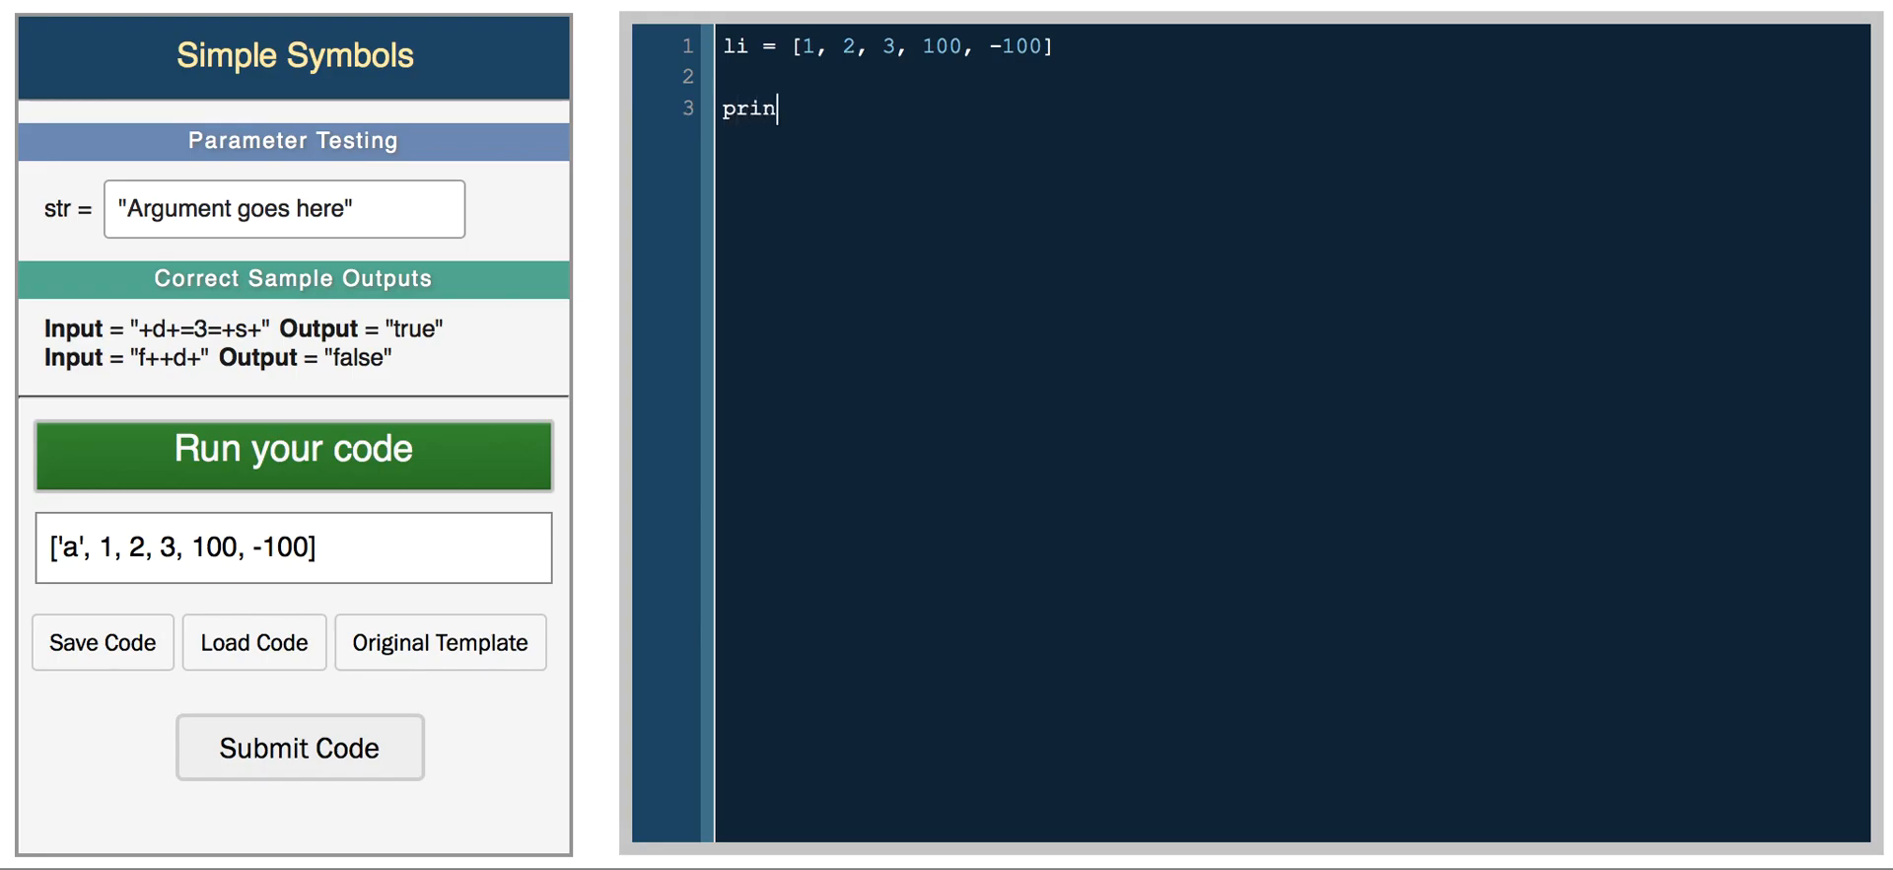
type("t li.index")
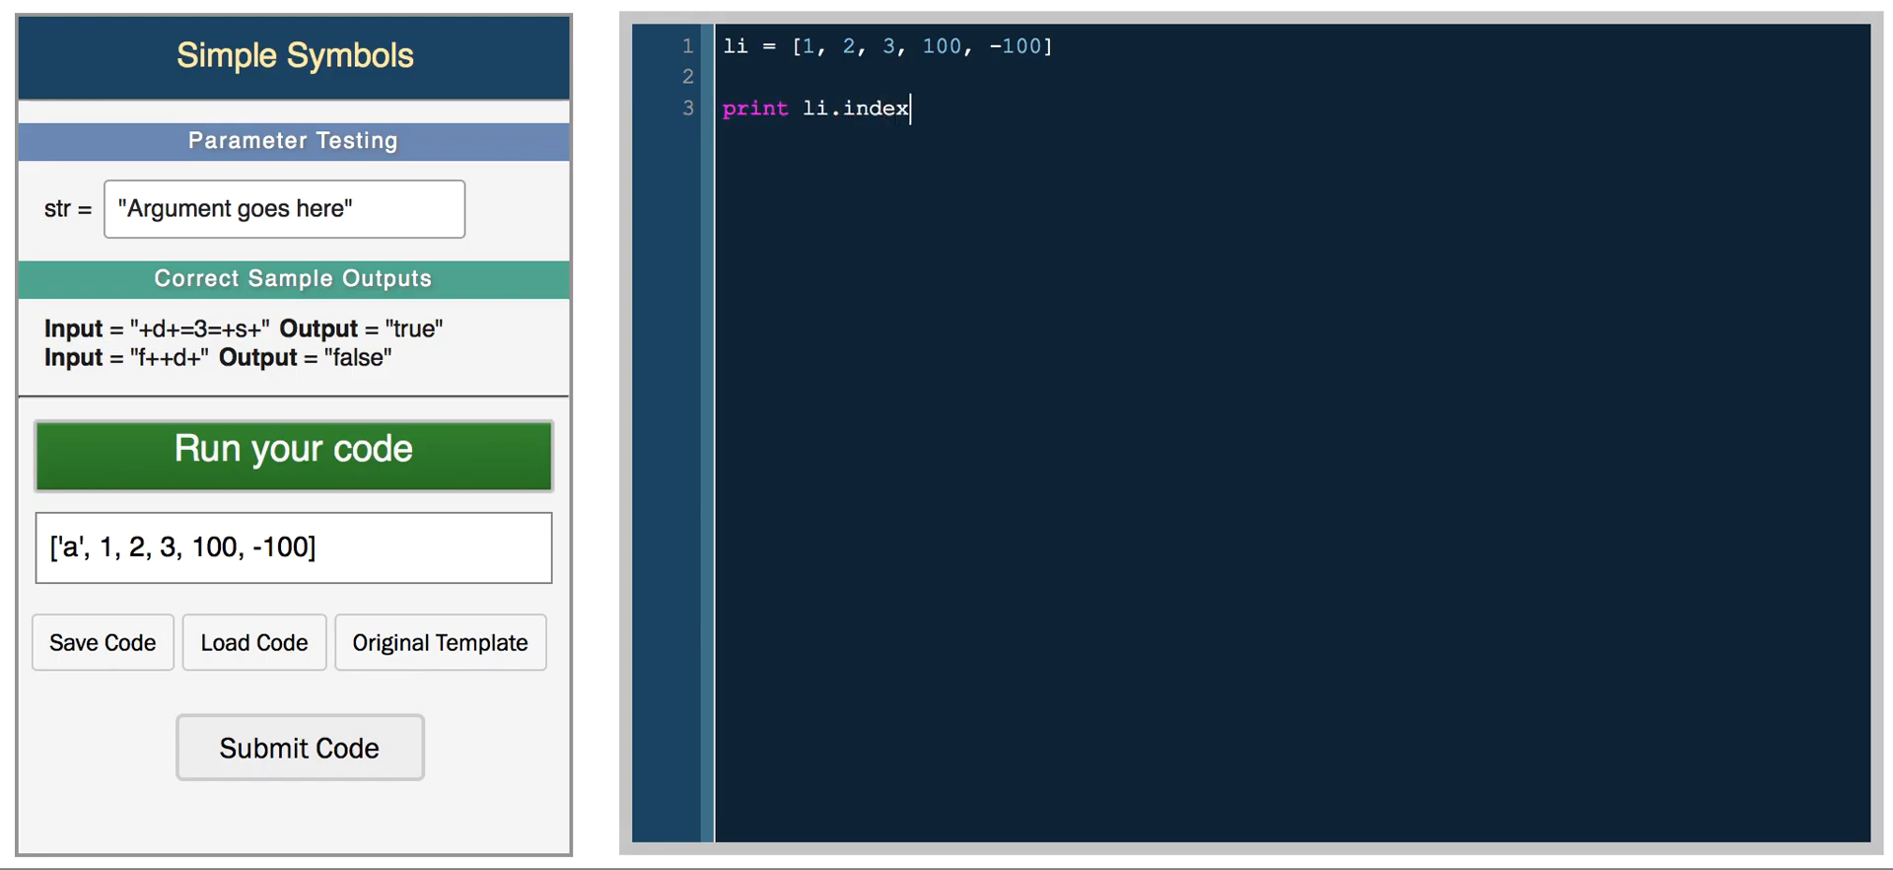
type("()")
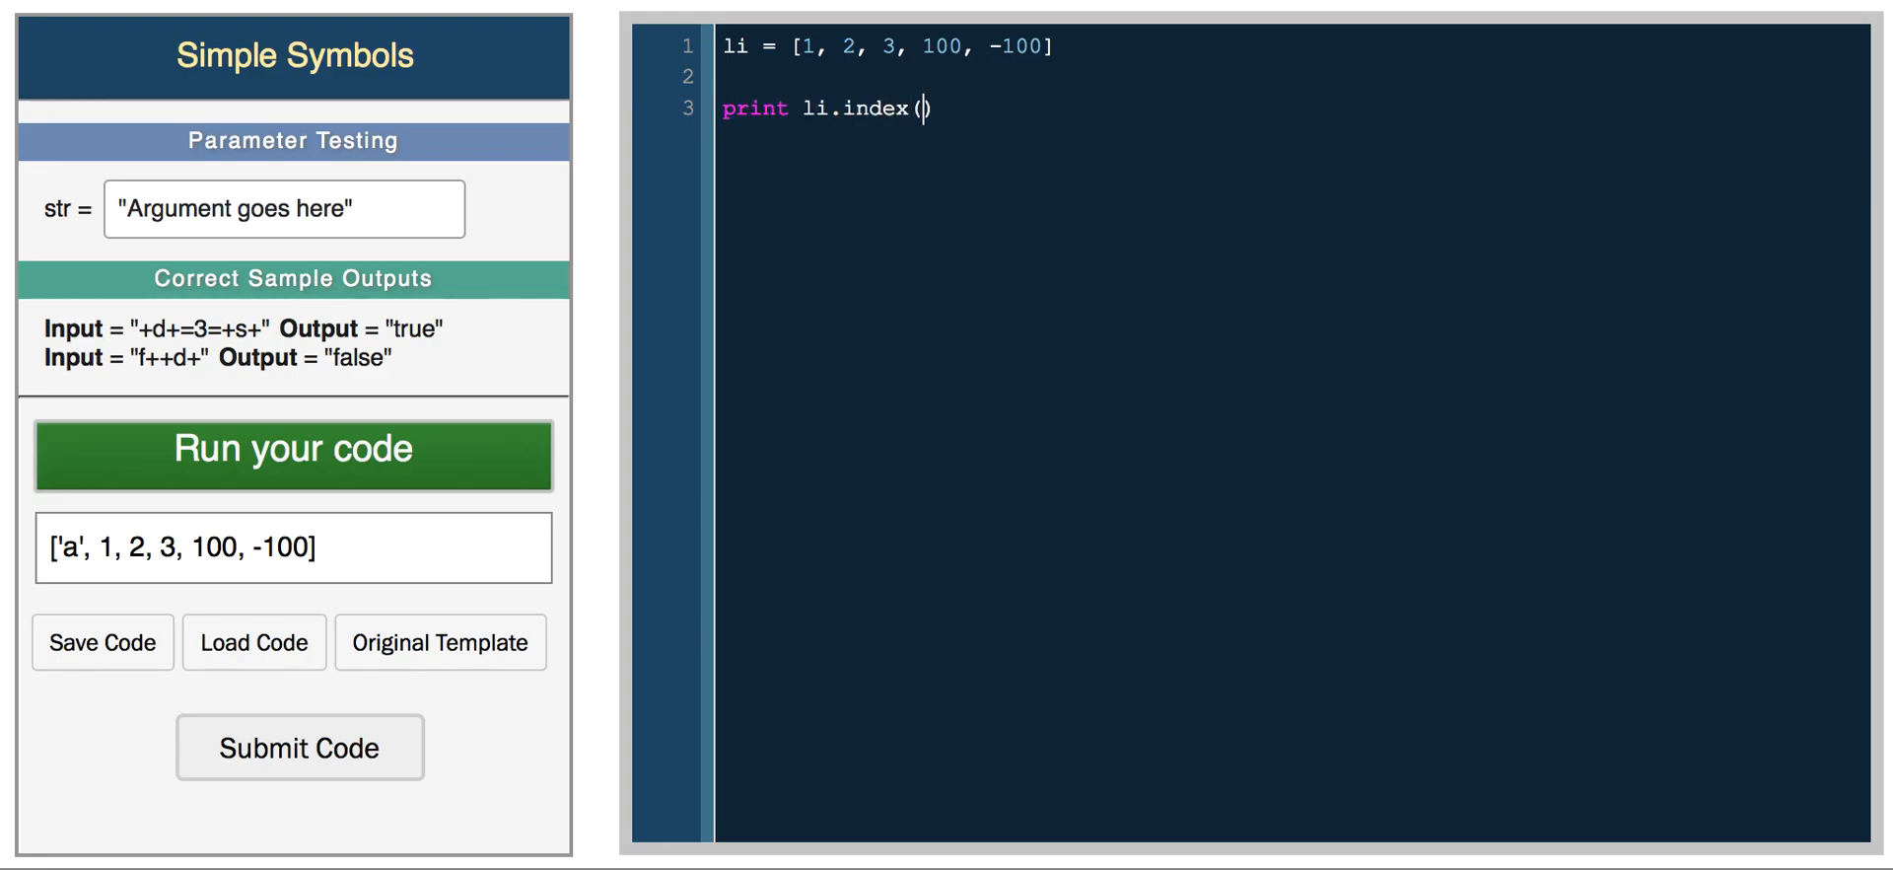
type("100")
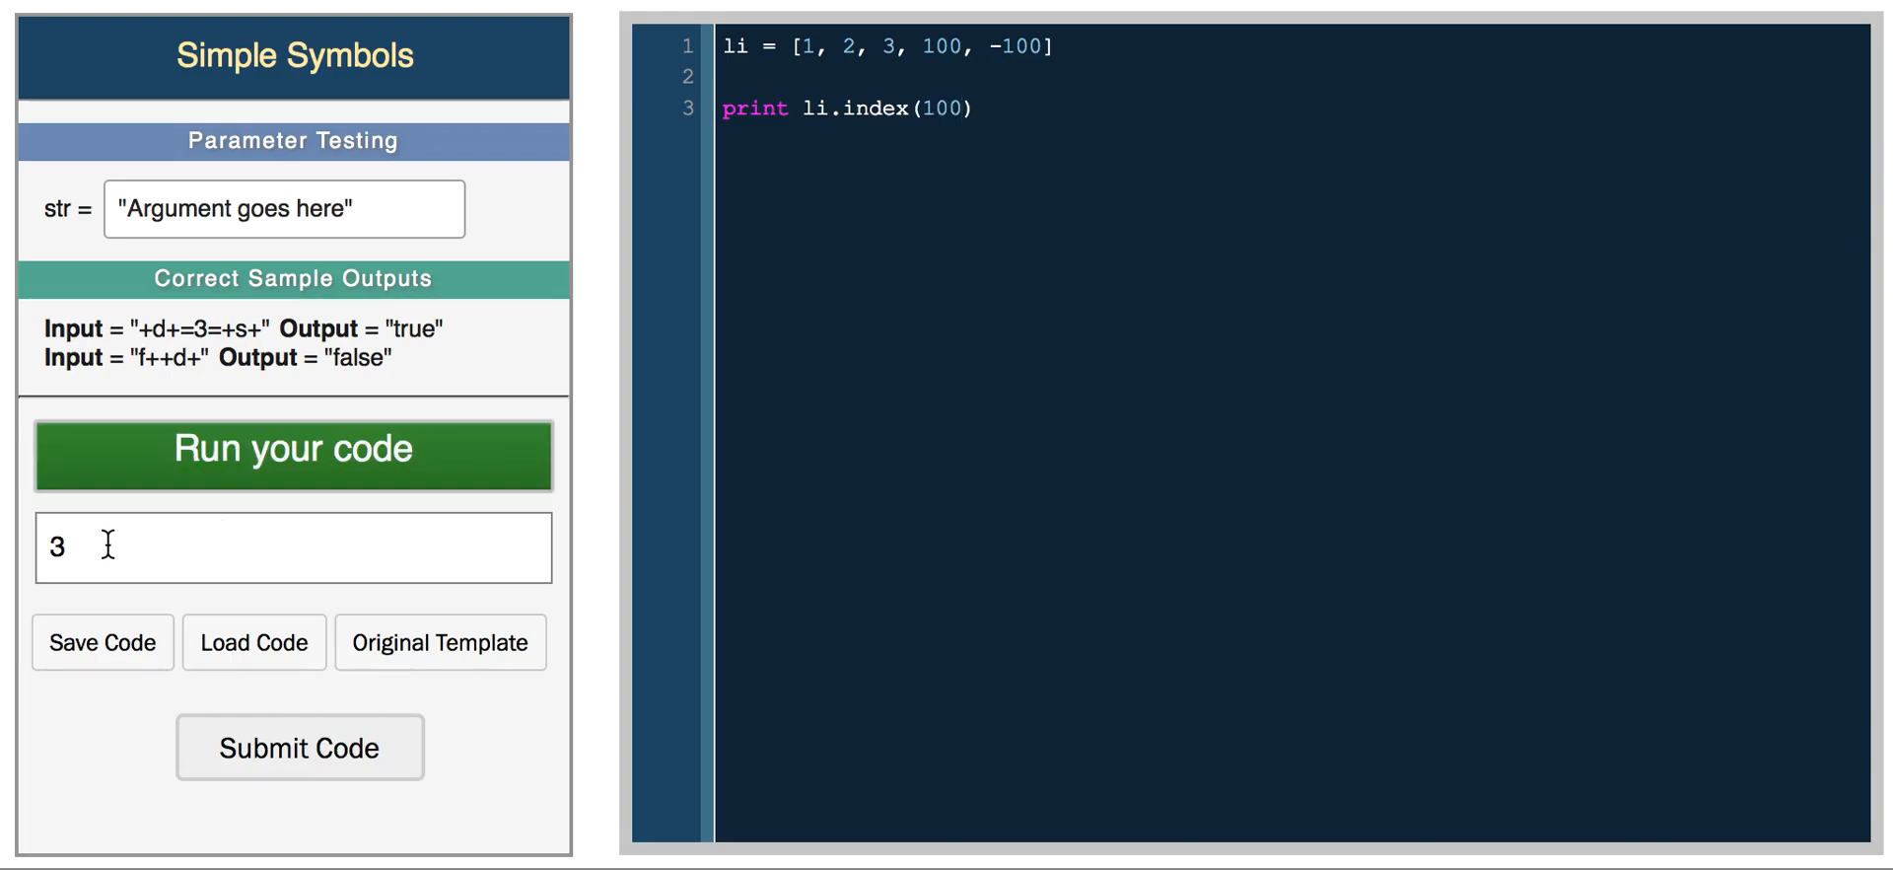
- Change the looked-up value to 10000 and run, raising a ValueError
double_click(941, 107)
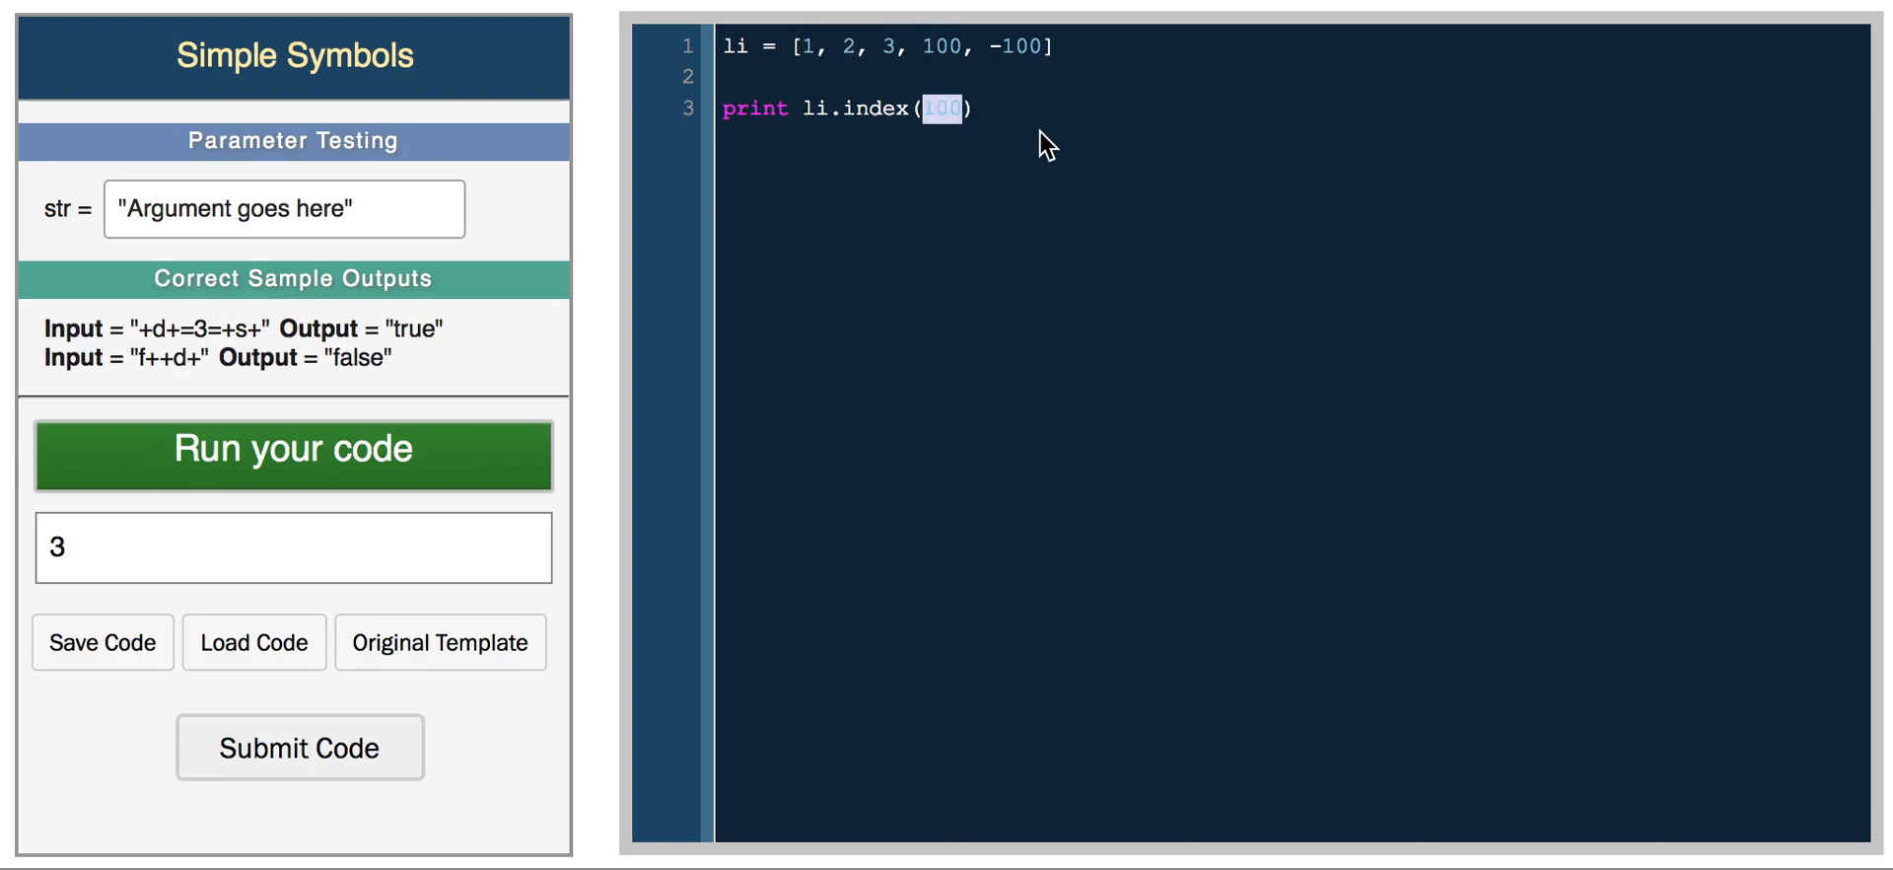
left_click(292, 454)
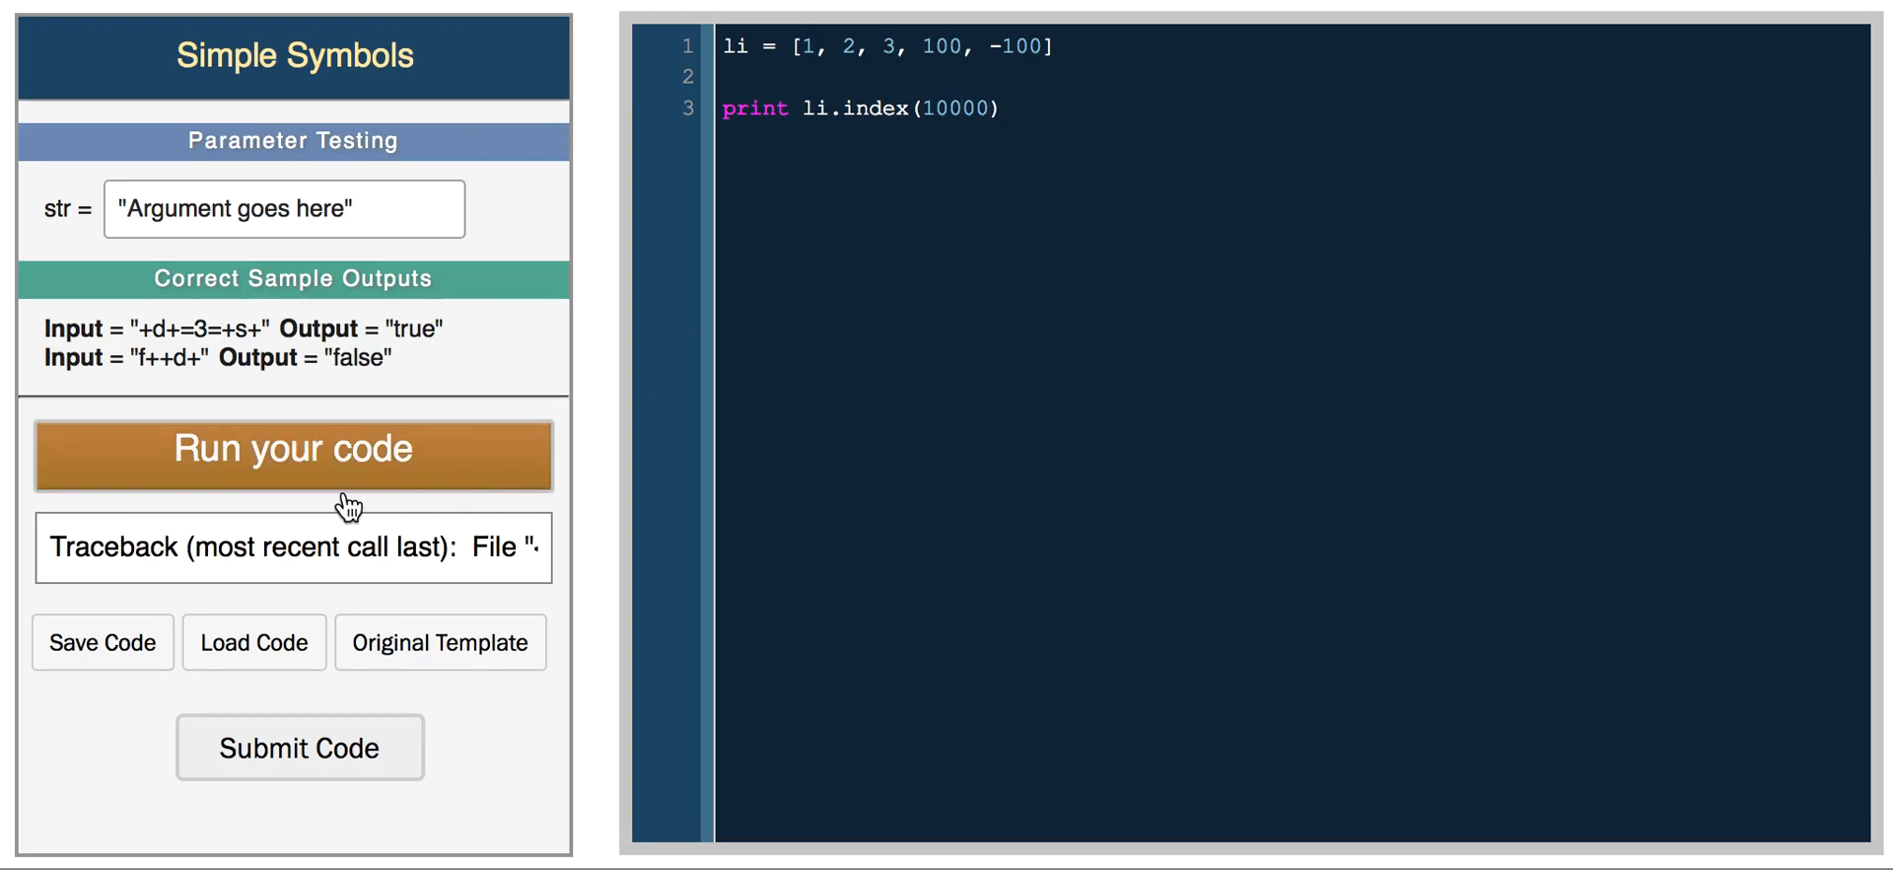
left_click(291, 451)
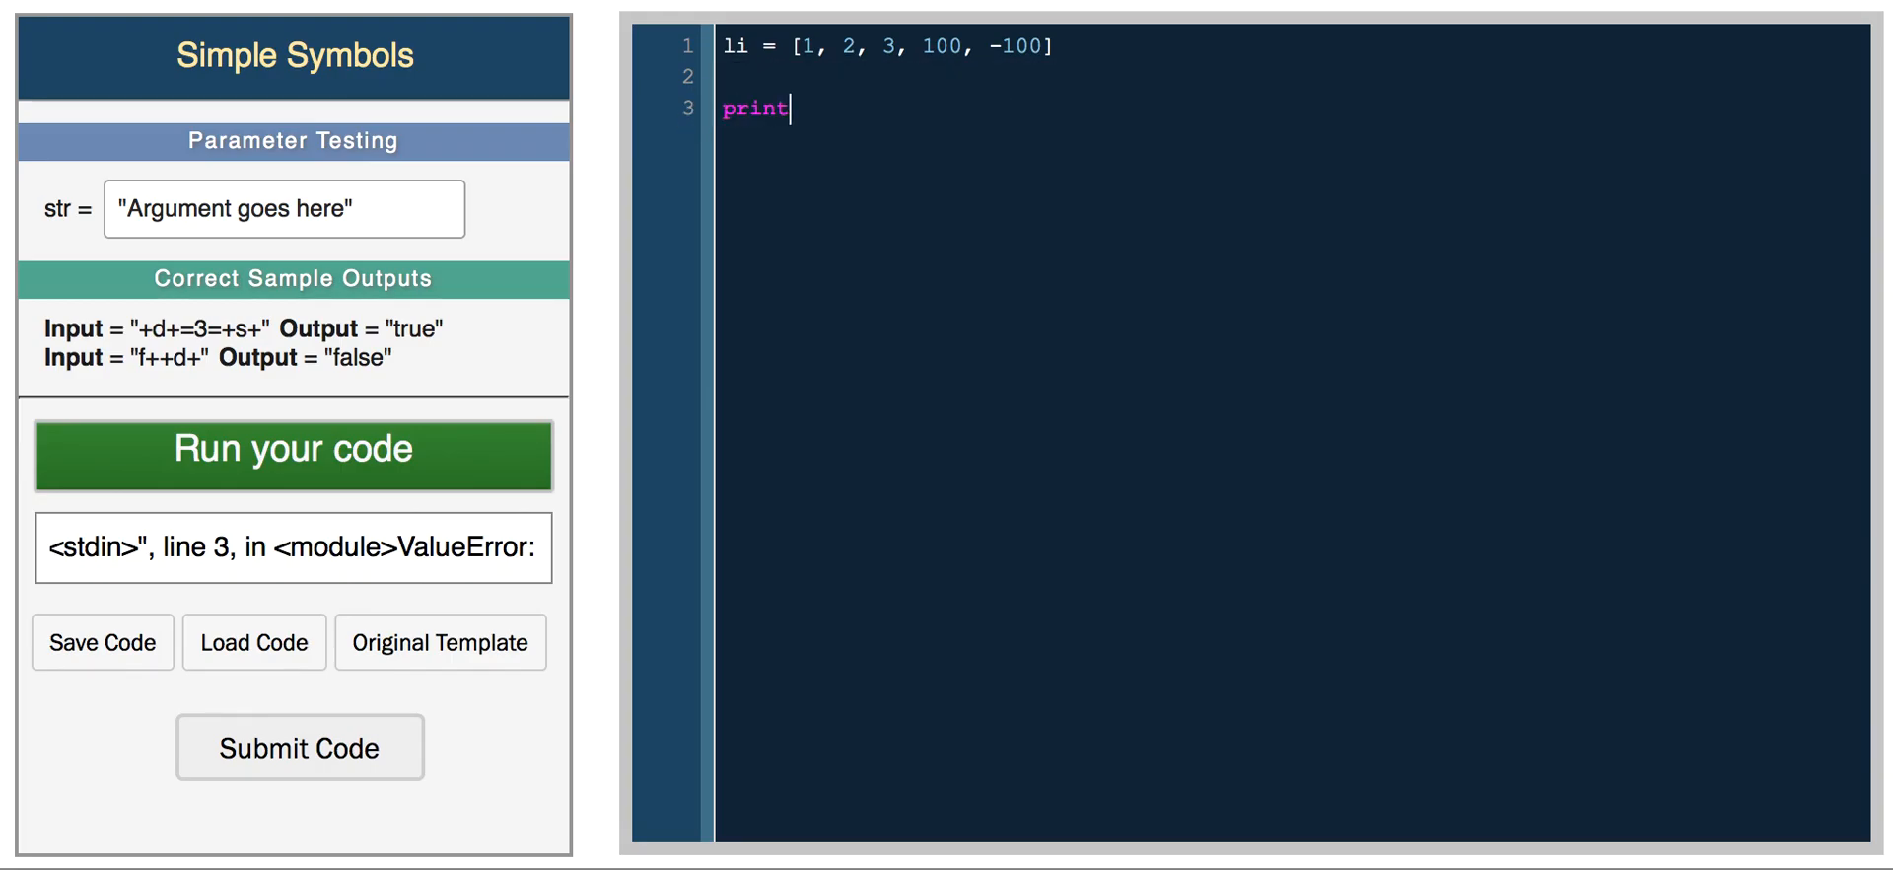
- Write print 1000 in li and run the membership check, printing False
type("1000 in li")
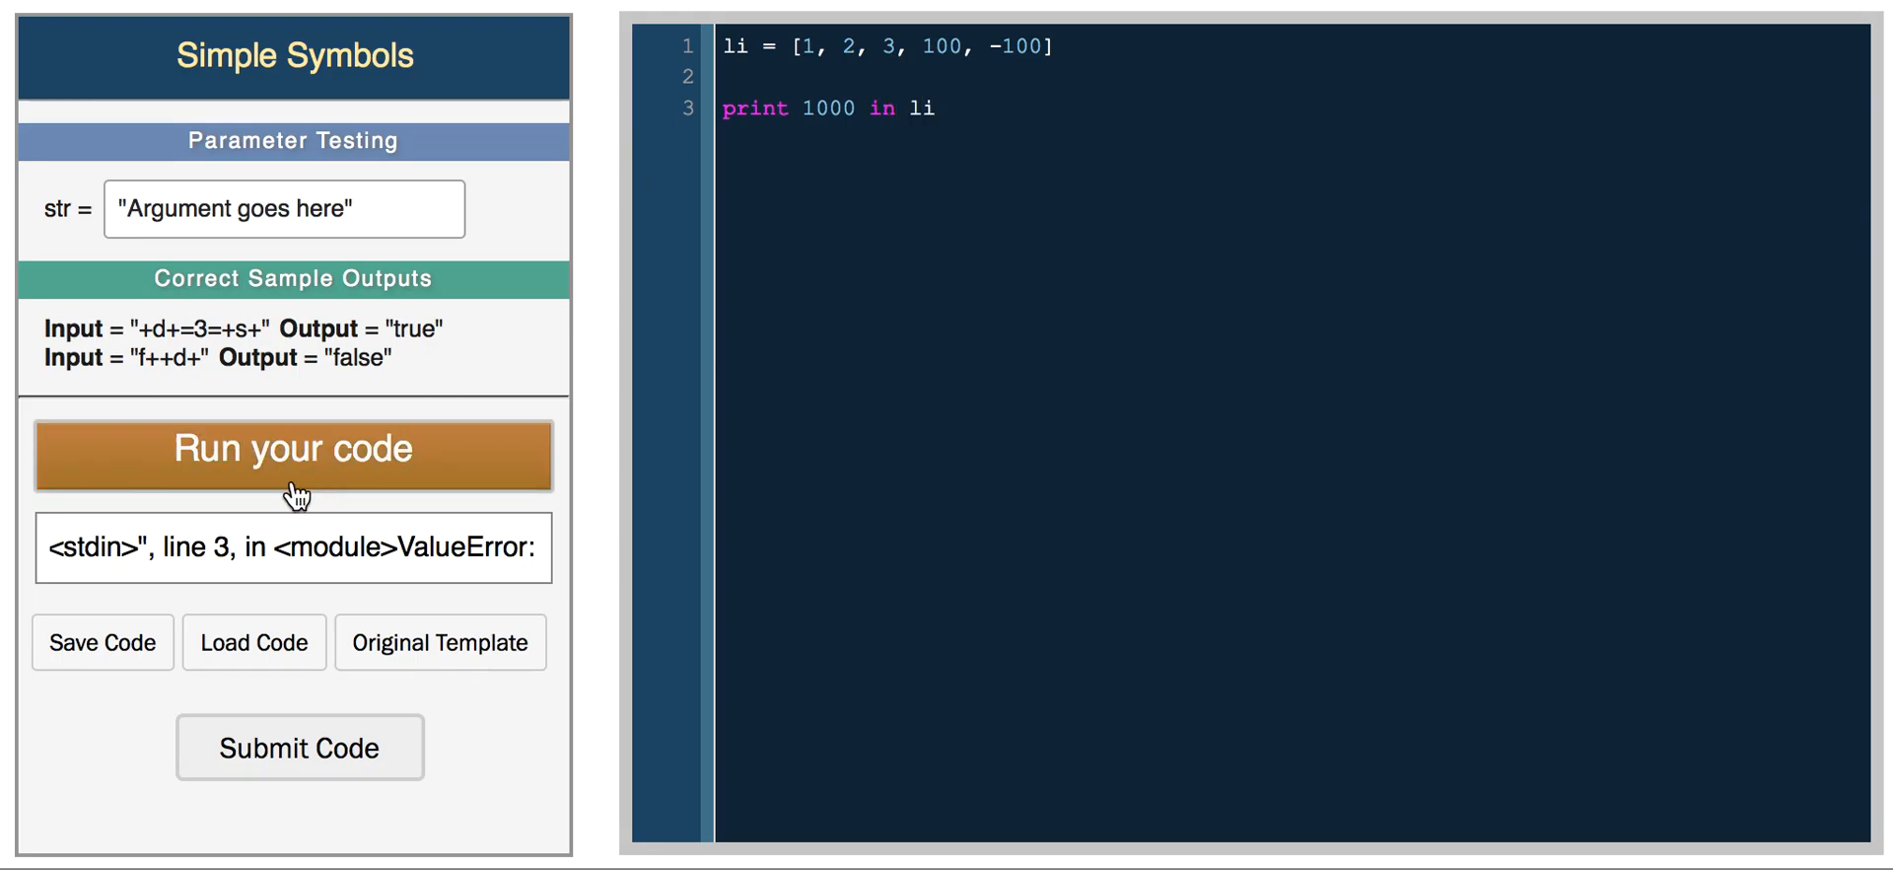
left_click(294, 451)
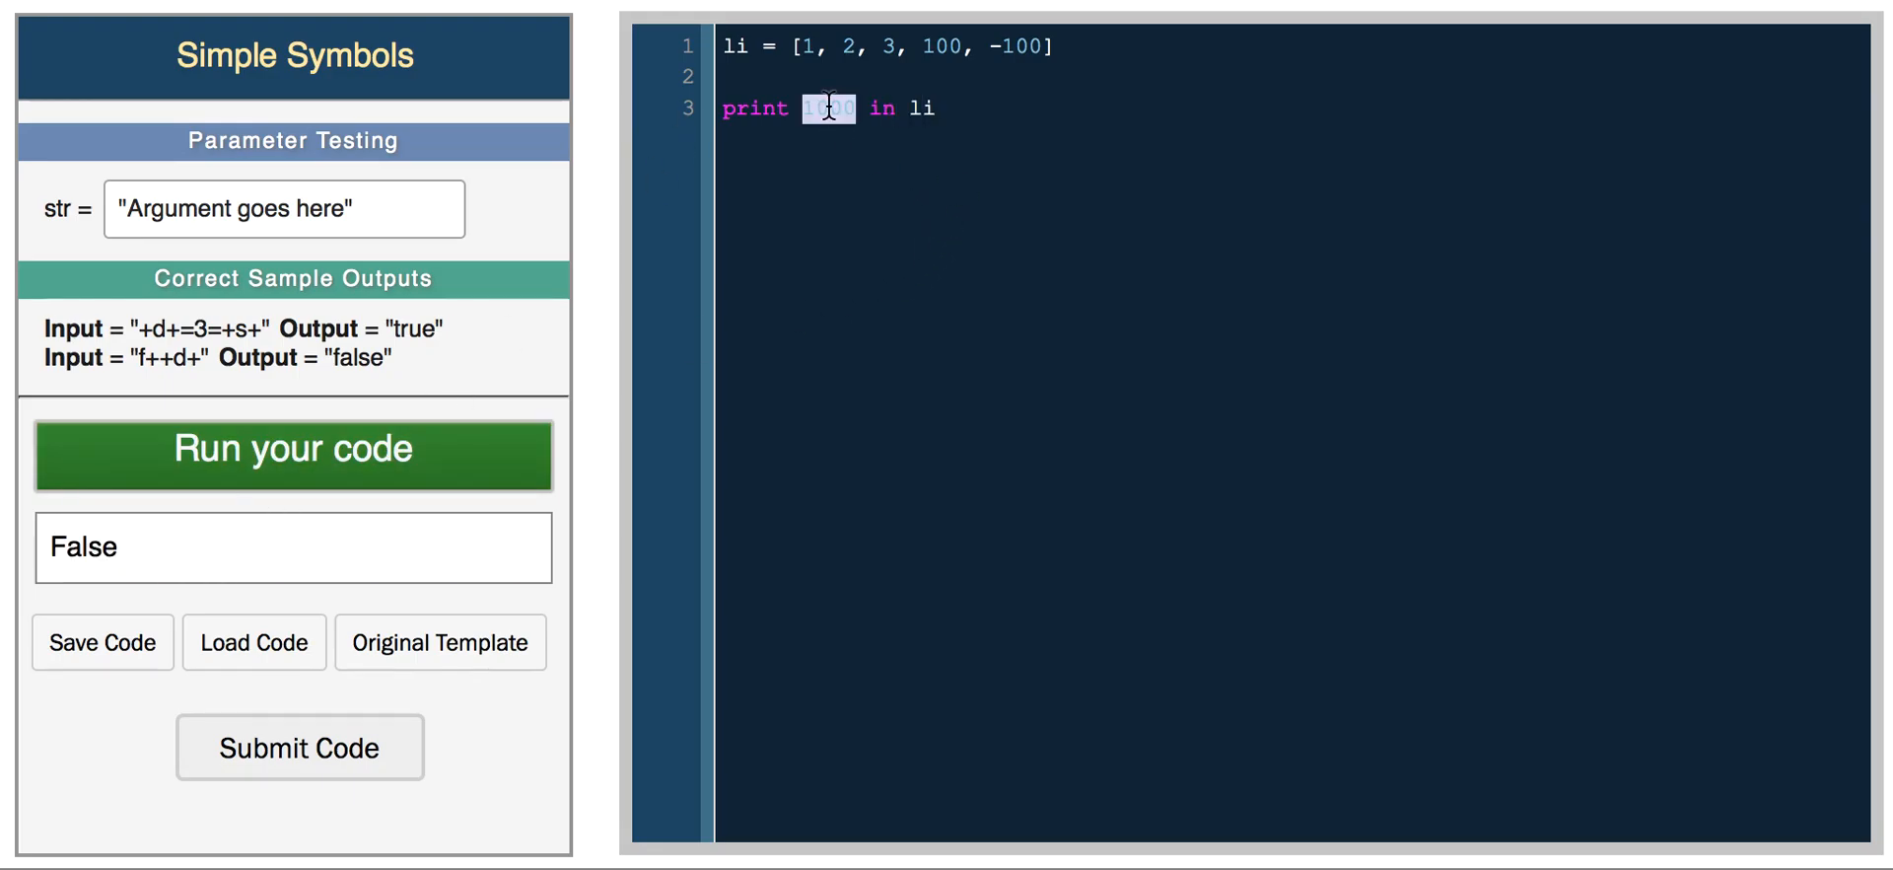
left_click(292, 451)
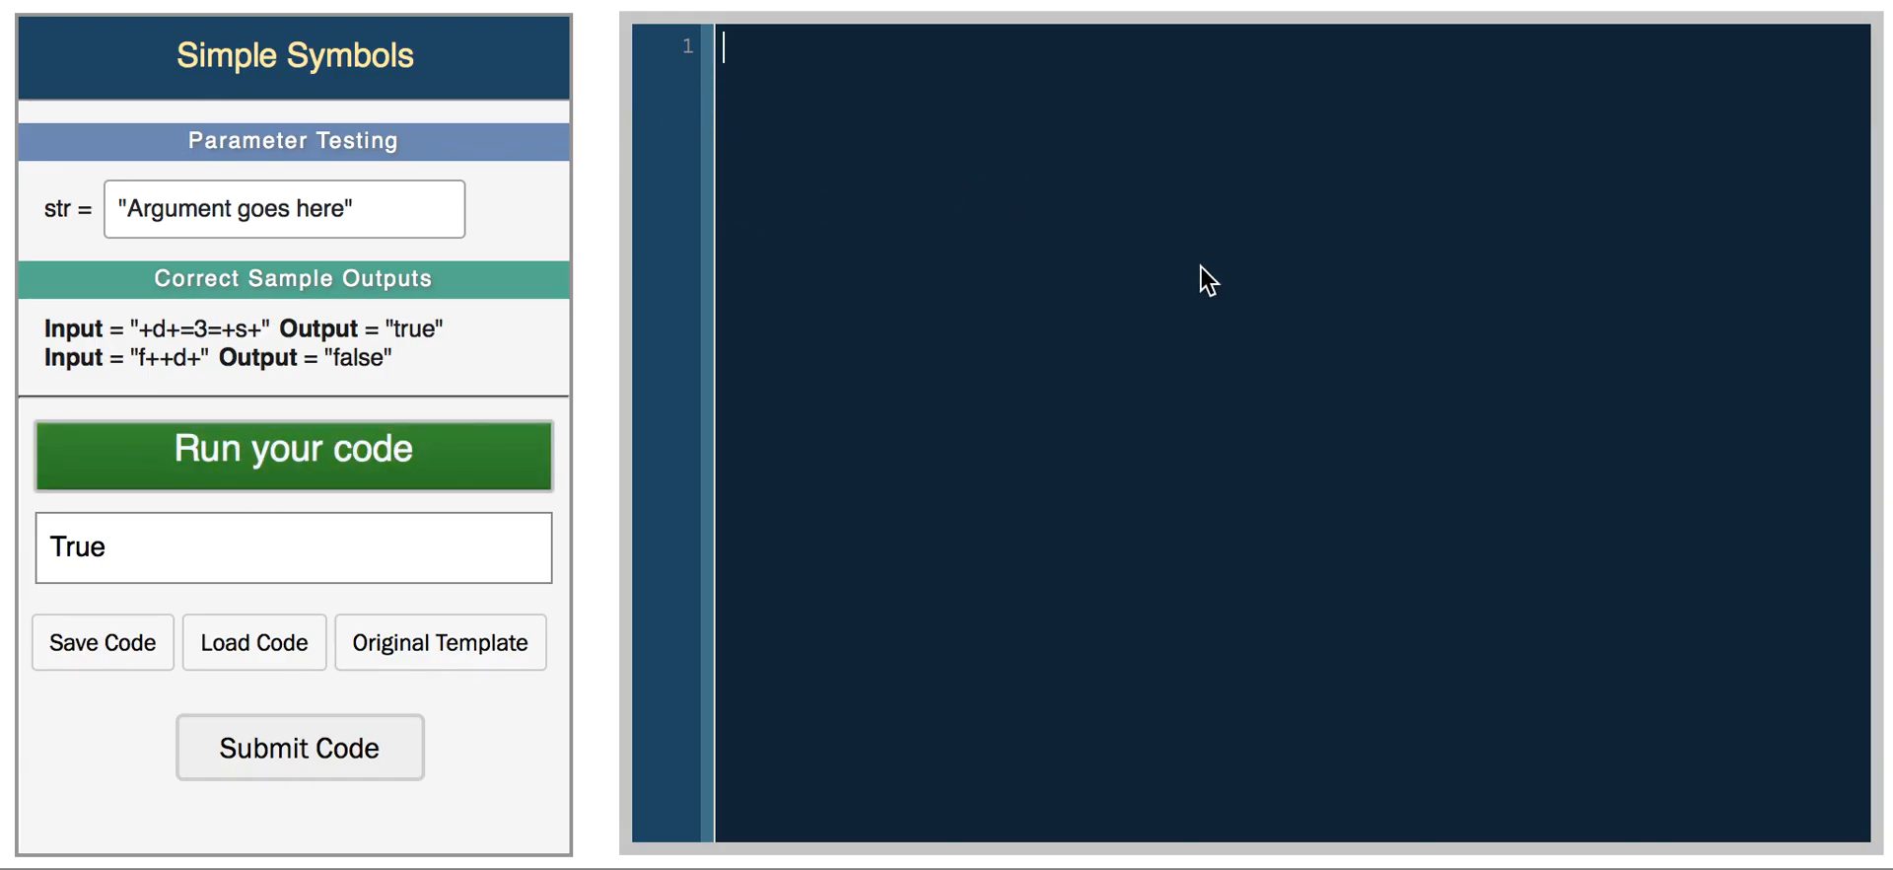
mouse_move(851, 118)
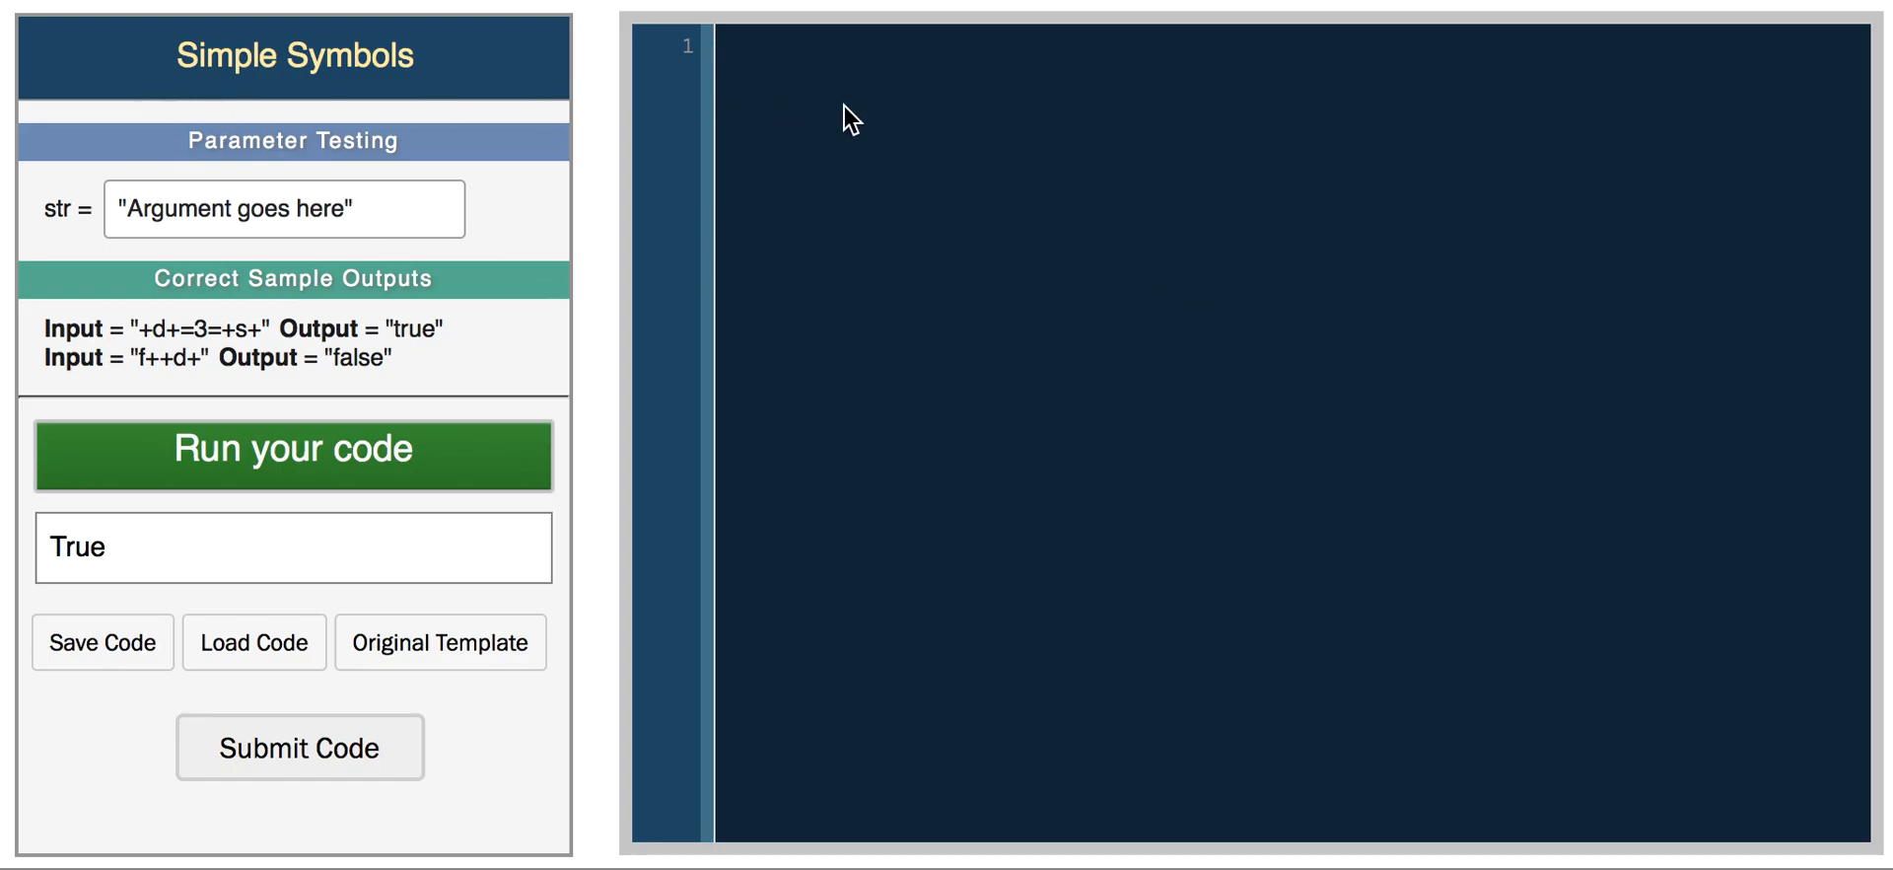
mouse_move(957, 157)
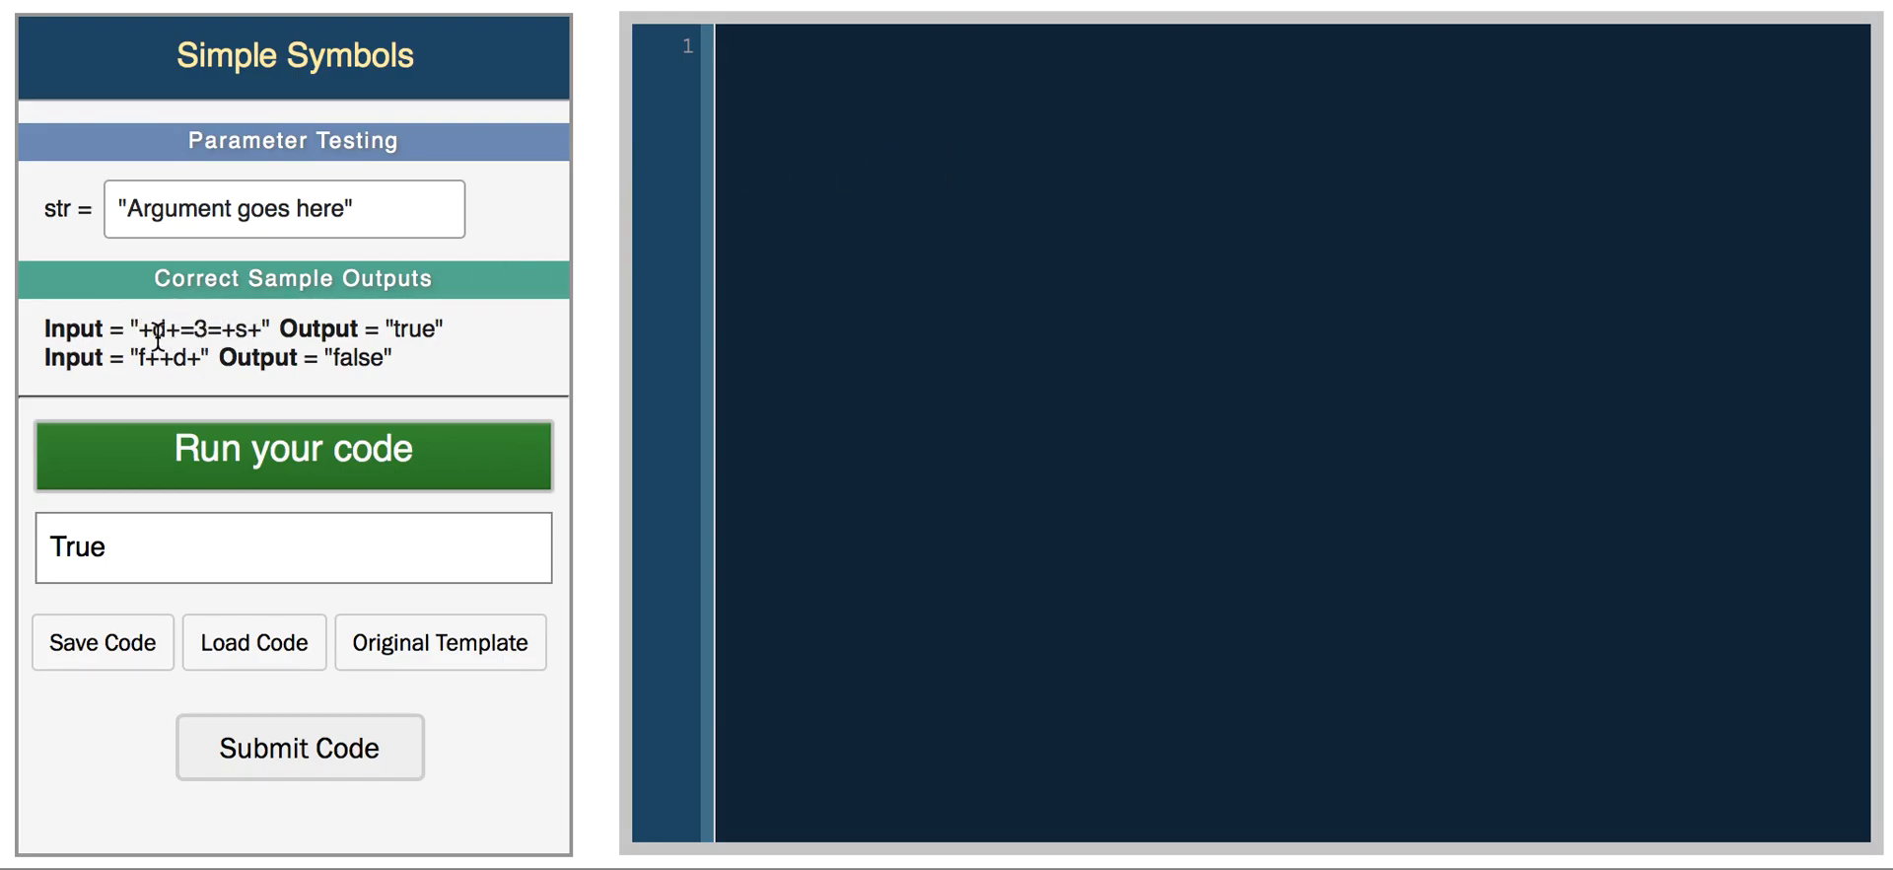
- Highlight a plus sign in the sample input "+d+=3=+s+"
double_click(156, 329)
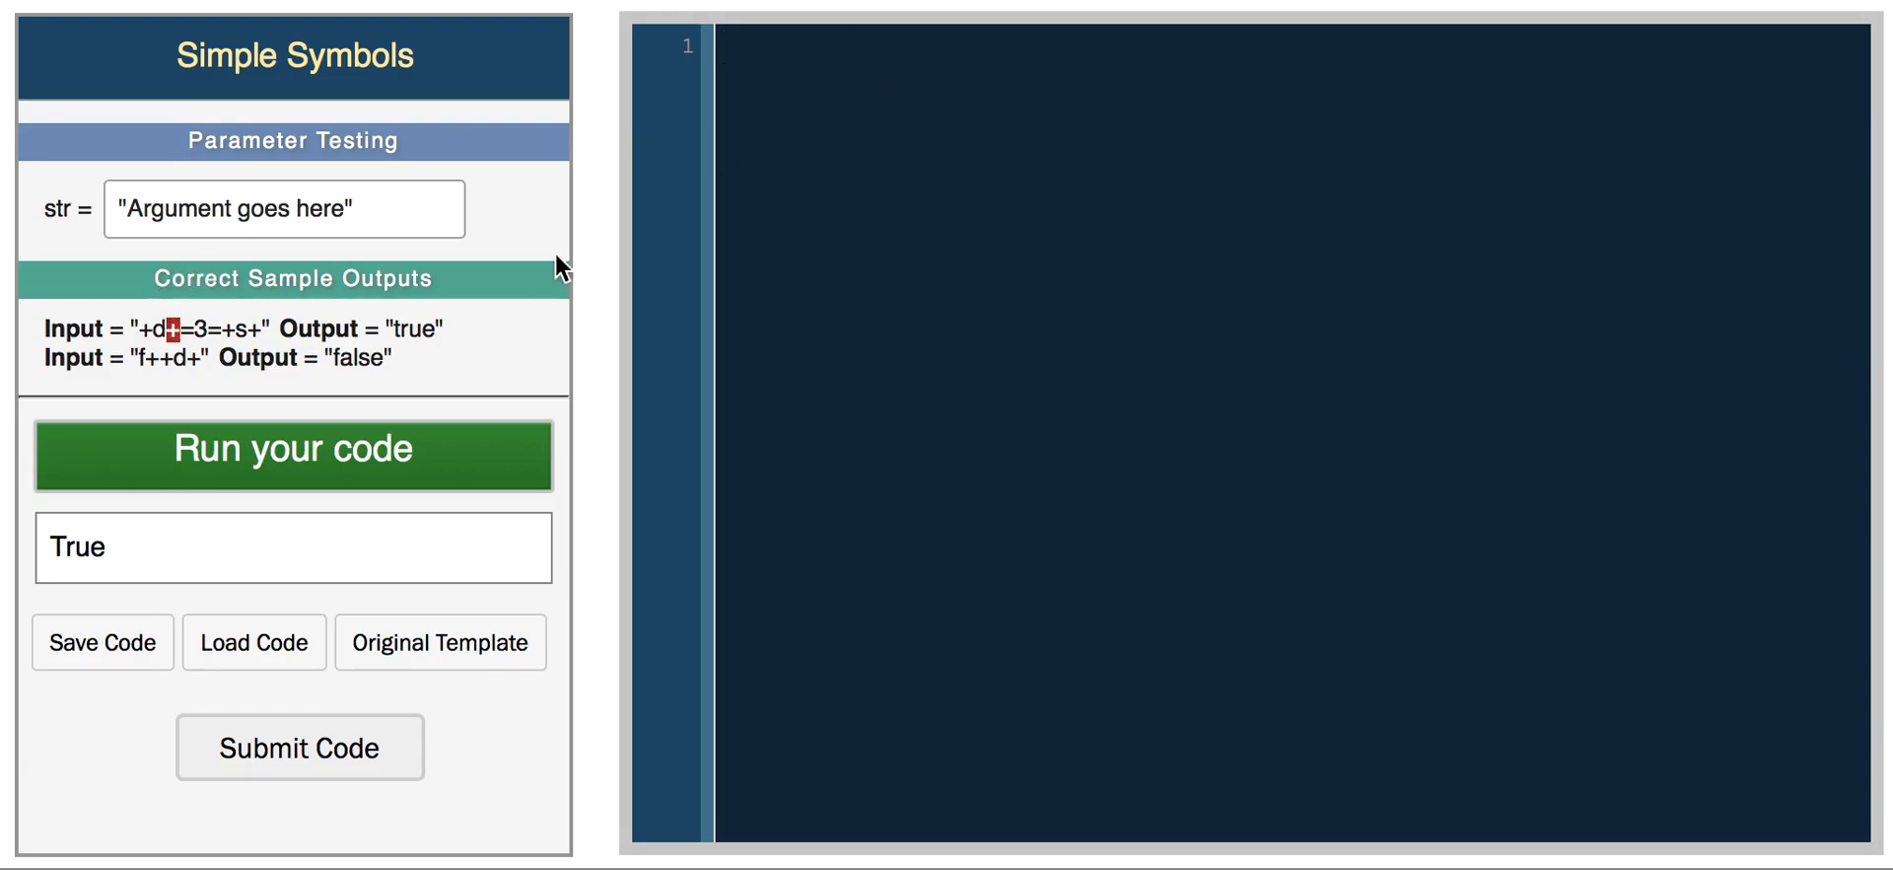
- Write an empty SimpleSymbols(string) function and a print SimpleSymbols(raw_input()) line below it
type("def")
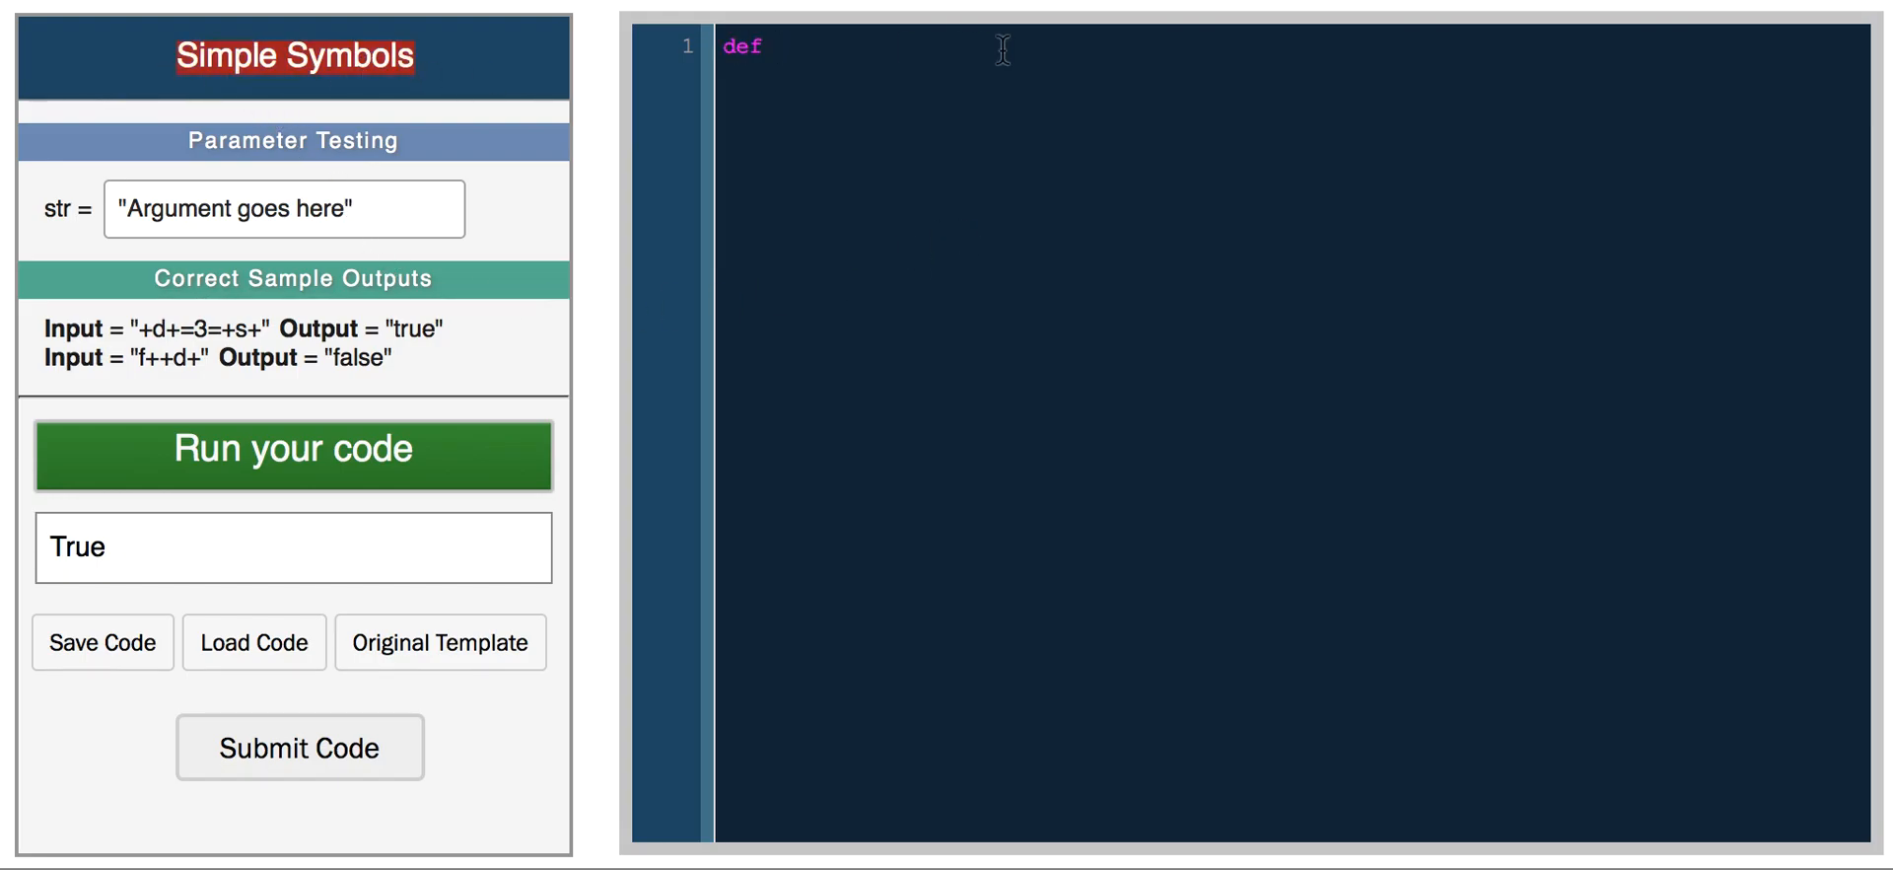
type("SimpleSymbols")
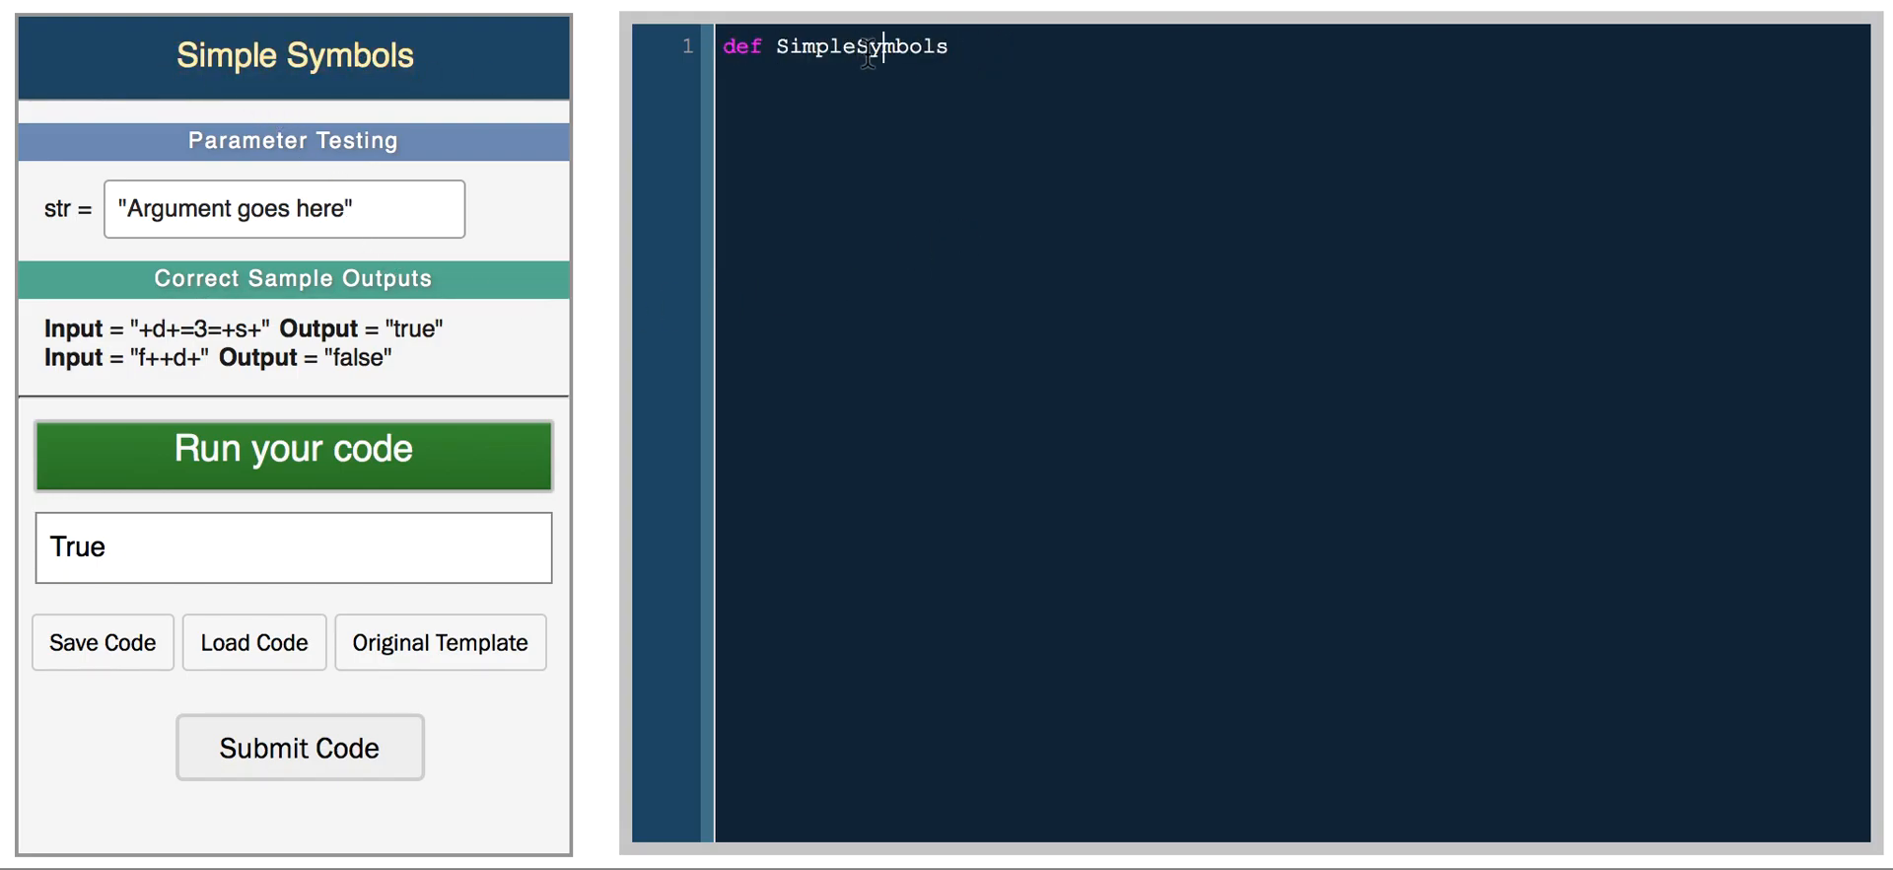
type("(string):")
type("prin")
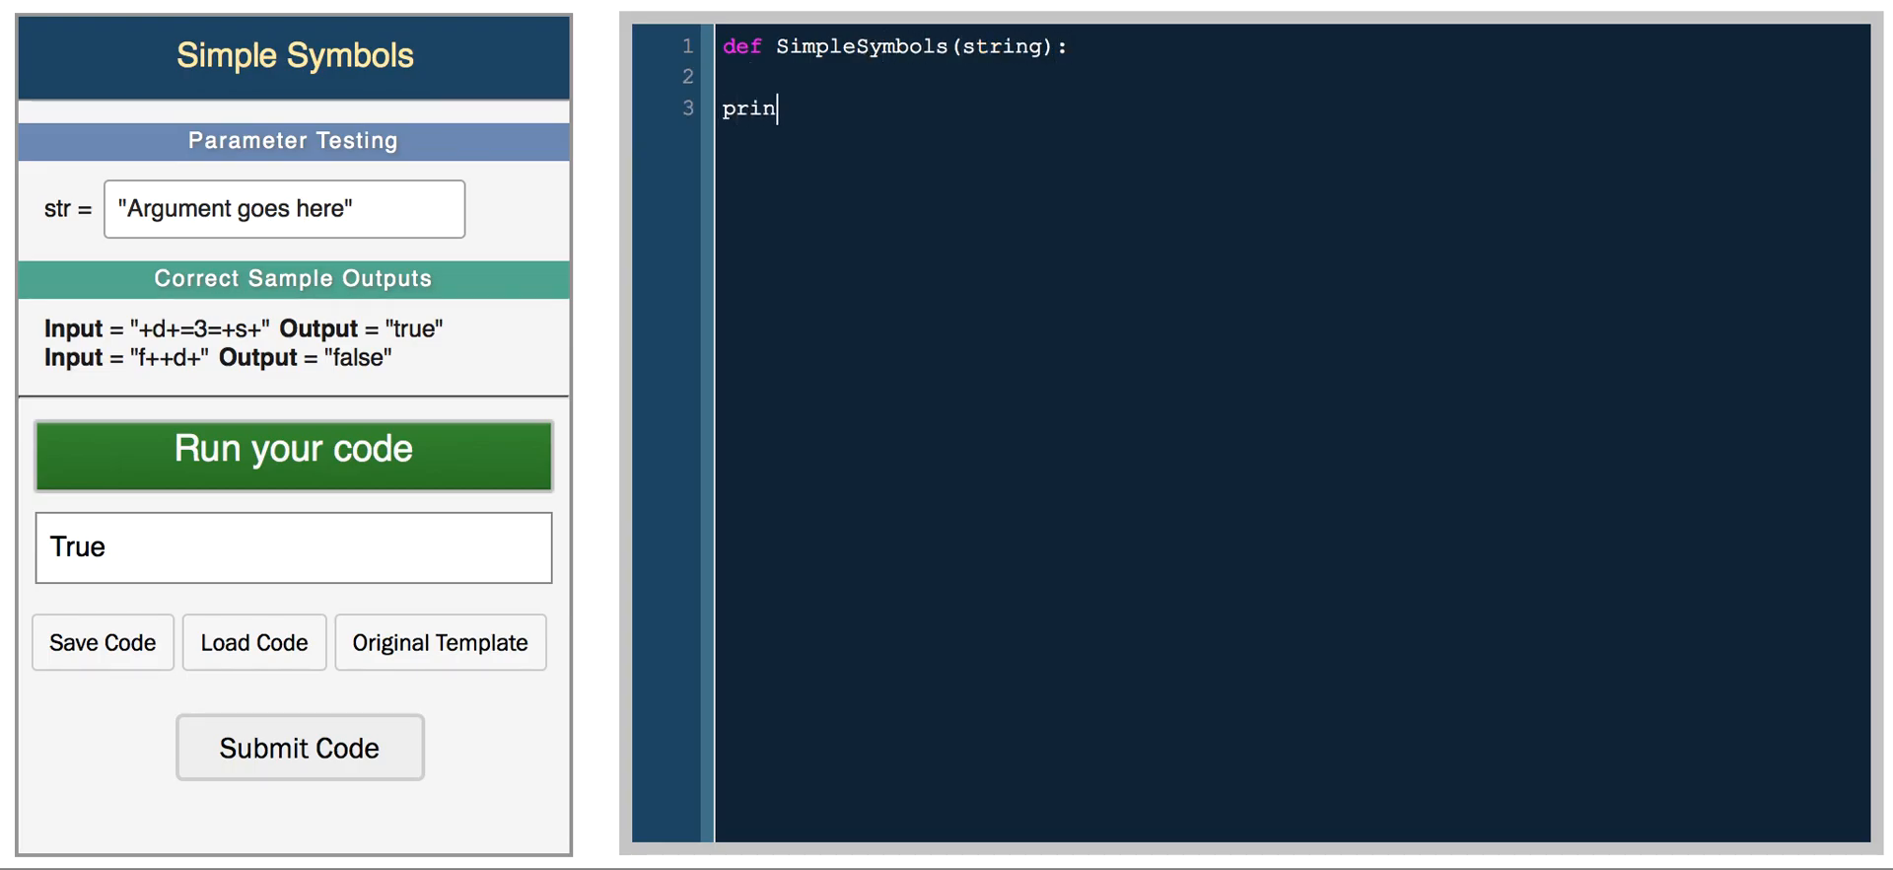
type("t Simple Symbols(")
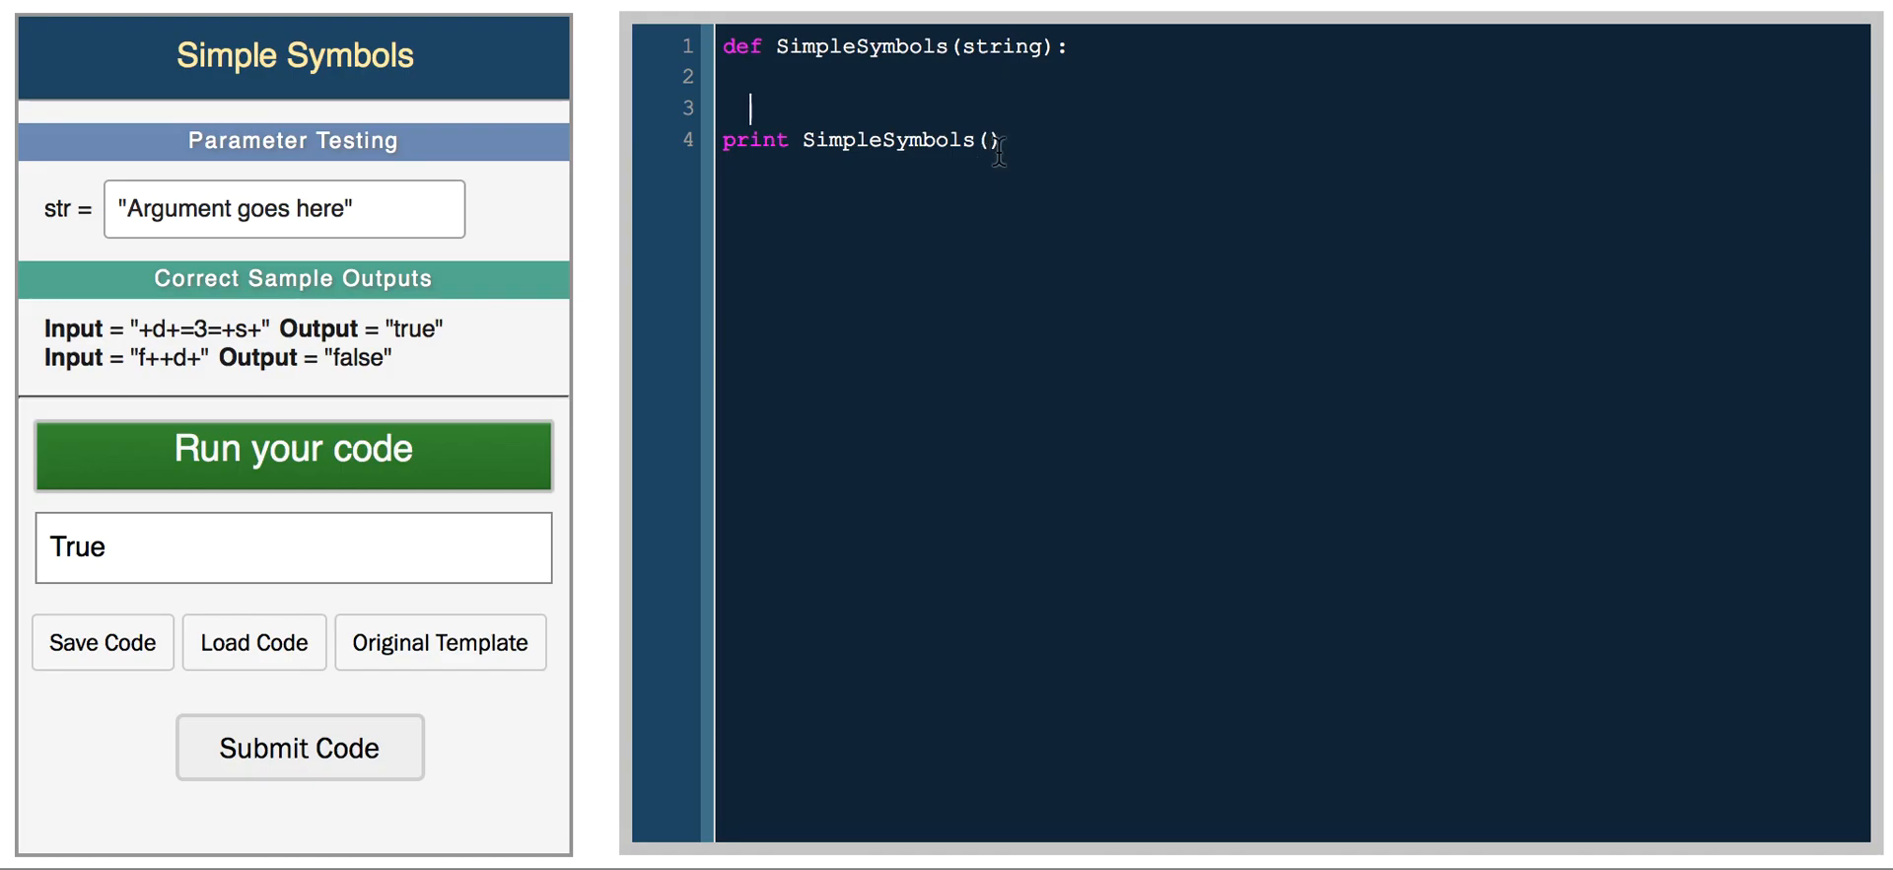
type("raw_input(")
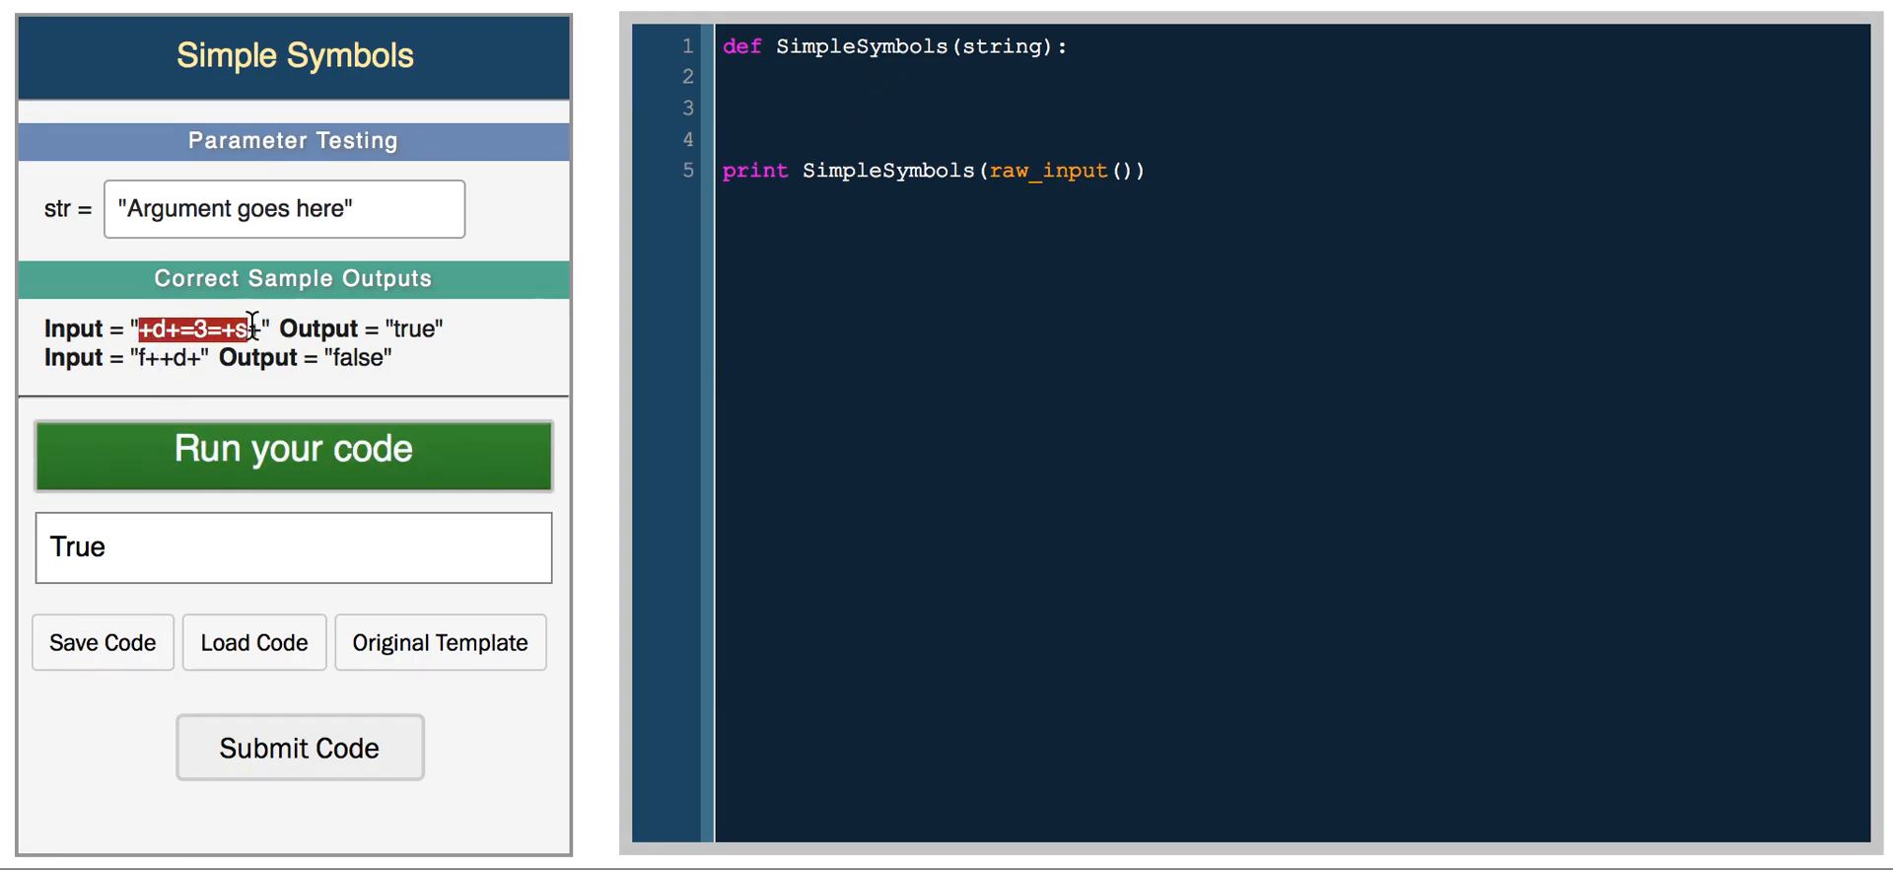
left_click(791, 76)
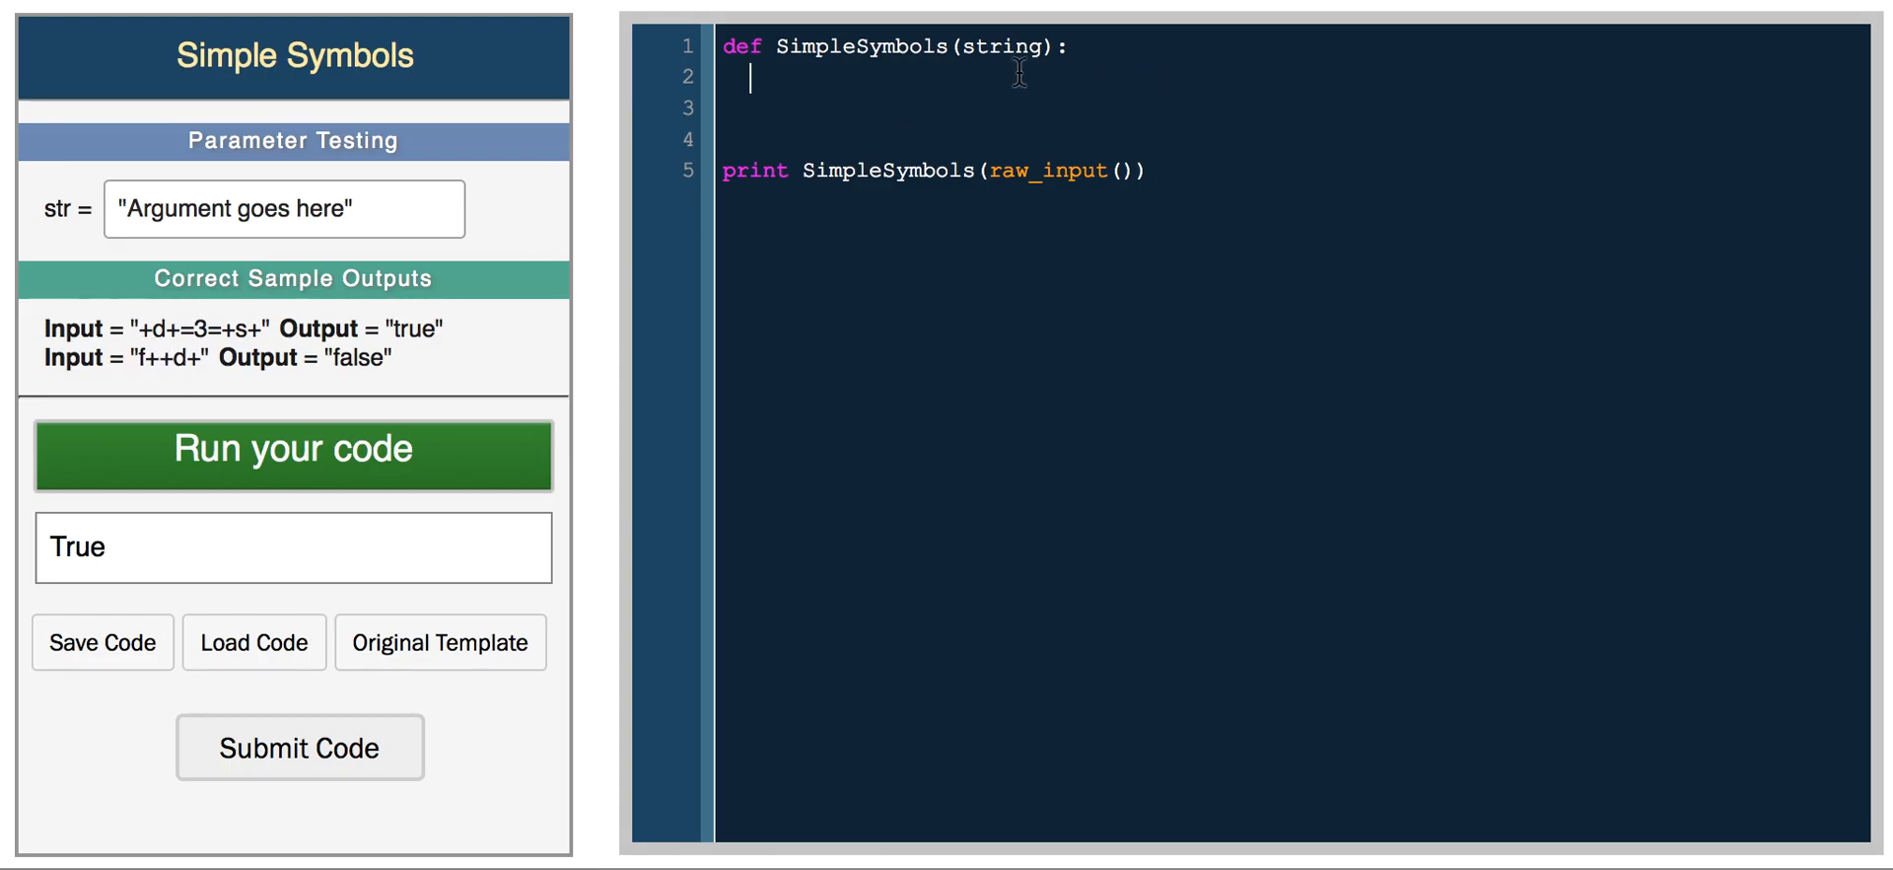
- Make SimpleSymbols wrap the string in '=' signs, return it, and run it
type("string")
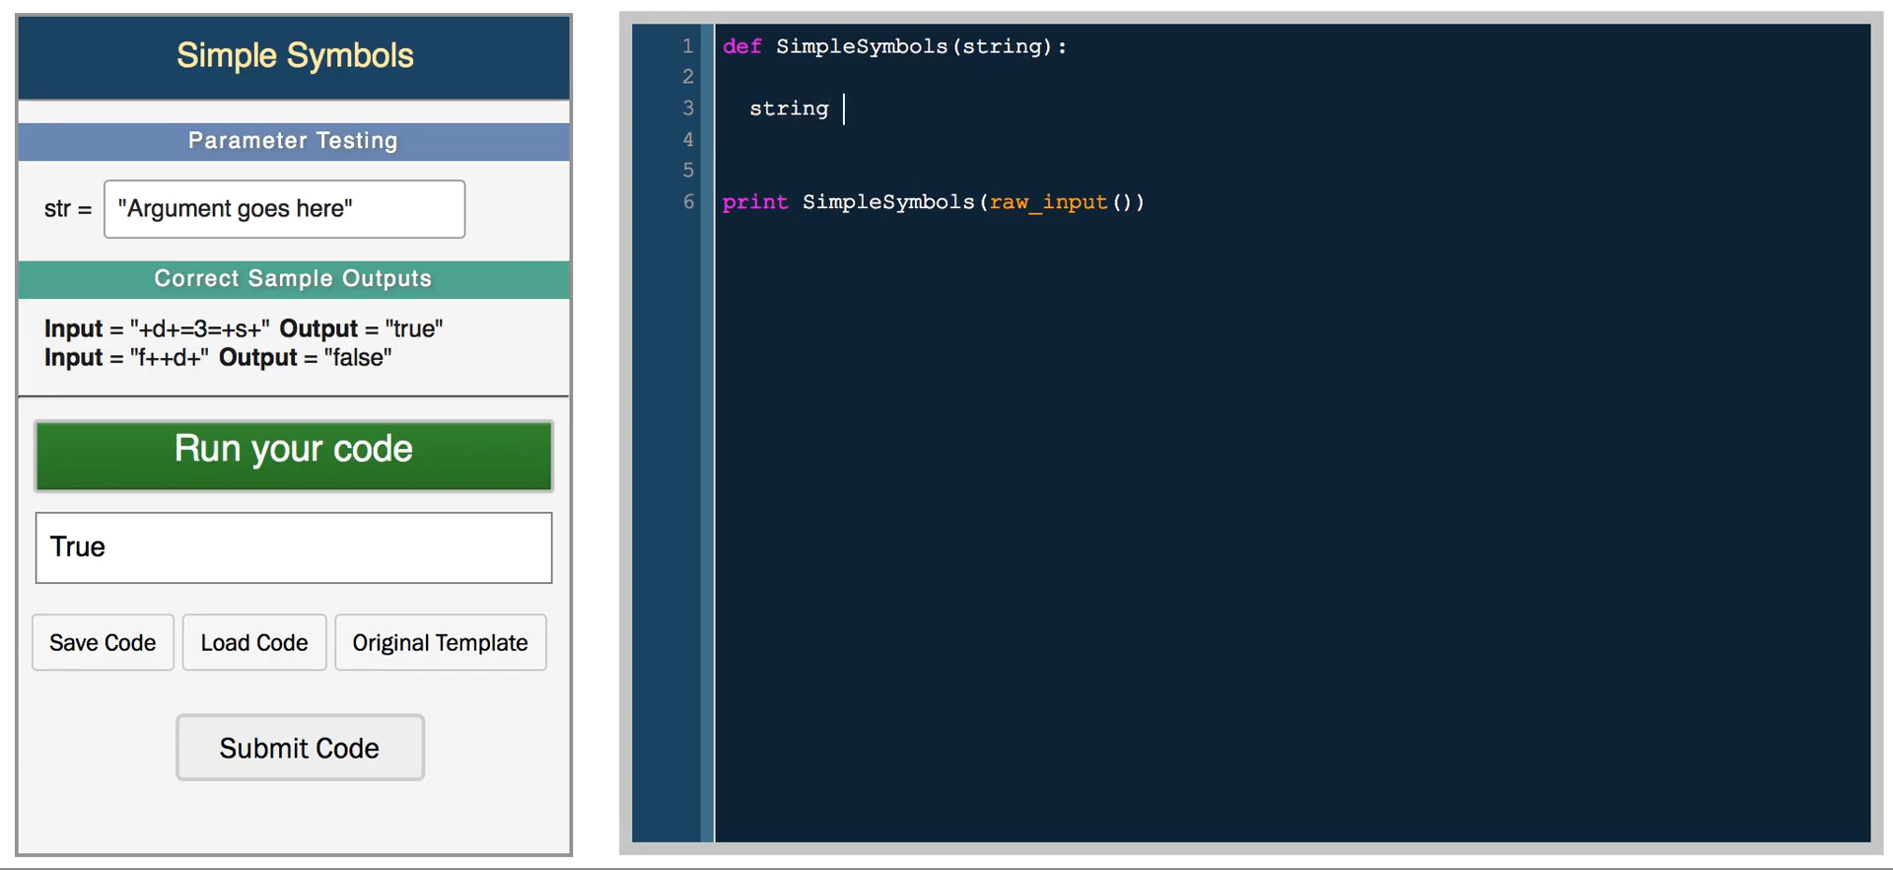
type("= '=' + string +")
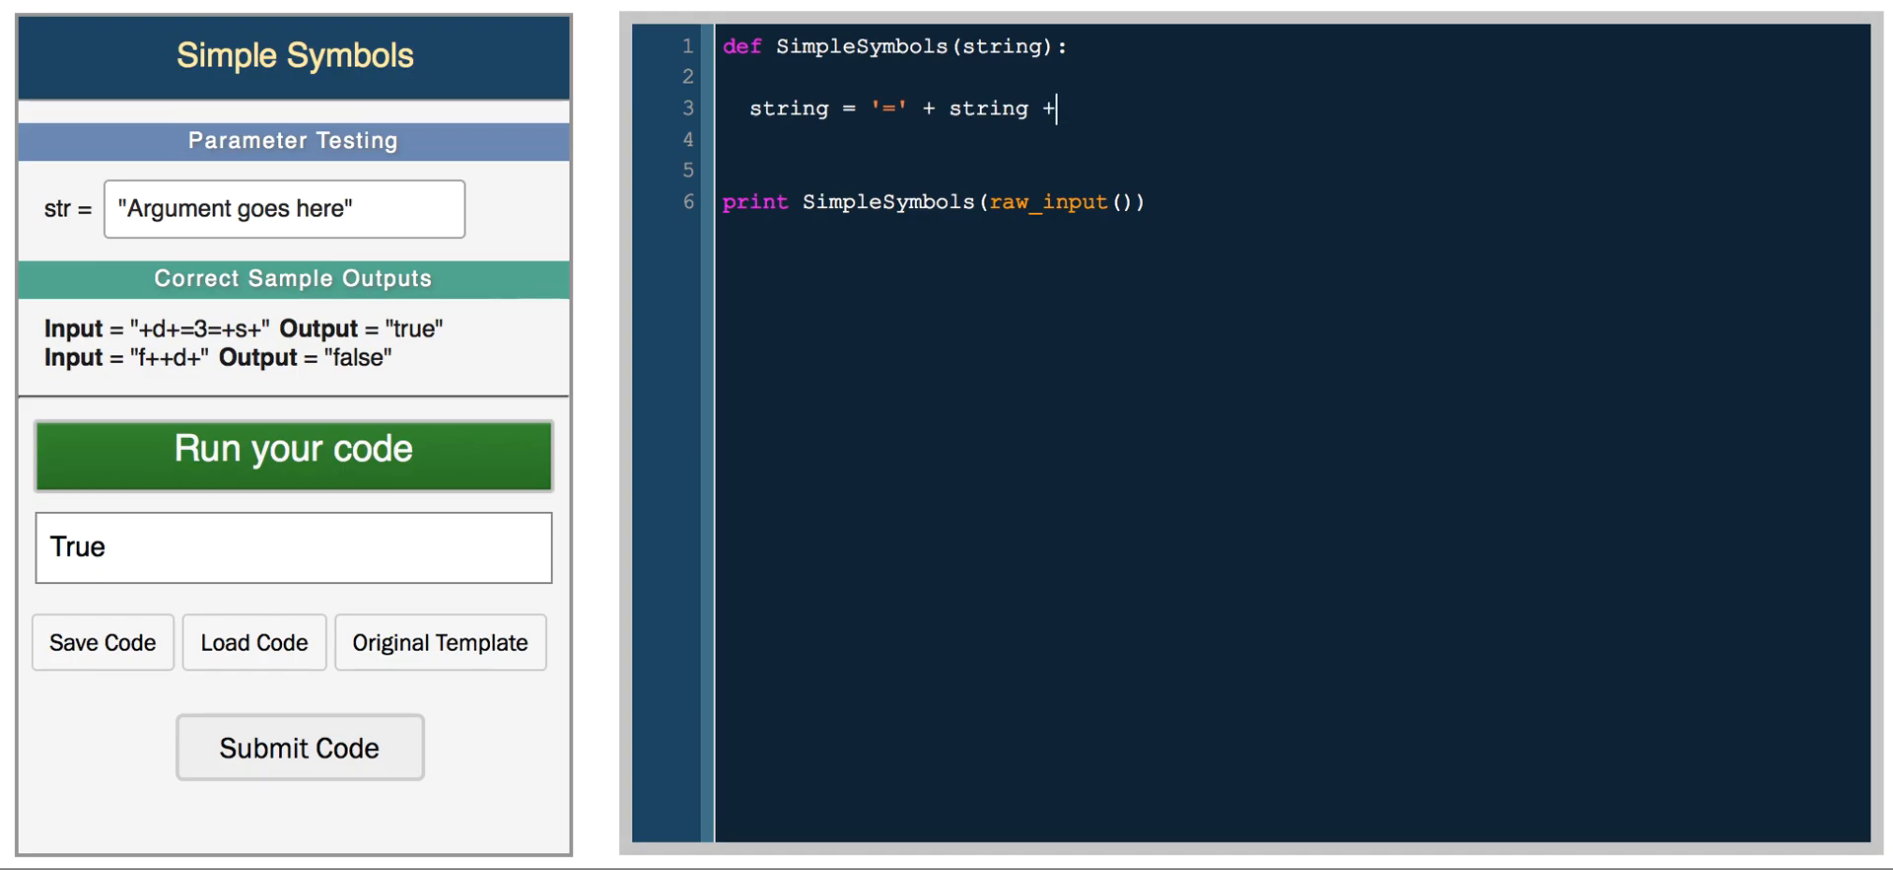
type("'='")
left_click(1294, 140)
type("return string")
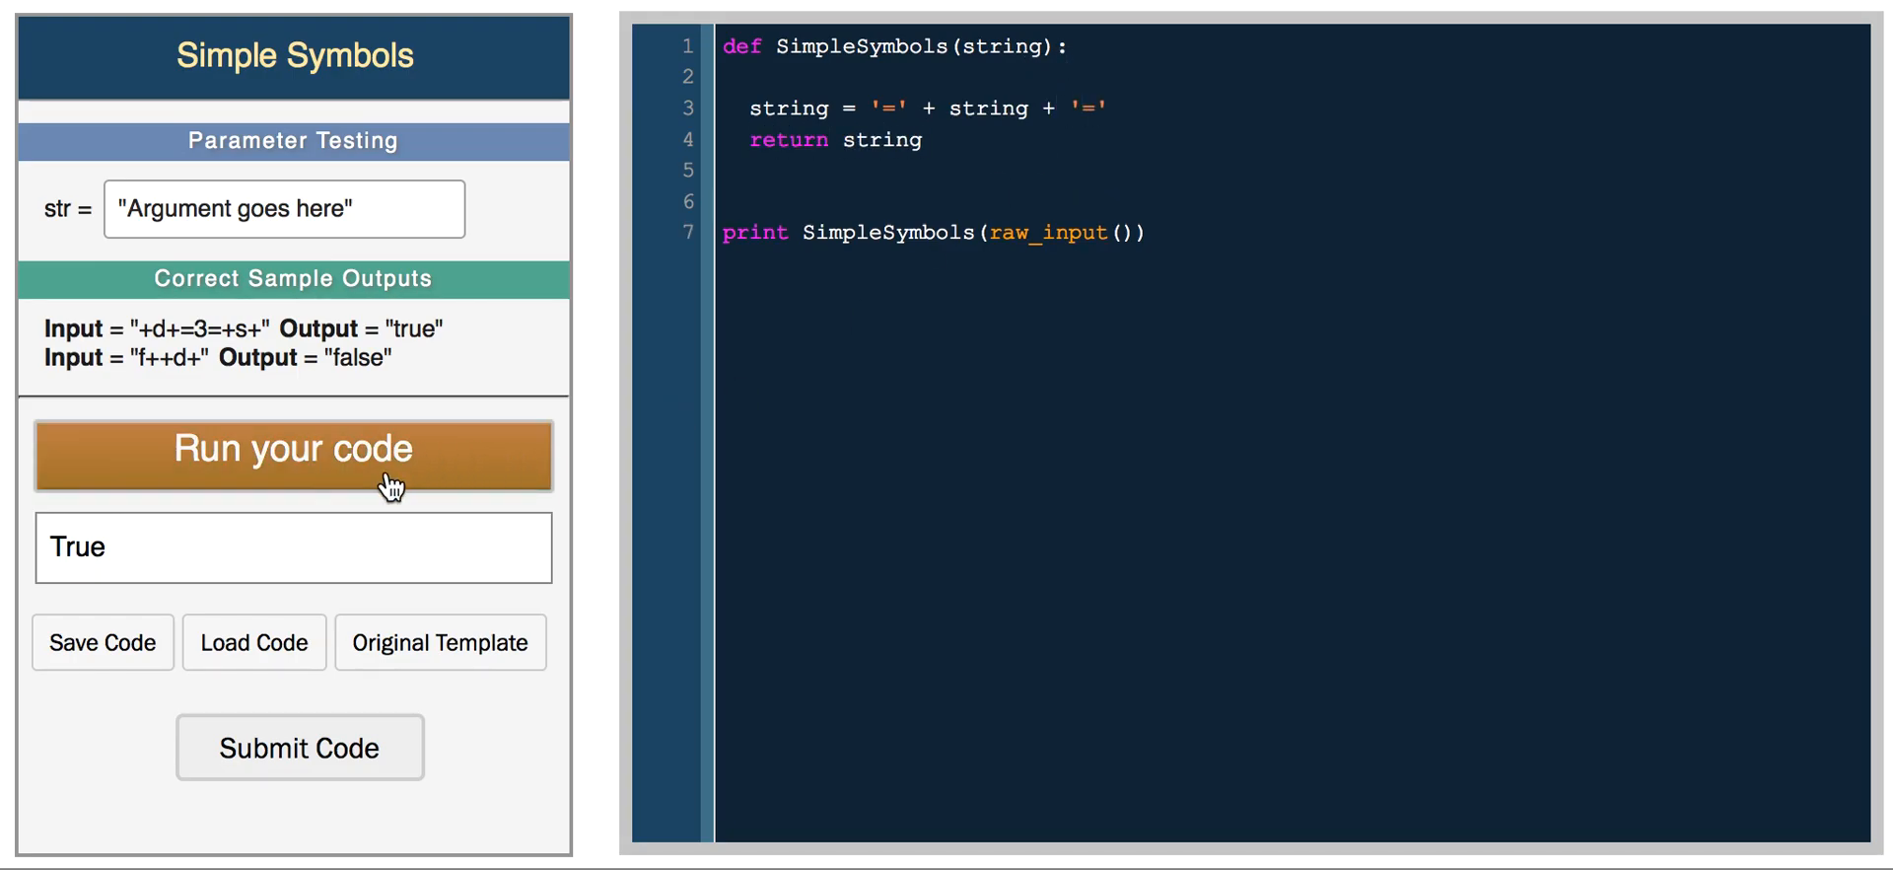
left_click(293, 452)
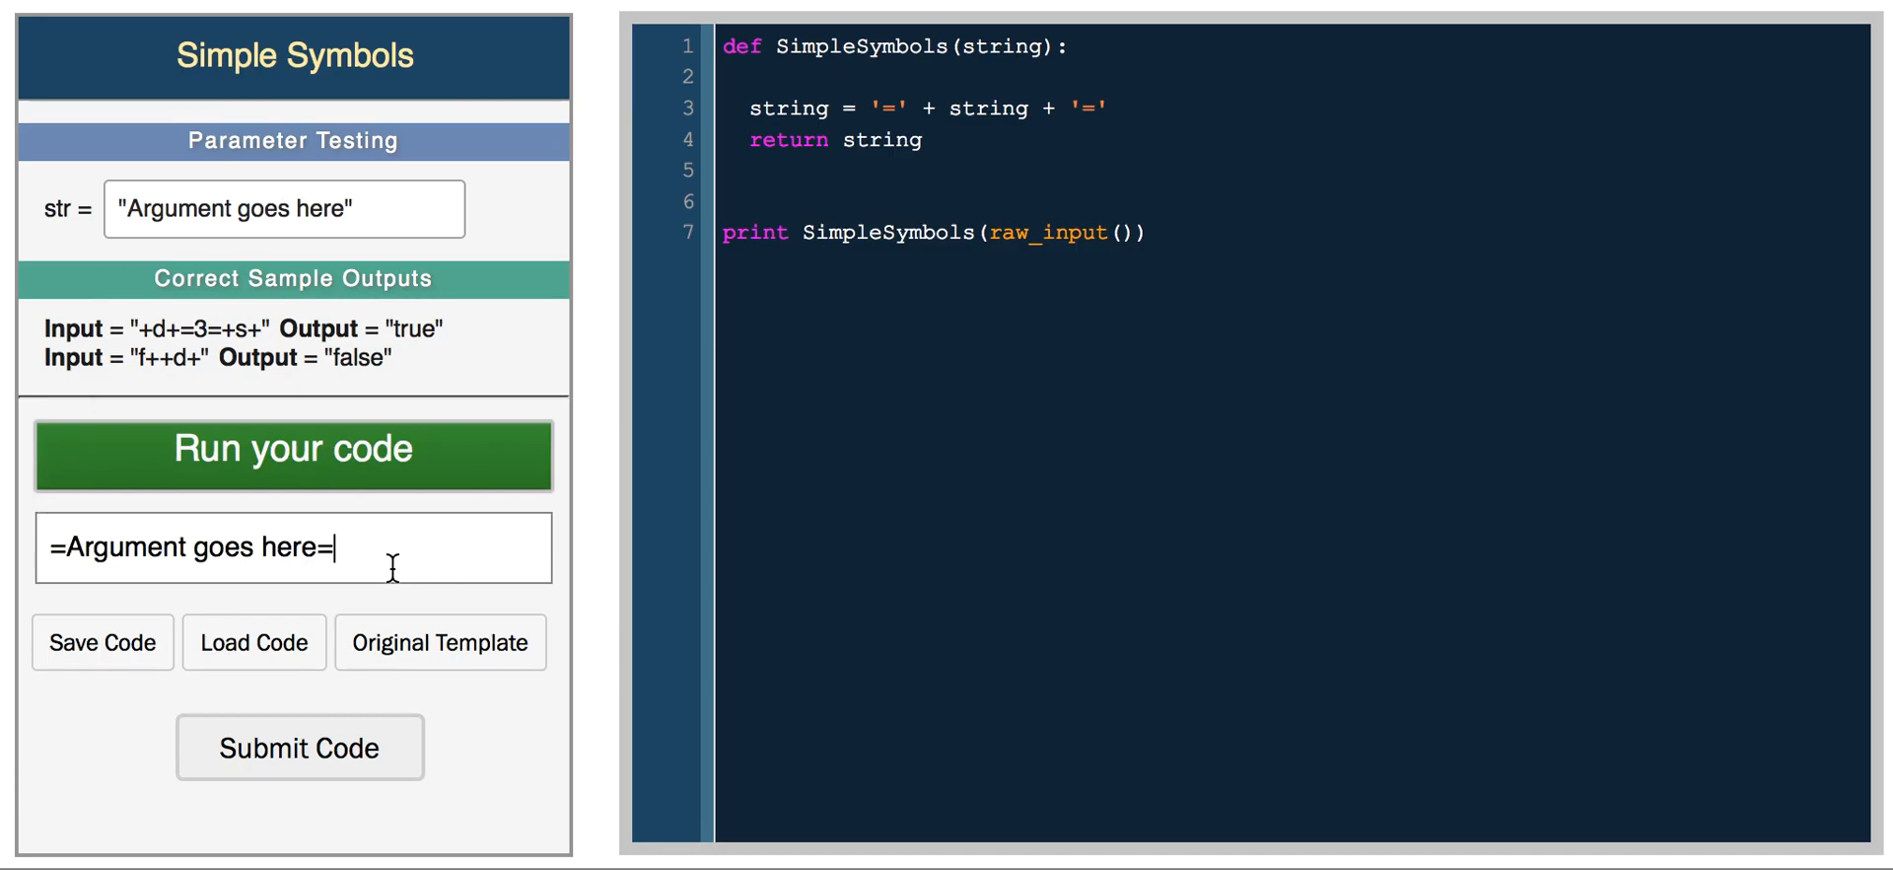
- Set the test argument to f++d+ and run, getting =f++d+=
double_click(151, 358)
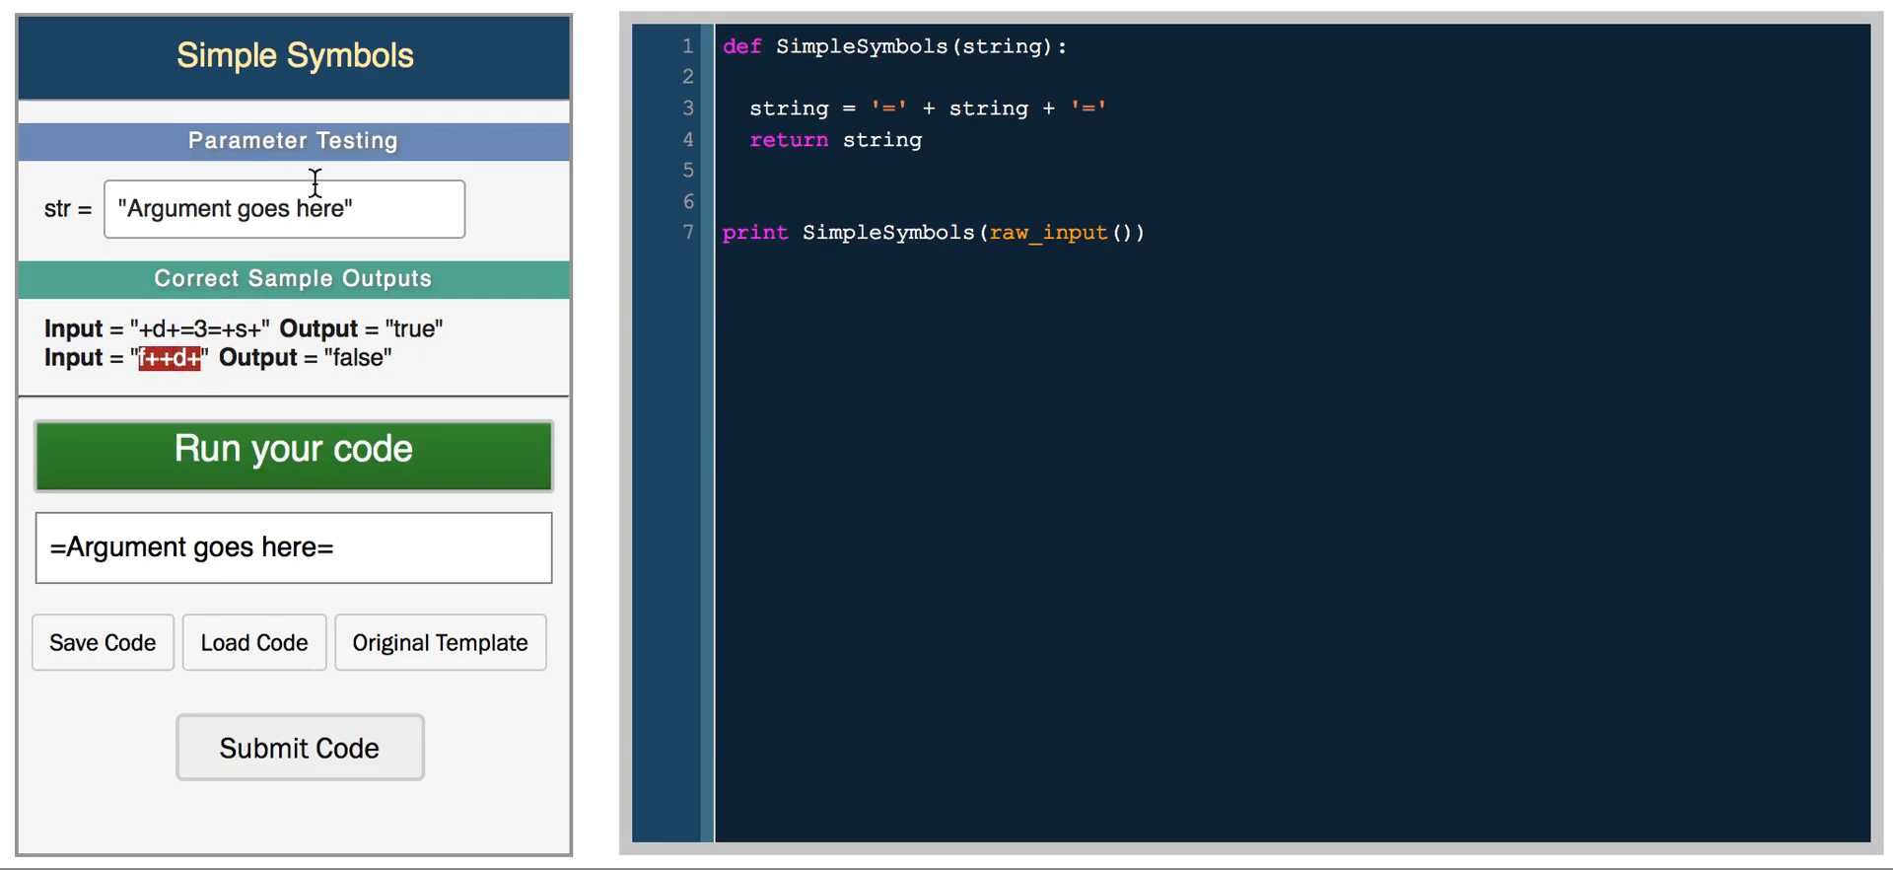
type("f++d+\"")
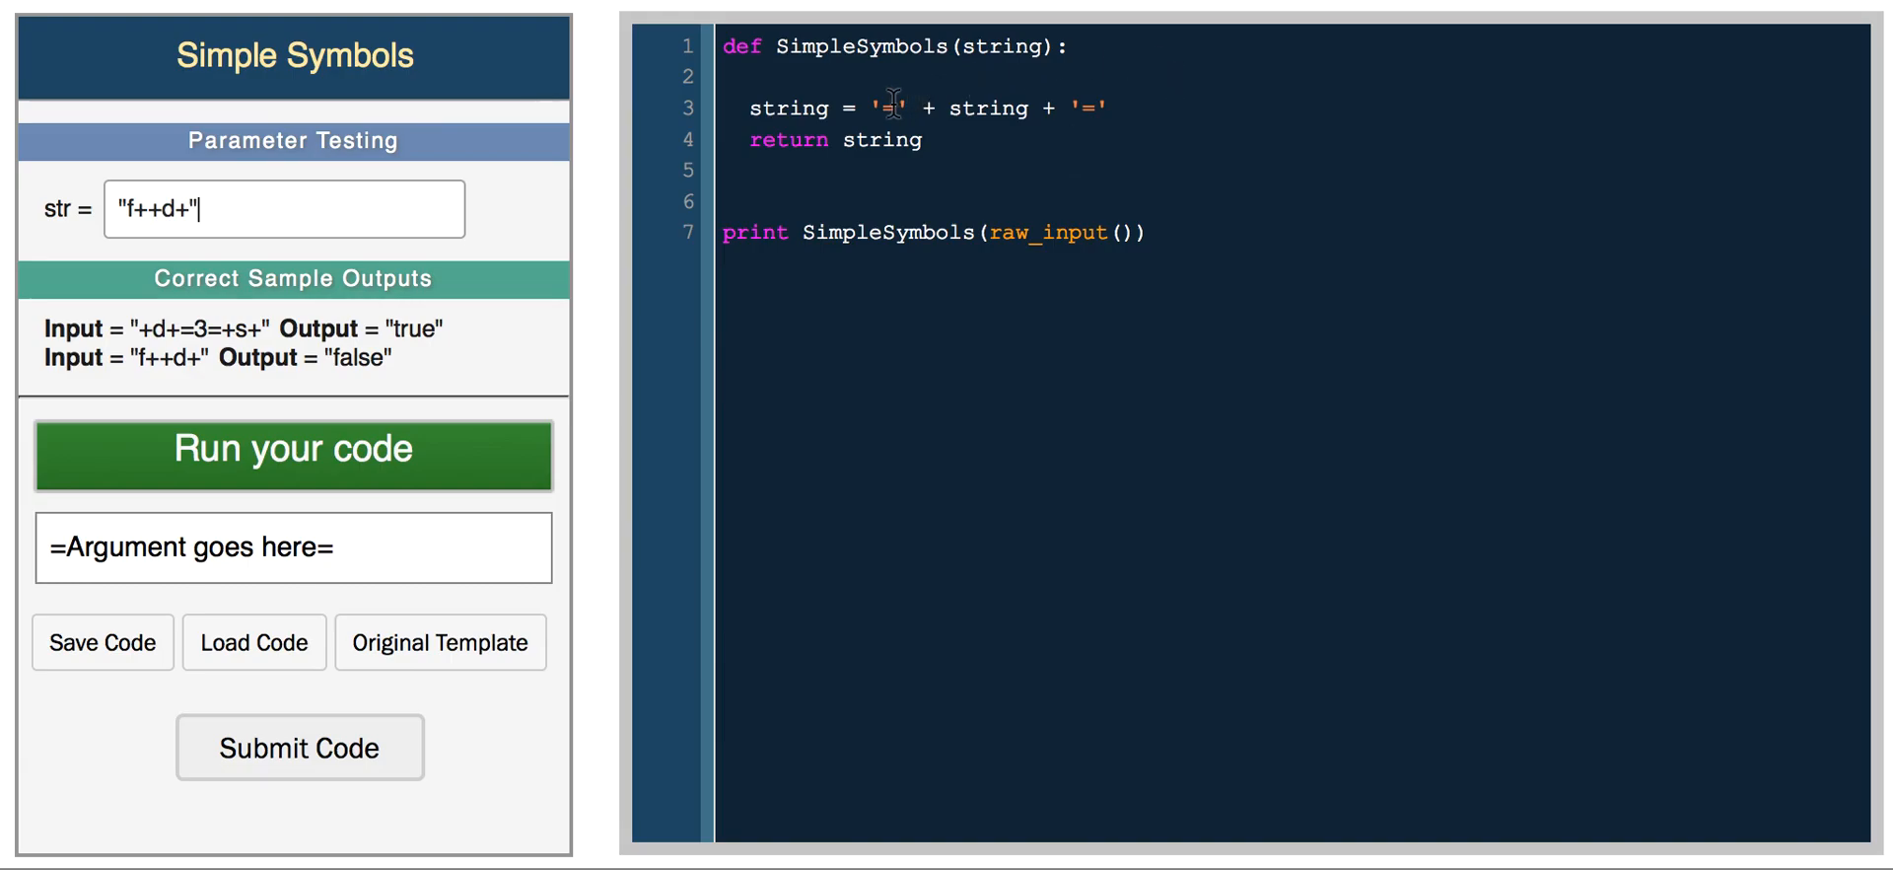
type("4")
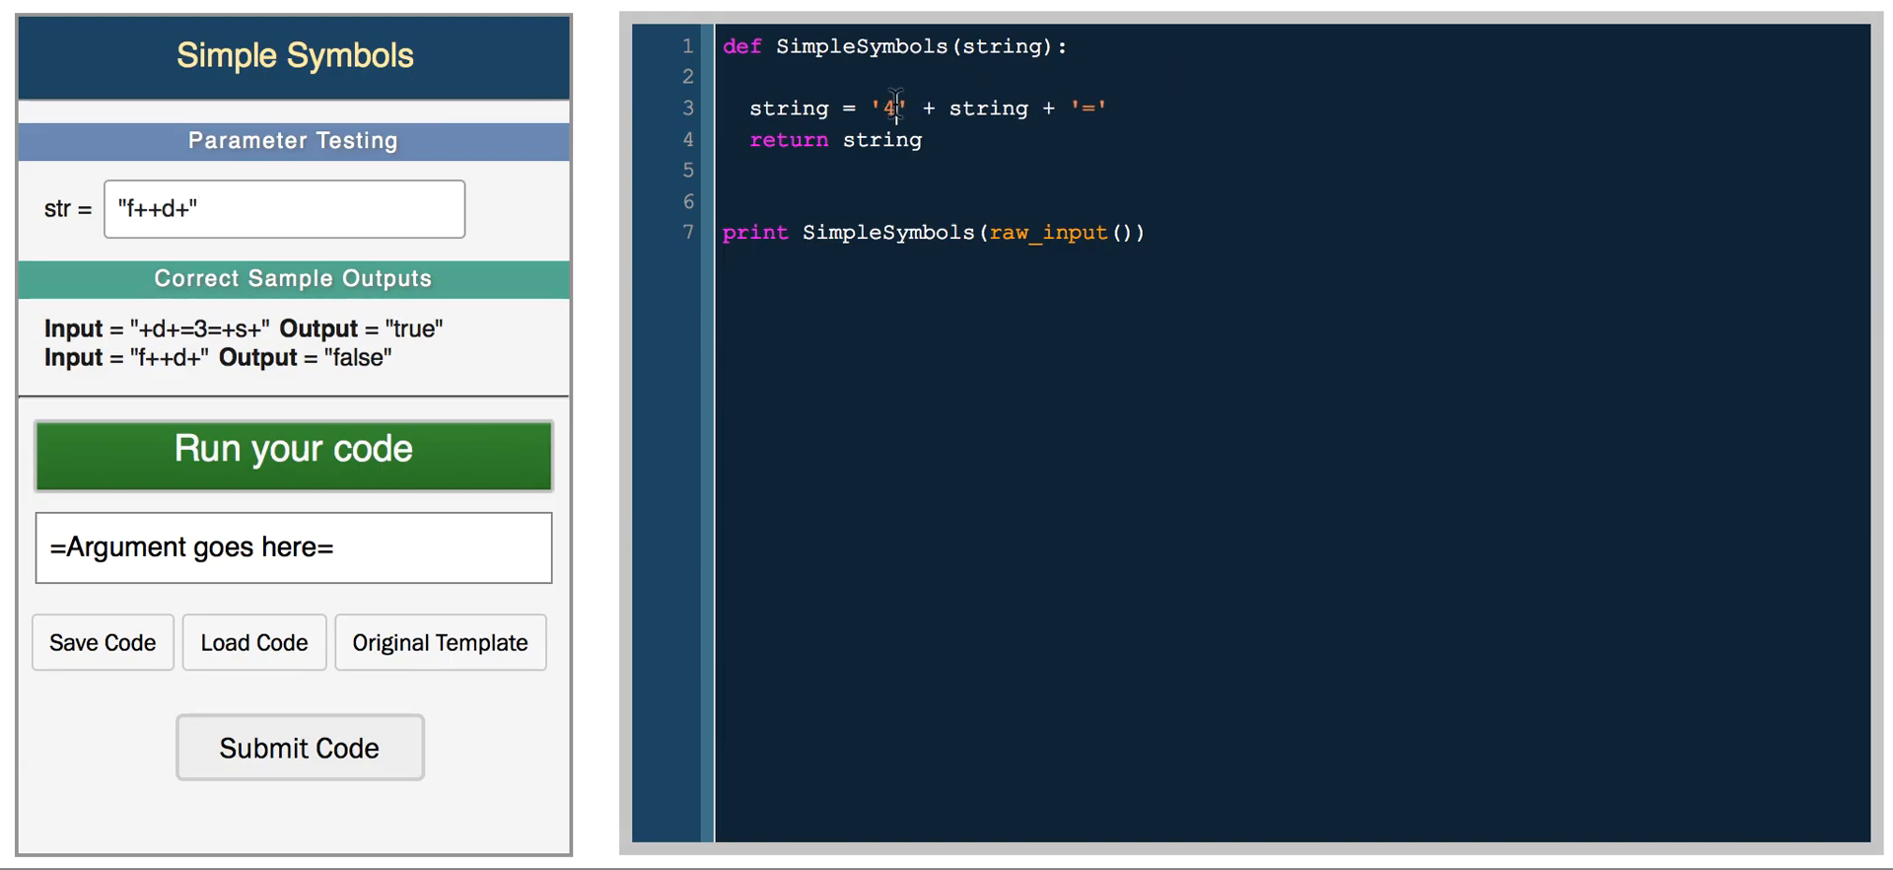
type("4")
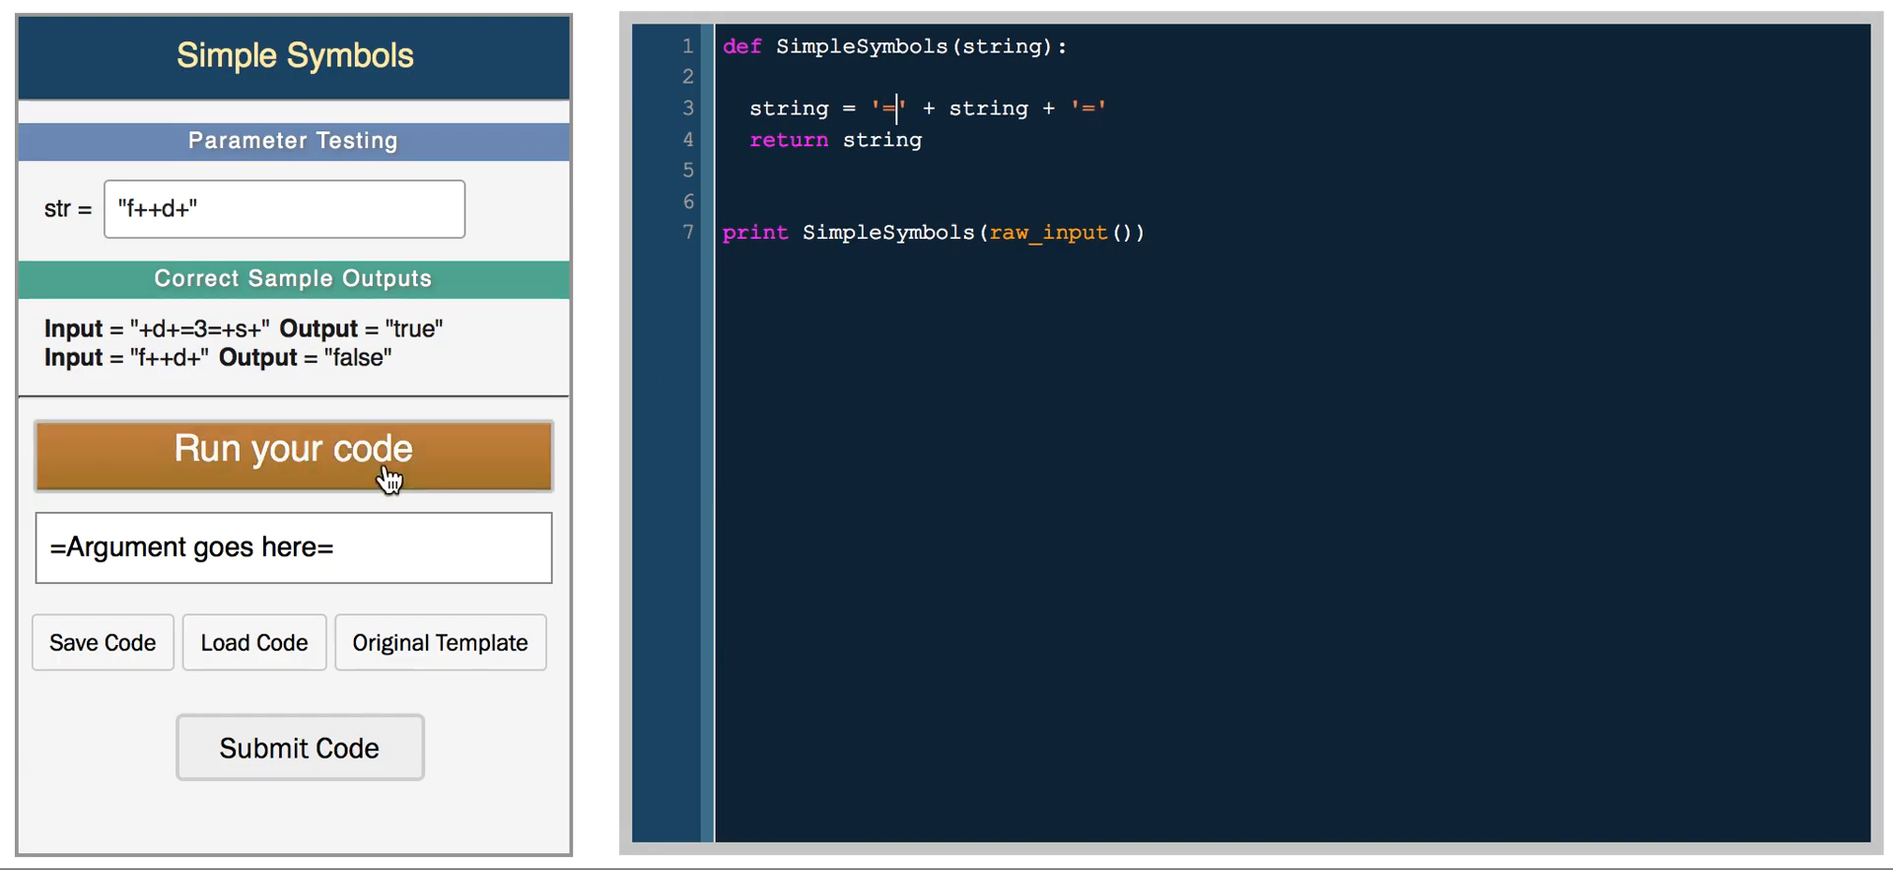
left_click(292, 450)
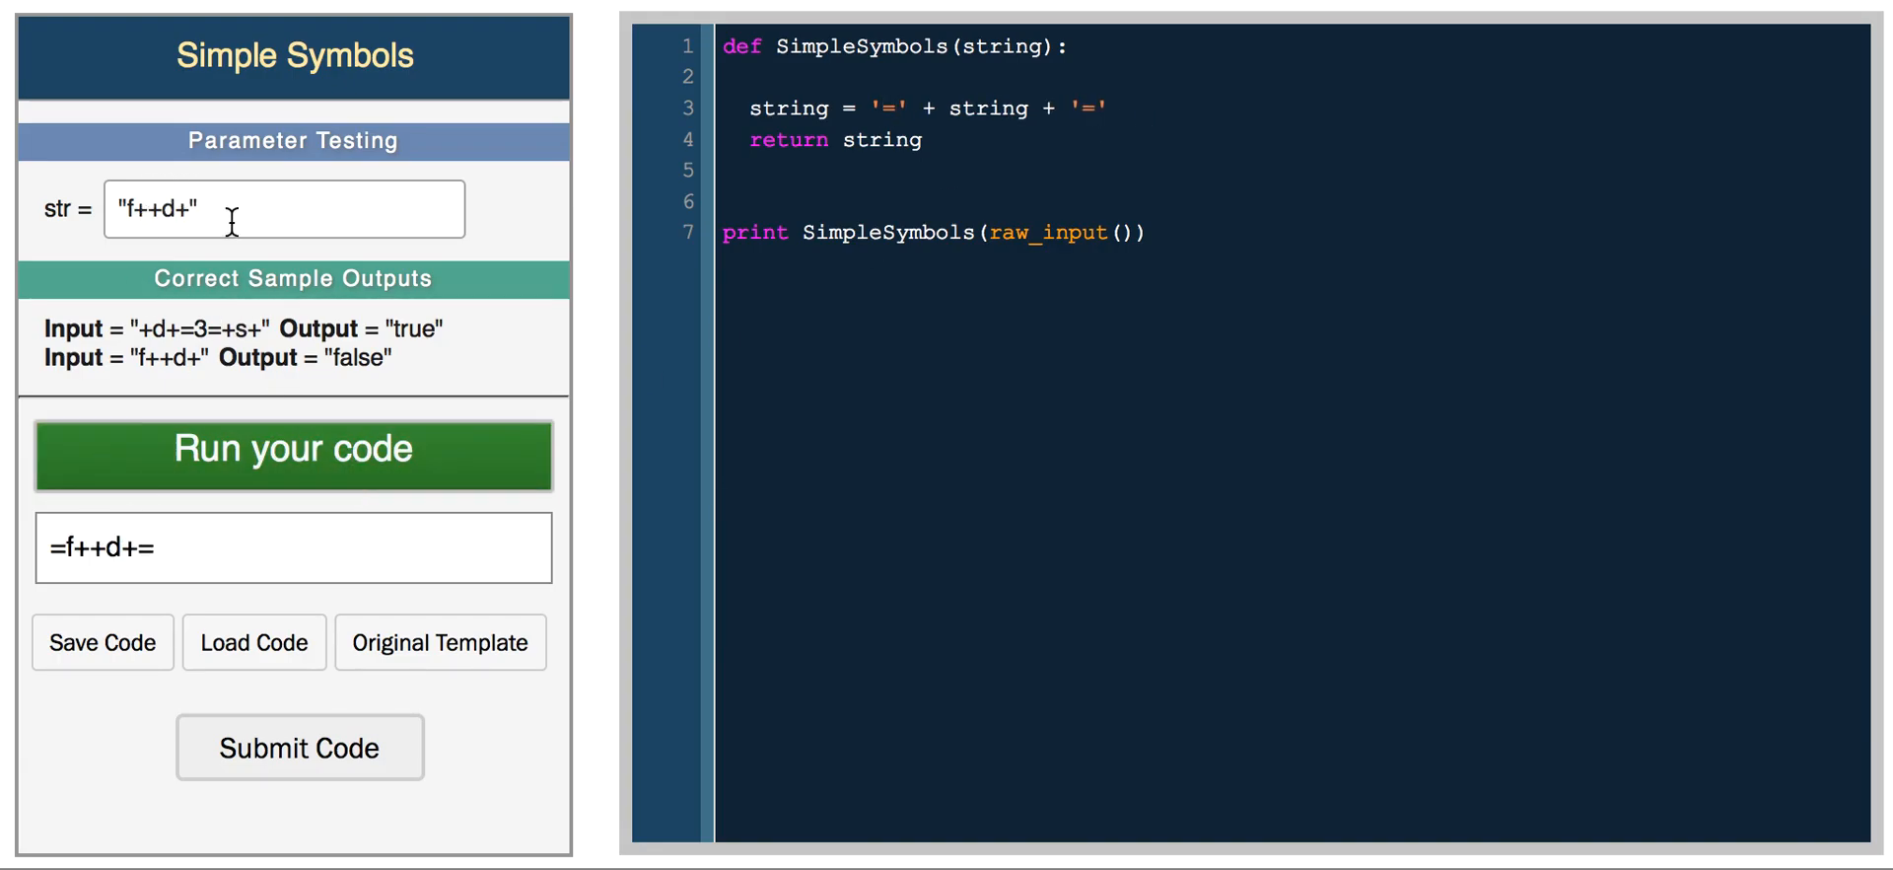
double_click(360, 358)
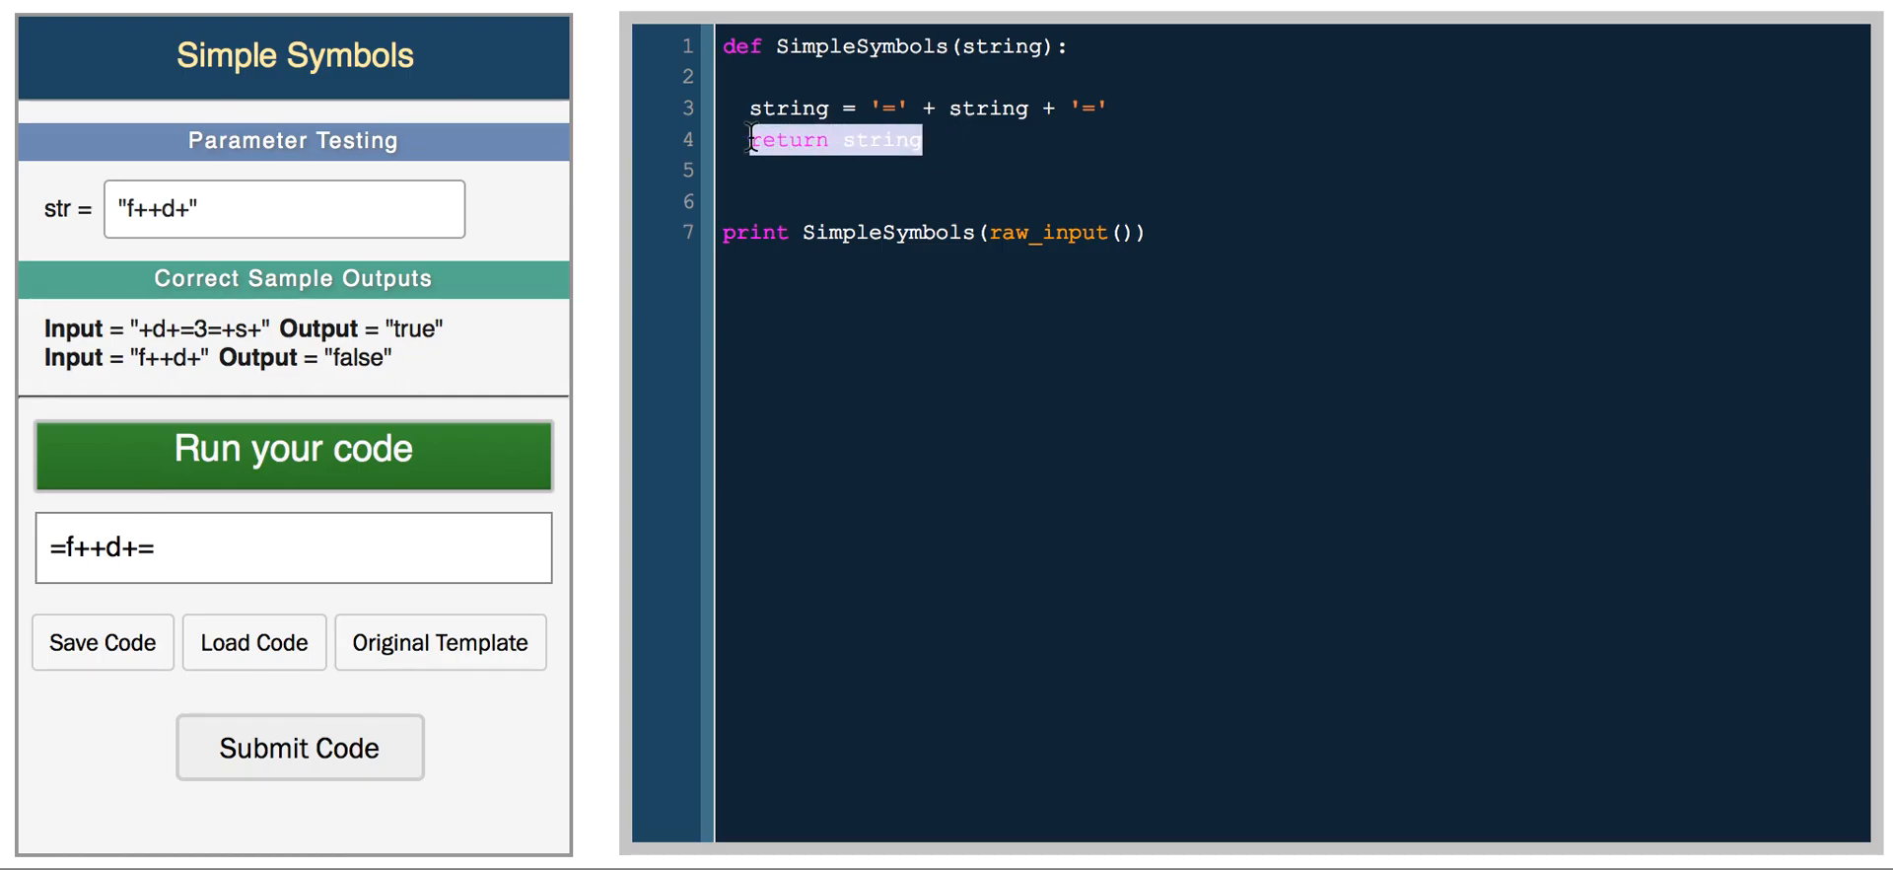
- Replace the return with li = list(string) and return li, then run to print the characters
type("li =")
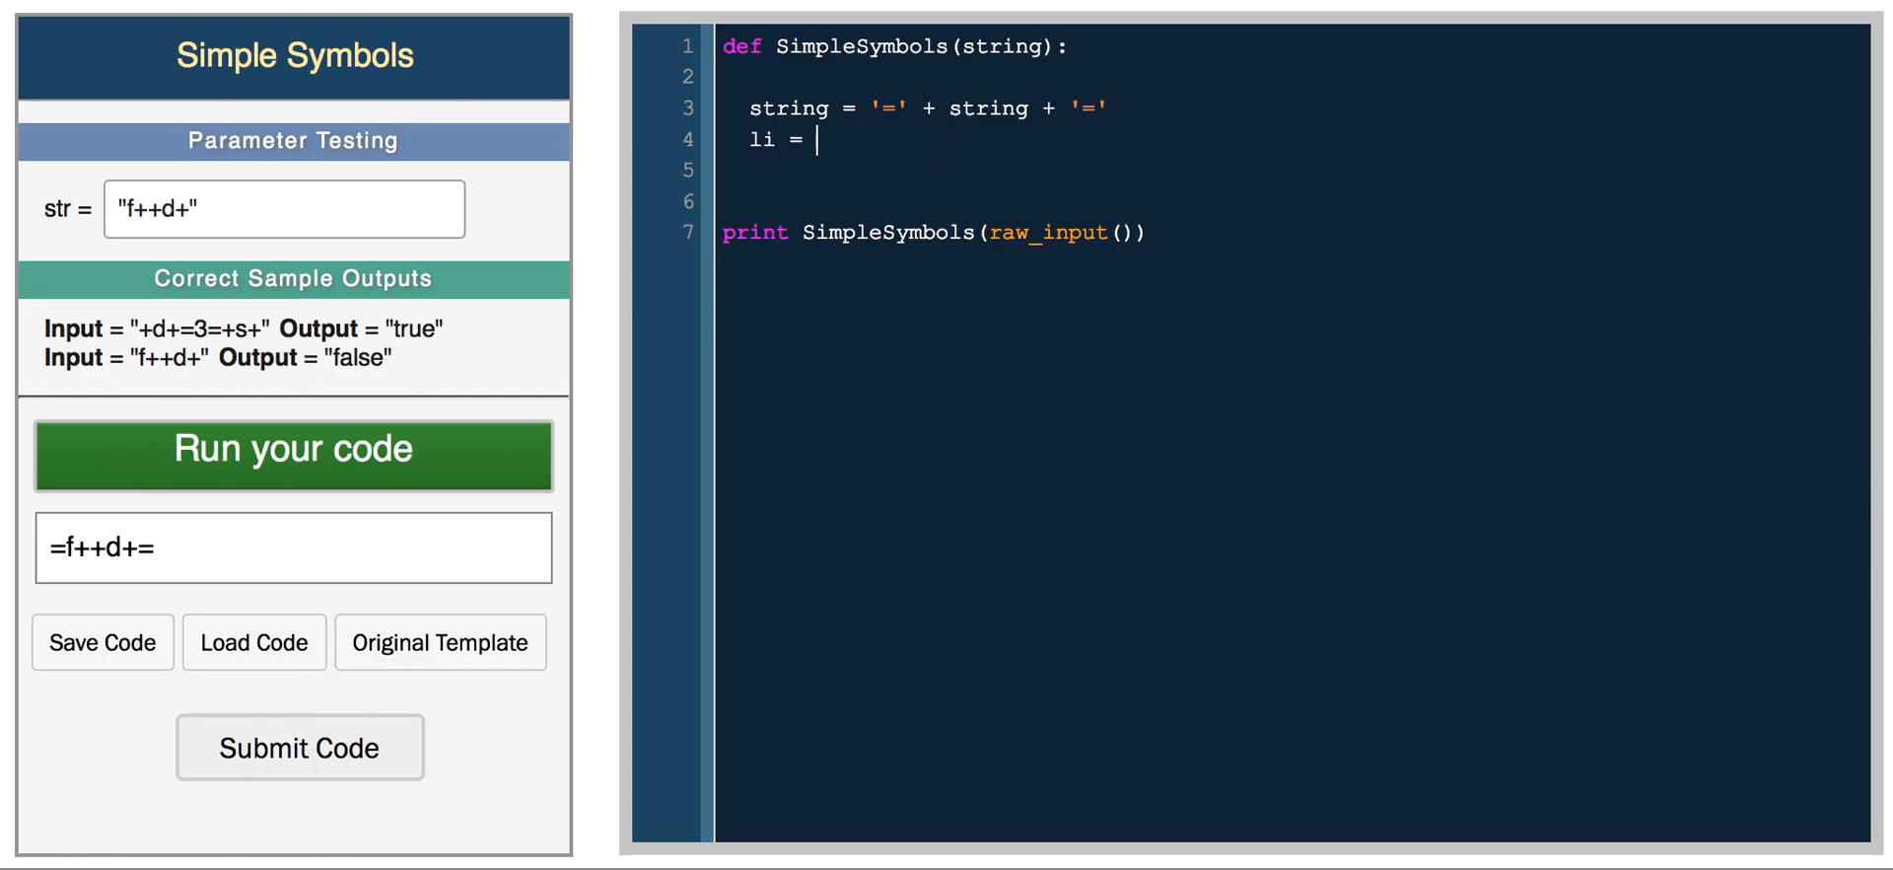
type("1")
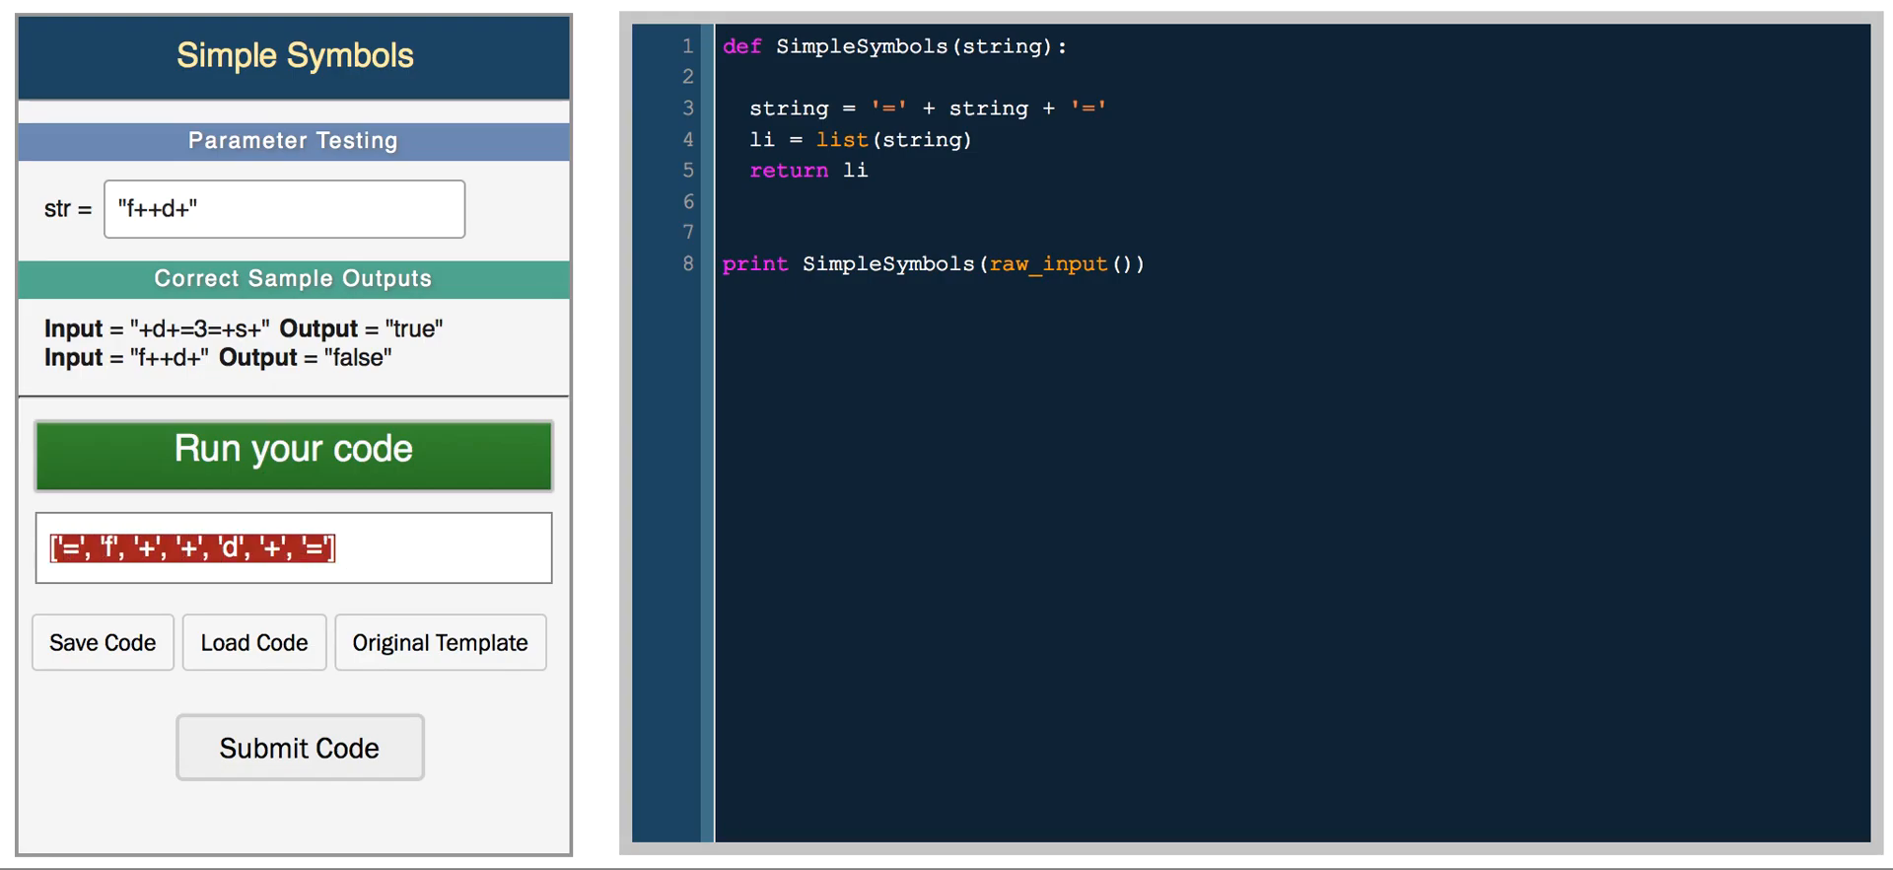
left_click(293, 455)
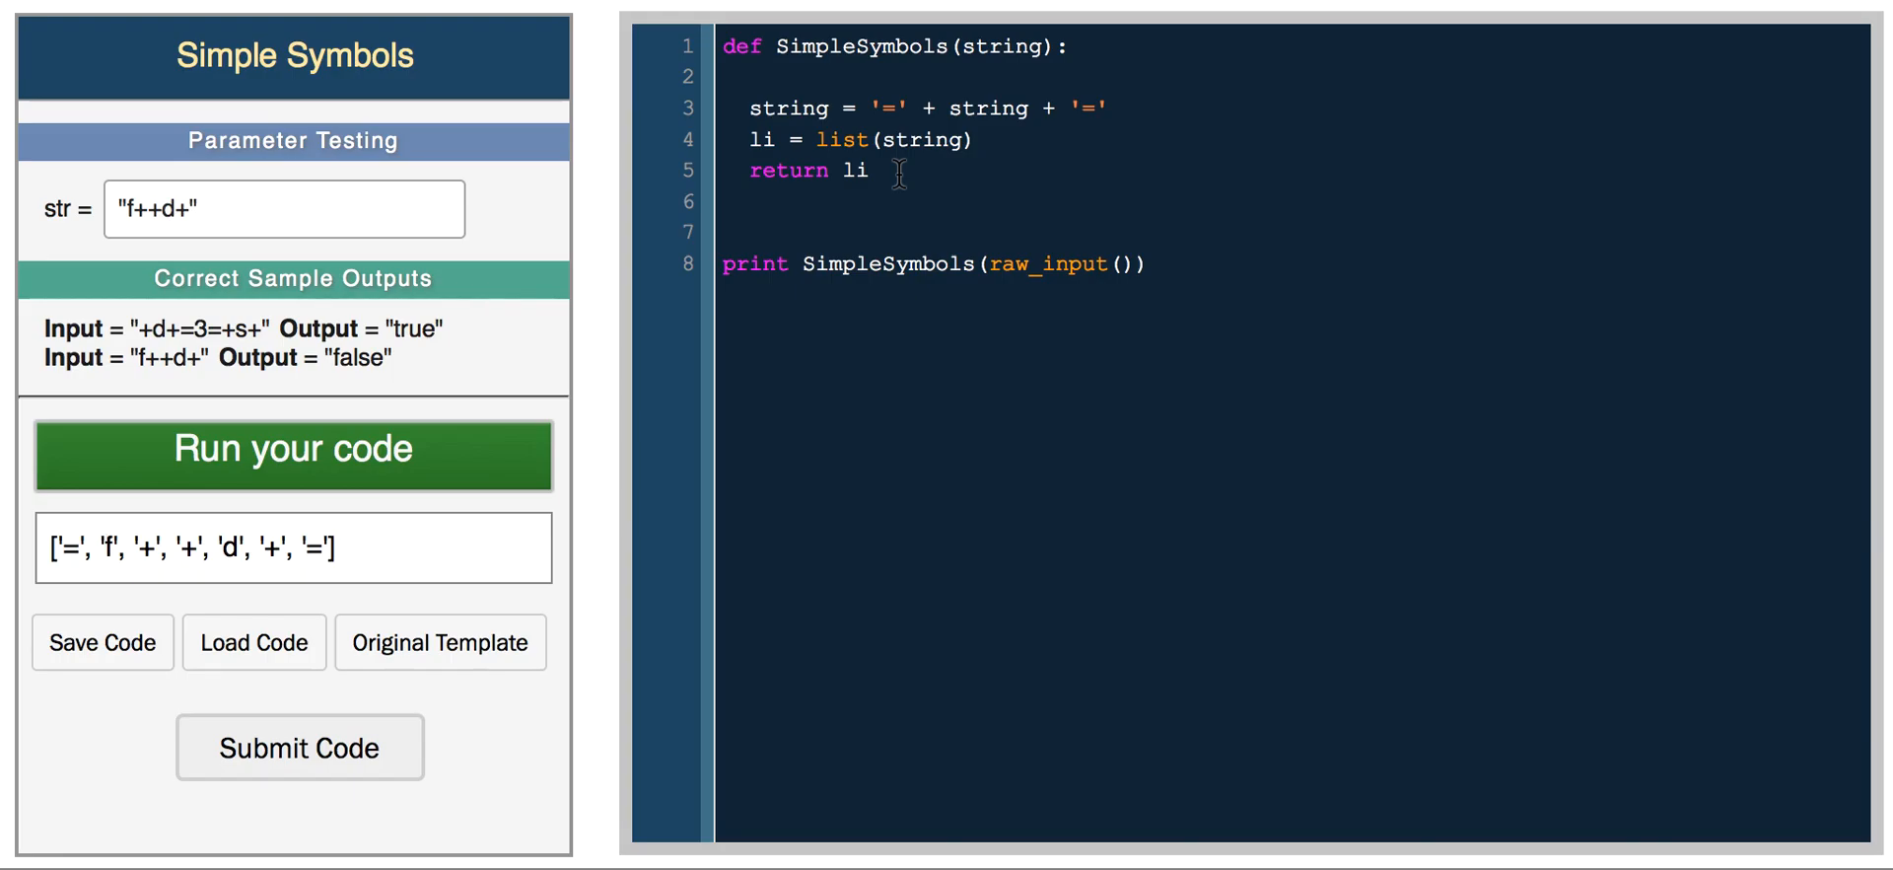
left_click_drag(754, 139, 864, 171)
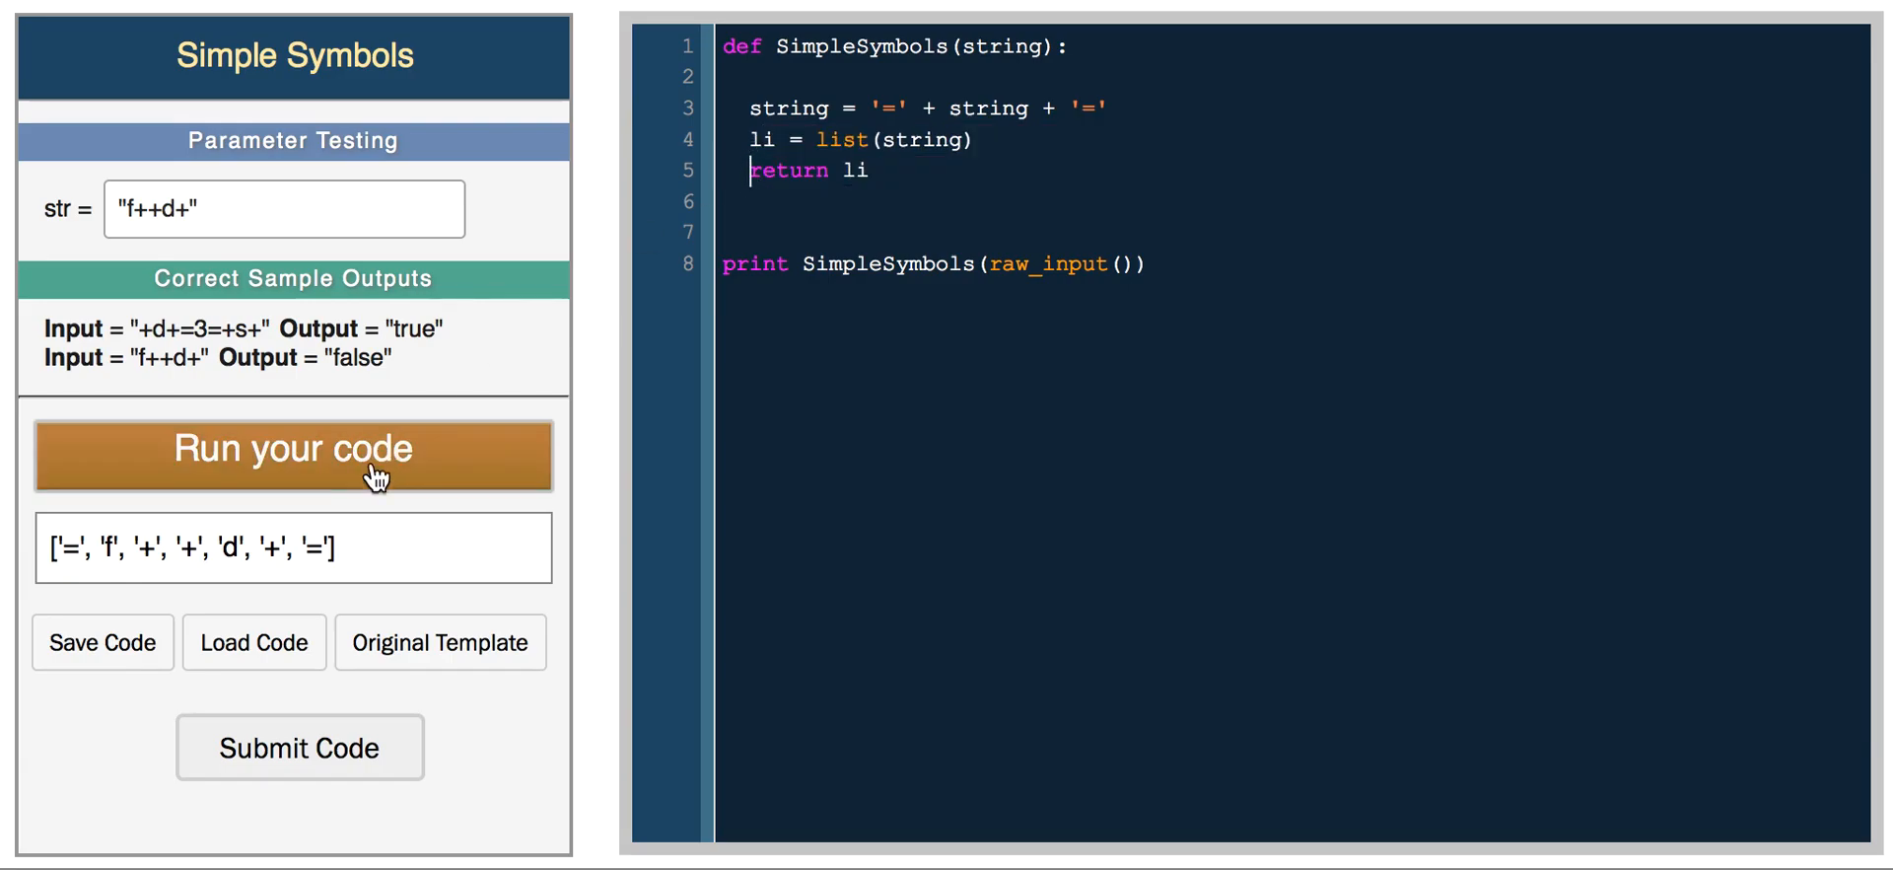
left_click(292, 454)
type("f")
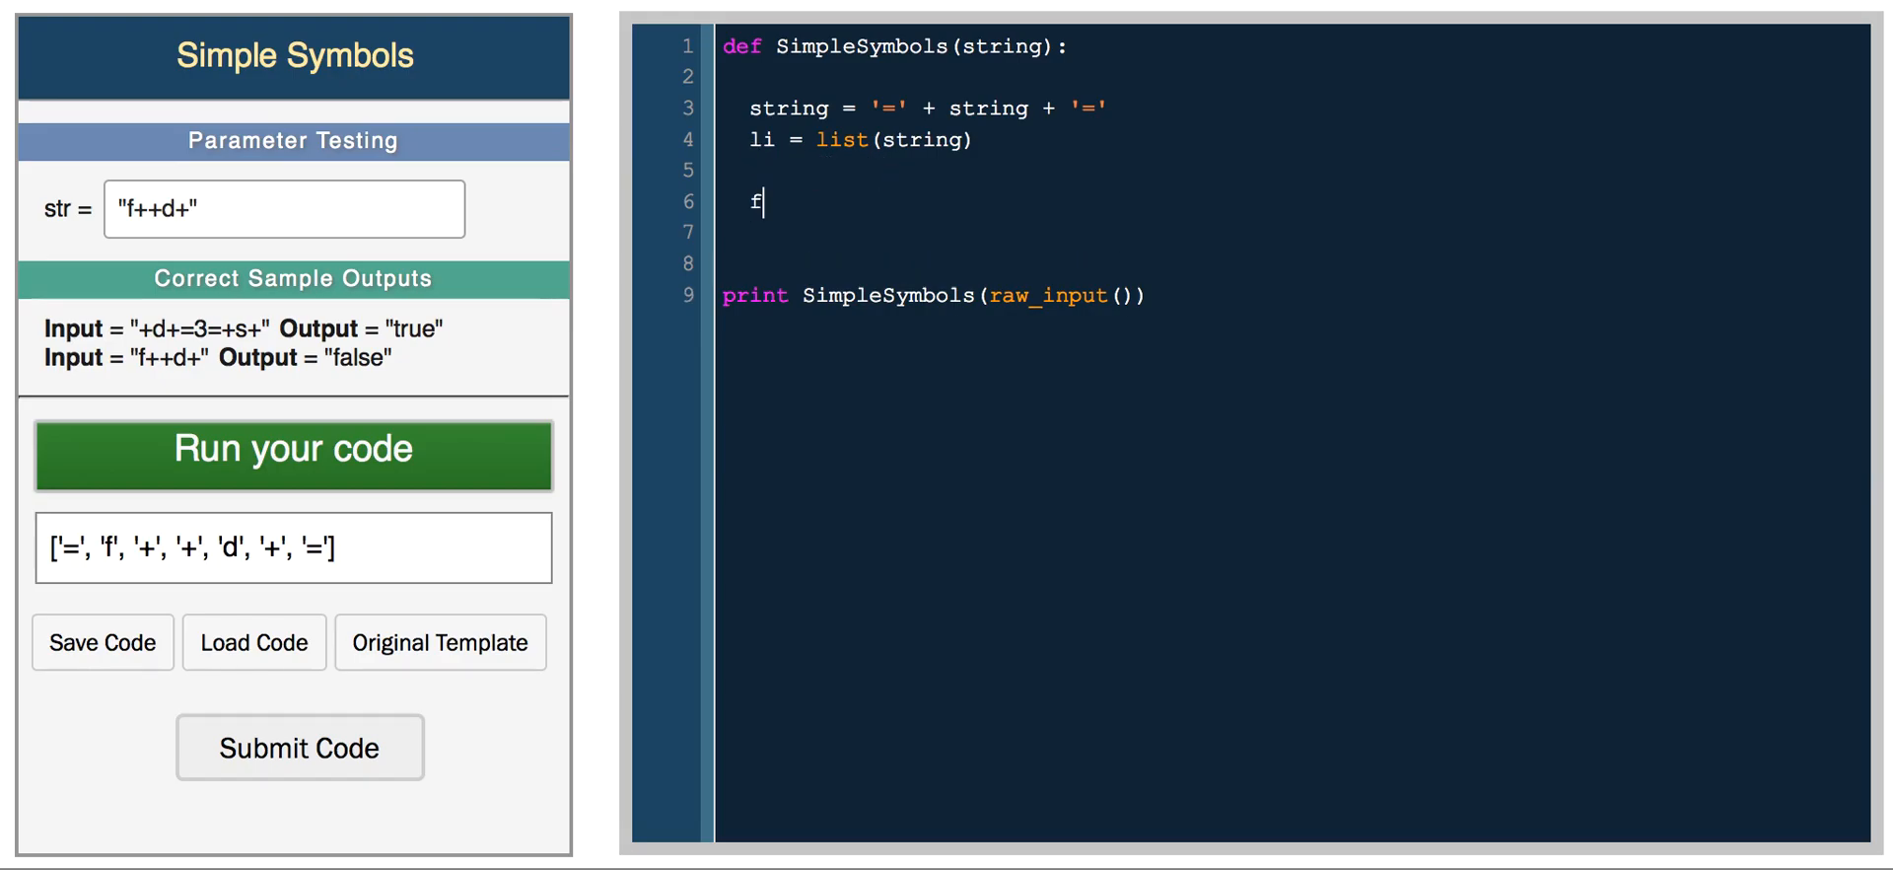
- Add 'for c in li:' with a '# if character is a letter' comment and 'if c.isalpha():'
type("or c")
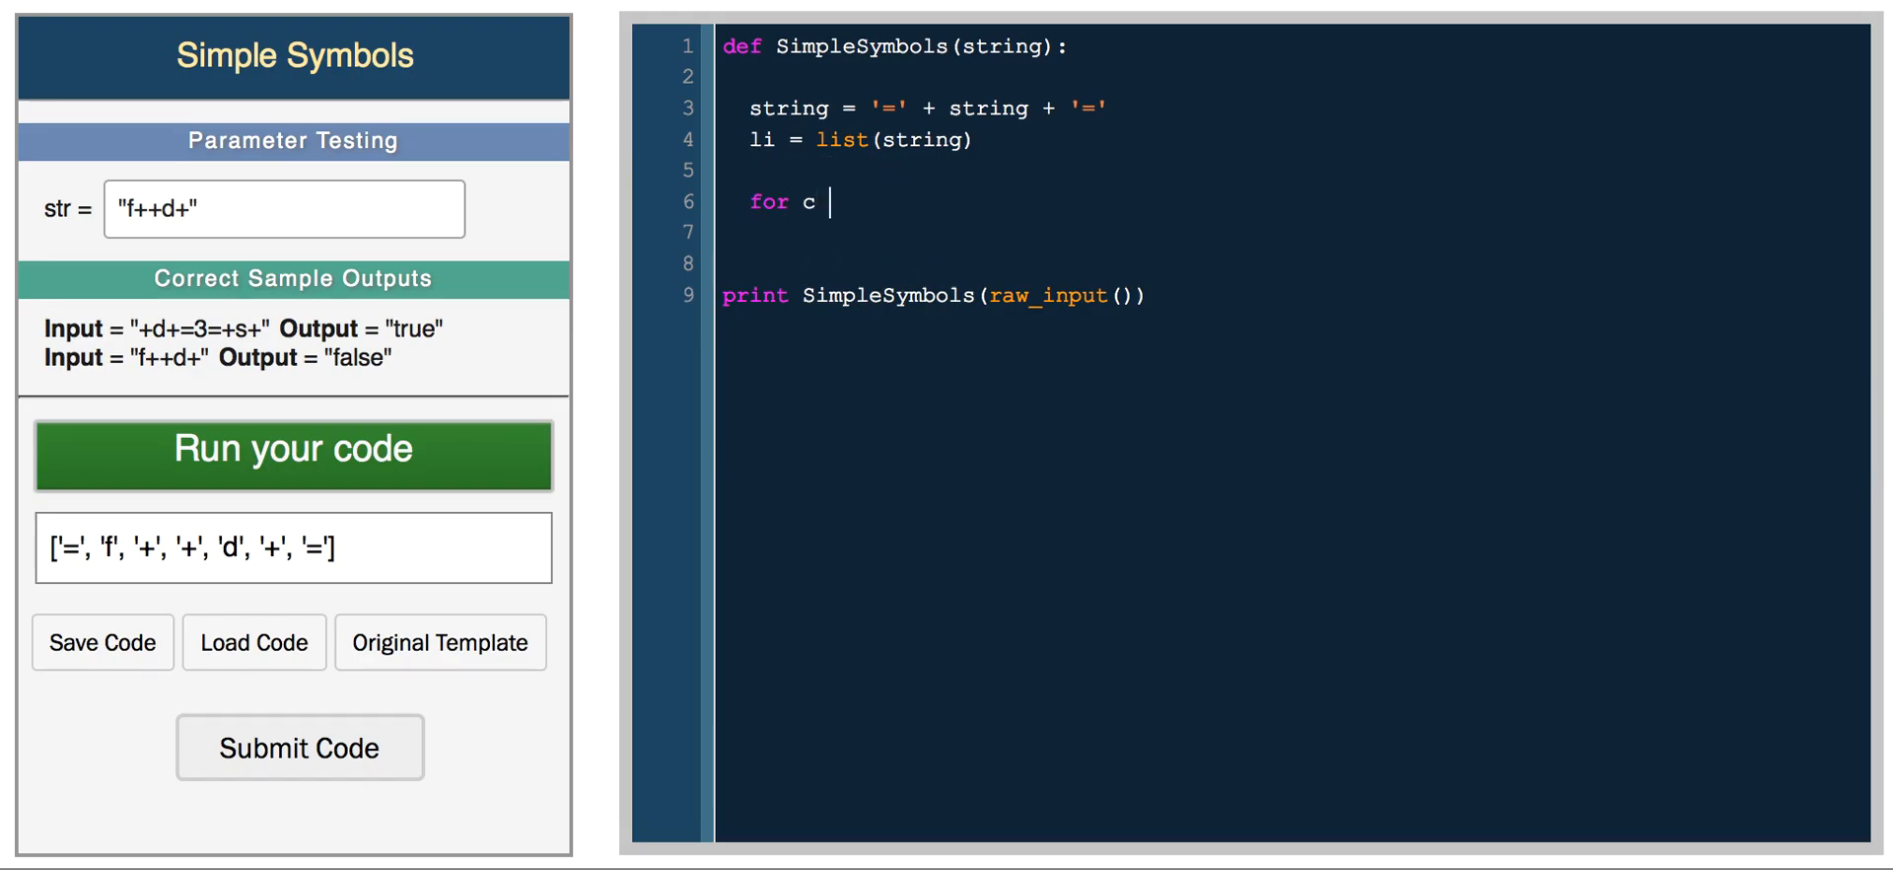
type("in li:")
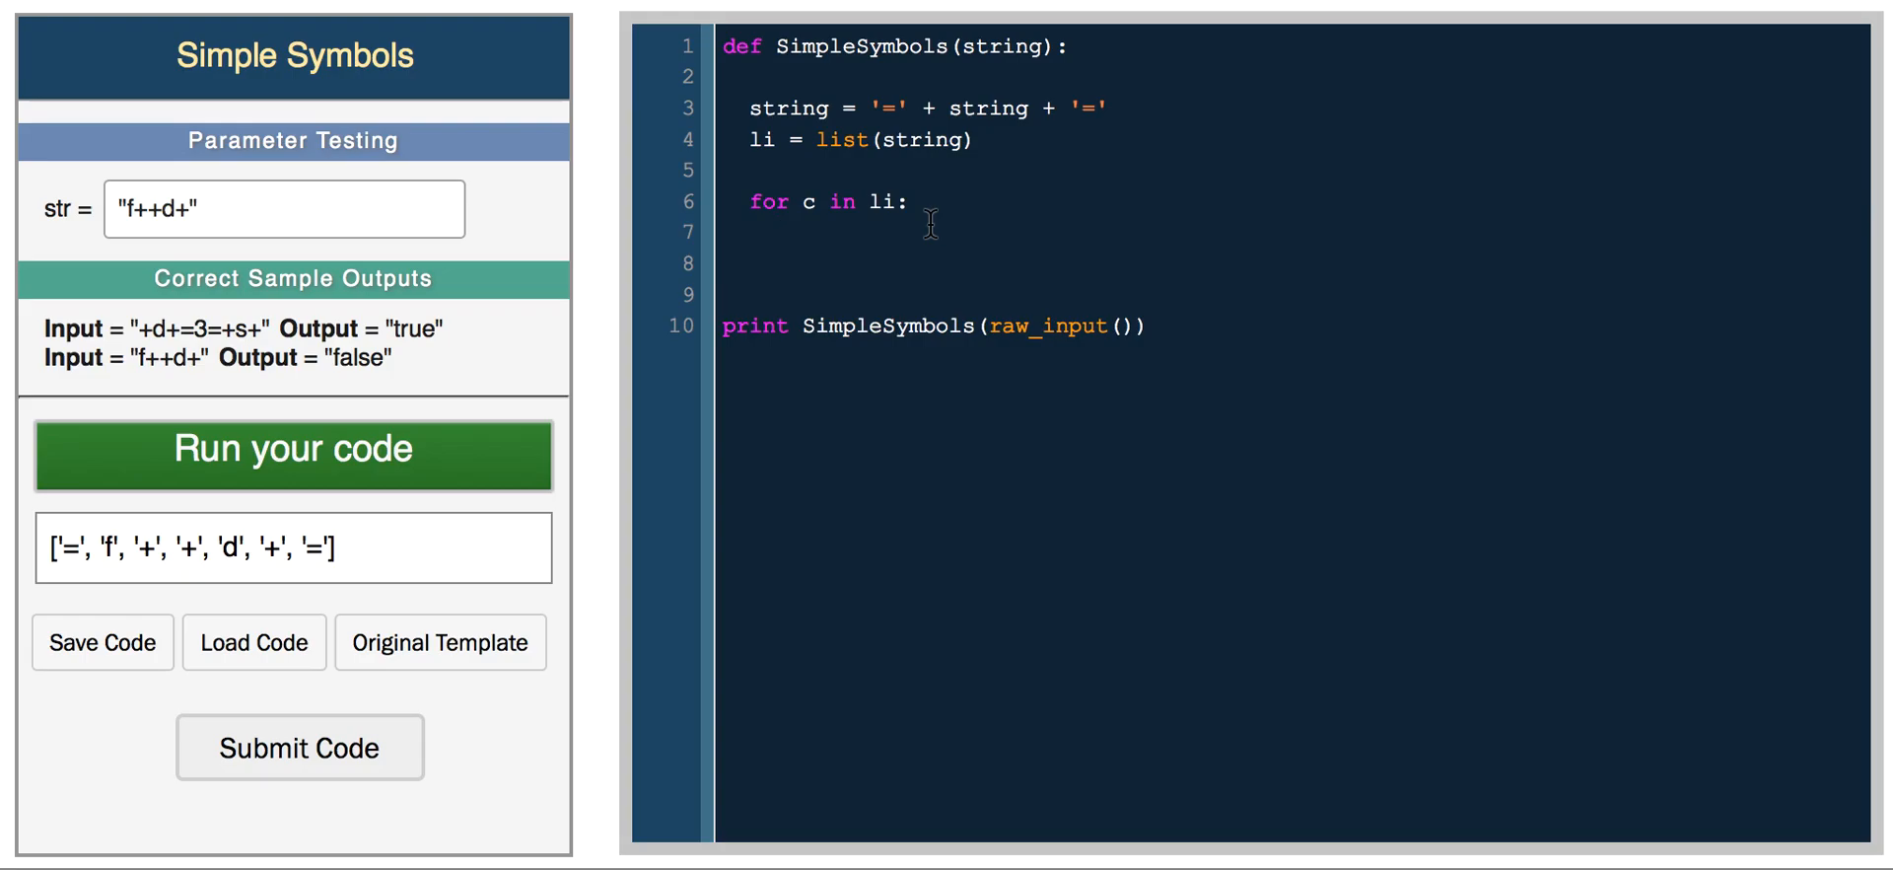
type("if")
type("# if")
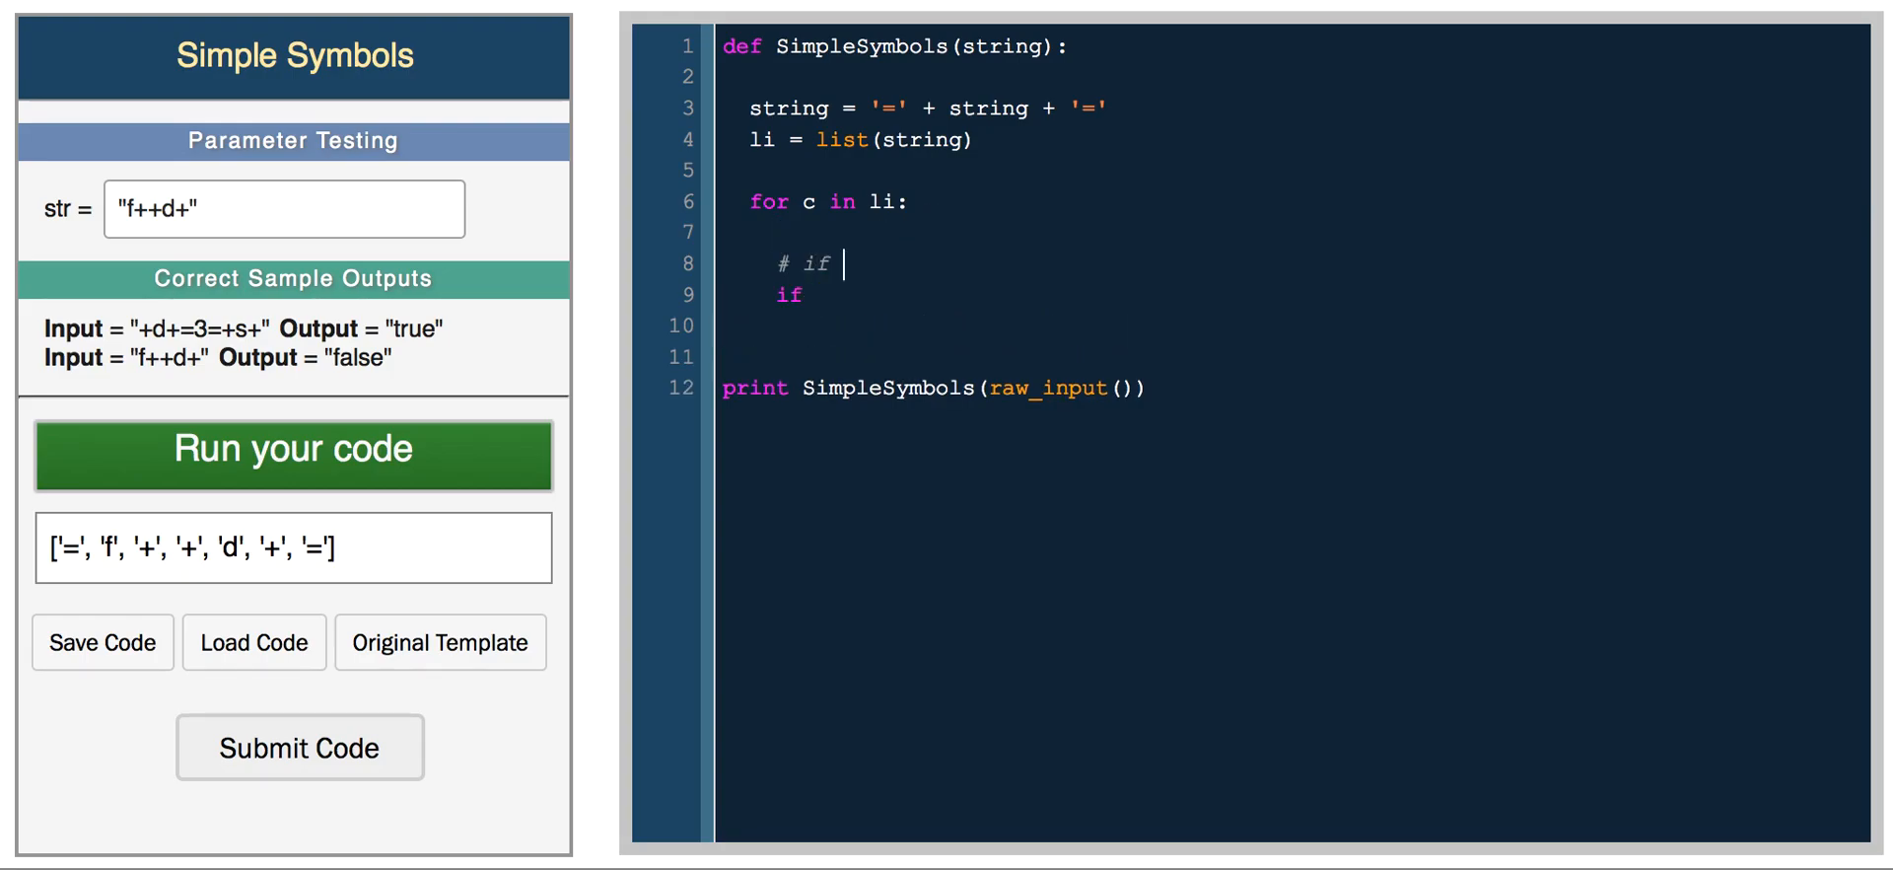
type("character is")
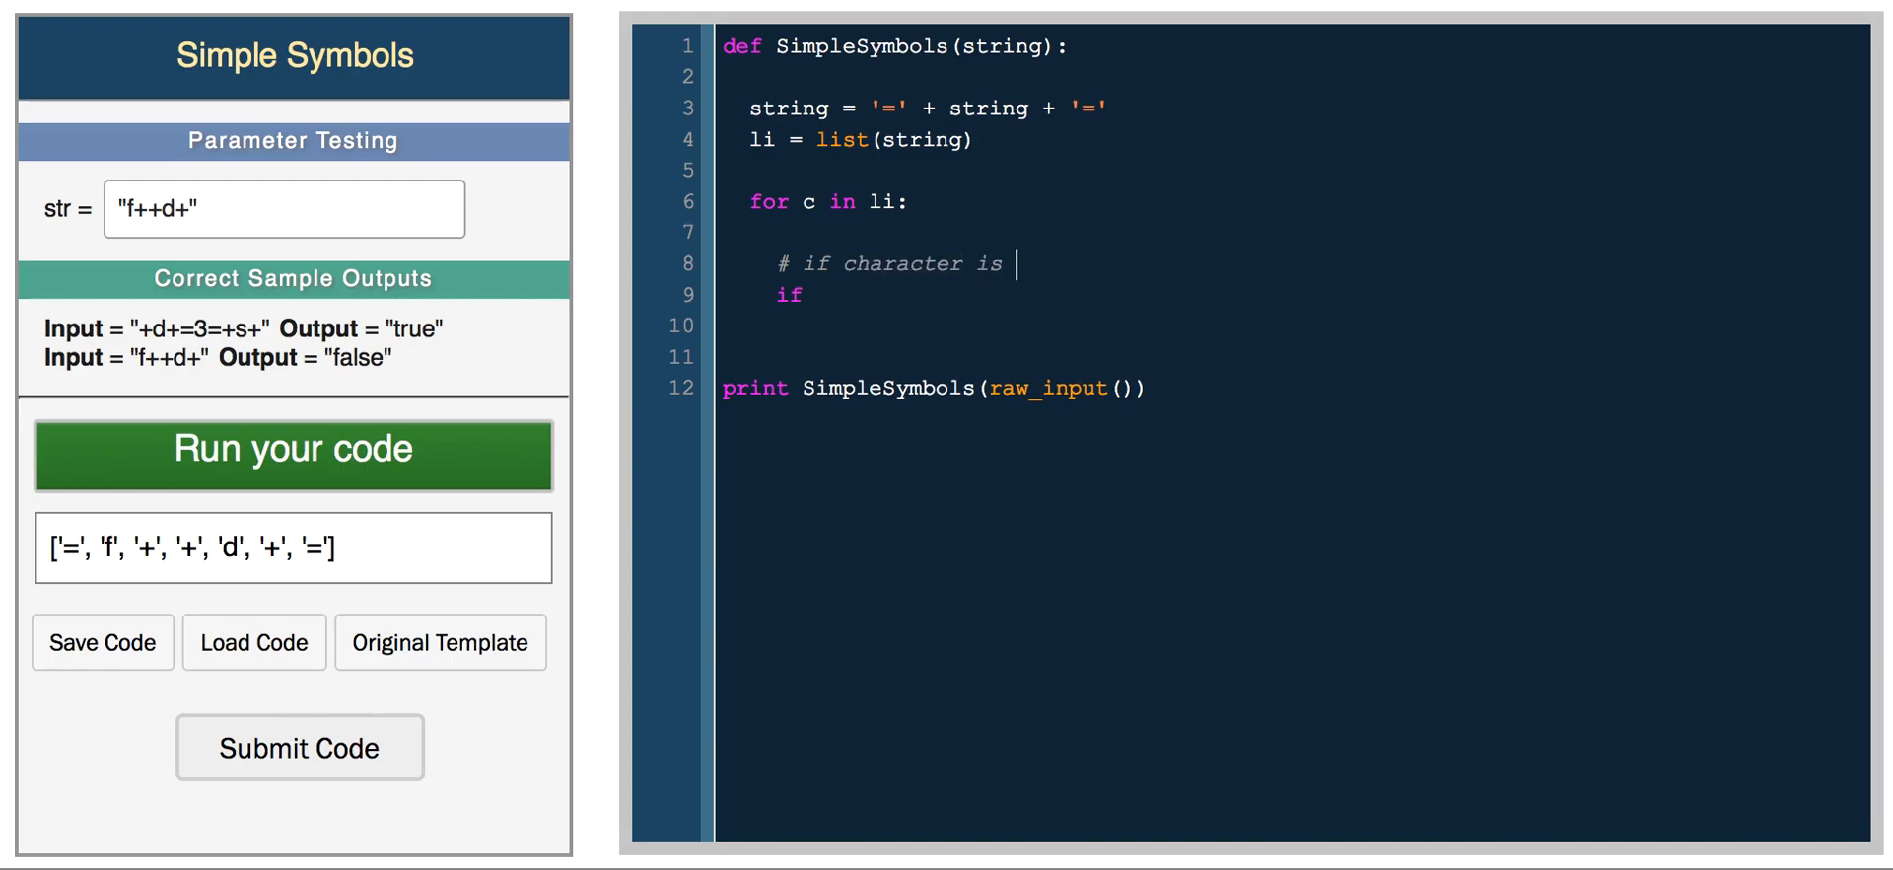
type("a letter")
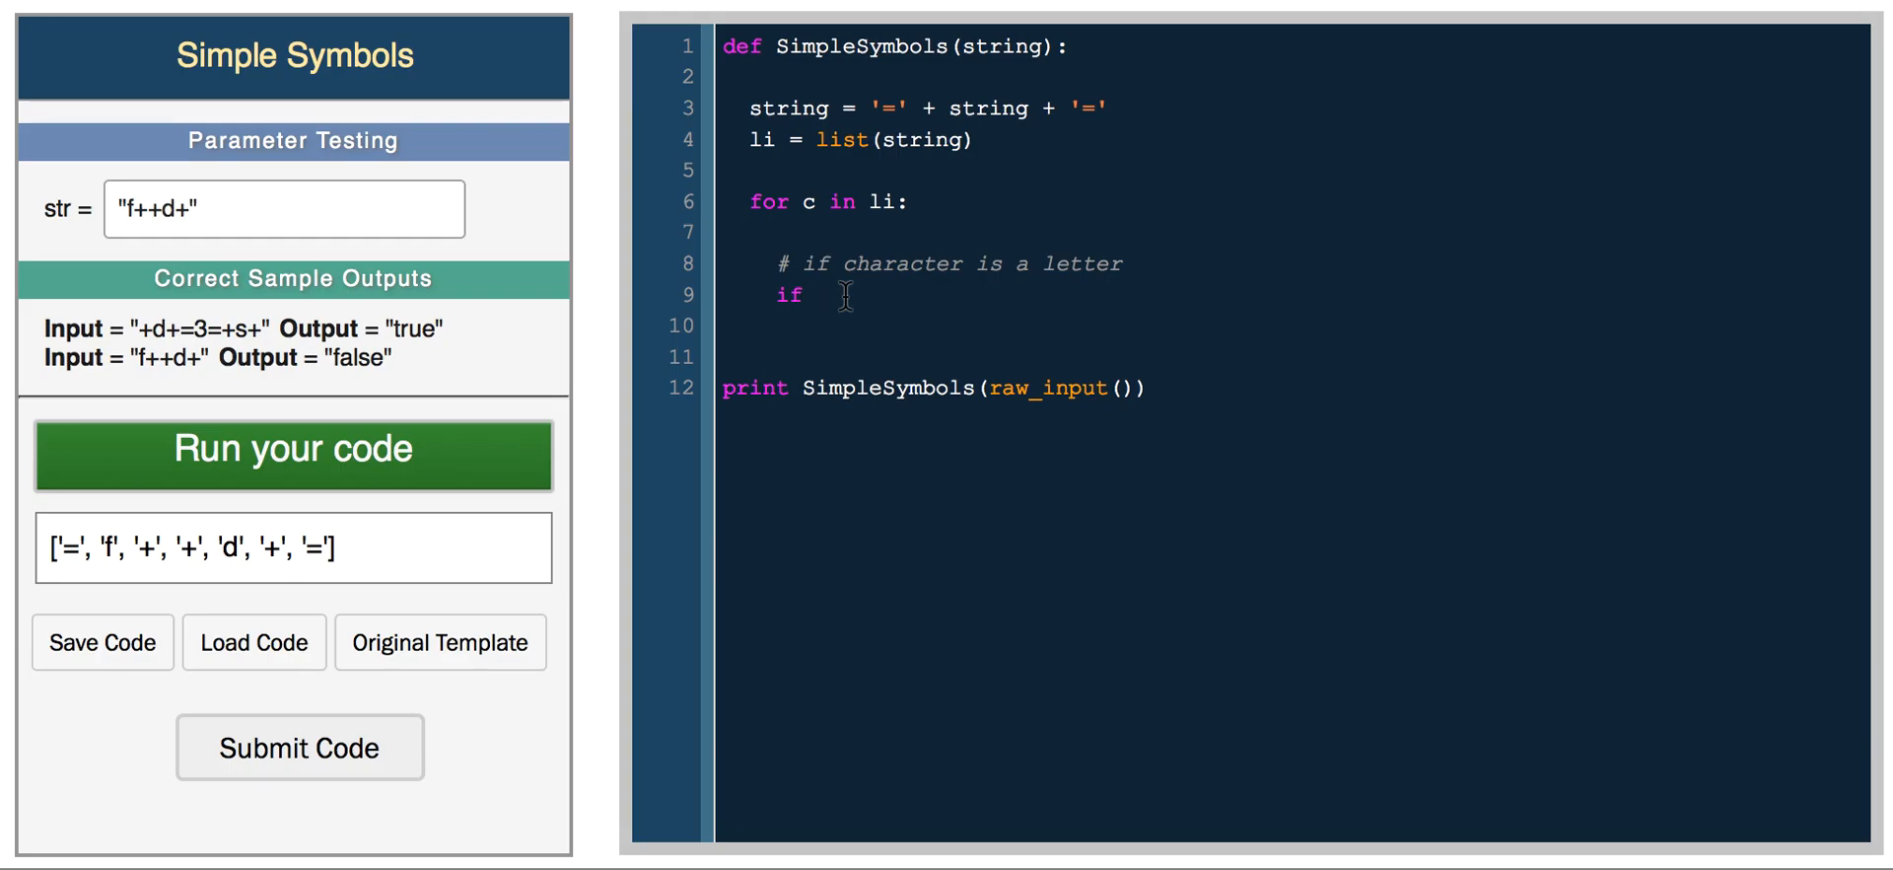
type("isal")
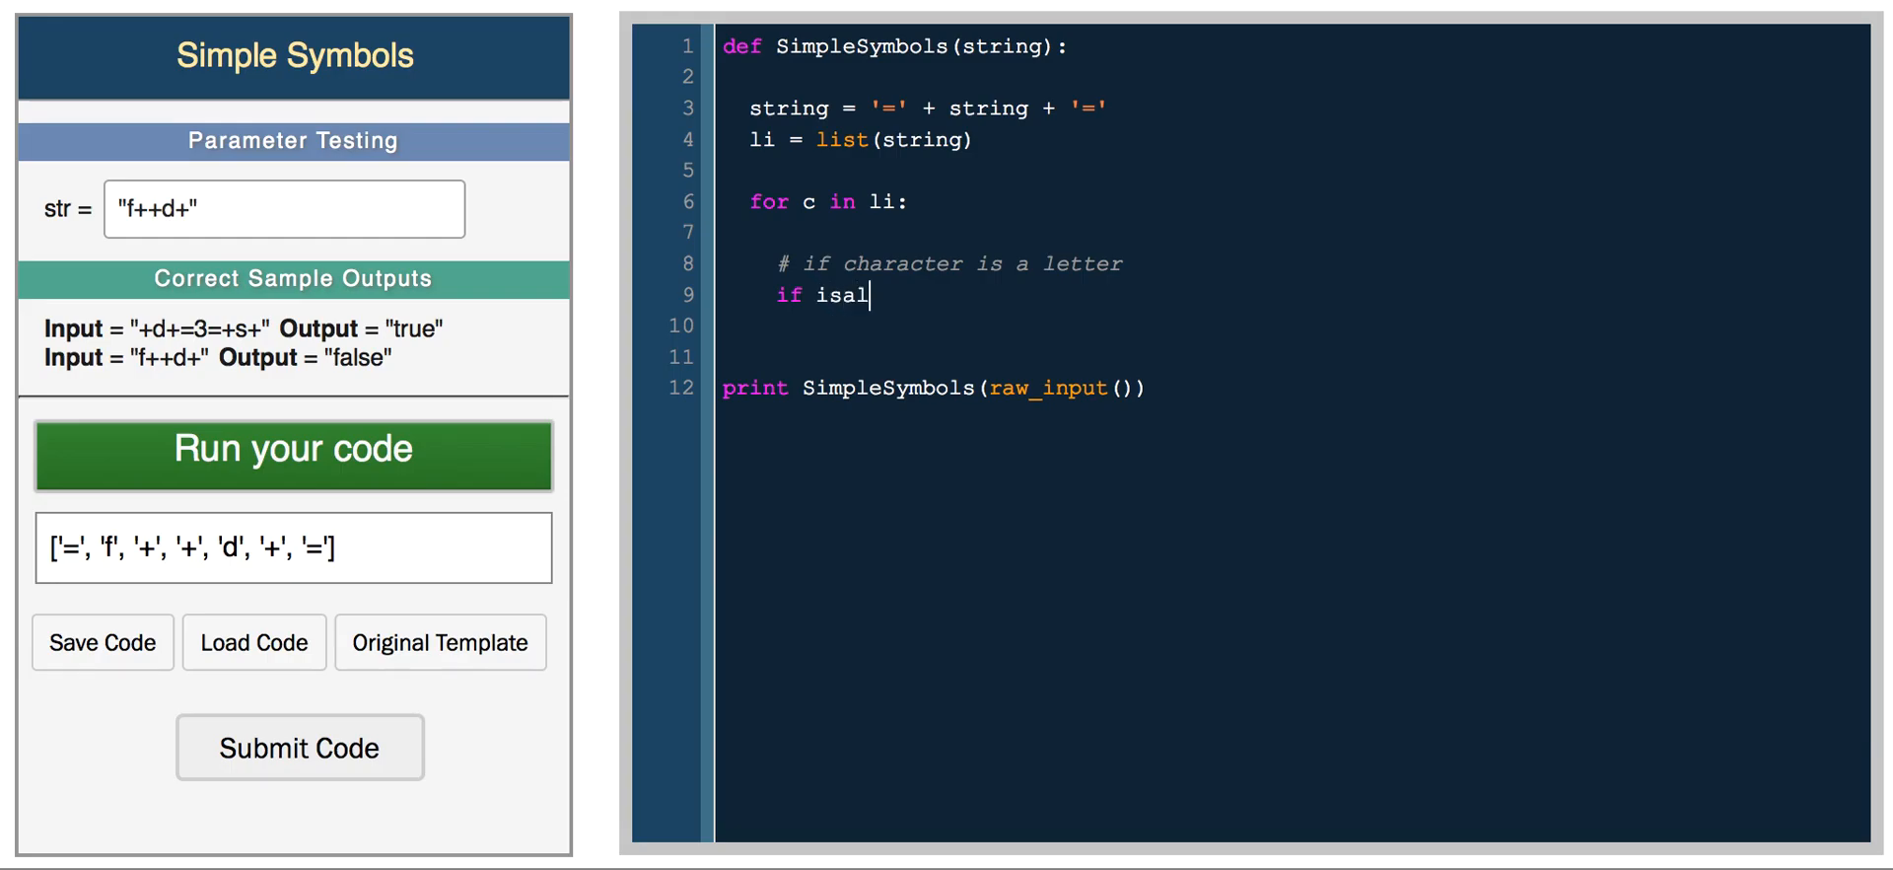
type("c.i")
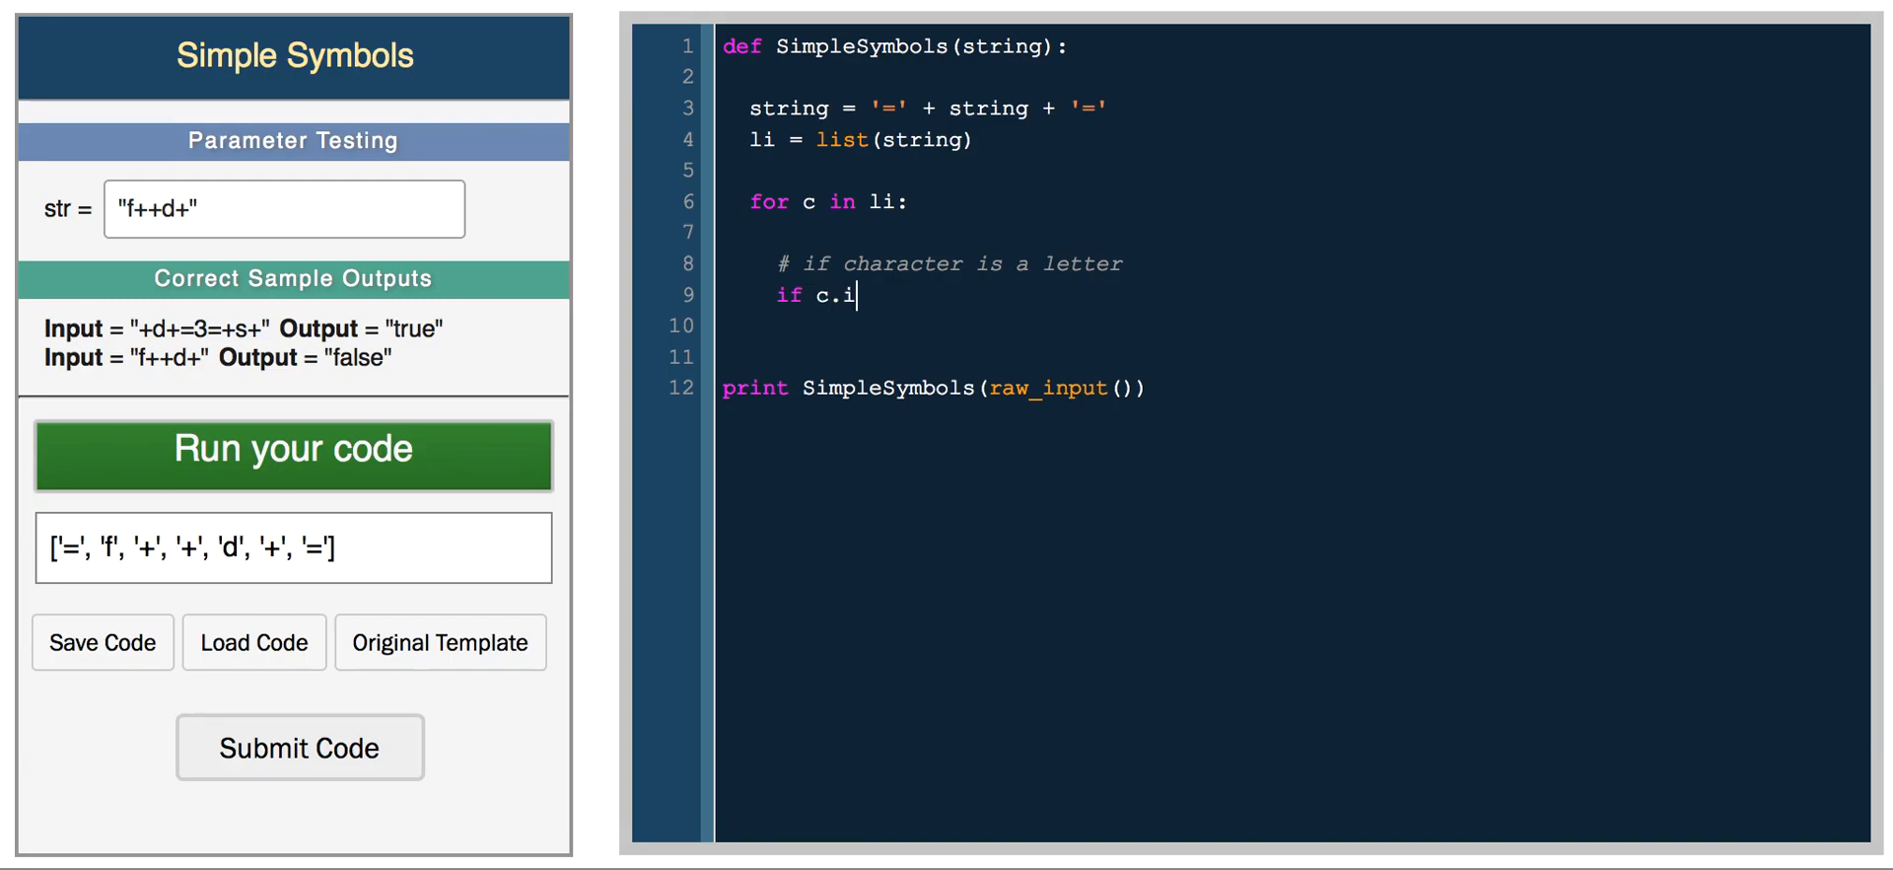
type("salpha")
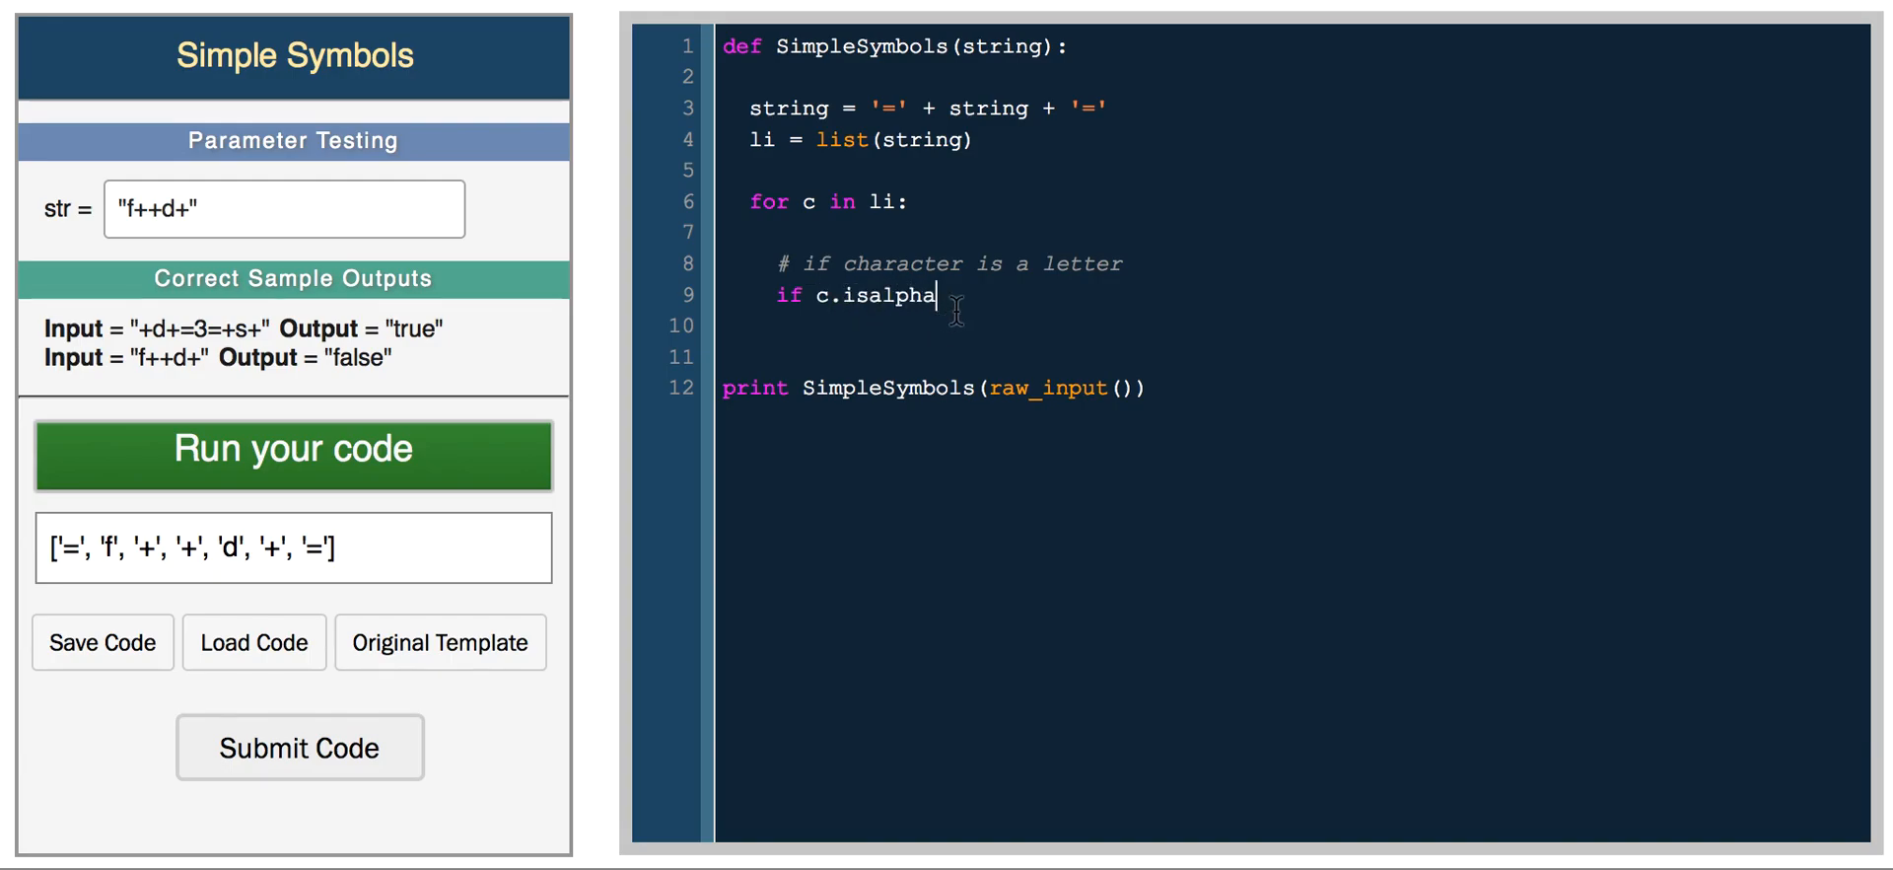
type("():")
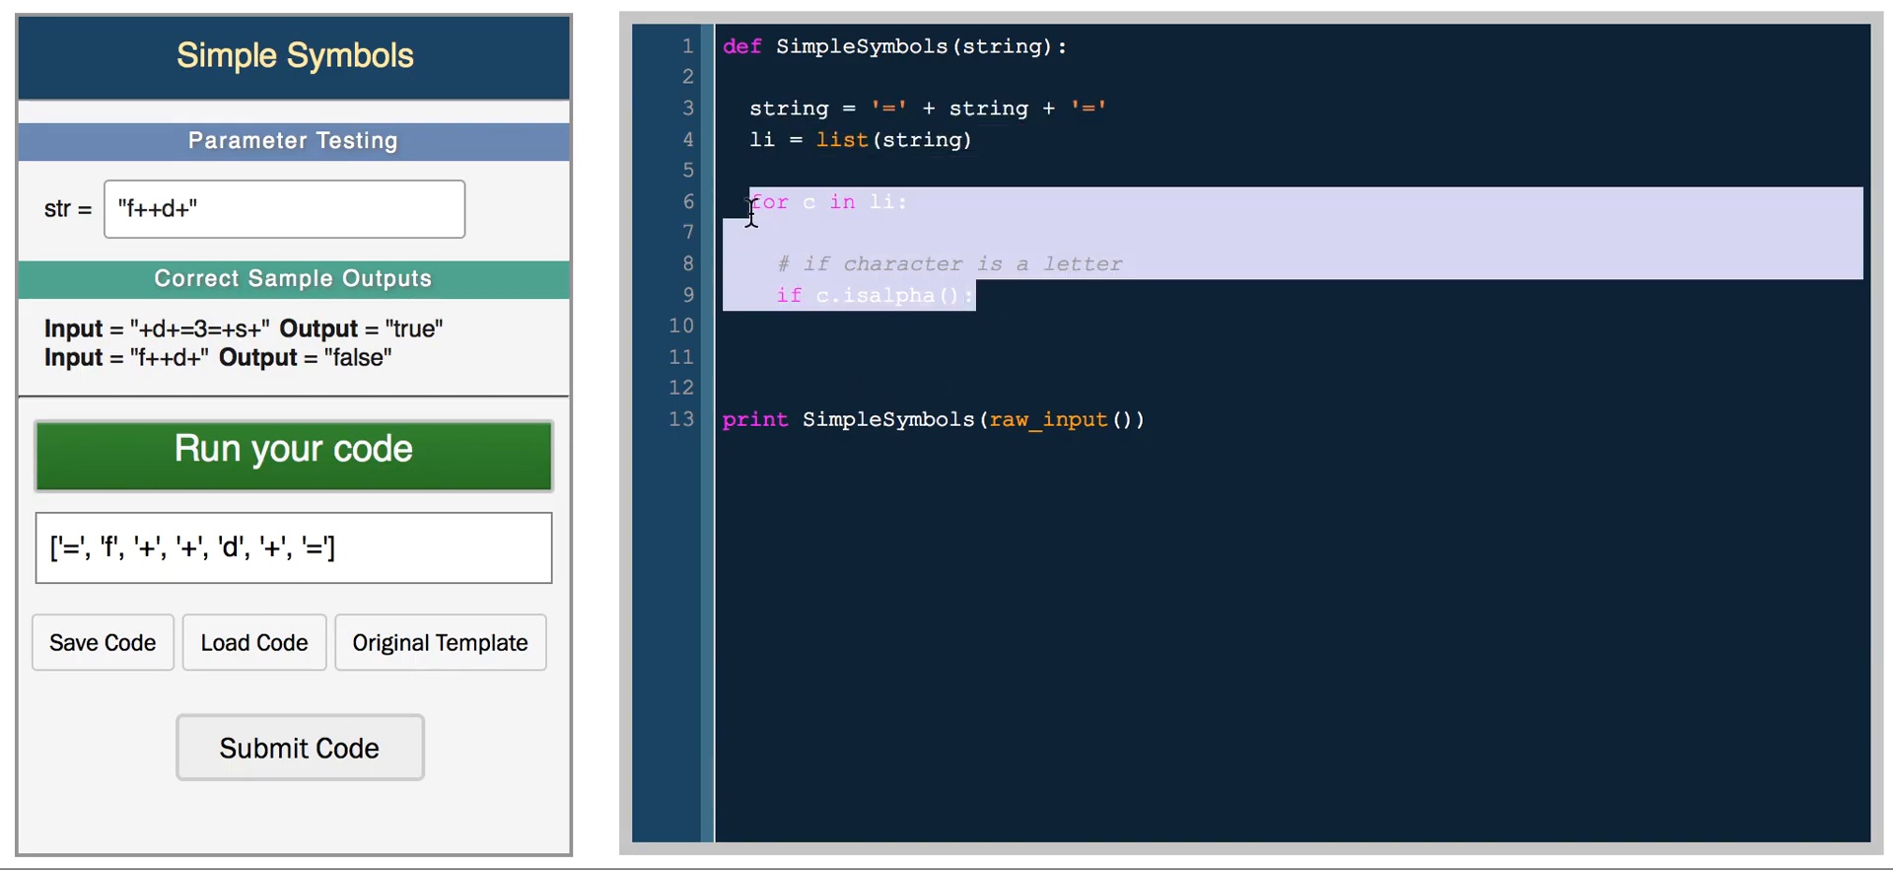
- Replace the loop with 'return li[0].isalpha()' and run it, printing False
type("retr")
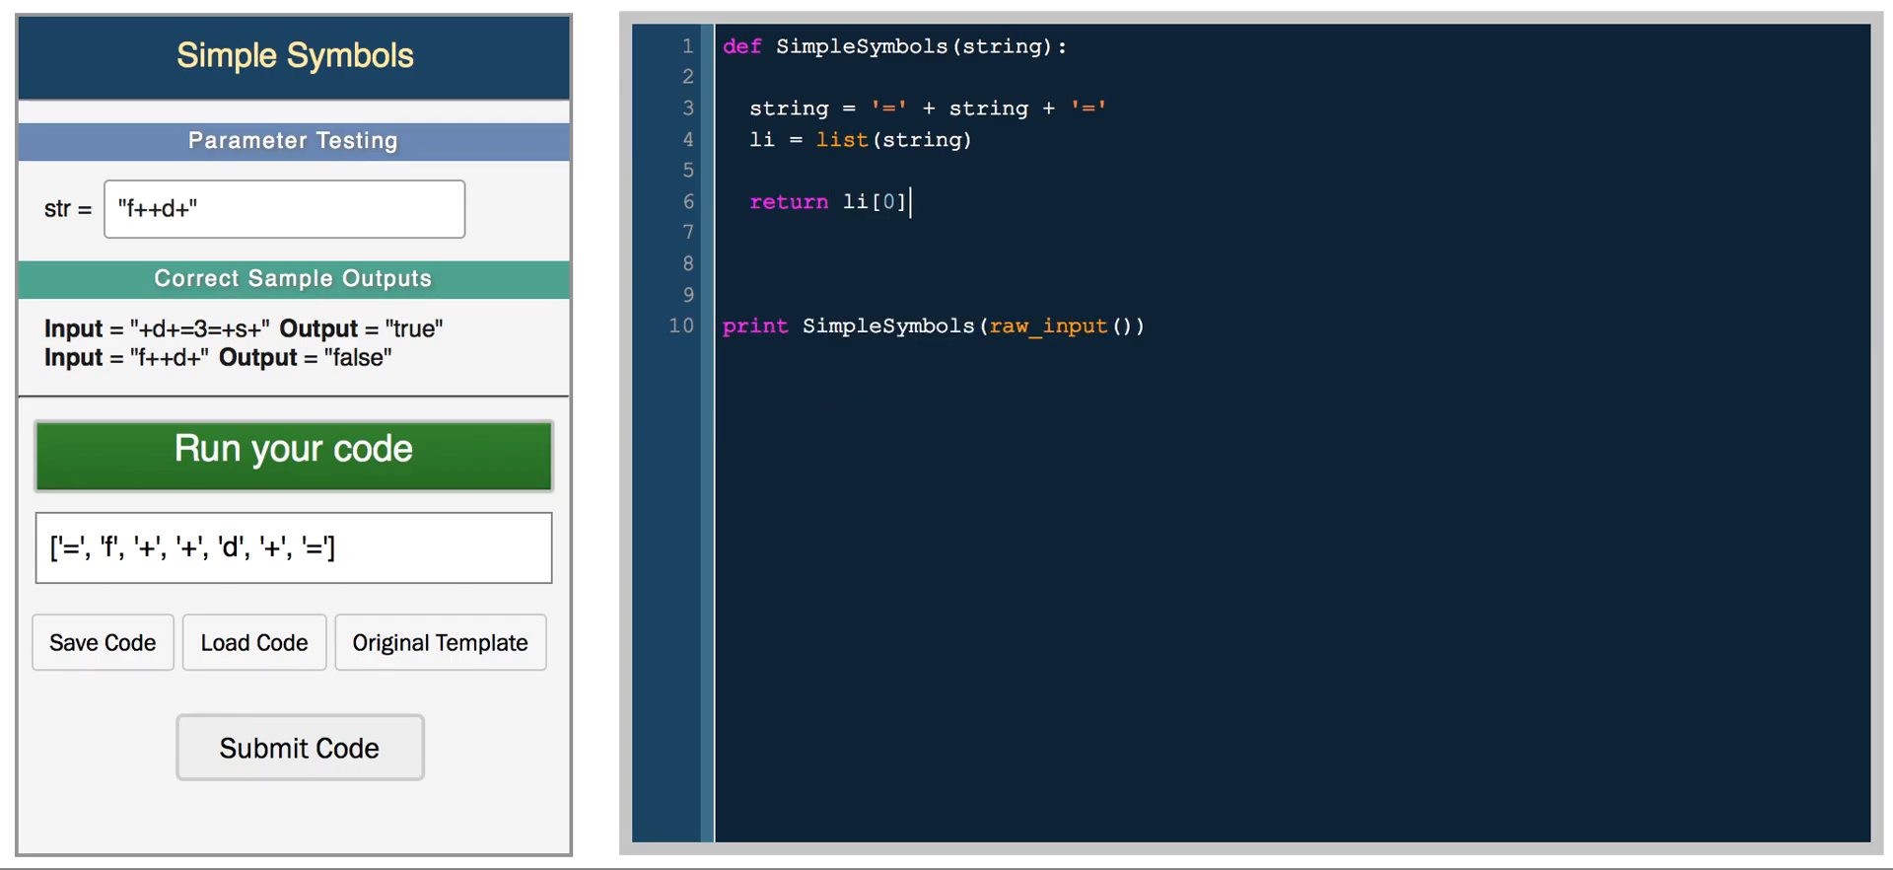
type(".isalpha()")
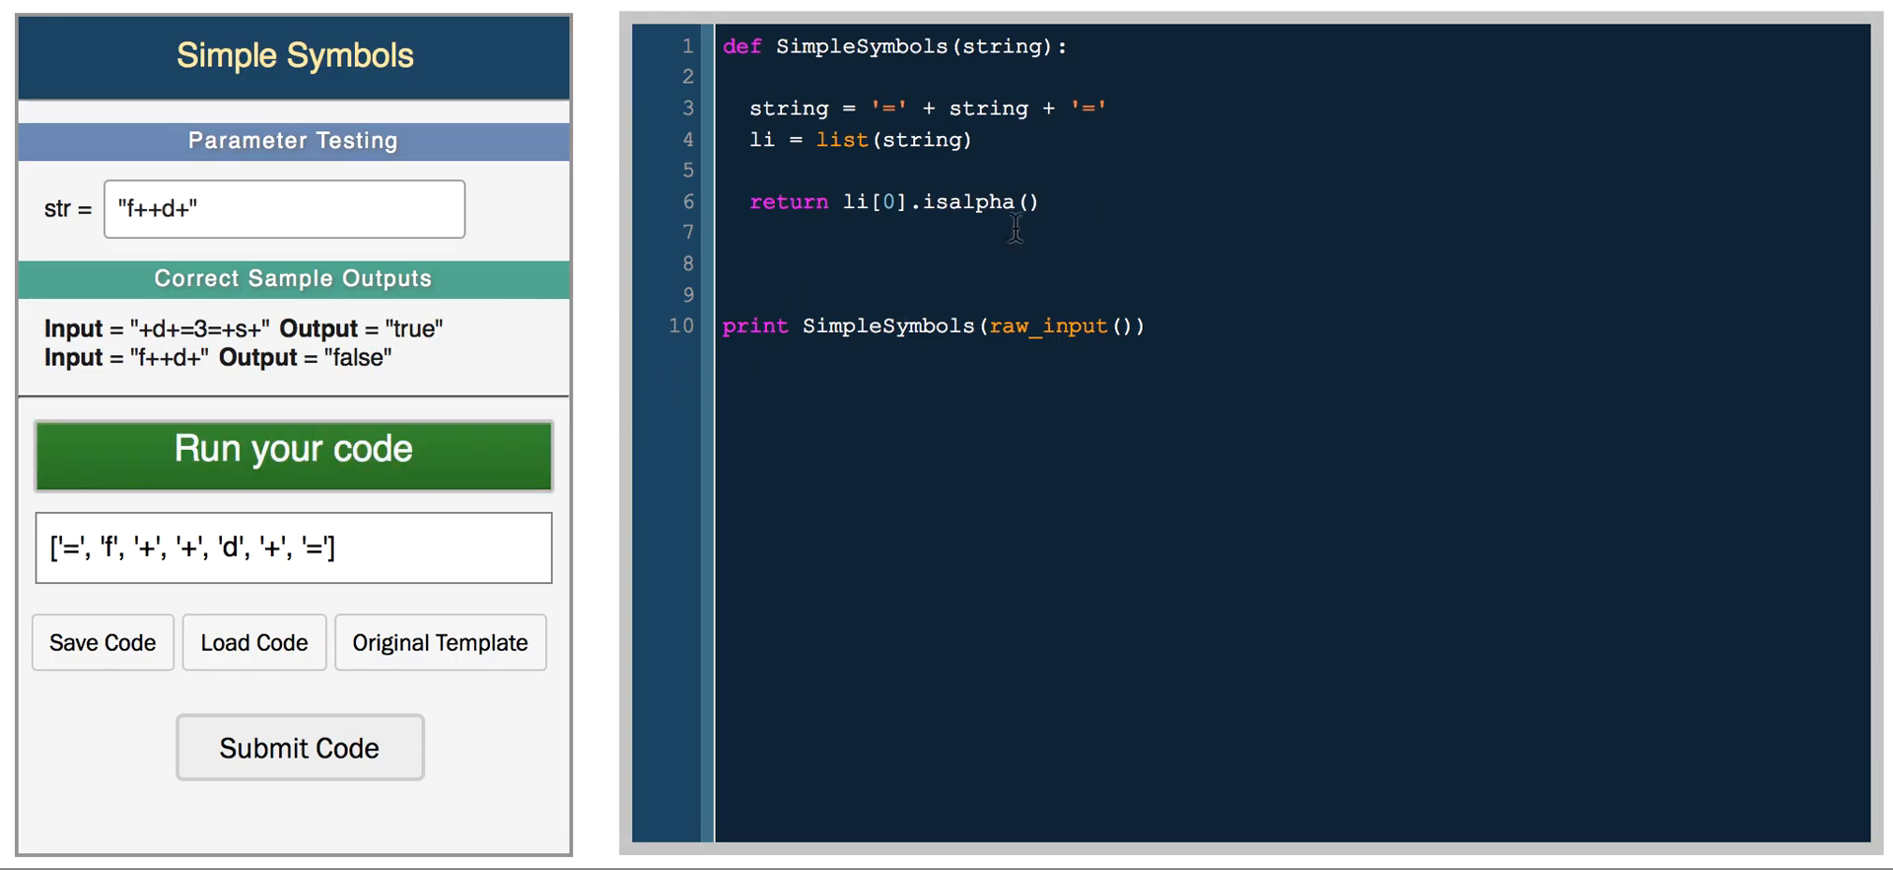
left_click(292, 455)
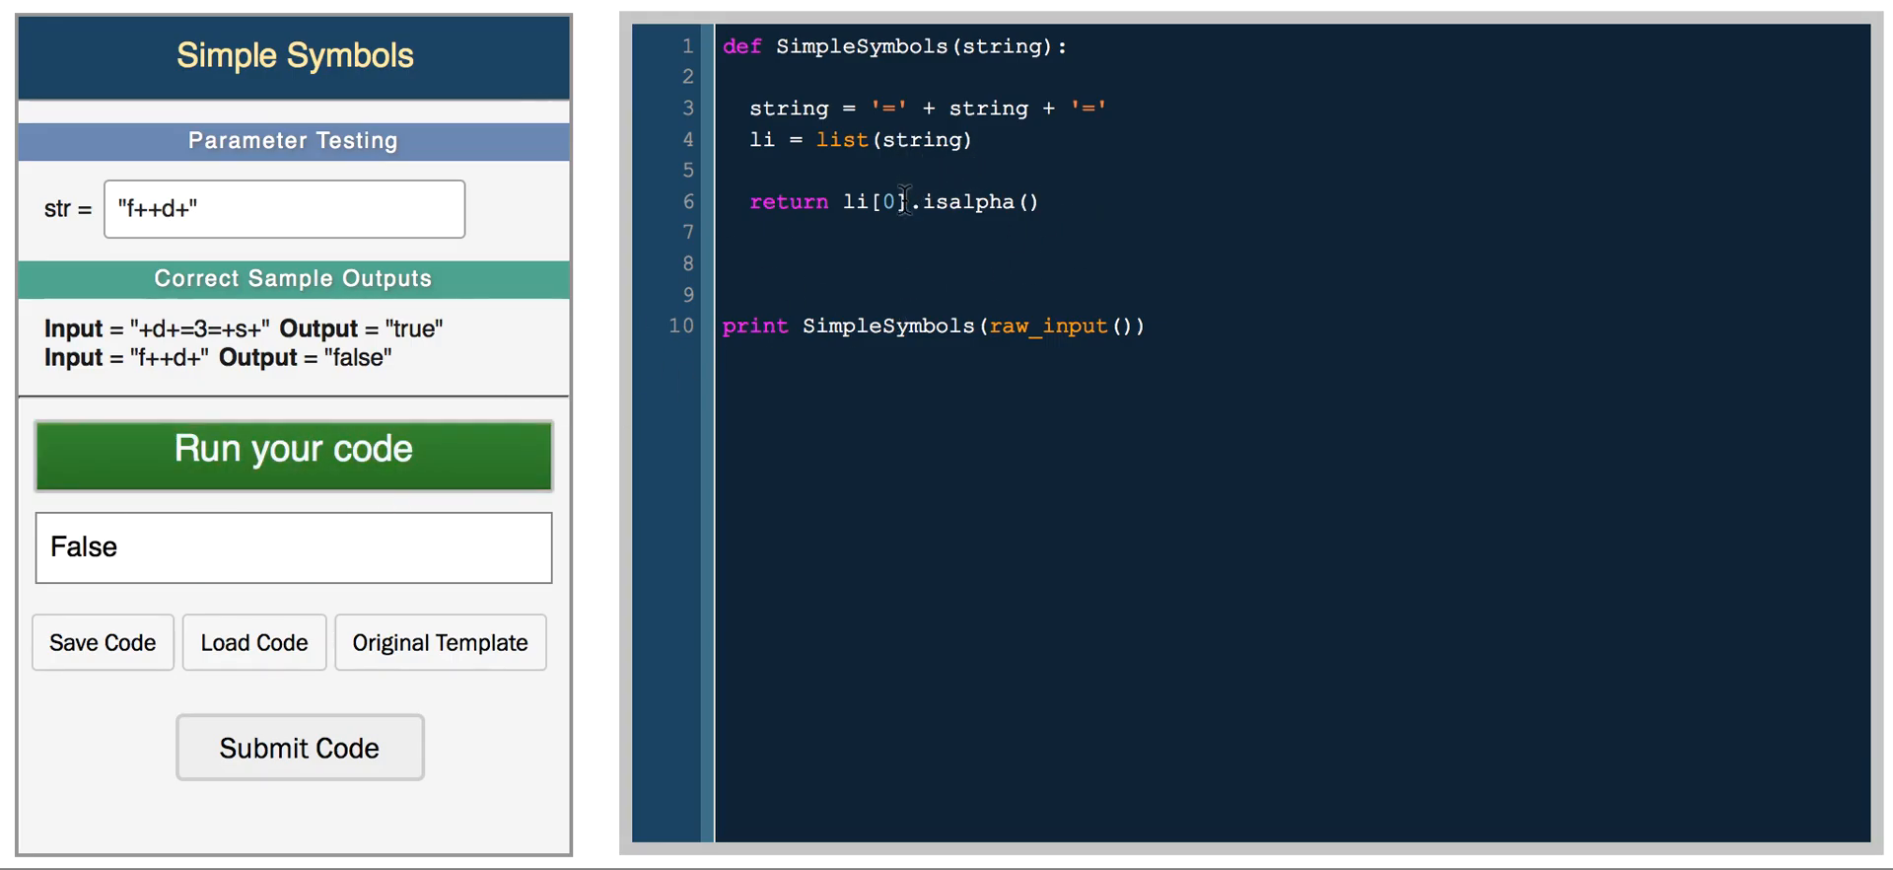
left_click(292, 452)
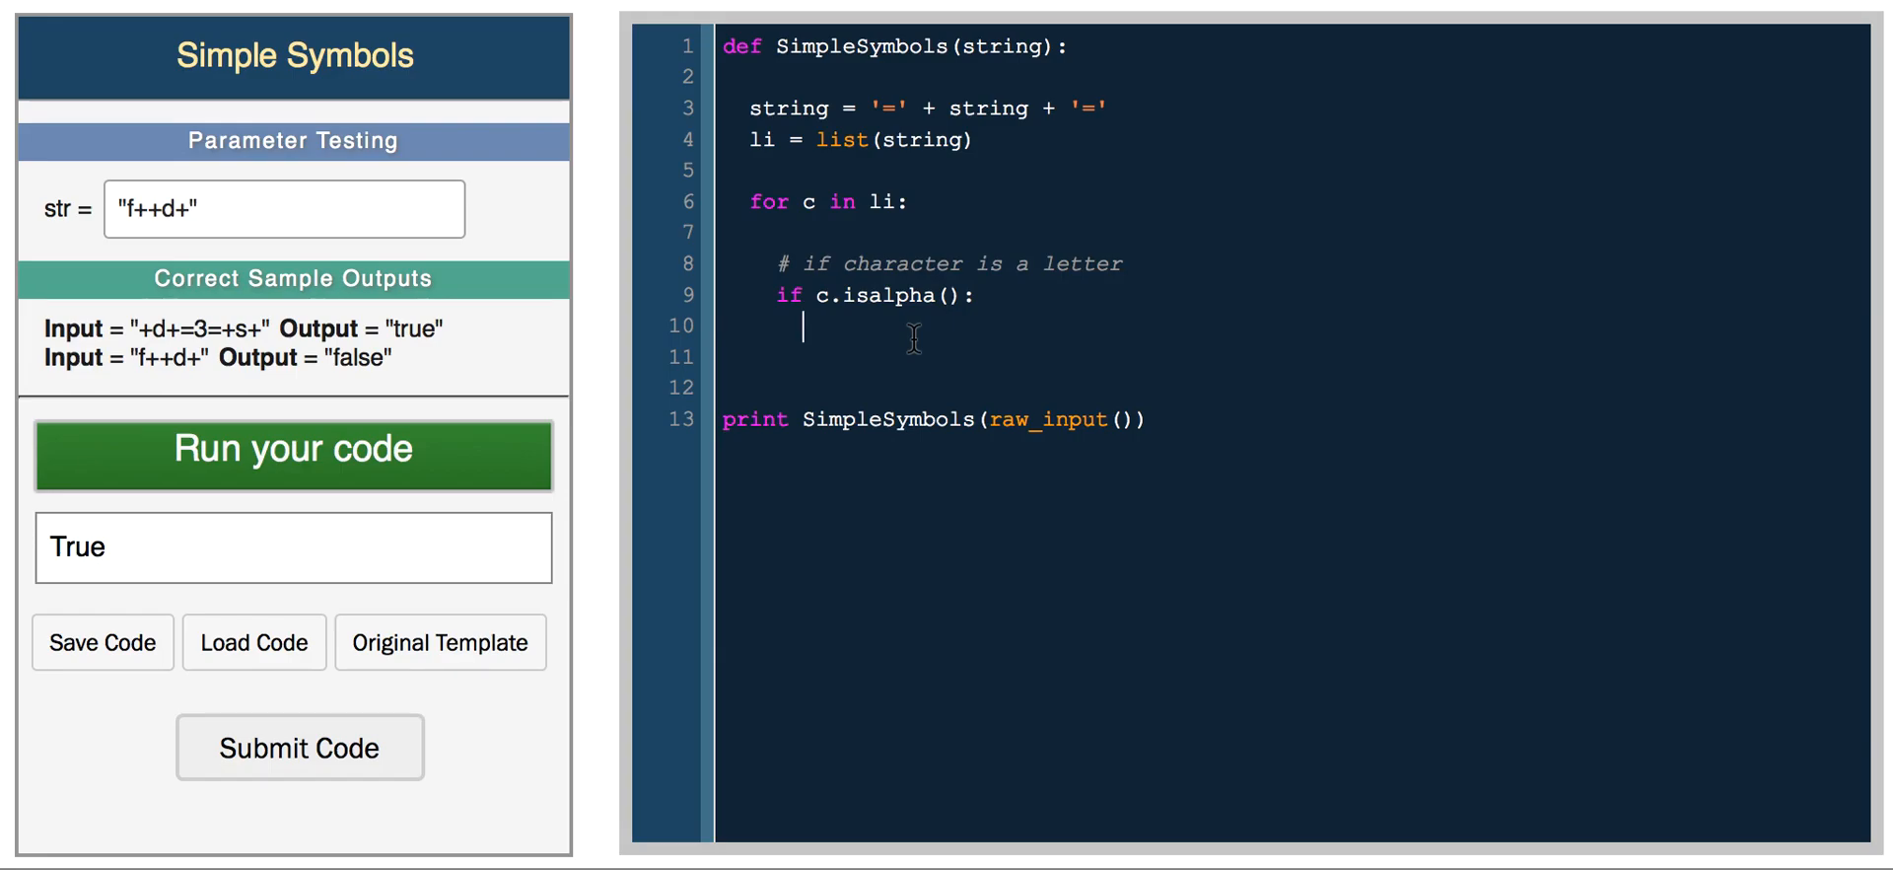
- Restore the loop and strip its body down to just 'for c in li:'
type("if (")
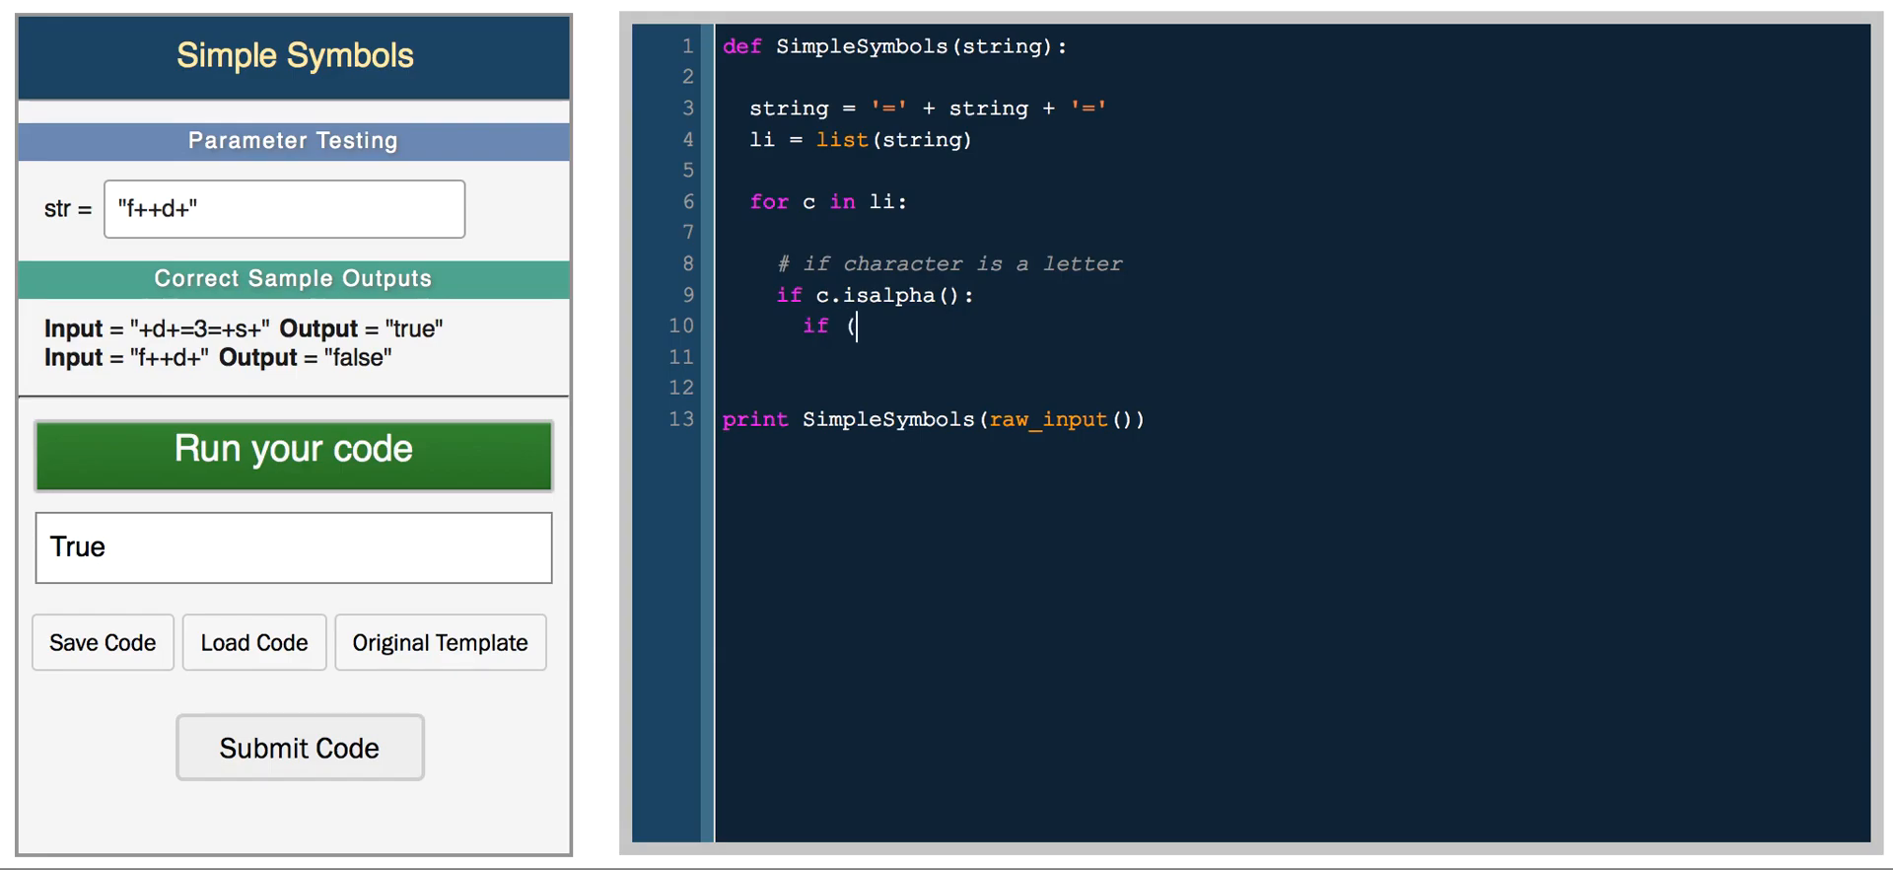
key("Backspace")
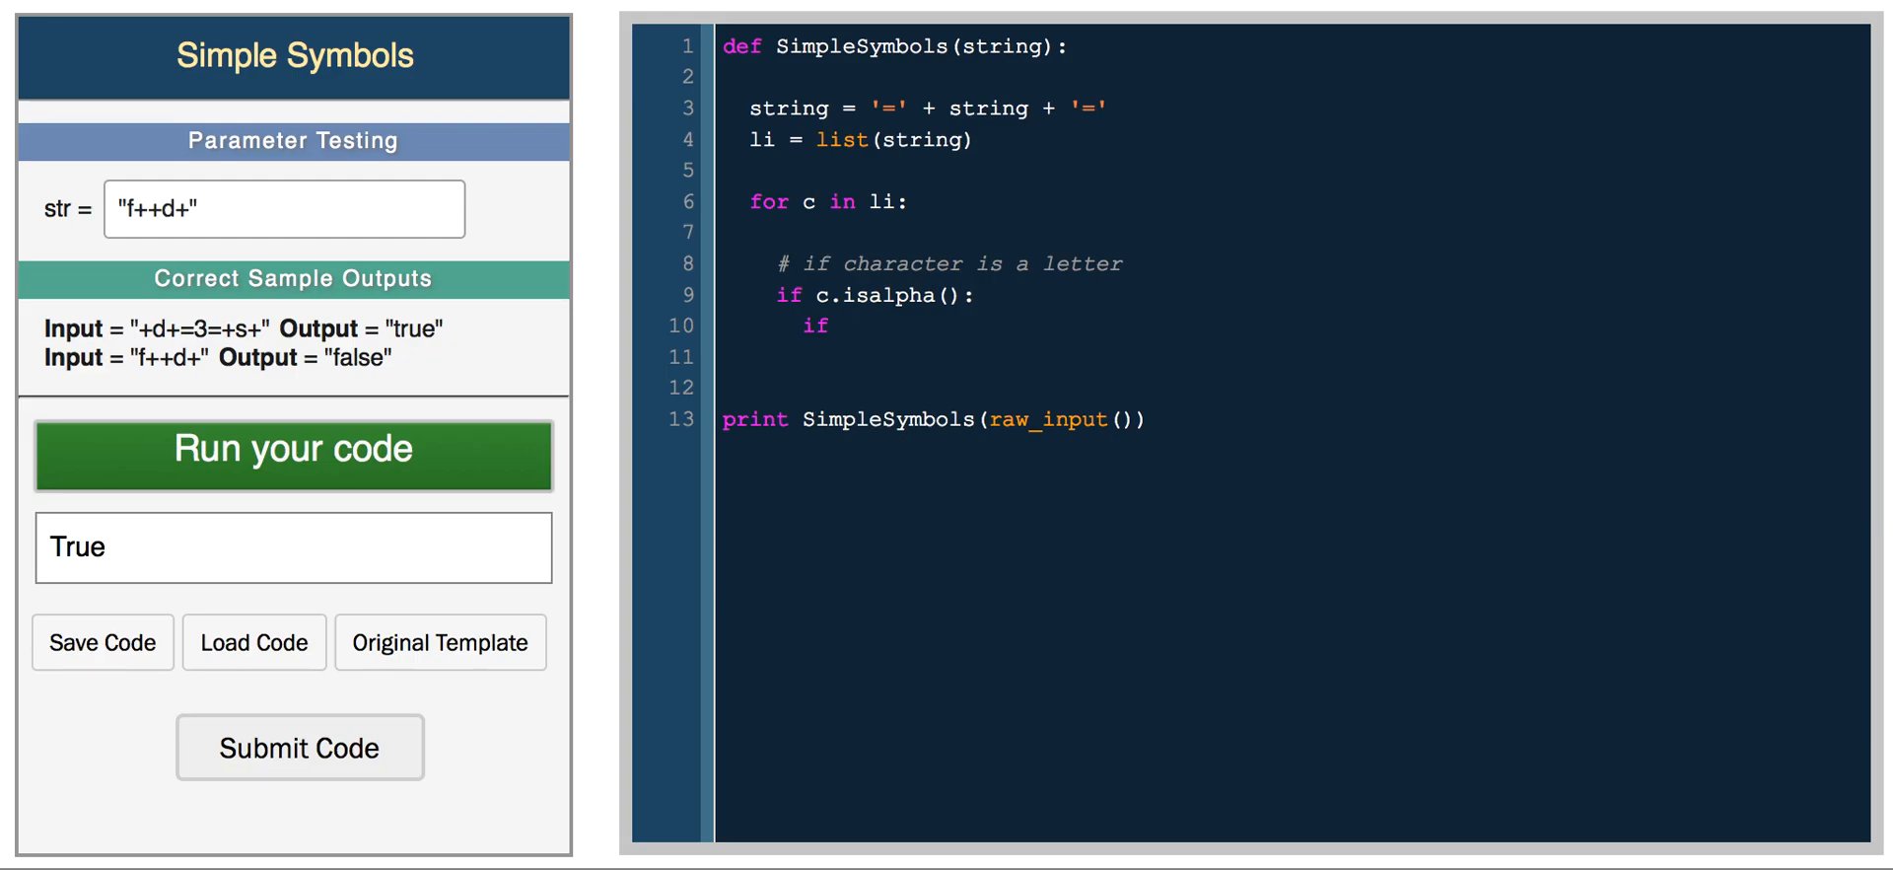
type("li")
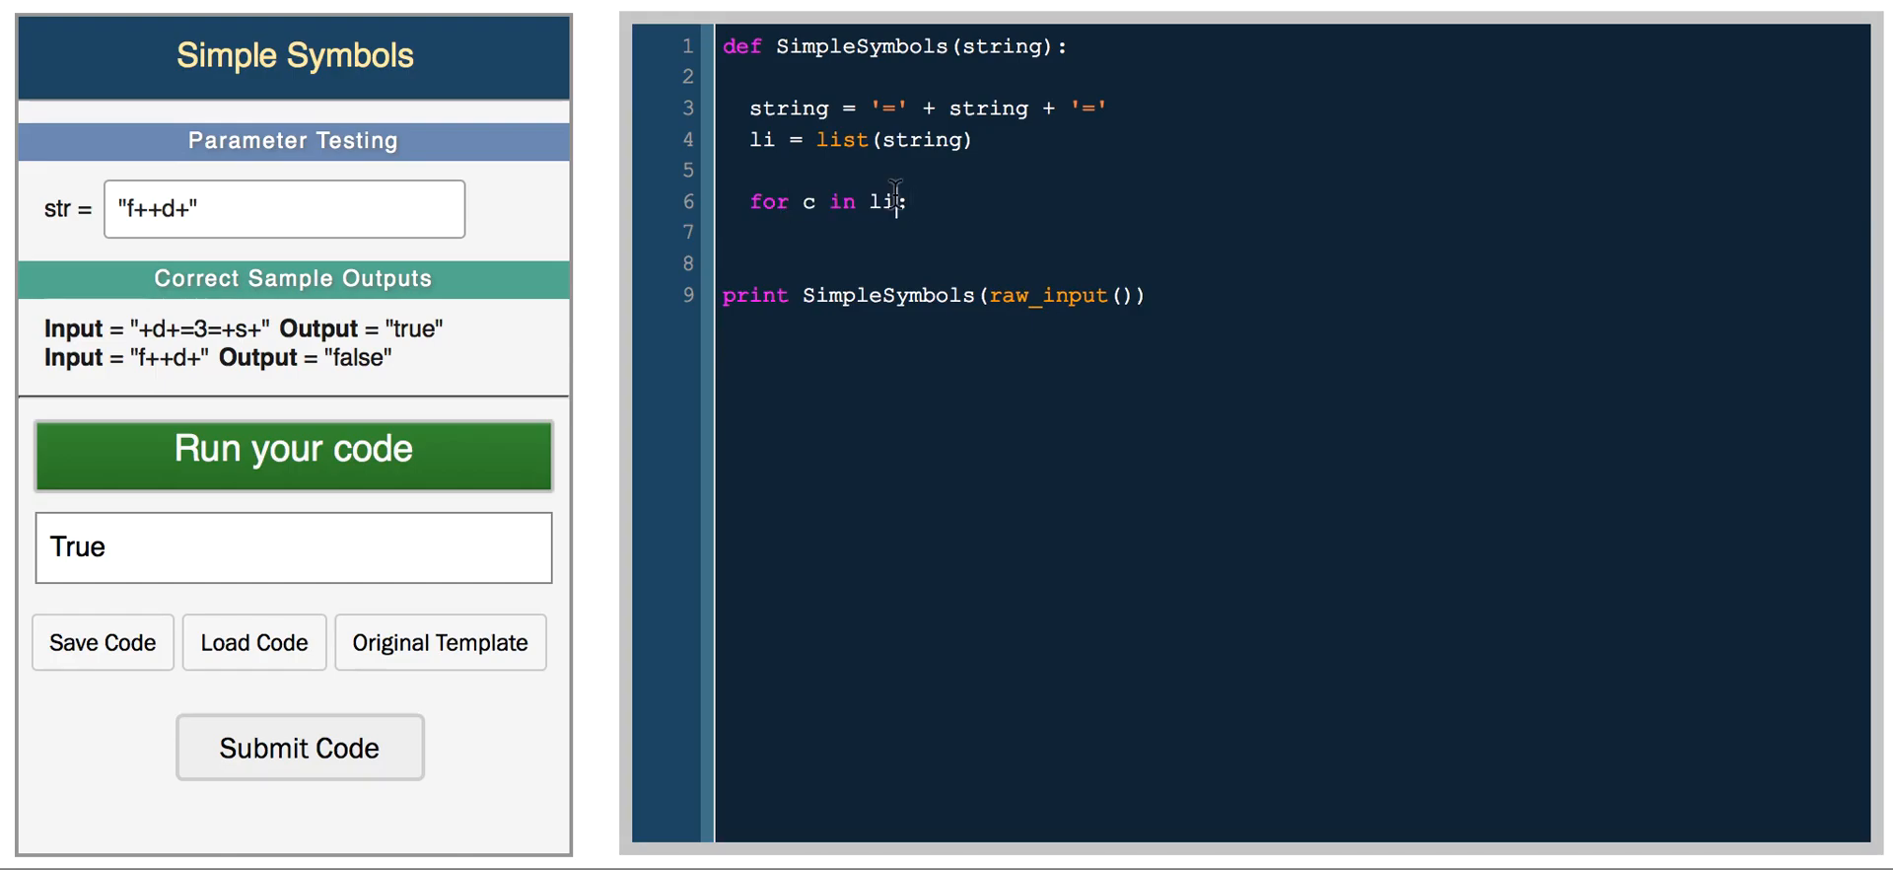
mouse_move(974, 205)
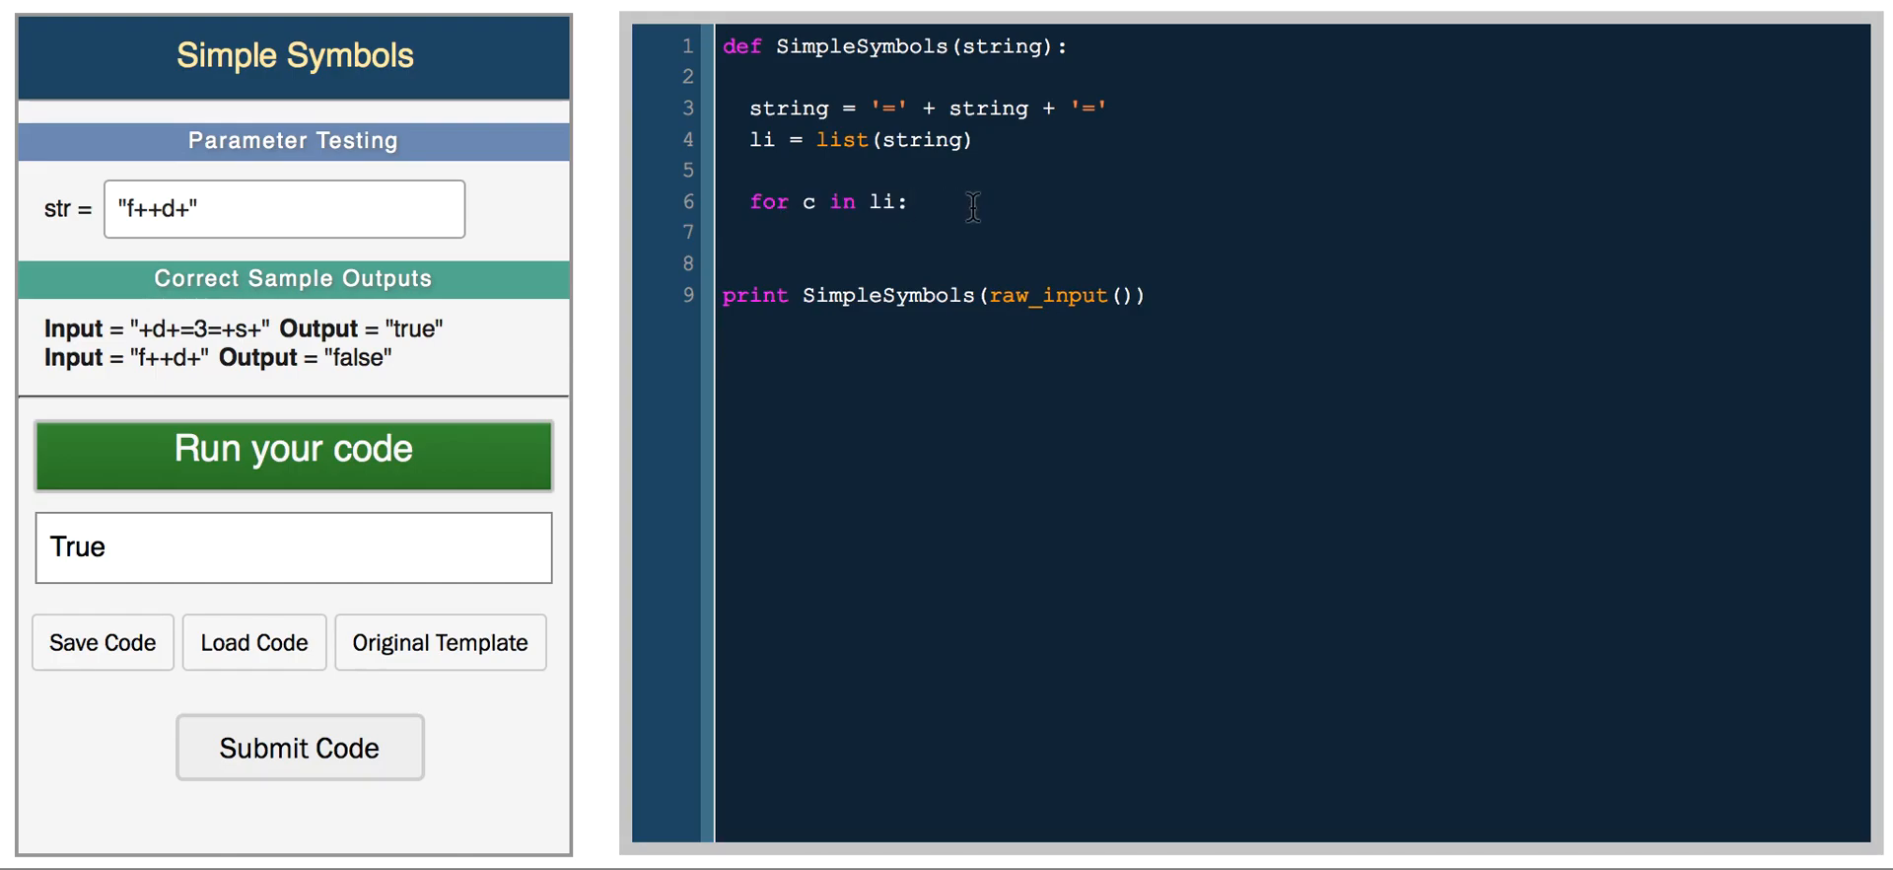
- Rewrite the loop header as 'for i in range(0, len(li)):'
left_click_drag(803, 202, 903, 202)
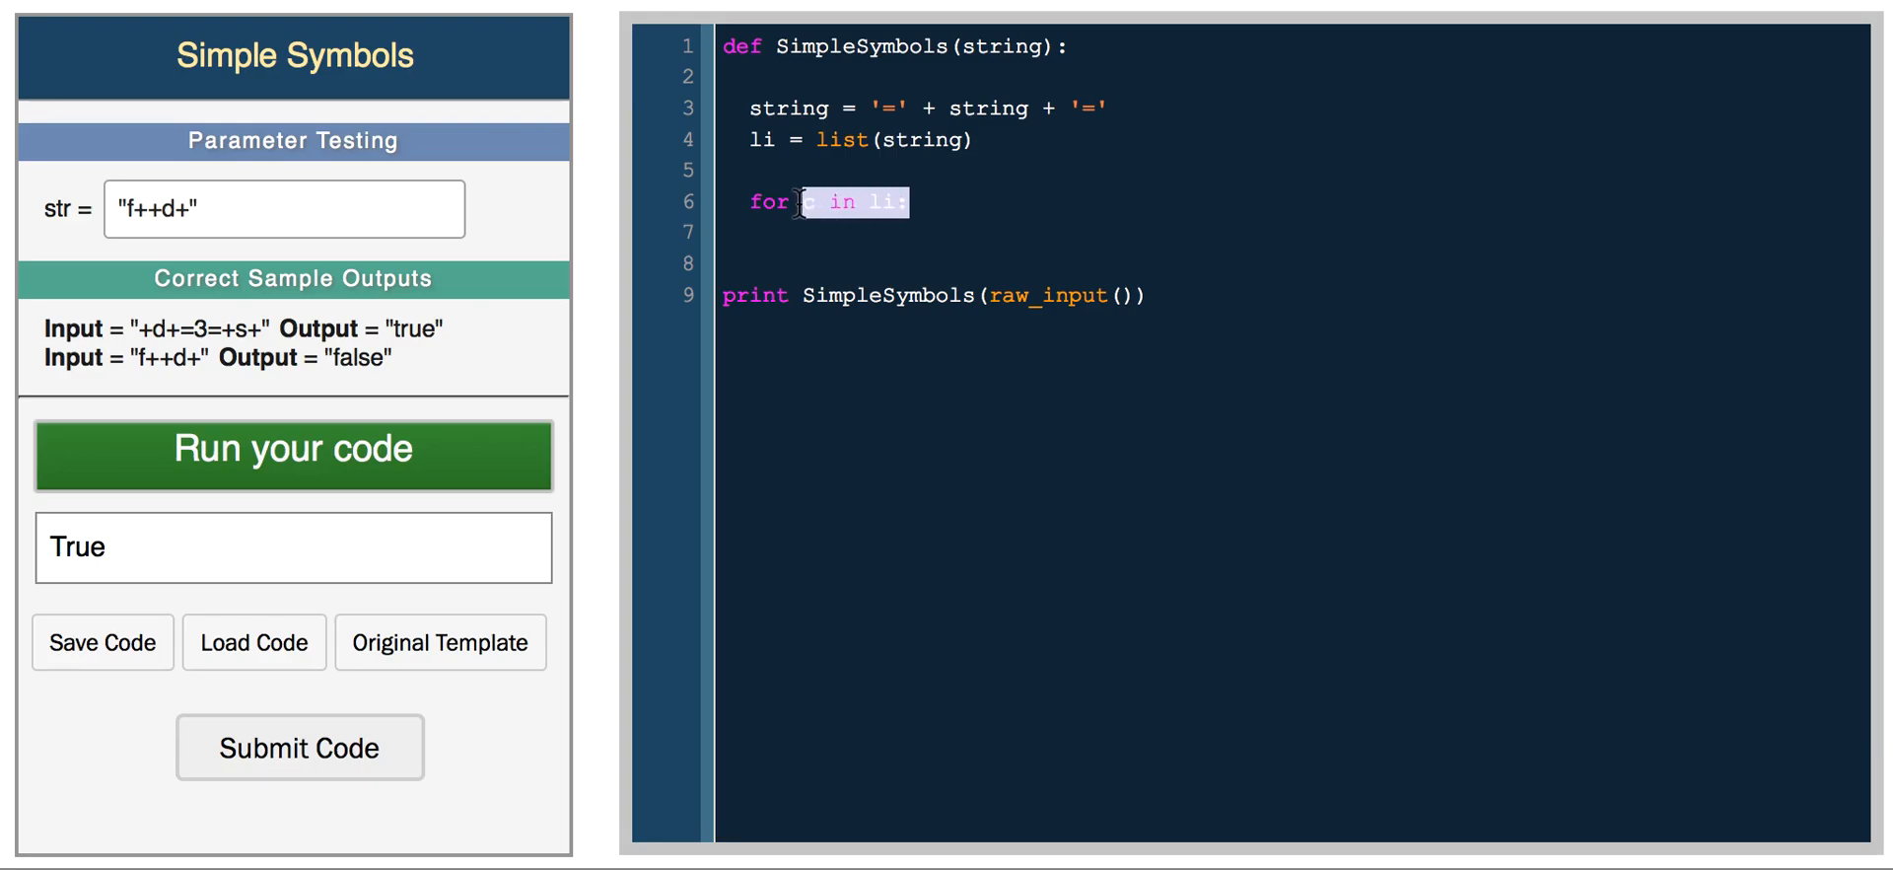
type("i in range(0")
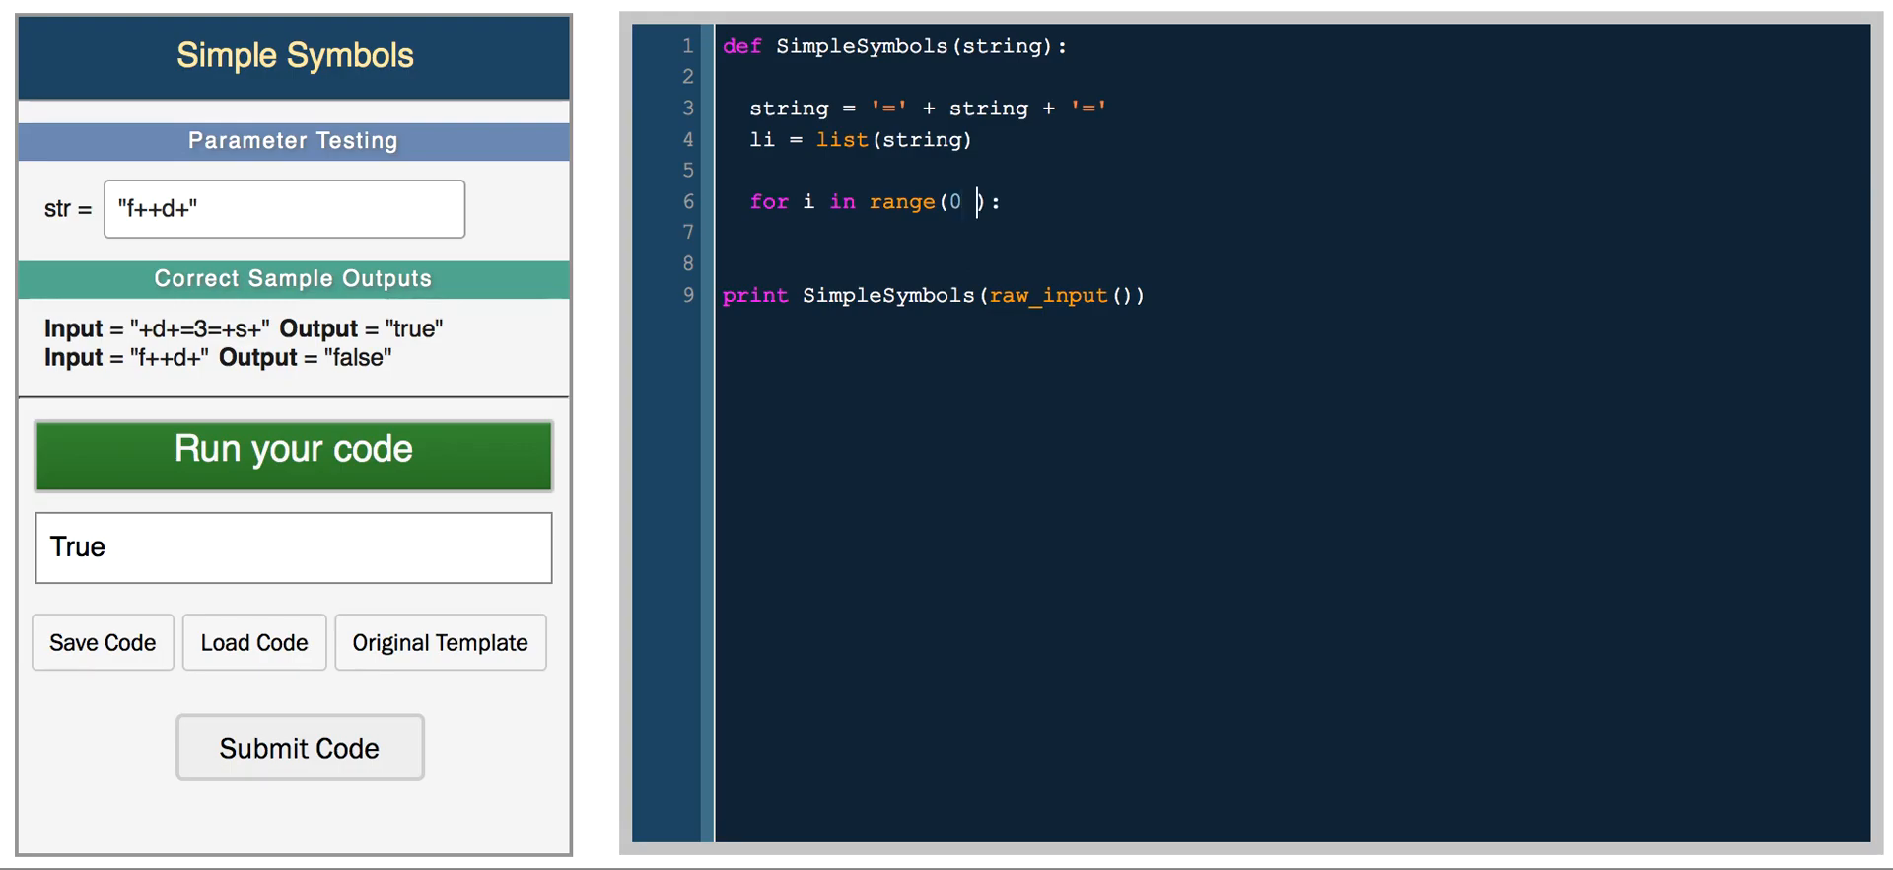
type(", len()")
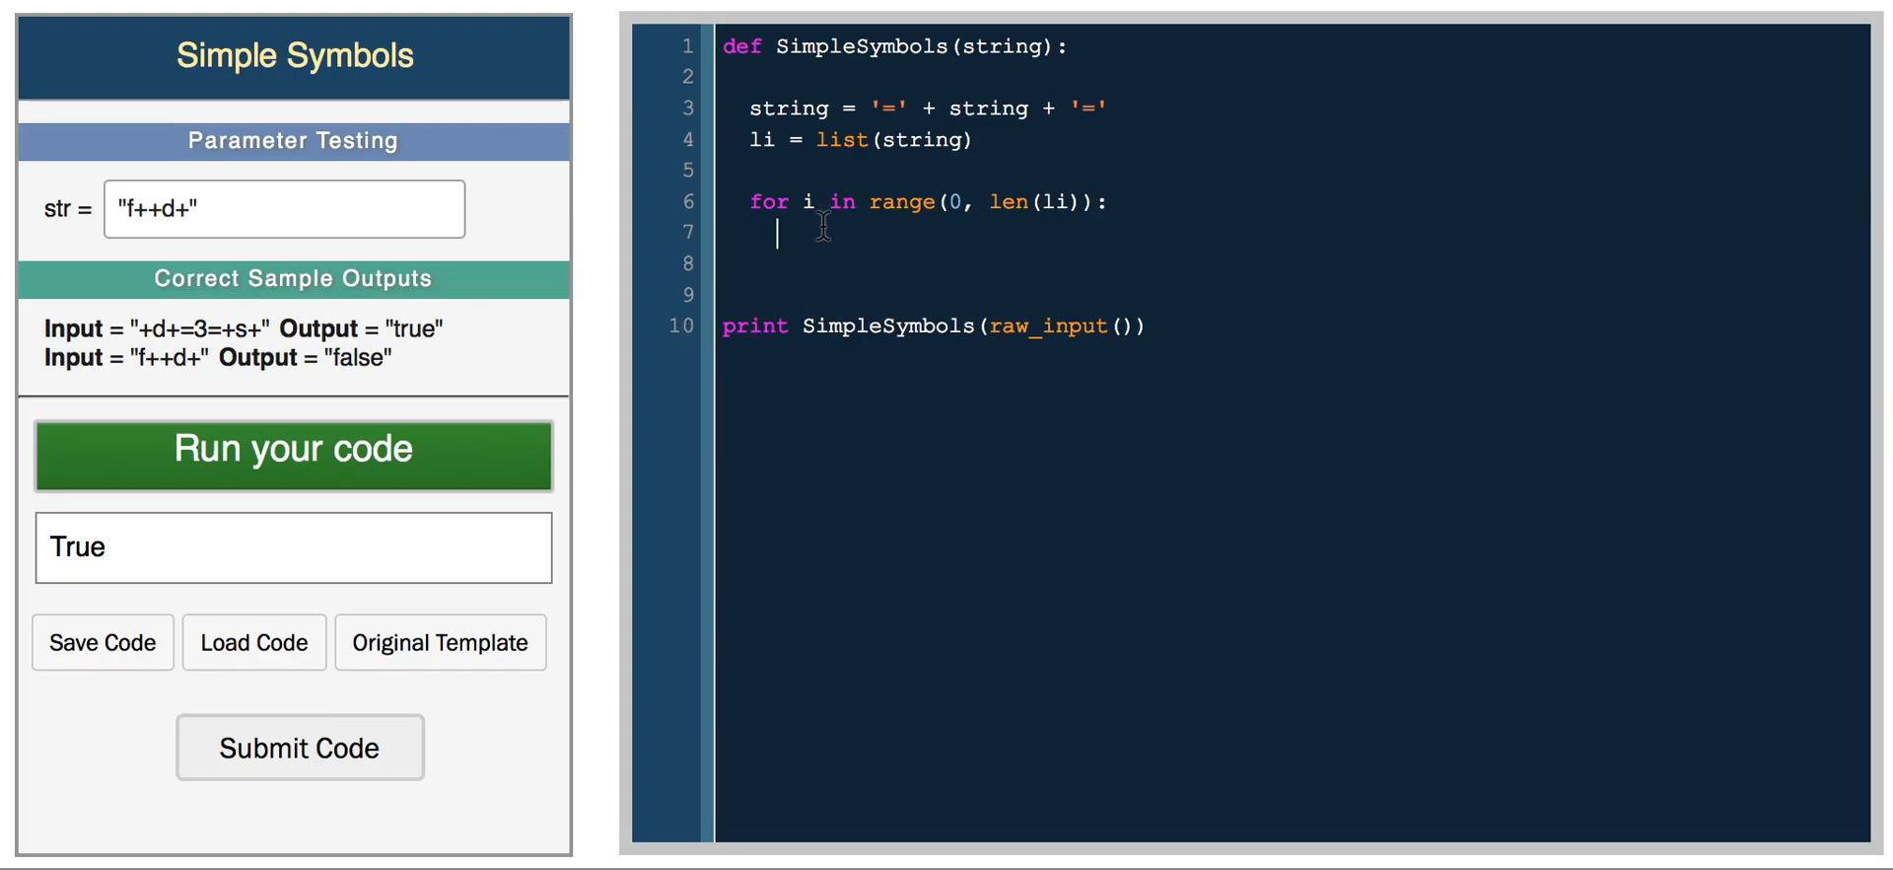
- Add 'if li[i].isalpha():' with a nested check that li[i-1] and li[i+1] equal '+'
type("if")
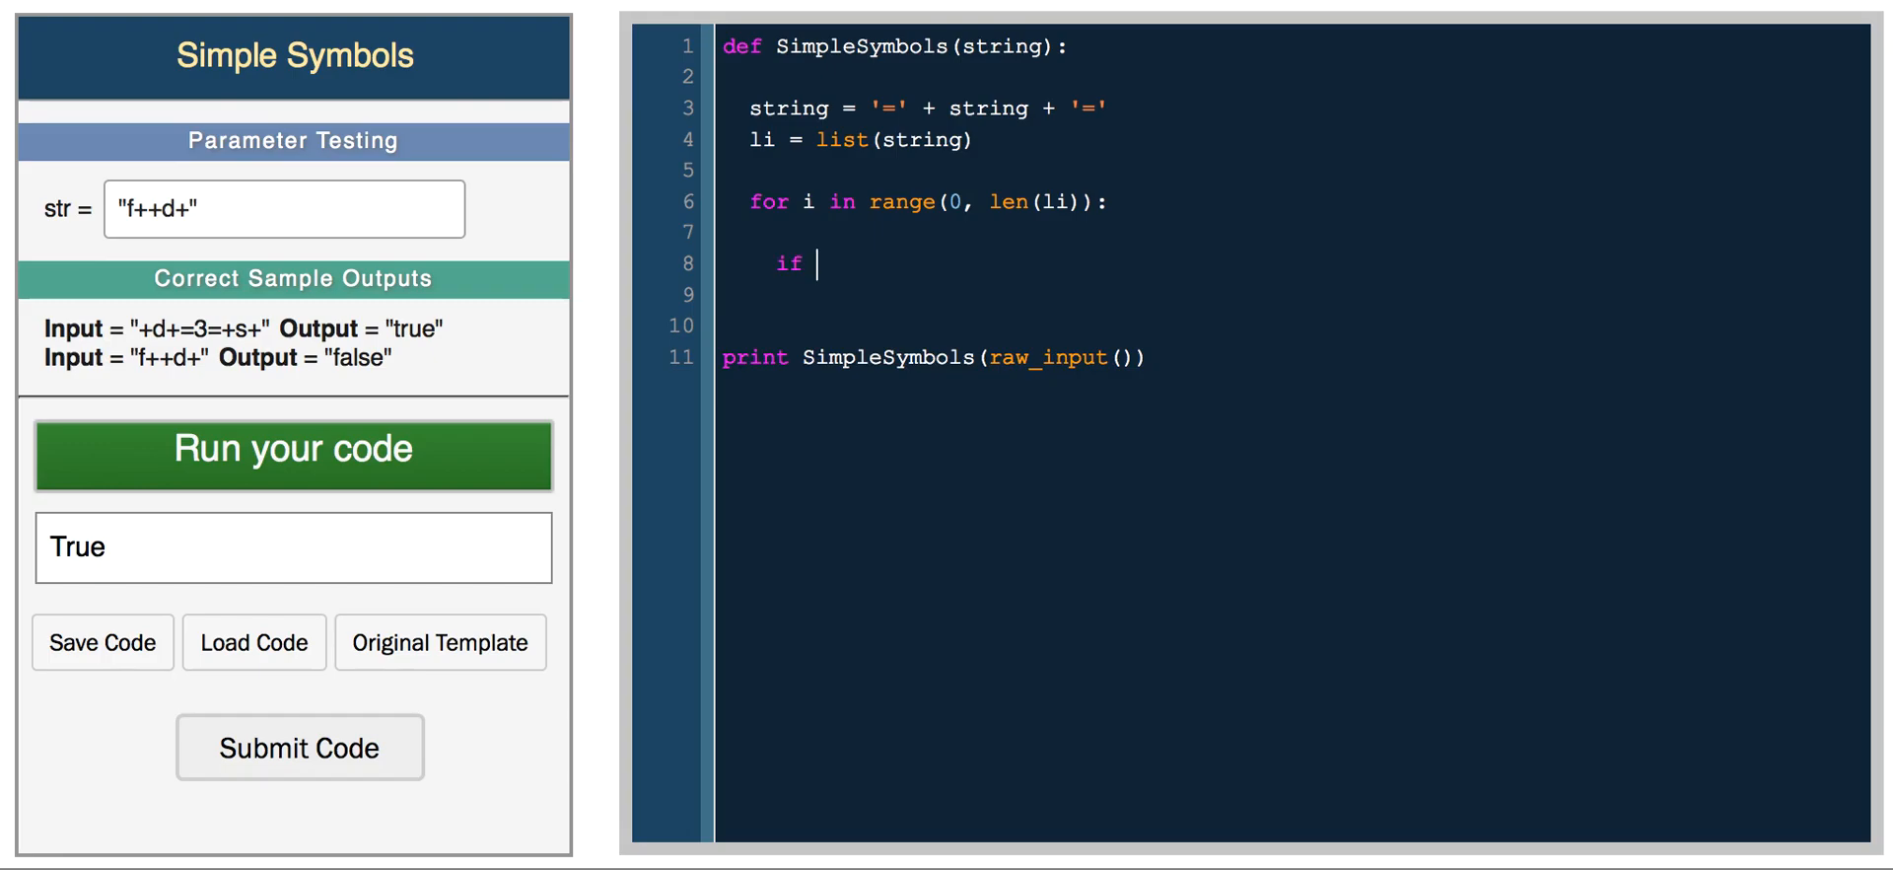
type("li[i]")
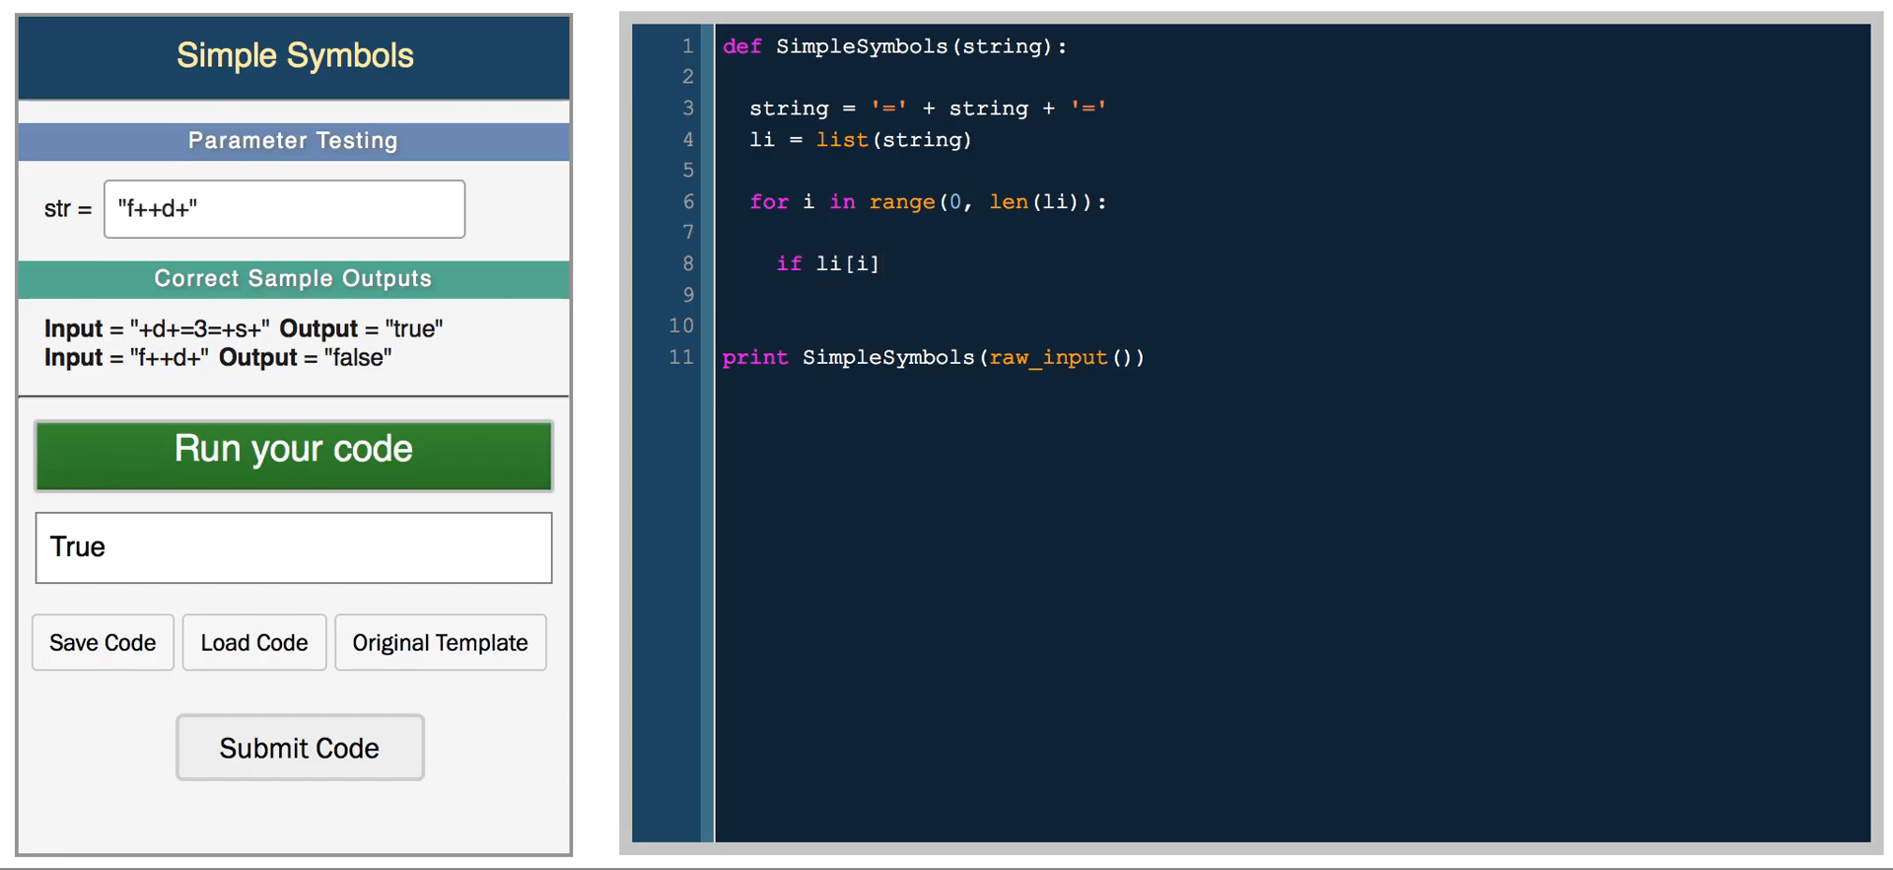
type(".isalpha():")
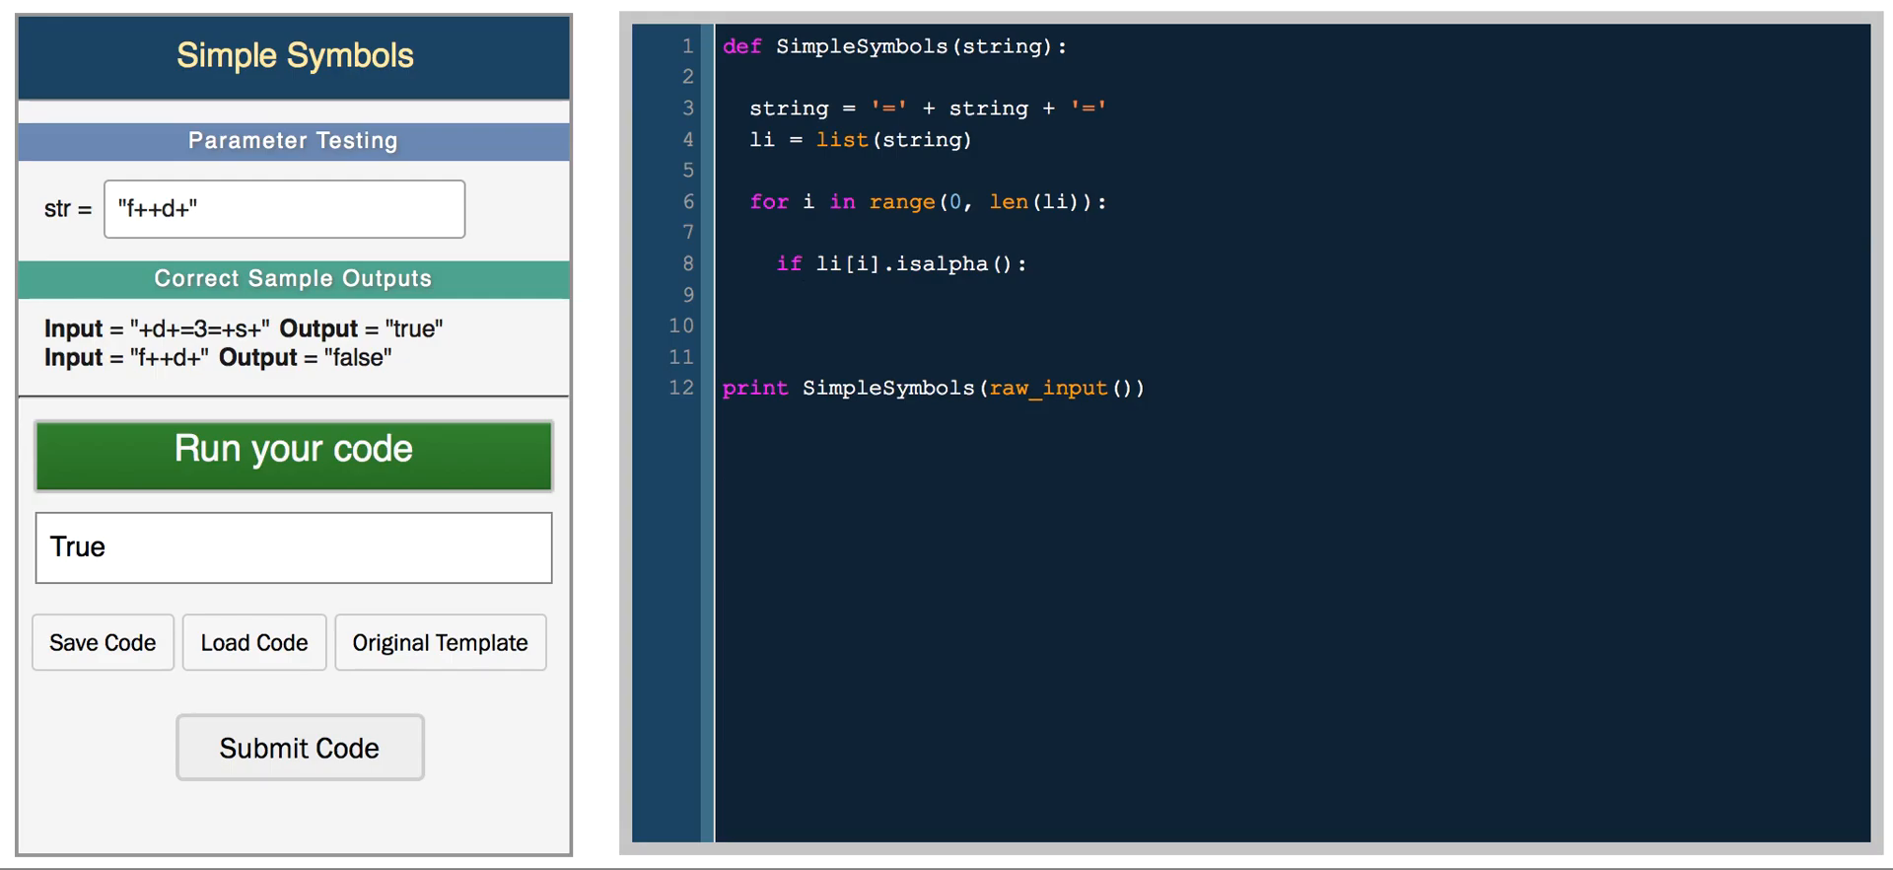
type("if")
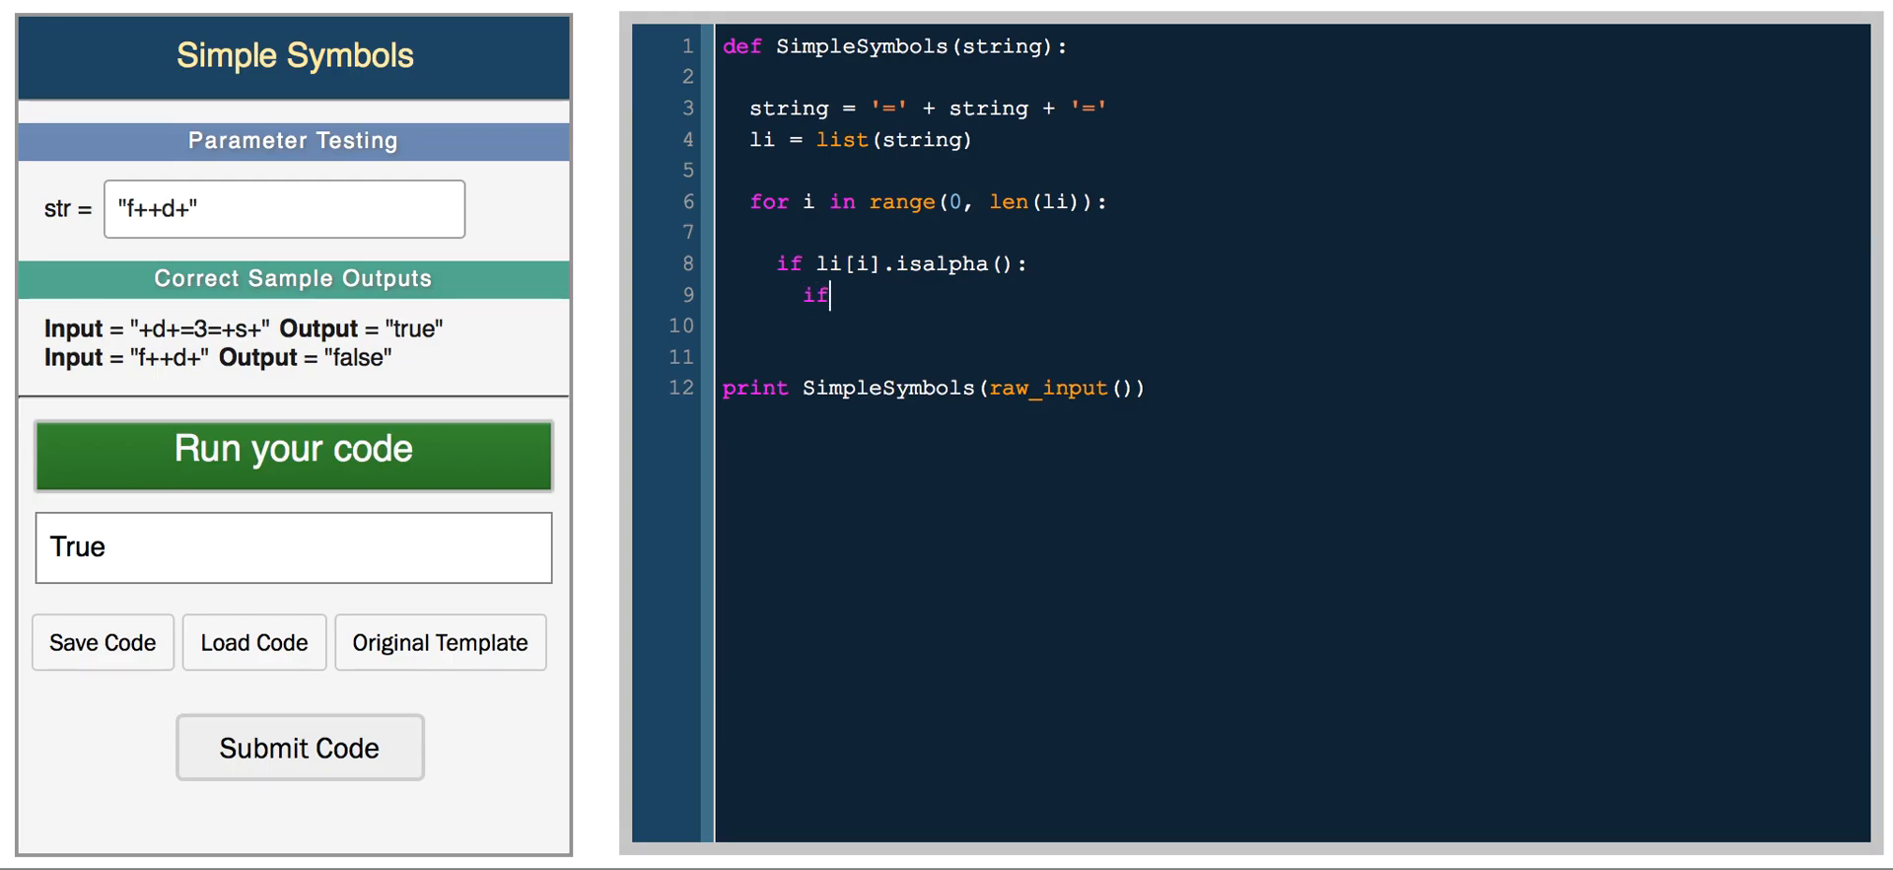
type("li[i-1]")
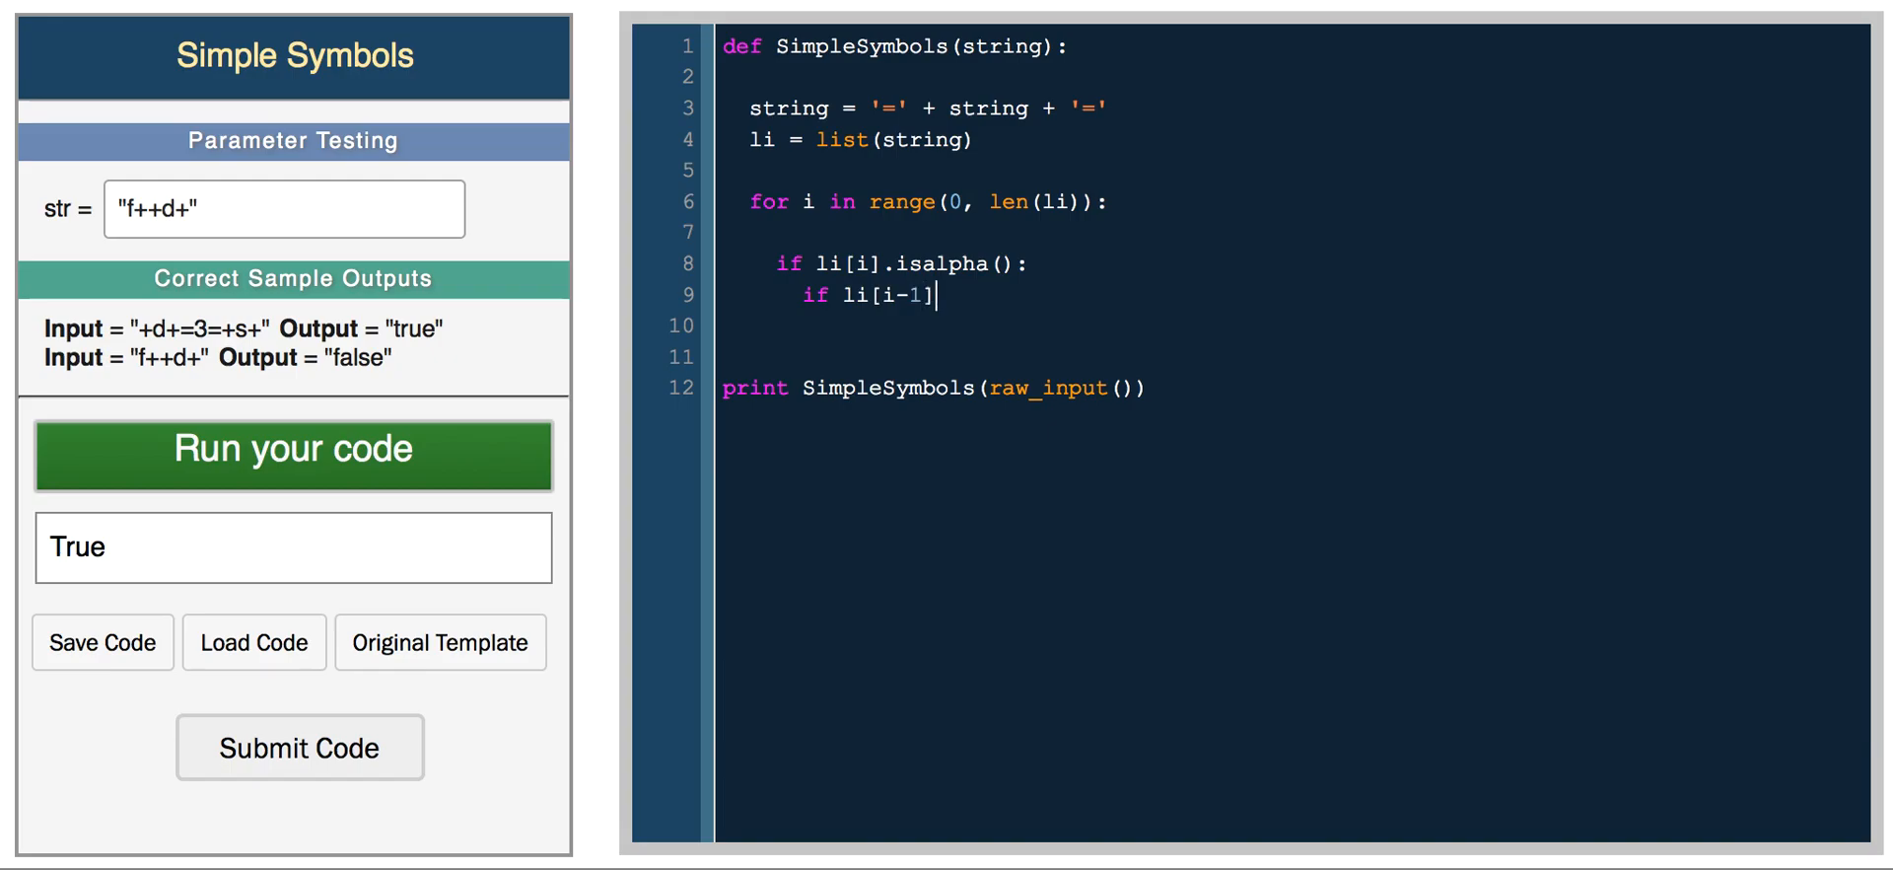
type("== '")
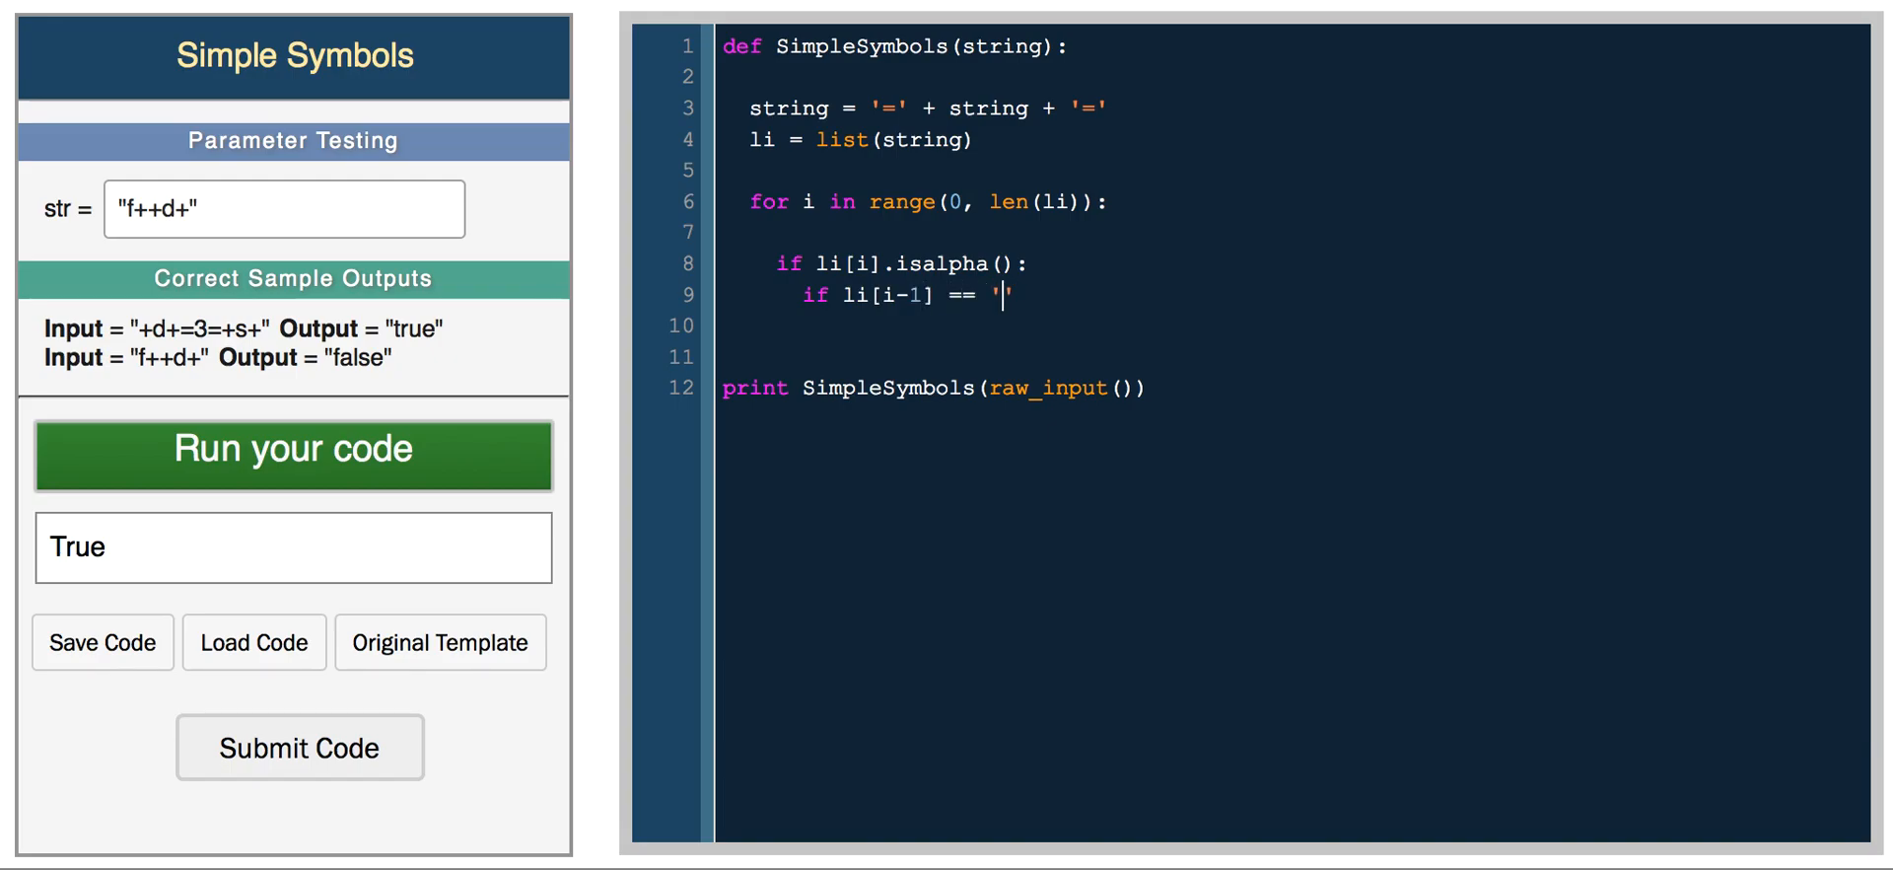
type("+' and li[i + 1")
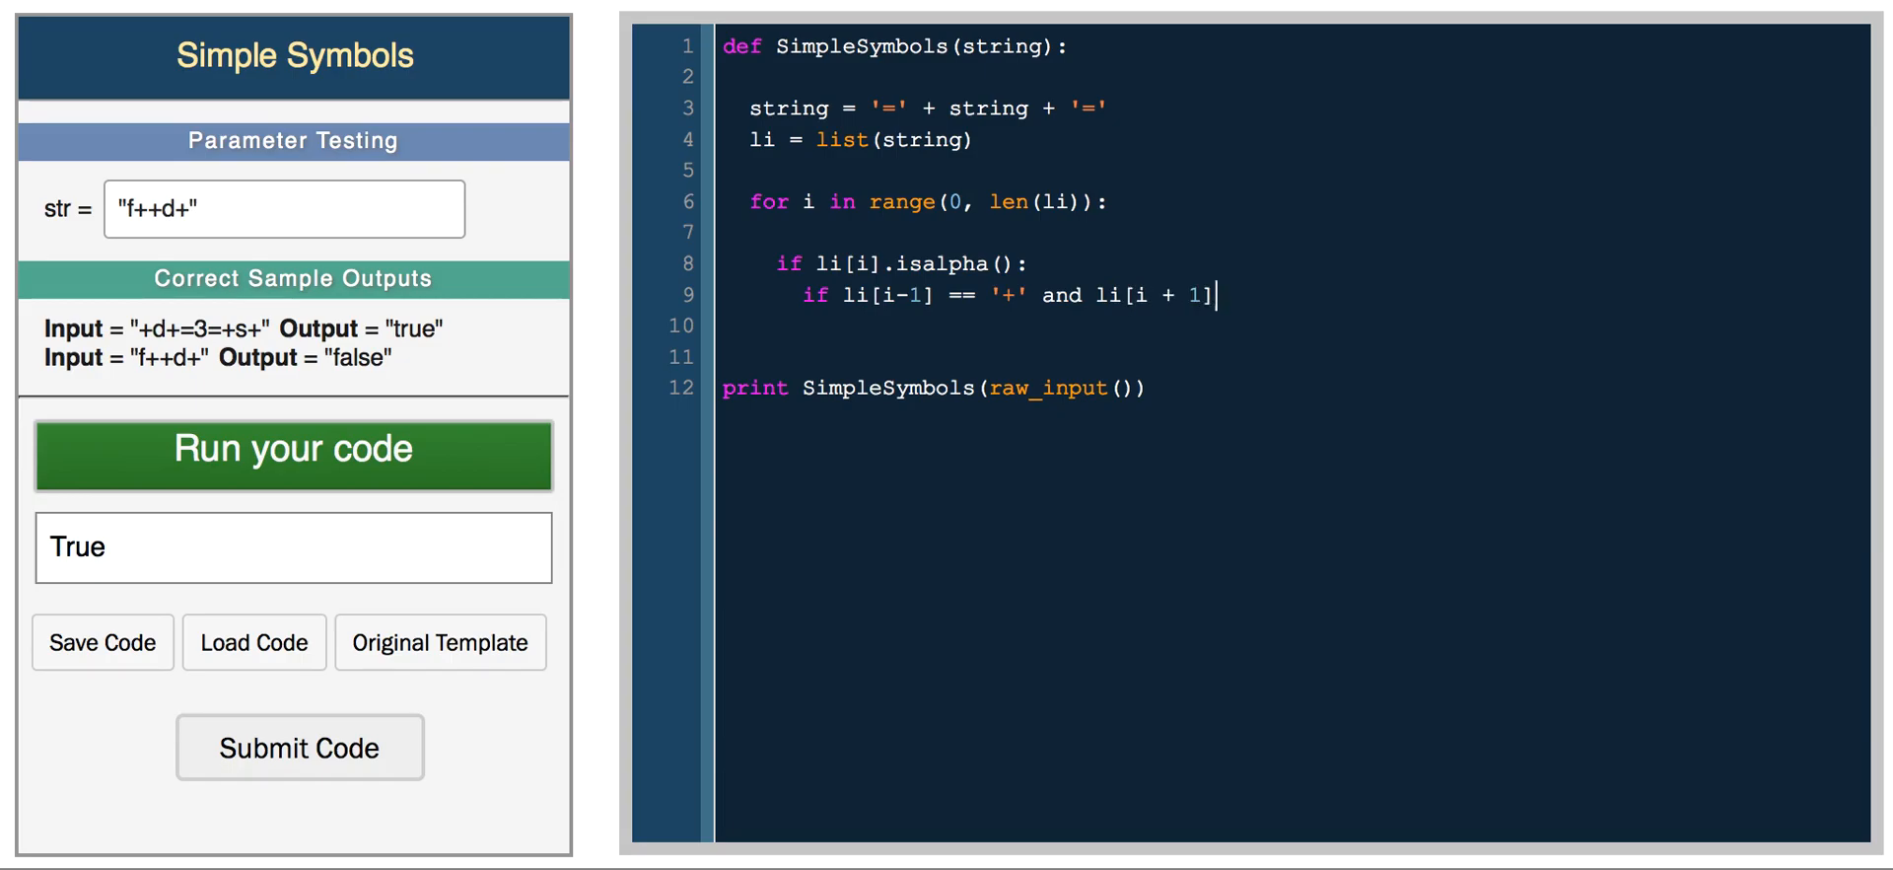
type("== '+'")
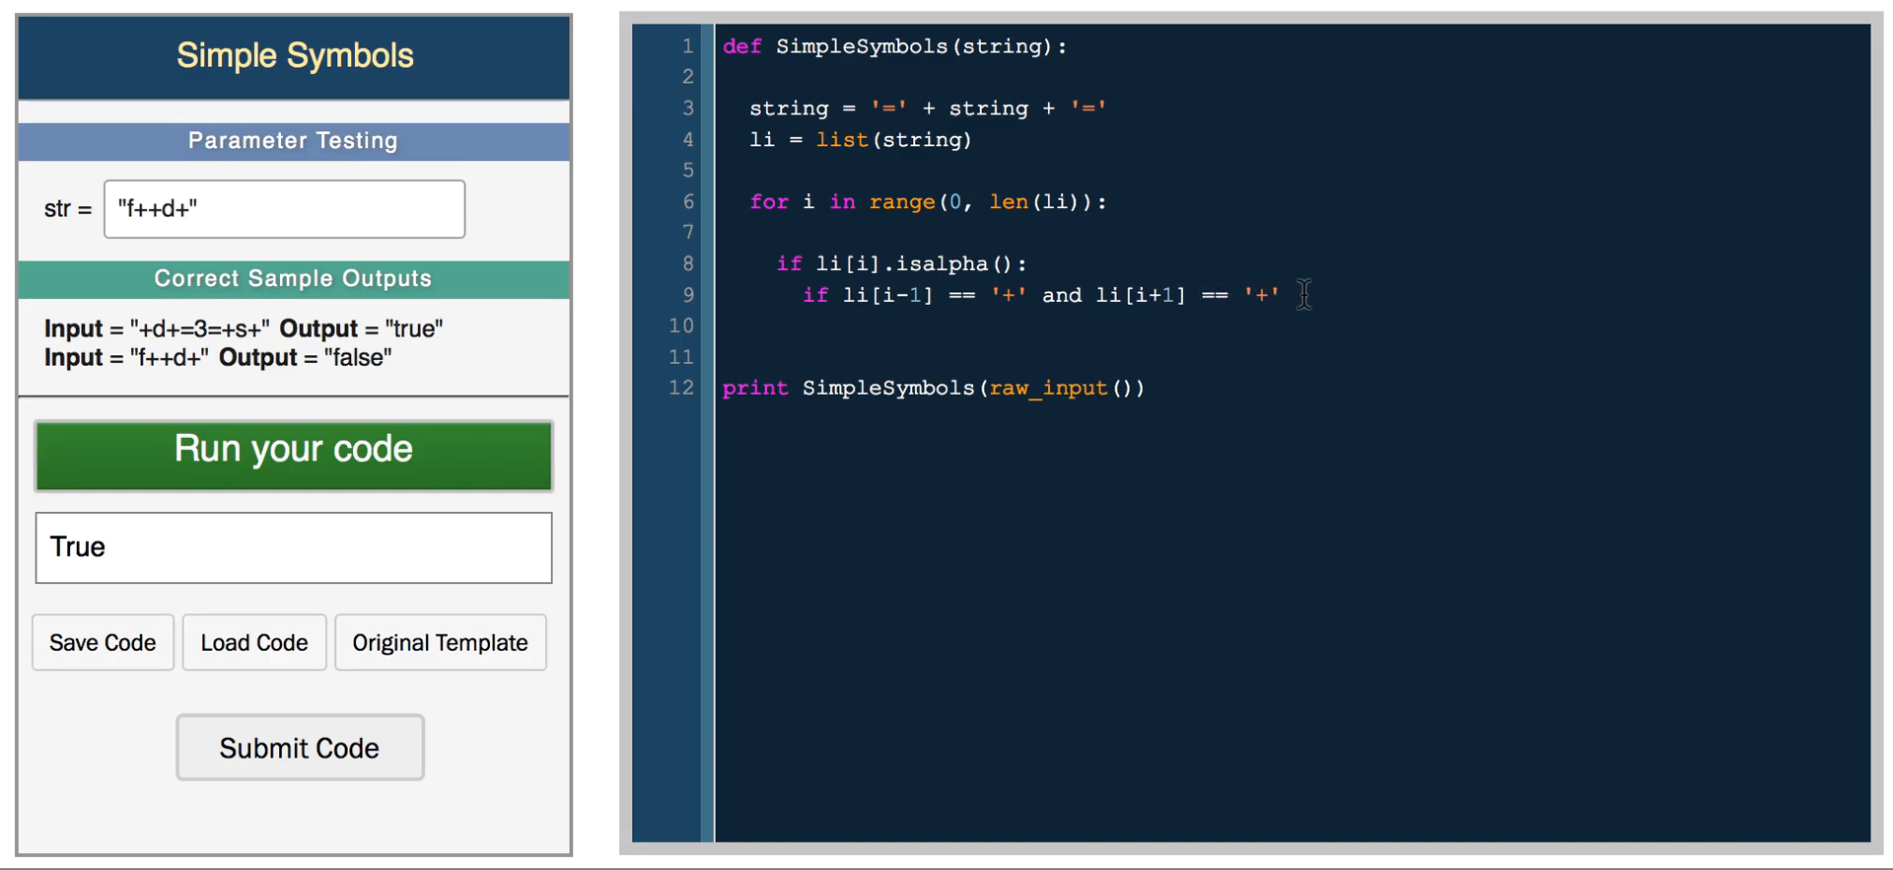
type(":")
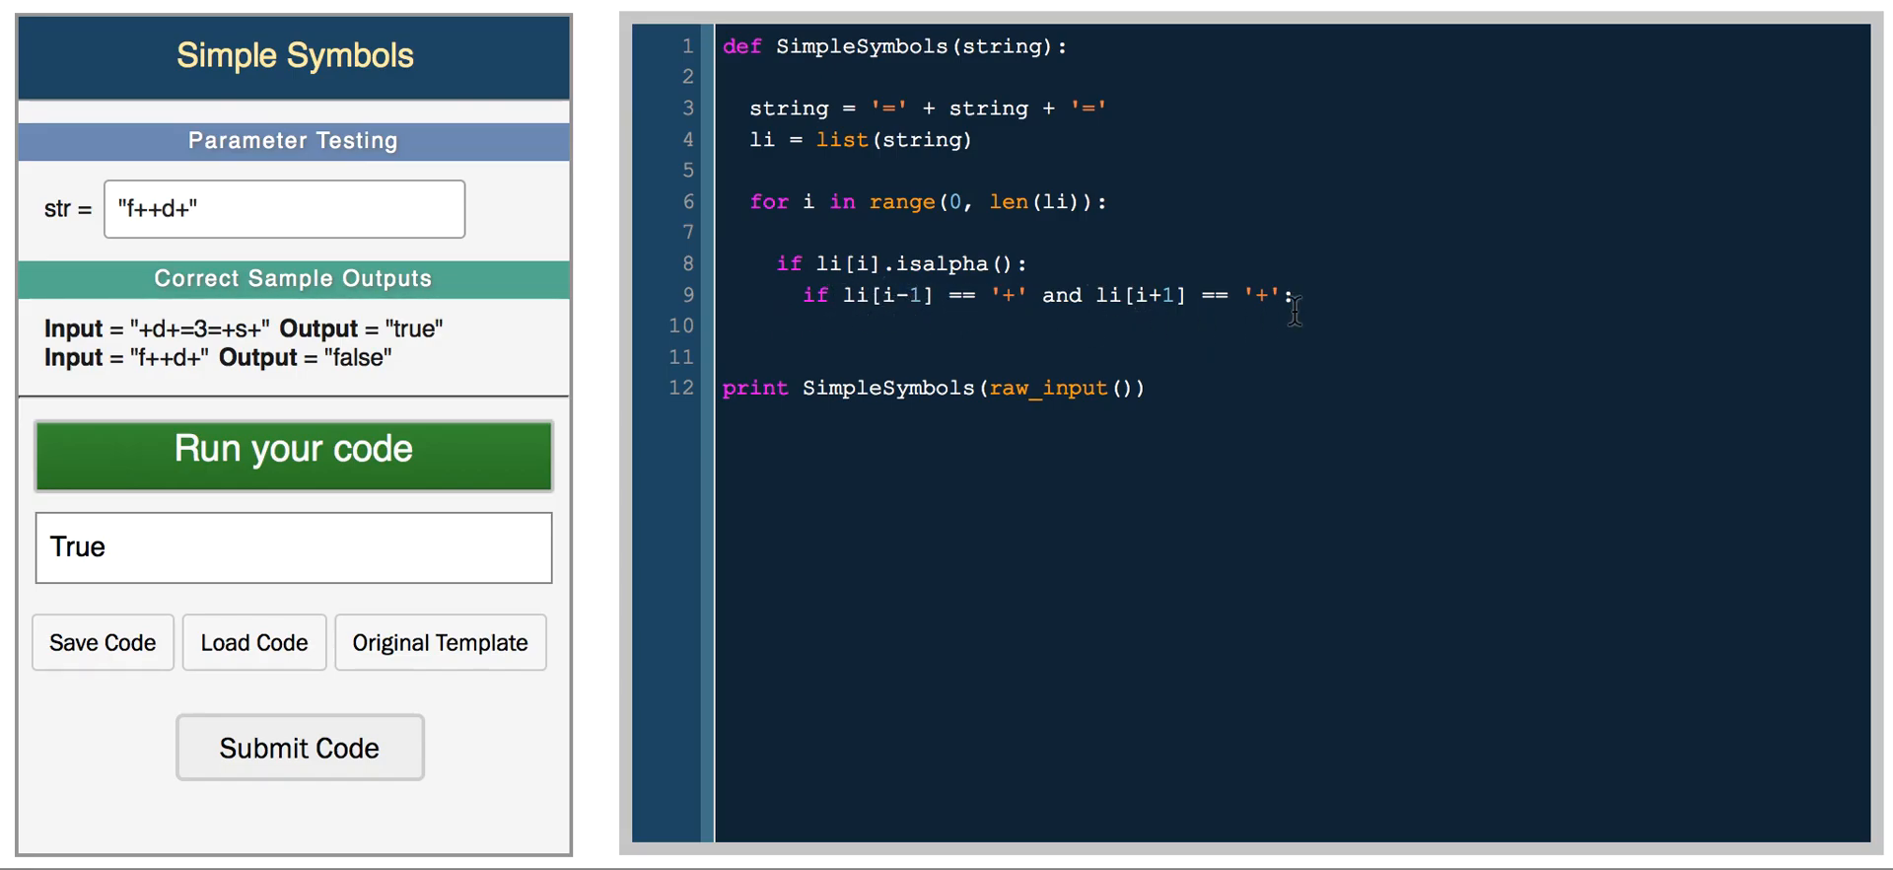
- Invert the neighbour check to != joined by or, returning 'false'
type("!")
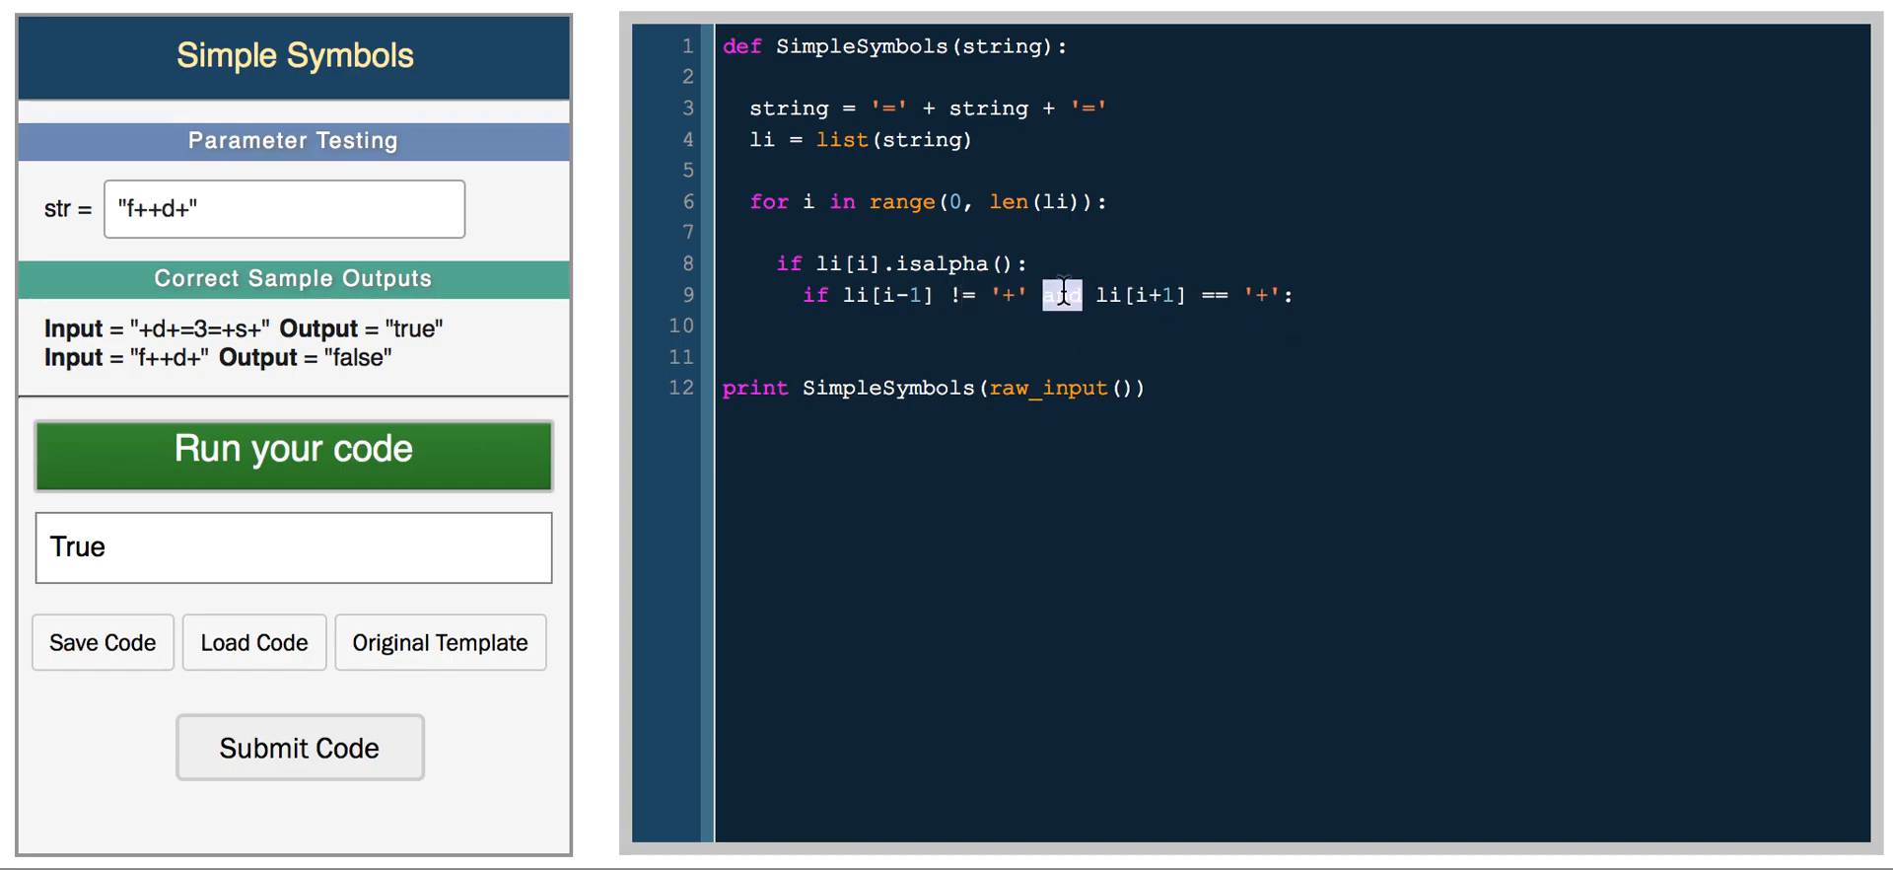
type("or")
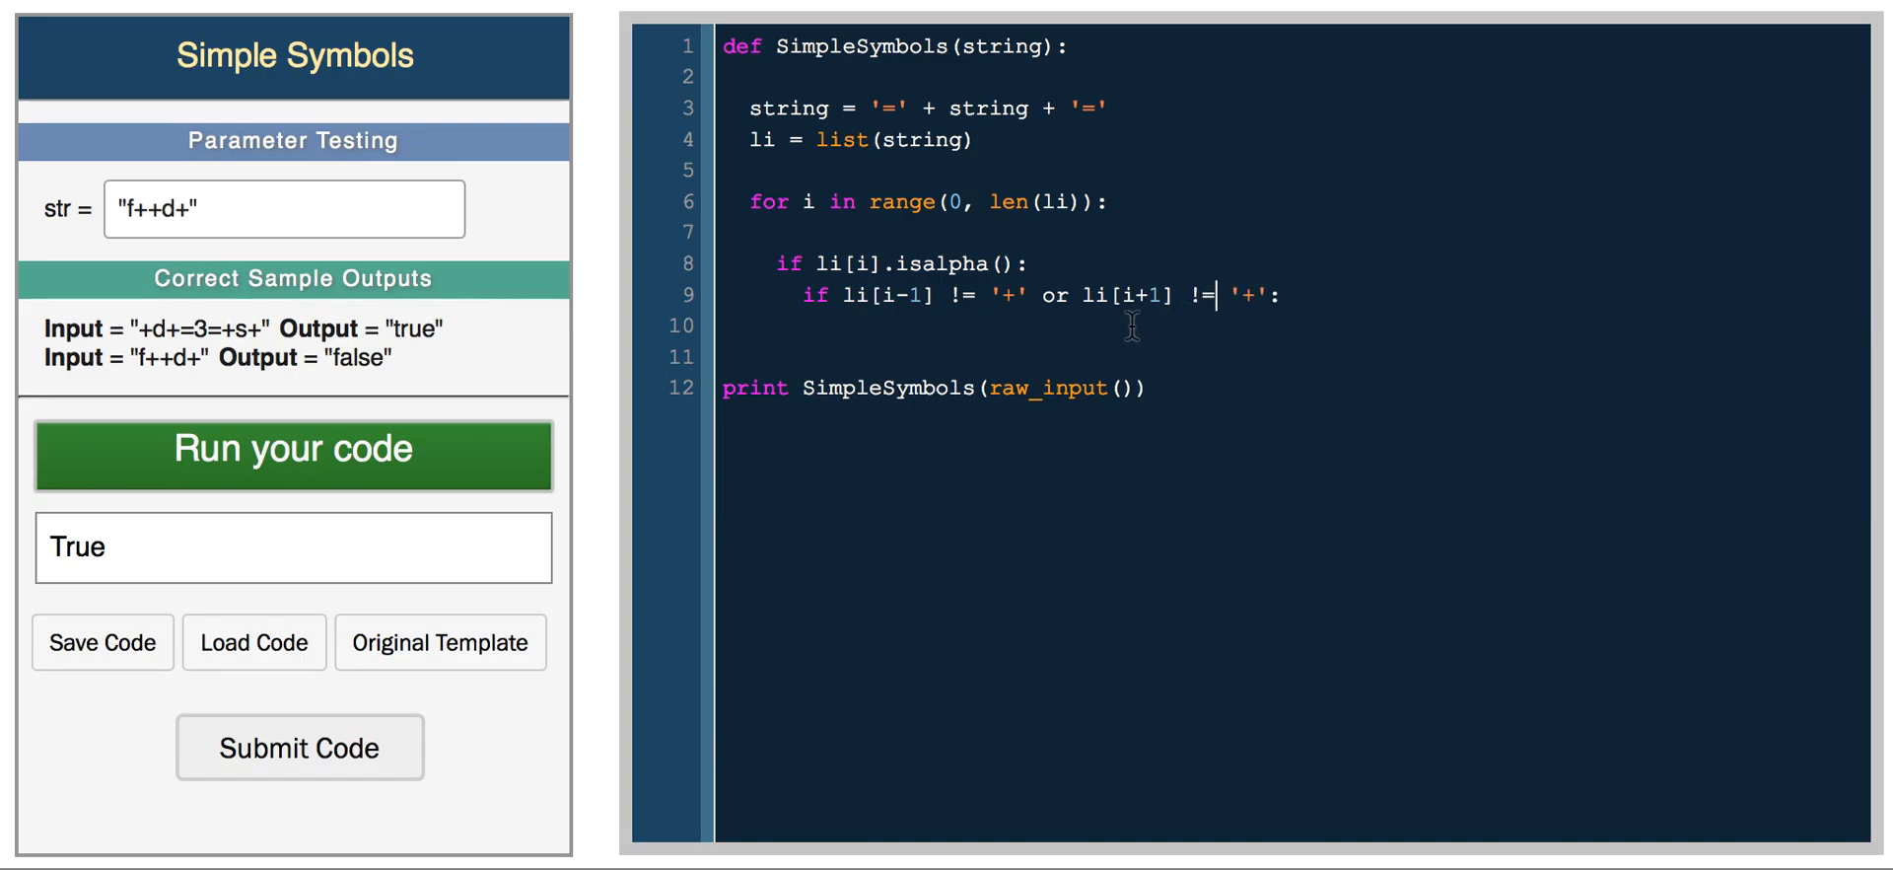
type("re")
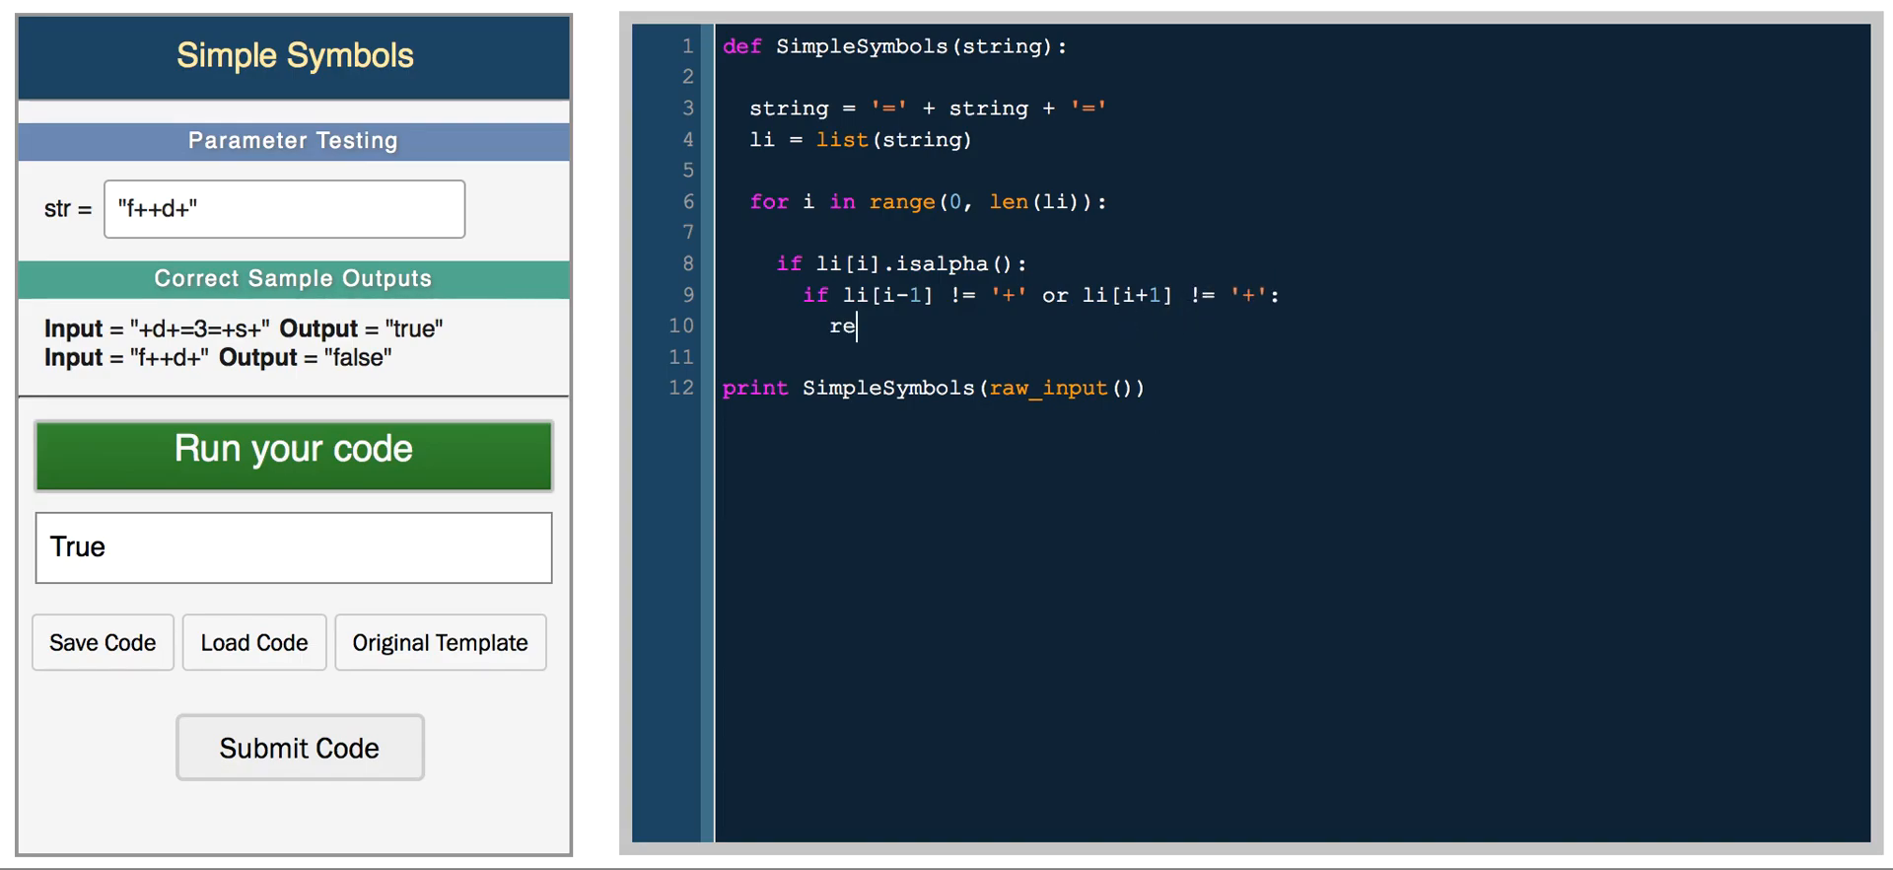
type("turn 'false'")
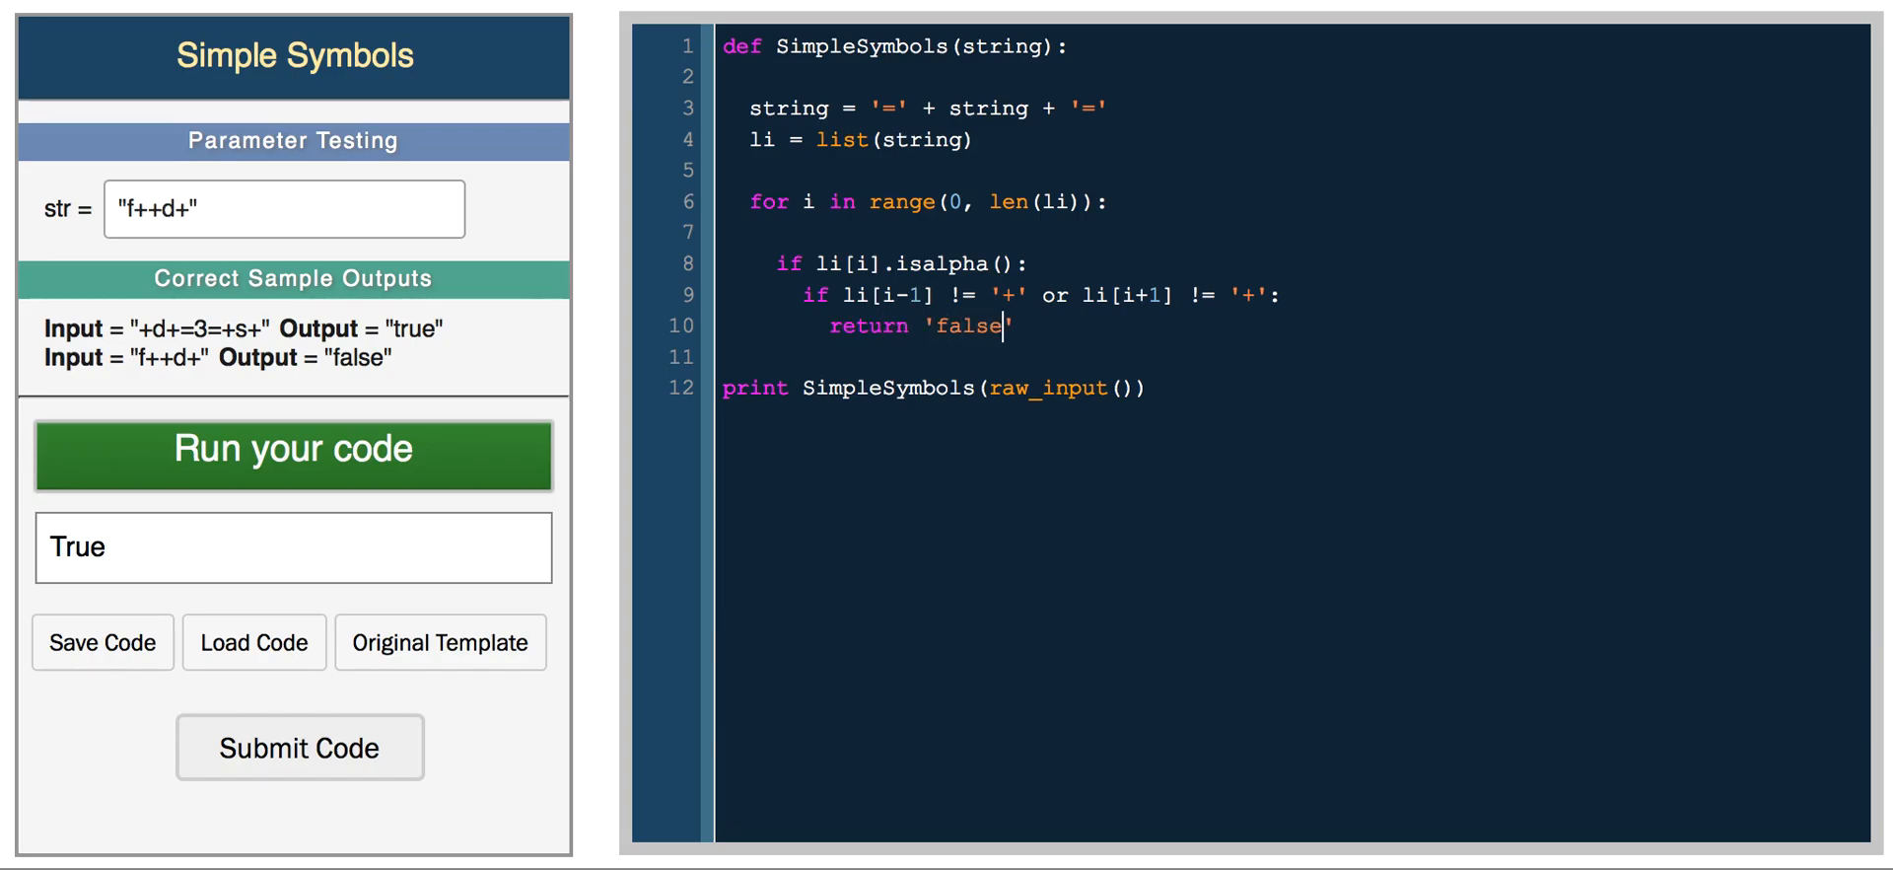
- Add return 'true' after the loop and run on f++d+, printing false
key("Enter")
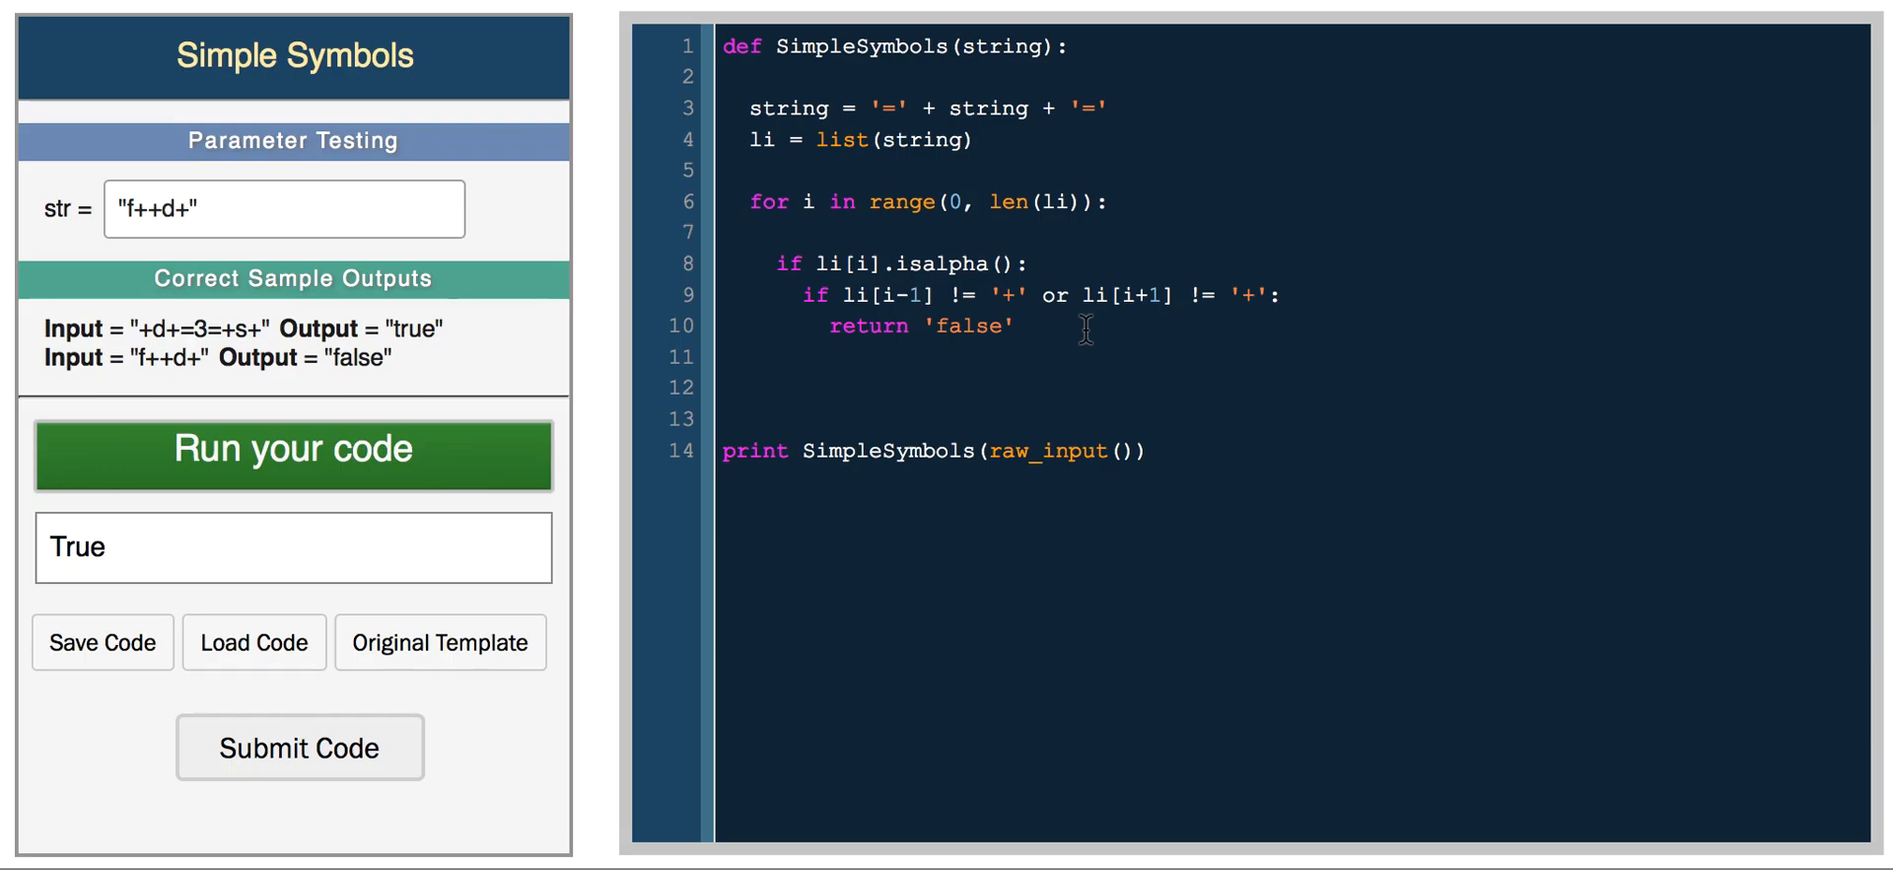
type("return 't'")
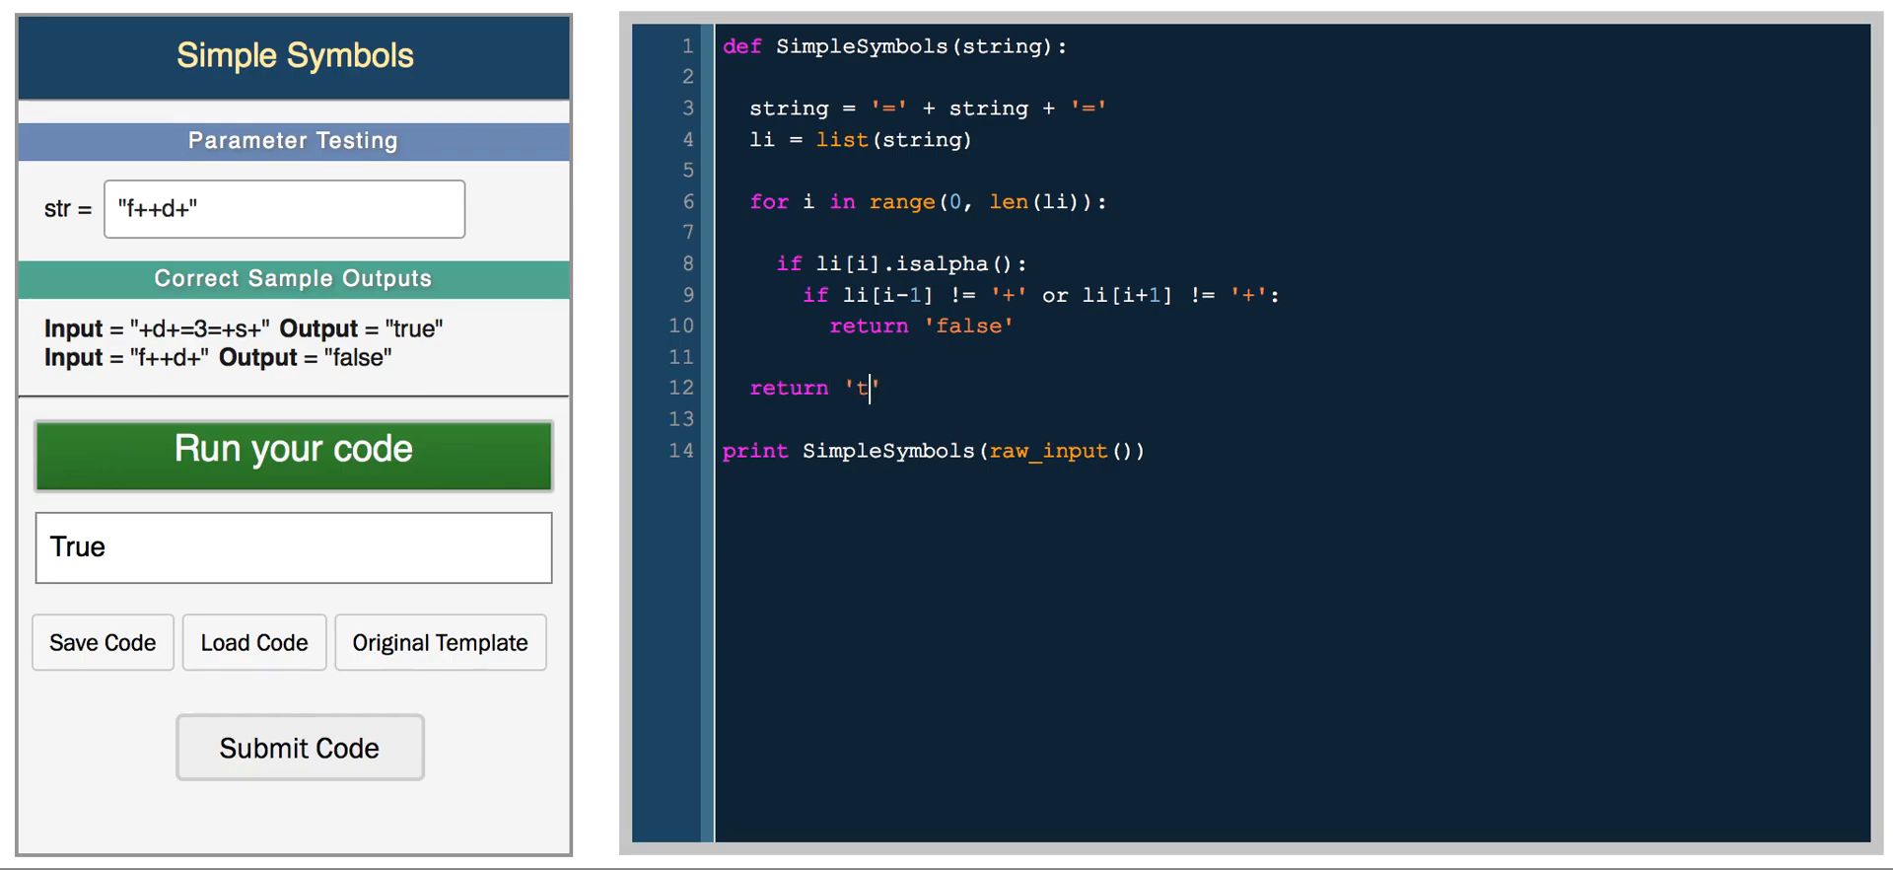
type("rue")
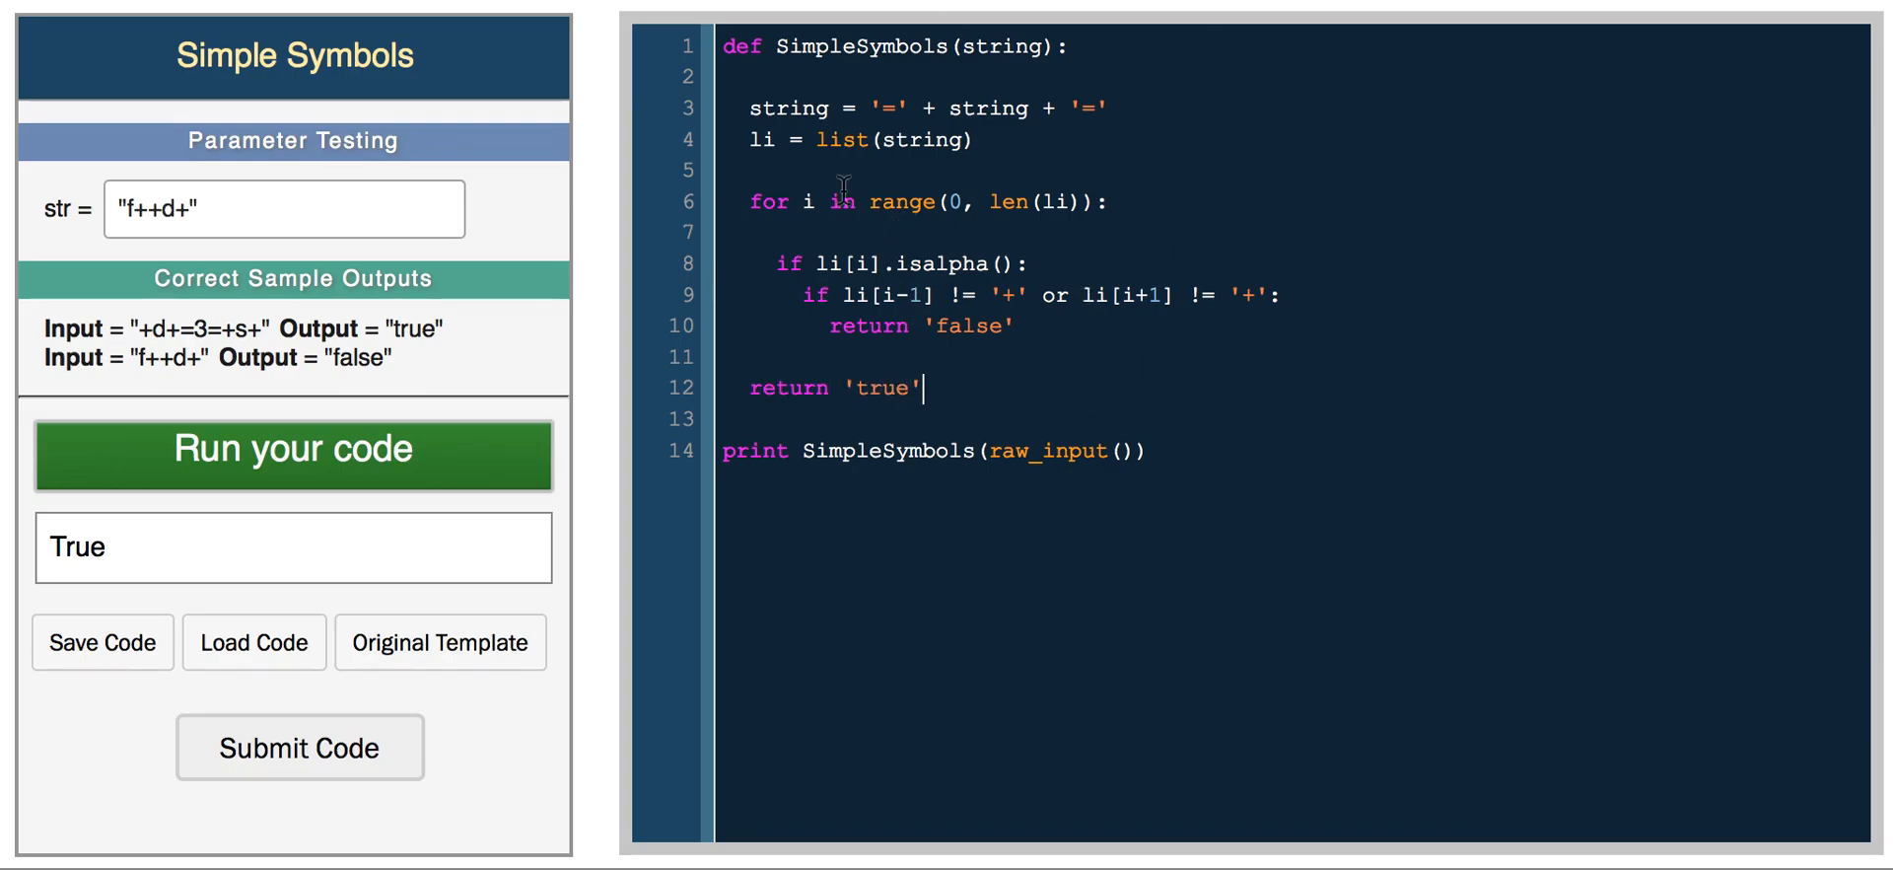
left_click(292, 452)
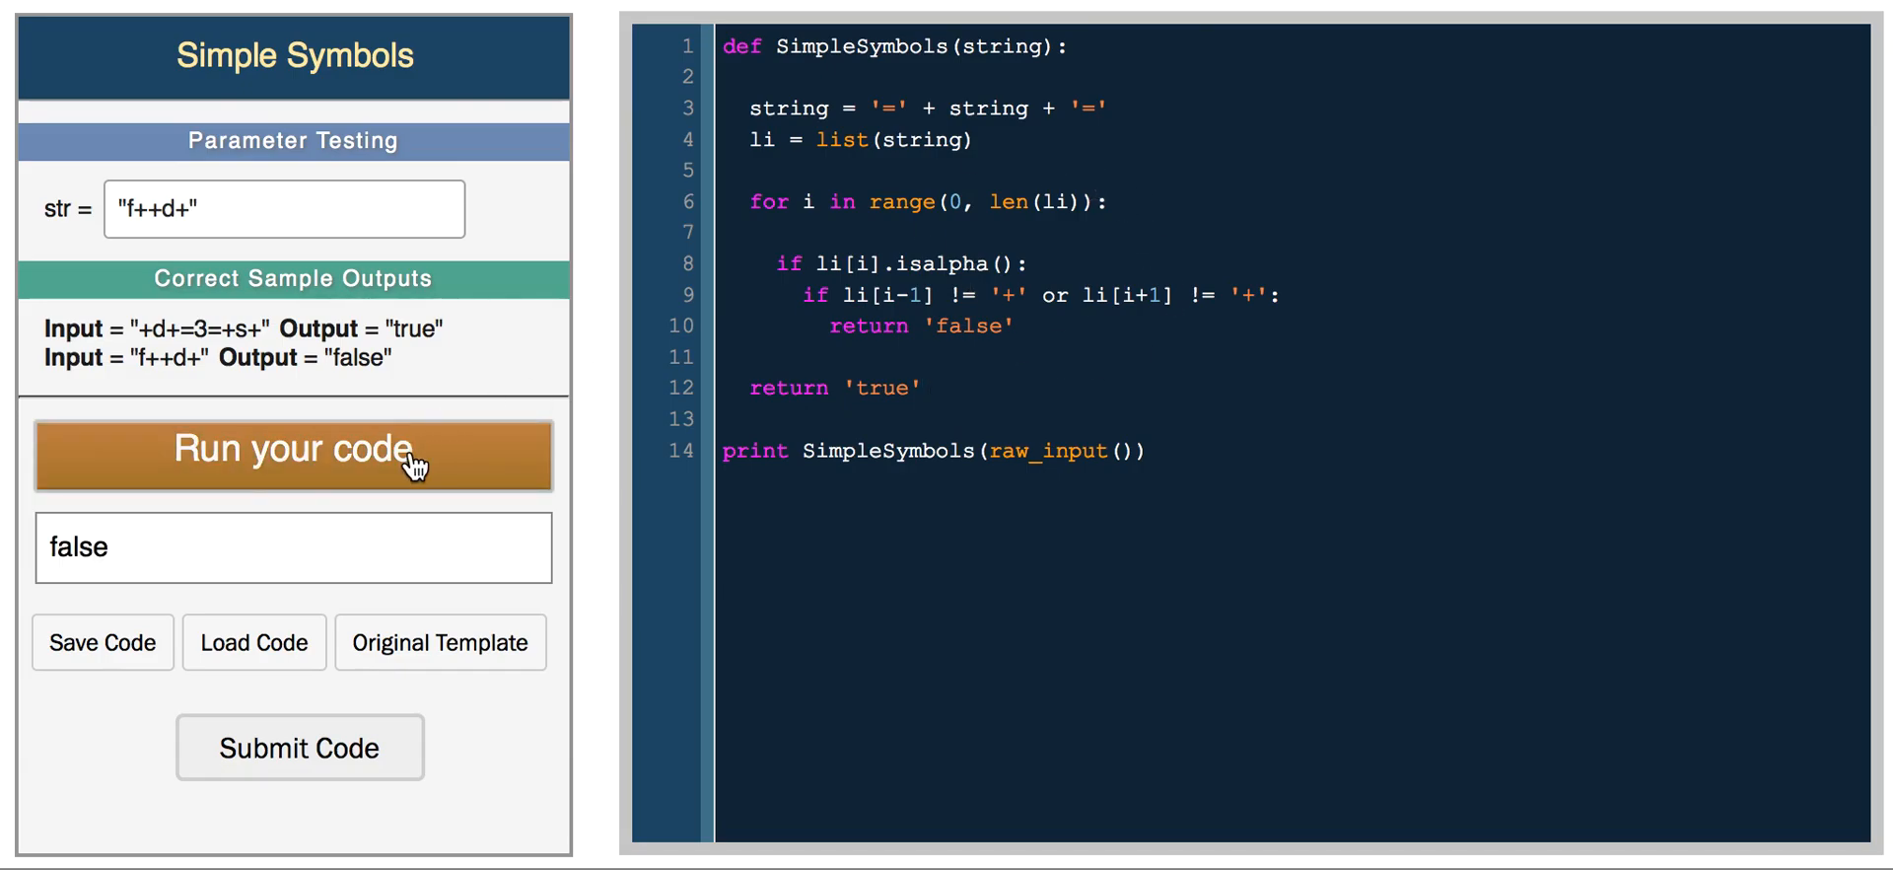
- Set the str parameter to "+d+=3=+s+" with quotes and run, printing true
left_click(292, 454)
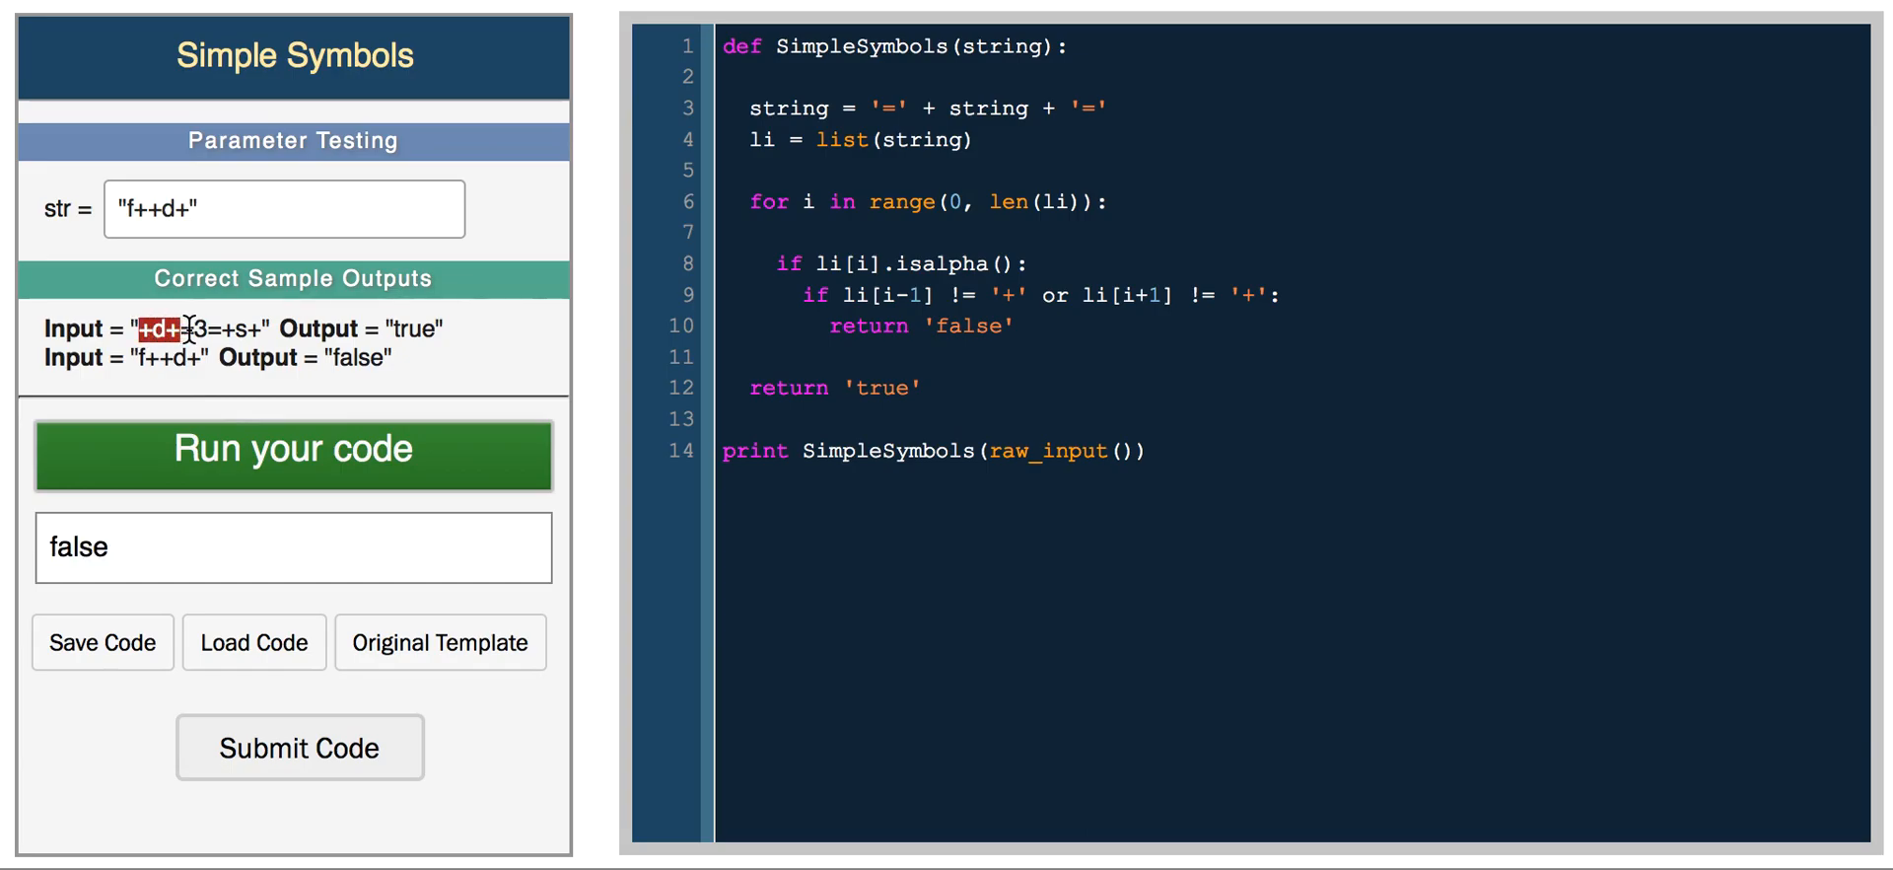
type("+d+=3=+s+")
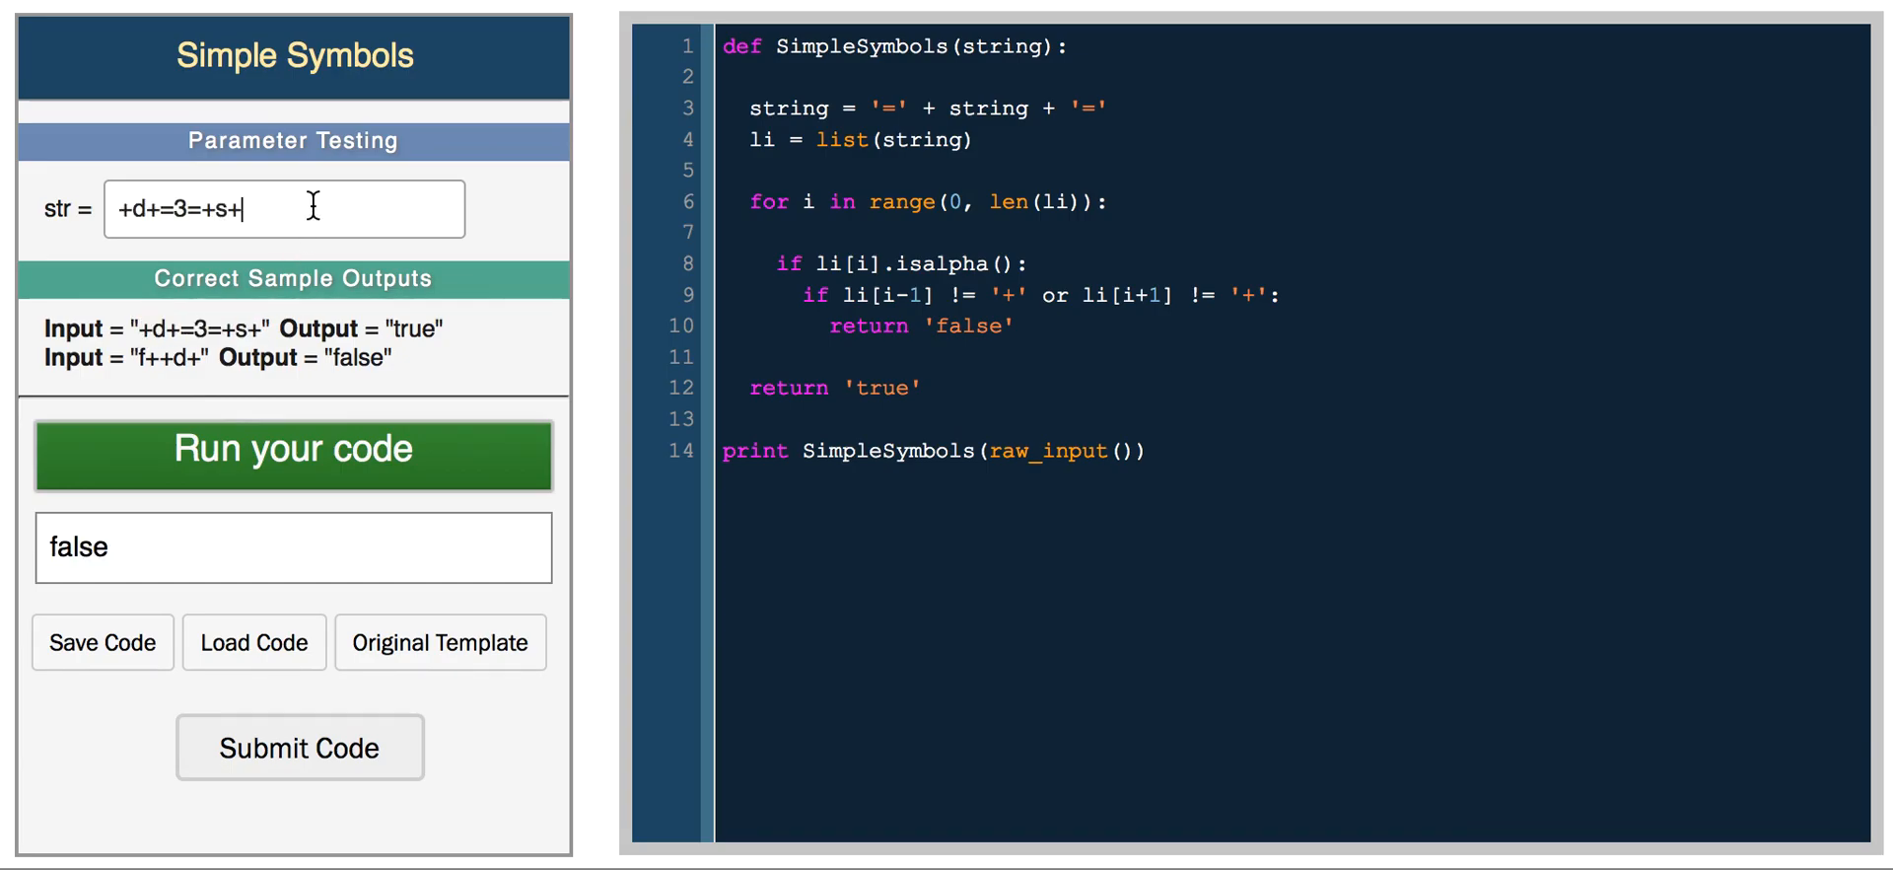
left_click(292, 452)
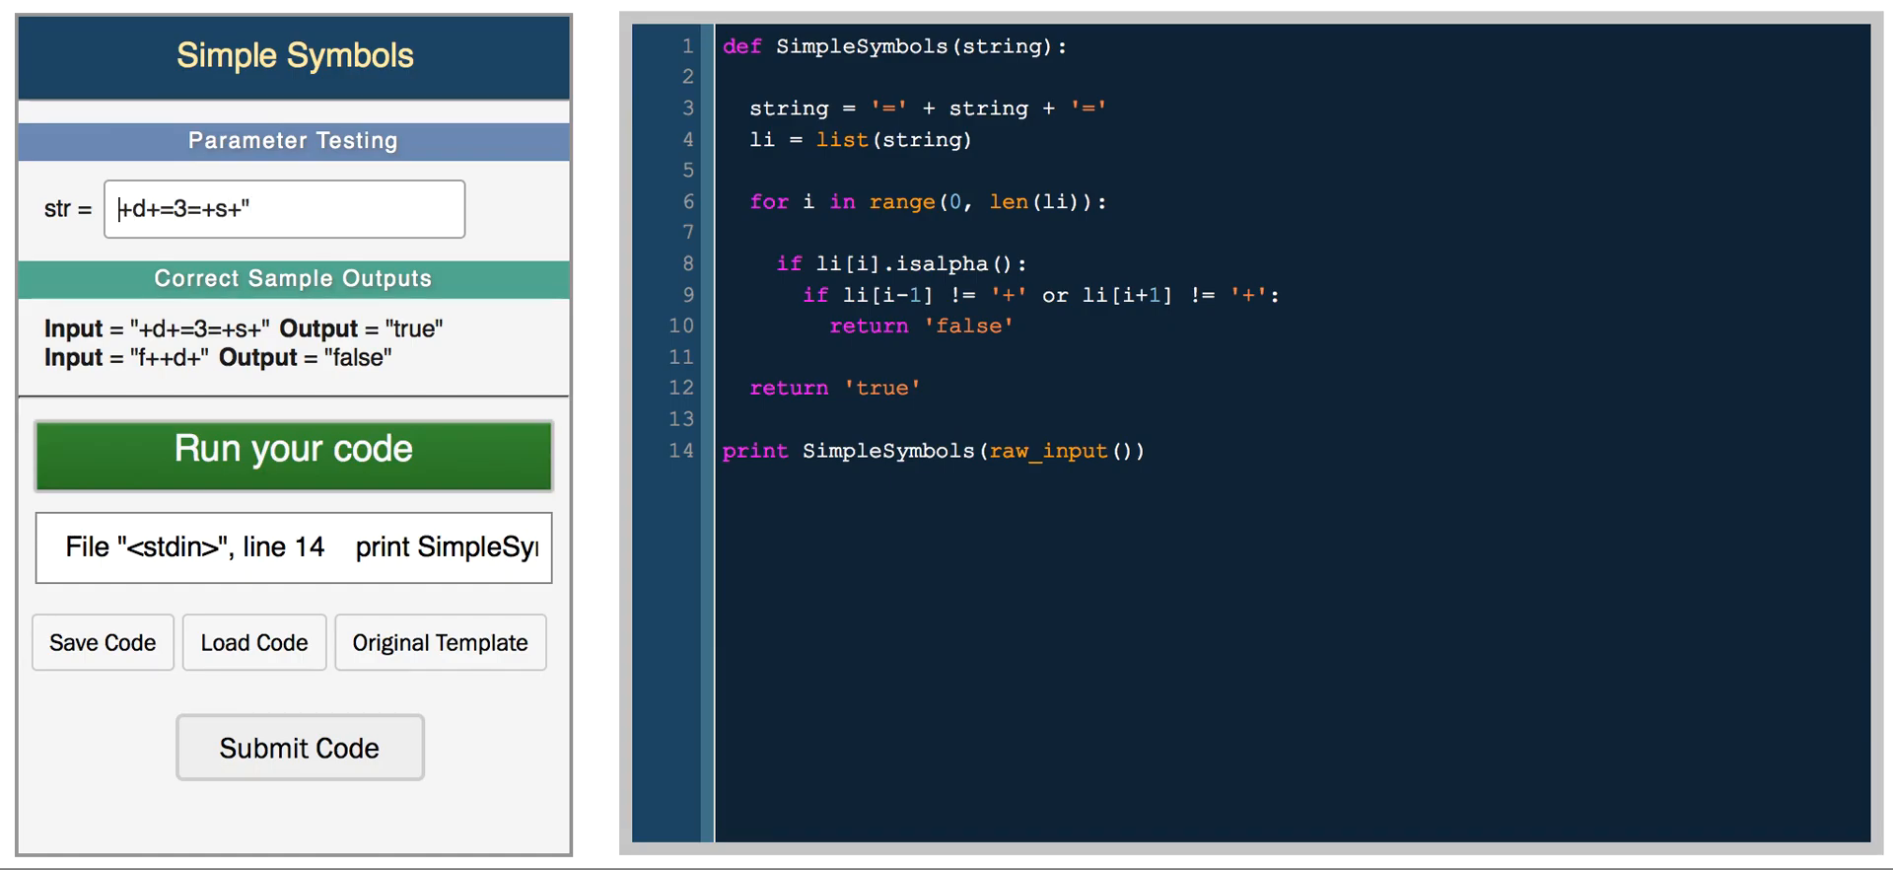
left_click(292, 453)
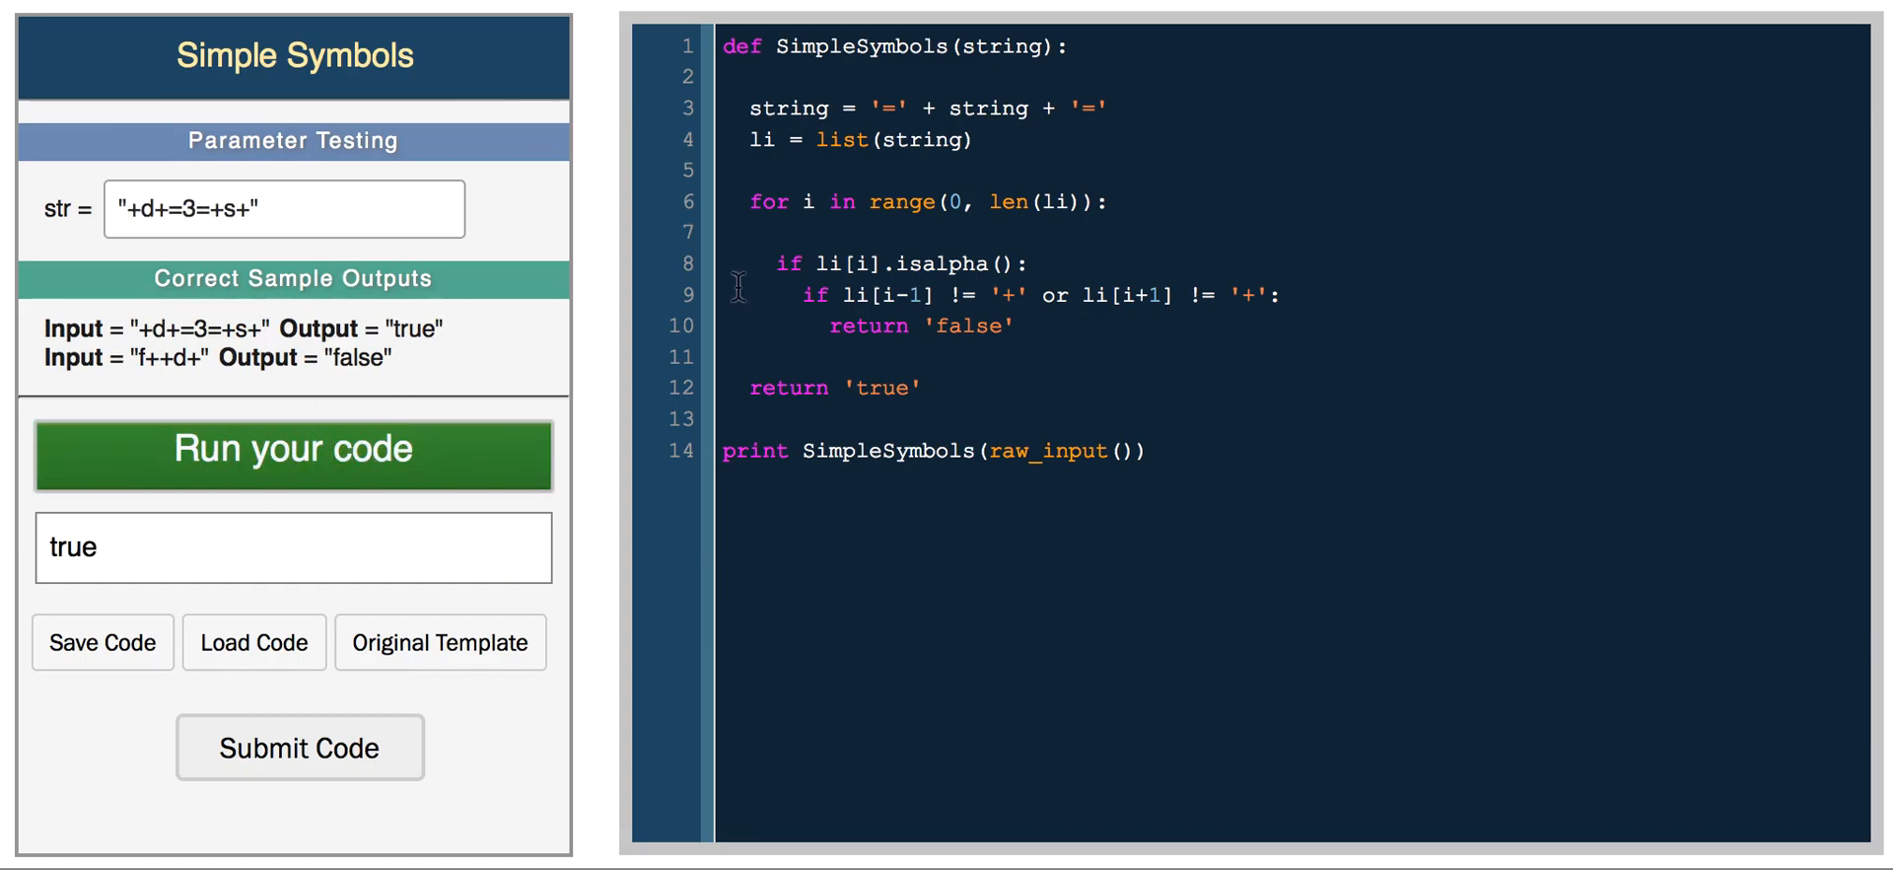
left_click(1152, 450)
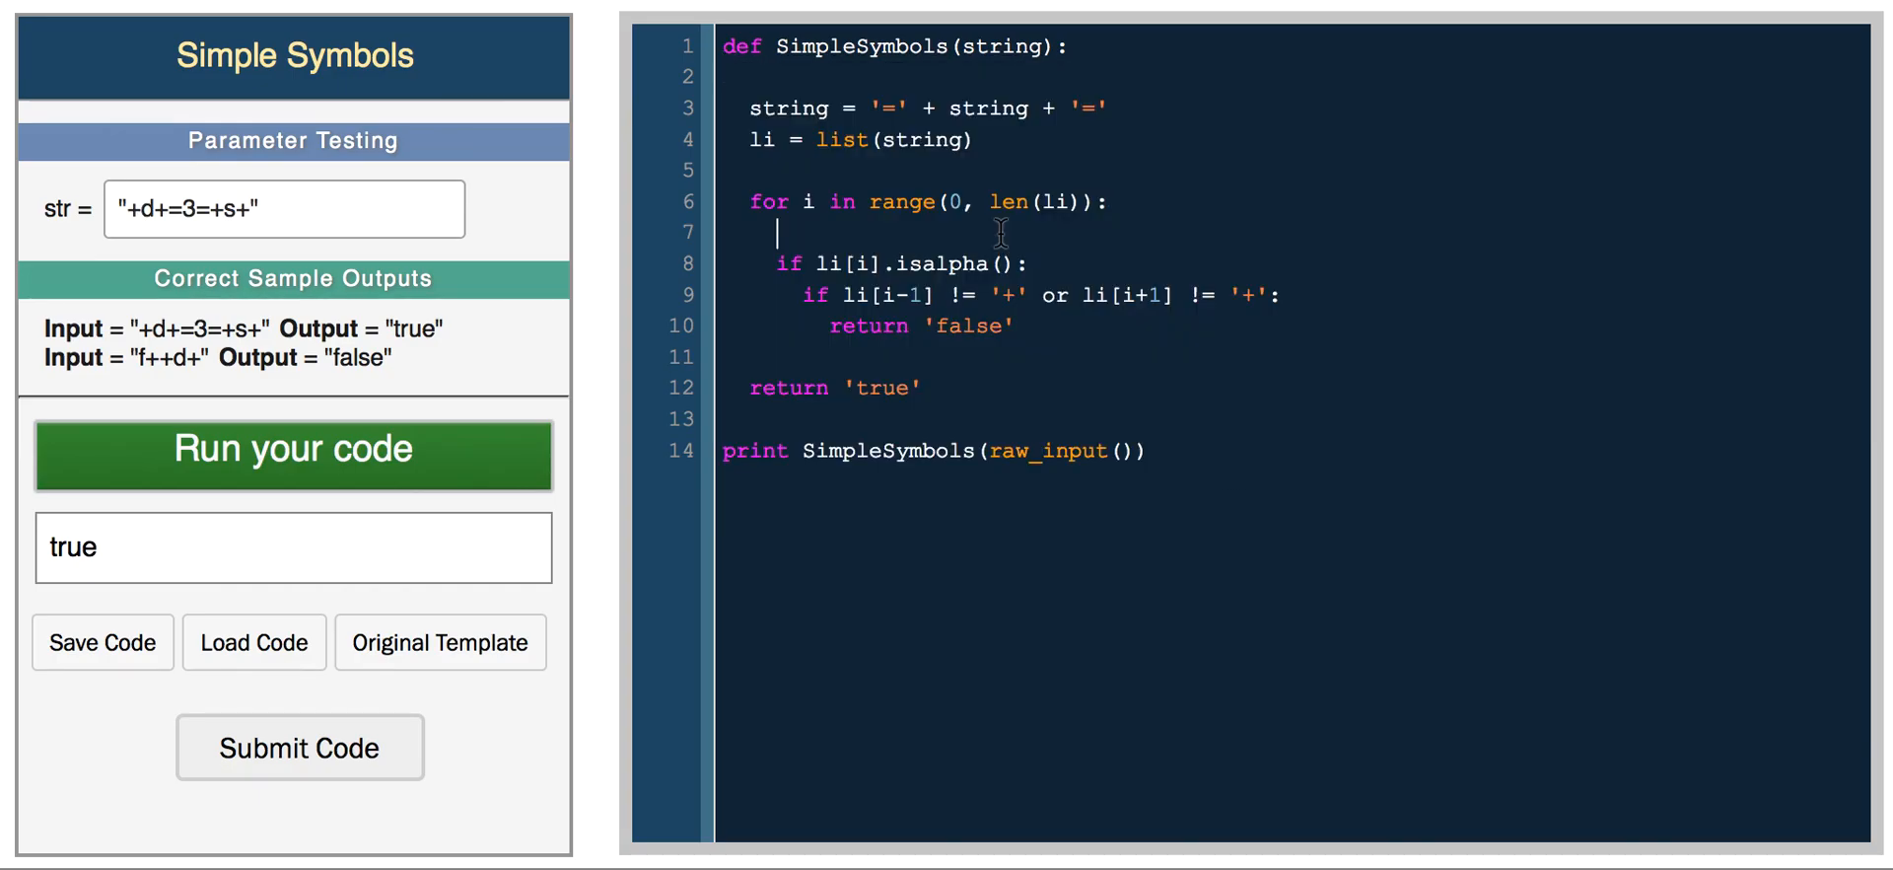
mouse_move(958, 147)
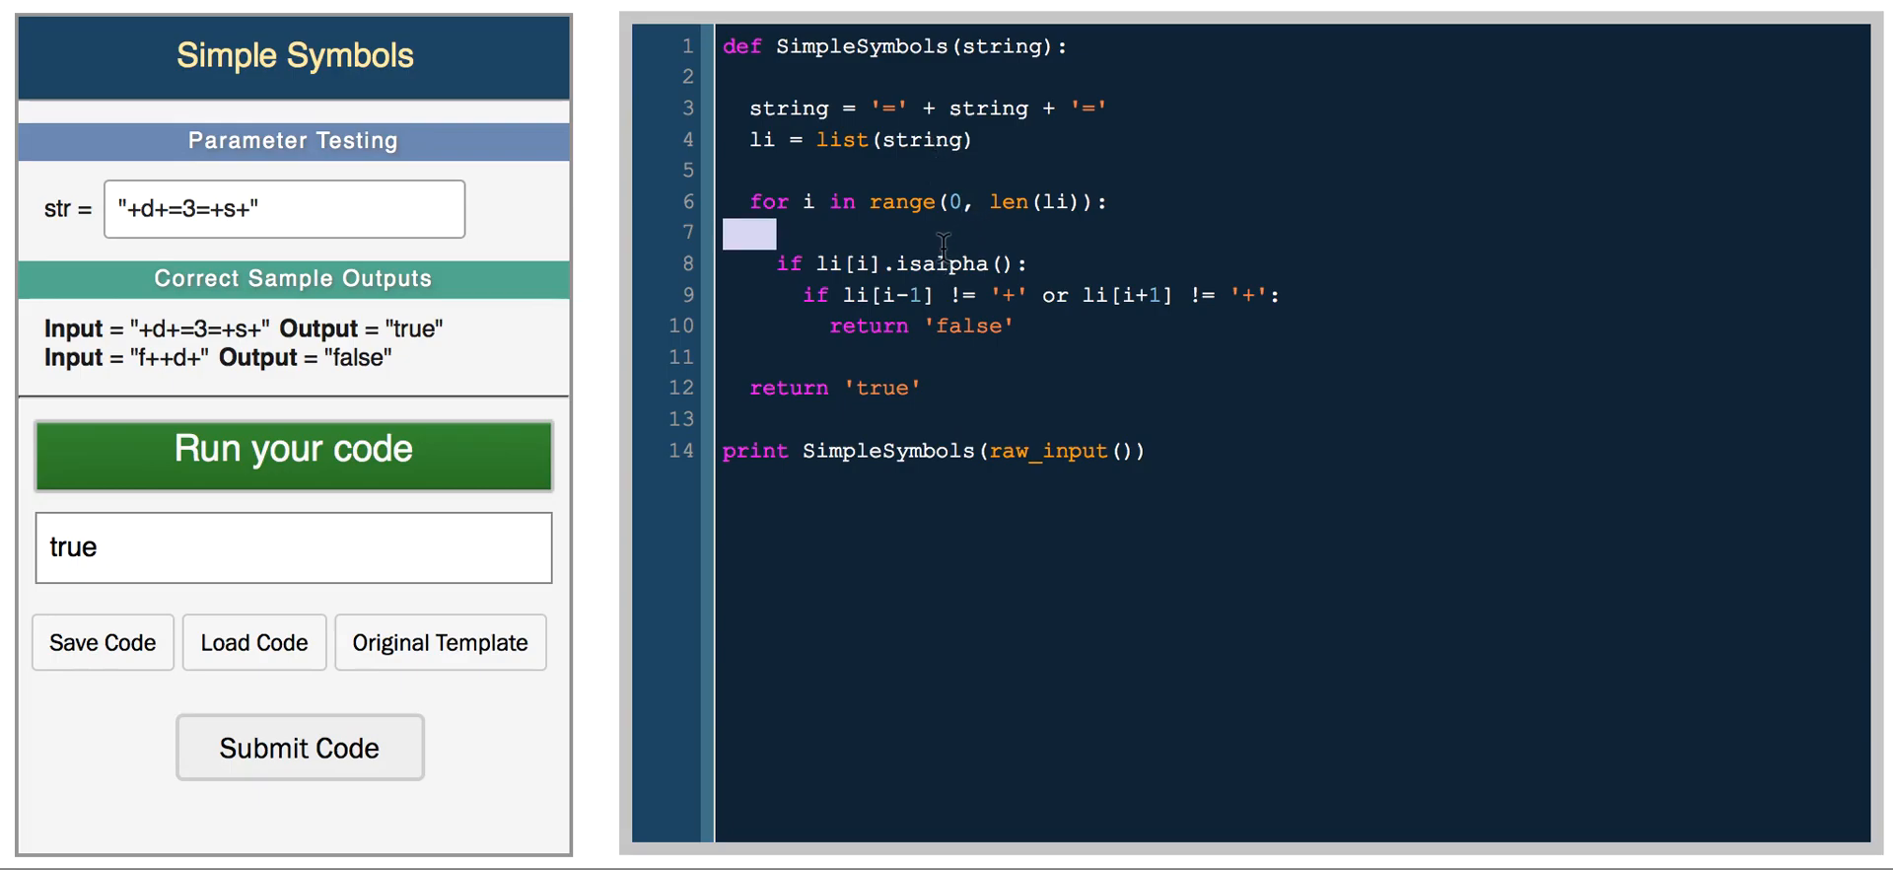
double_click(946, 263)
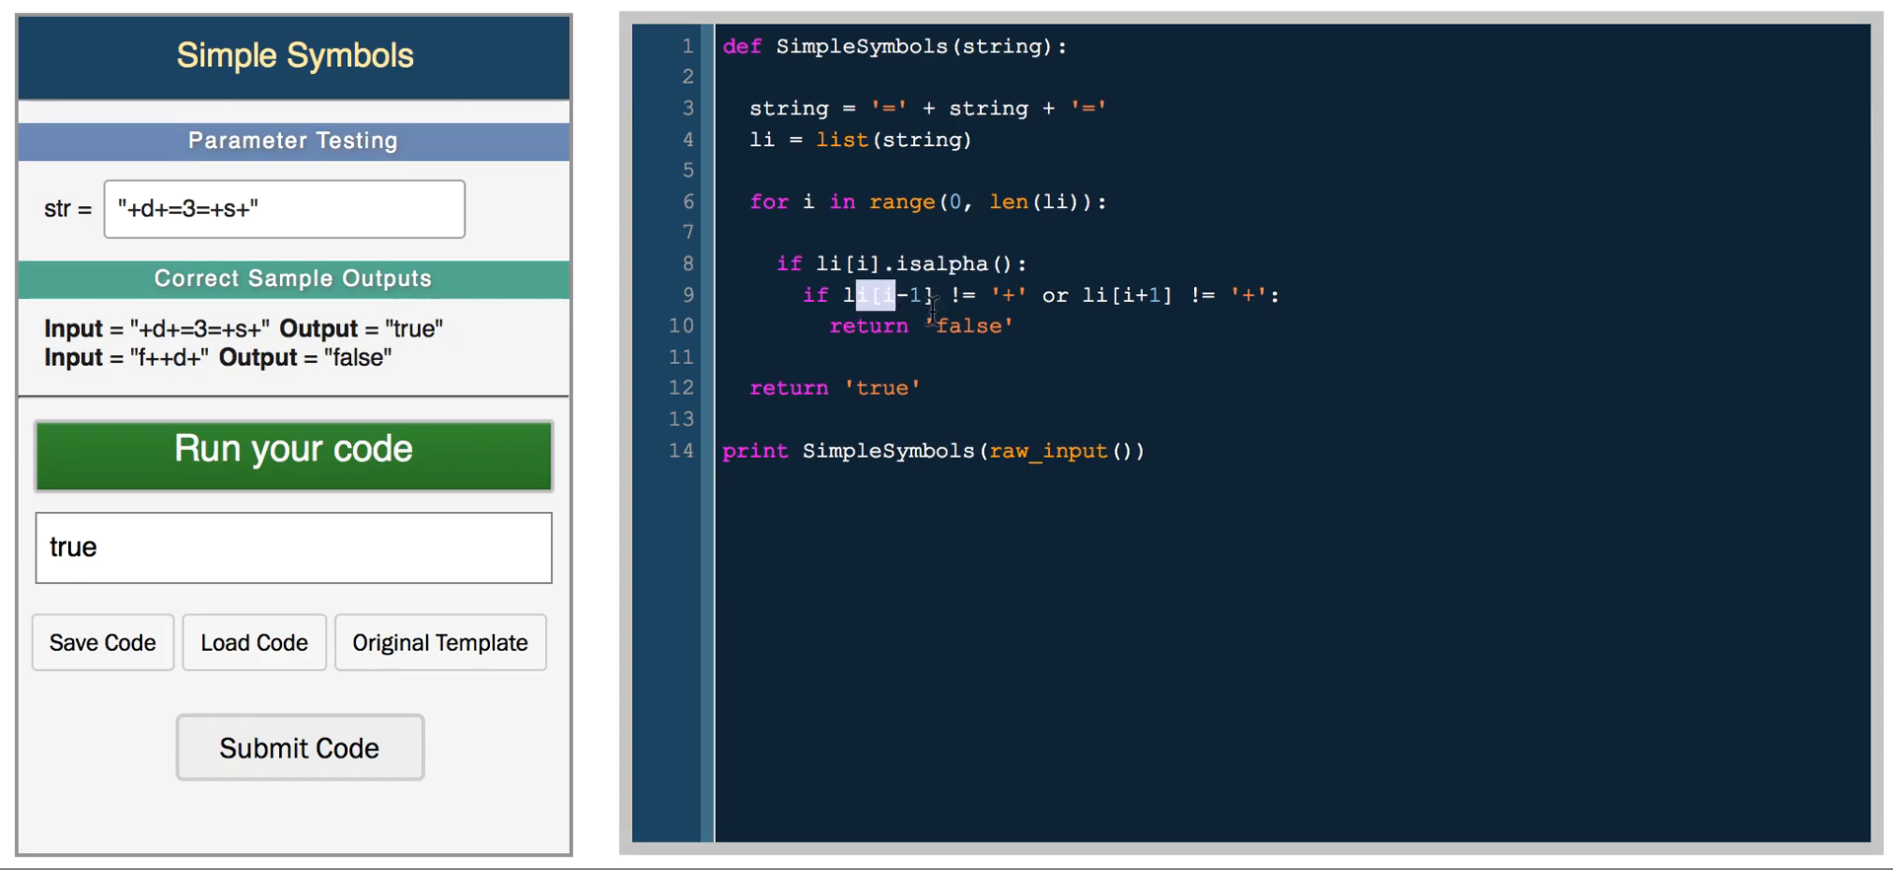
left_click(1150, 451)
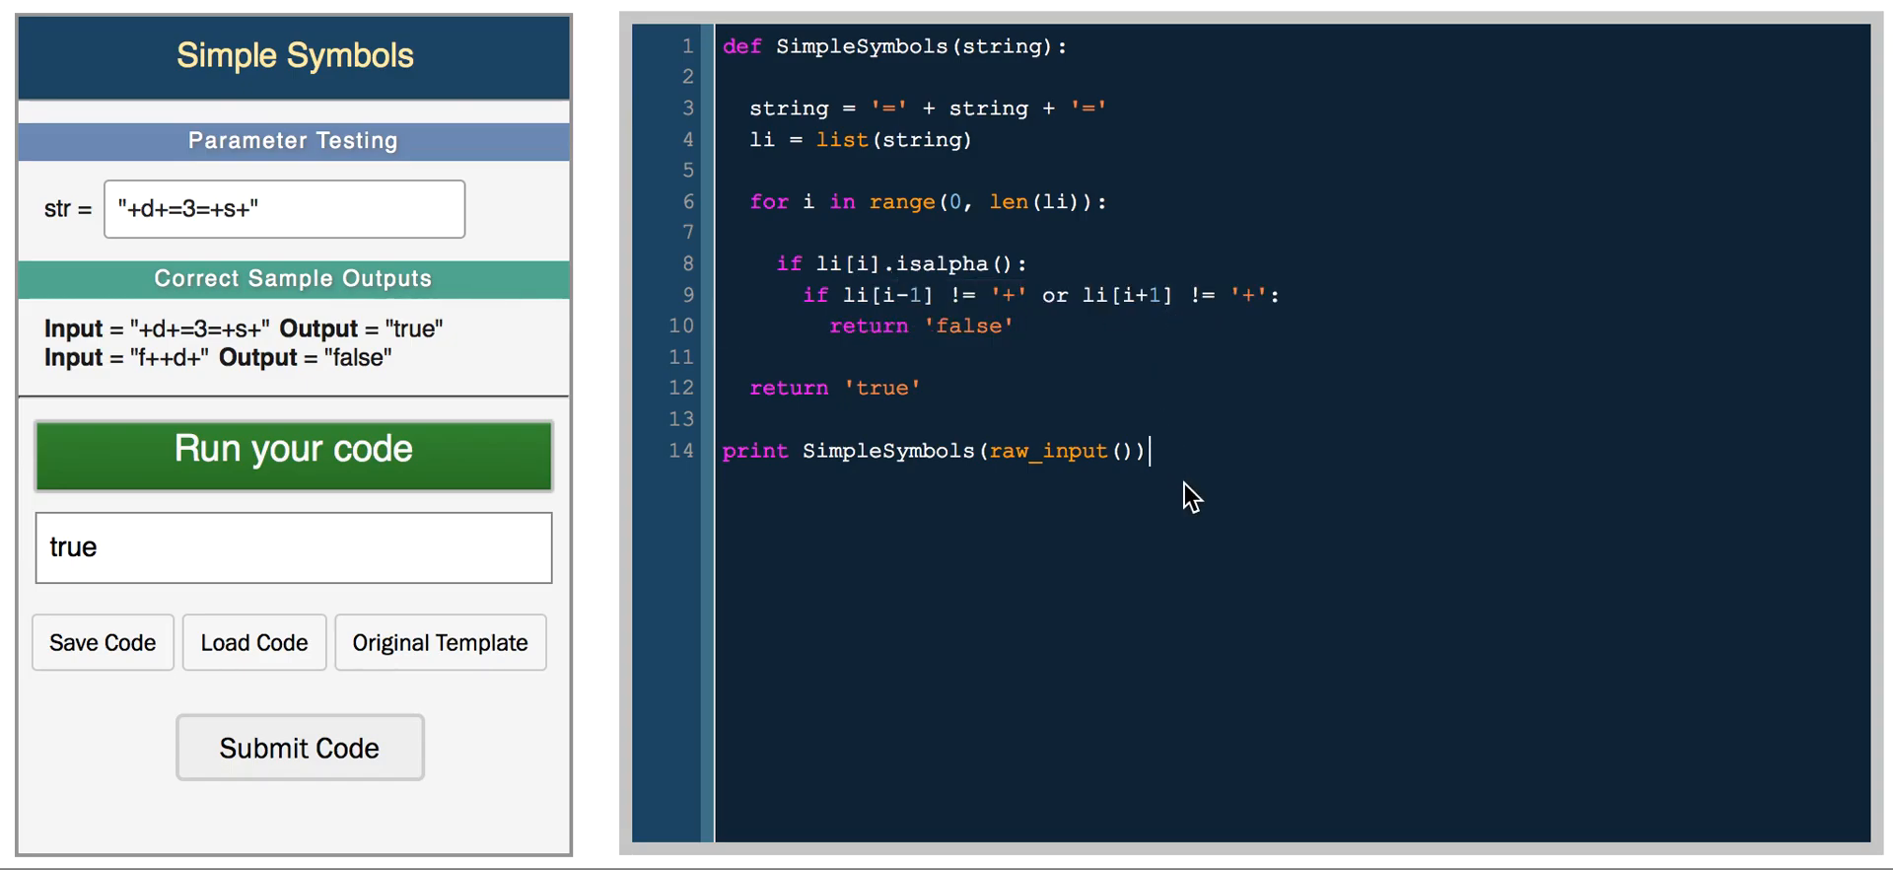